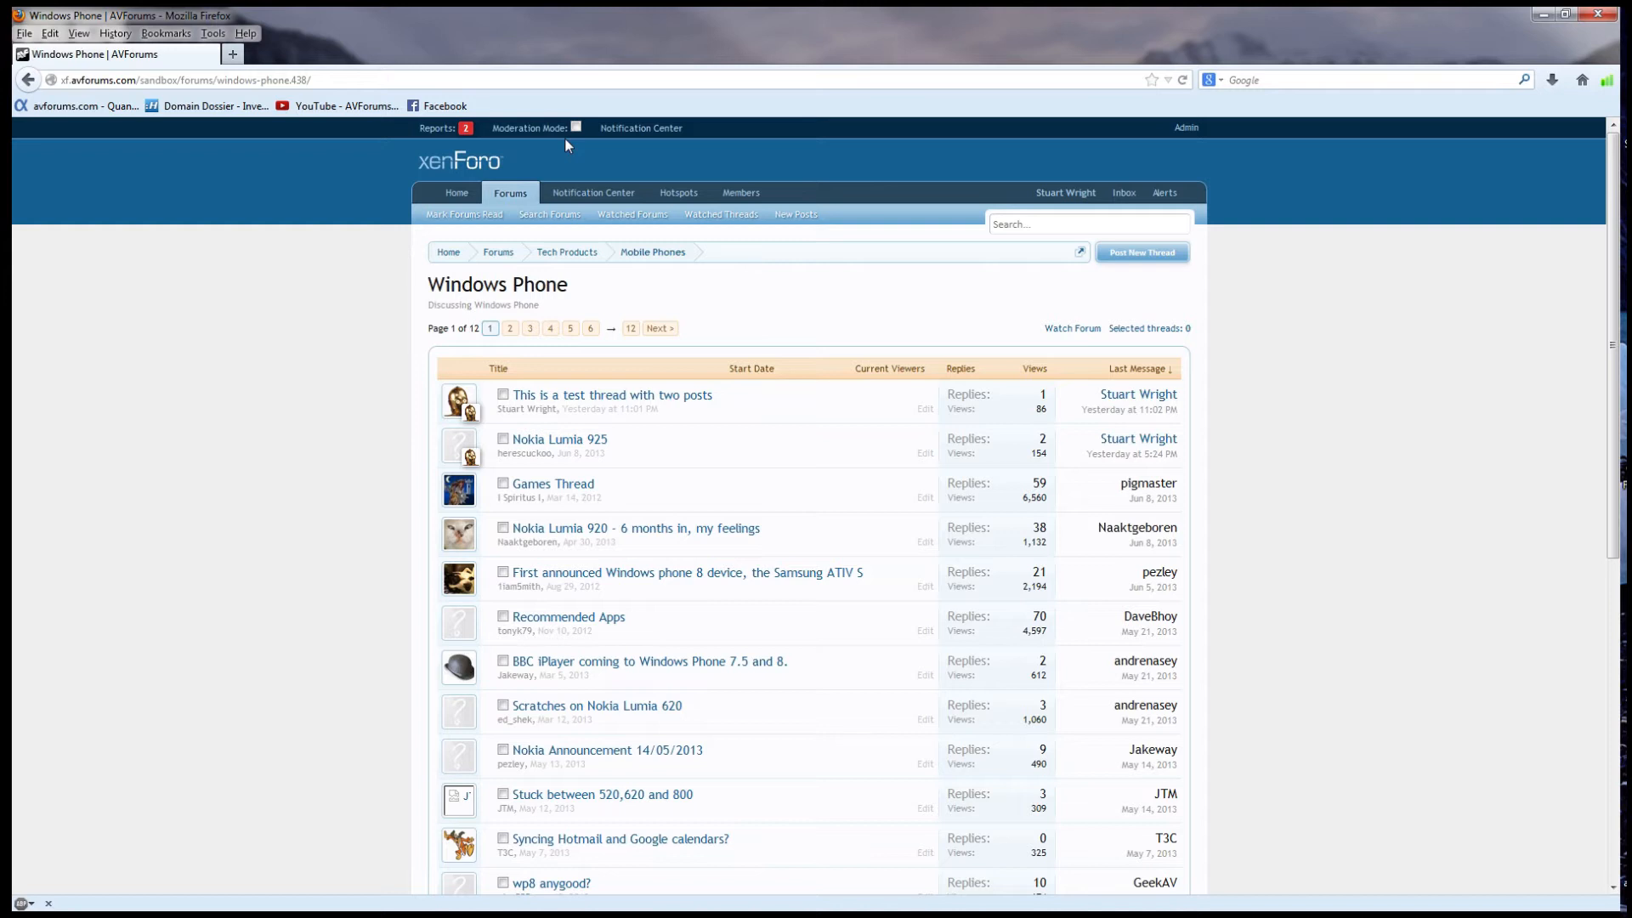
mouse_move(607, 163)
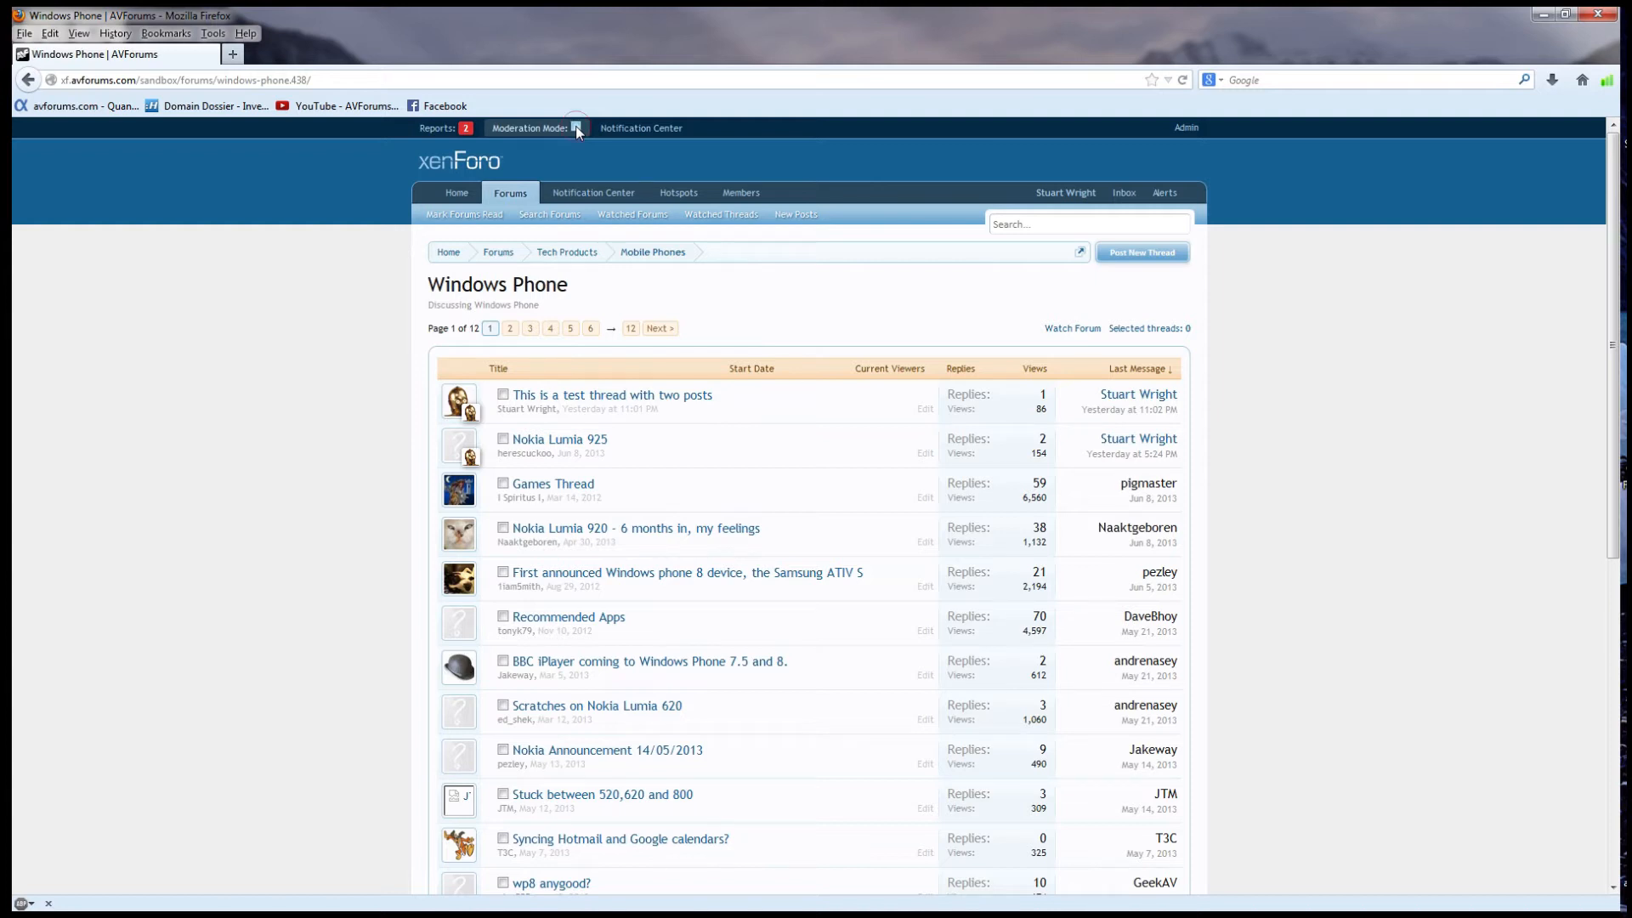
Turn on Moderation Mode so Windows Phone threads show unchecked counts and green checked rows
left_click(576, 127)
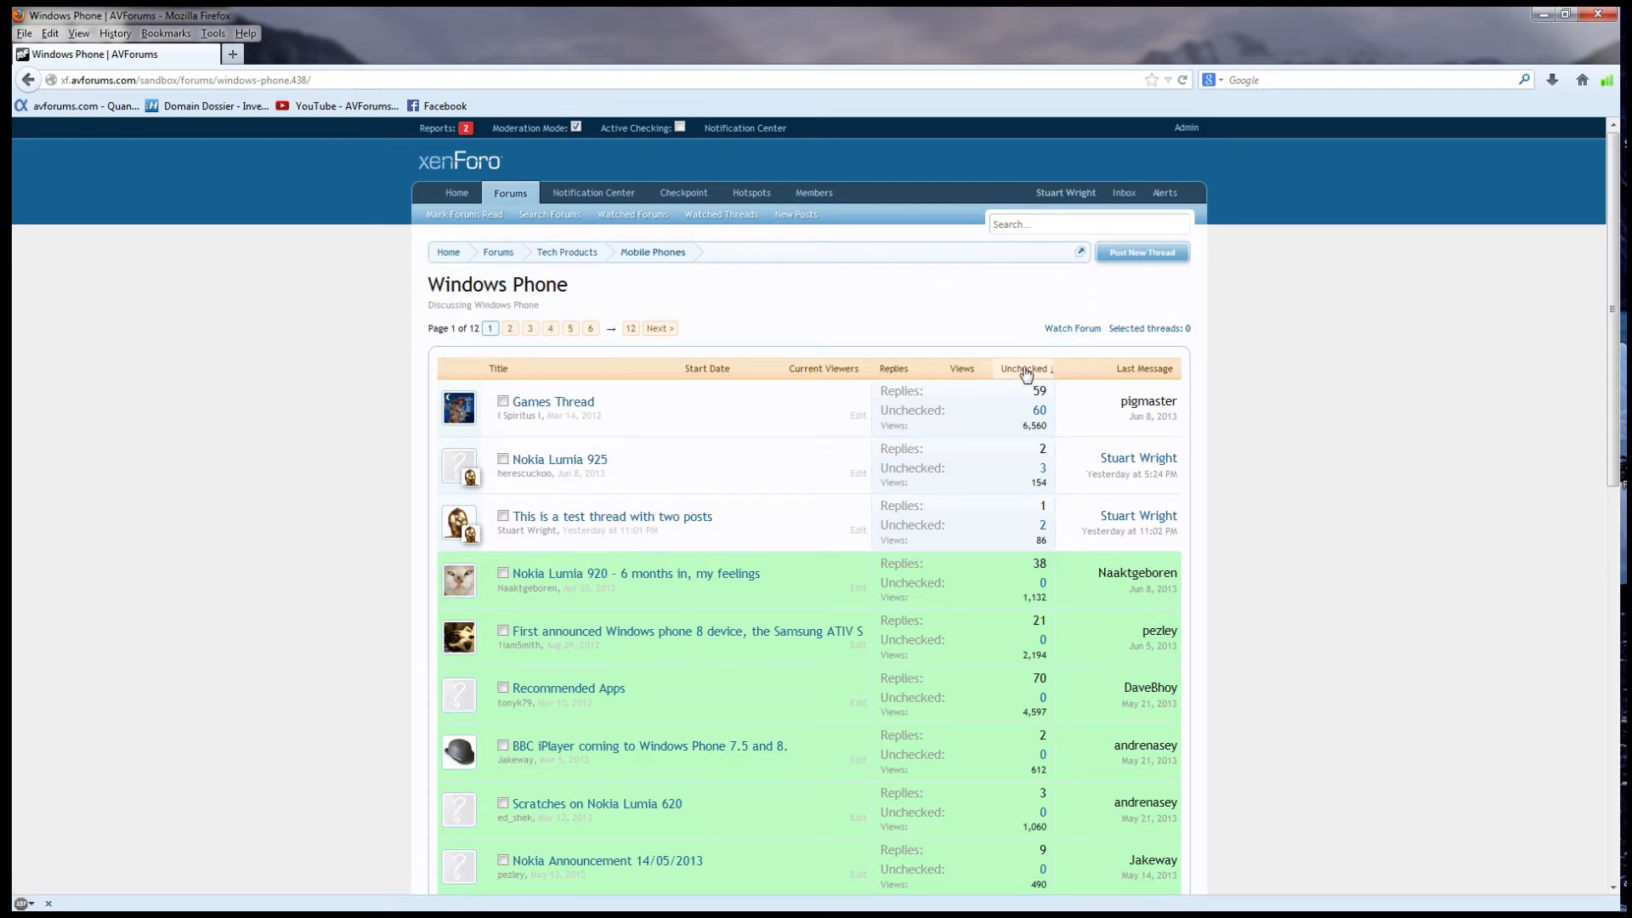
mouse_move(1342, 376)
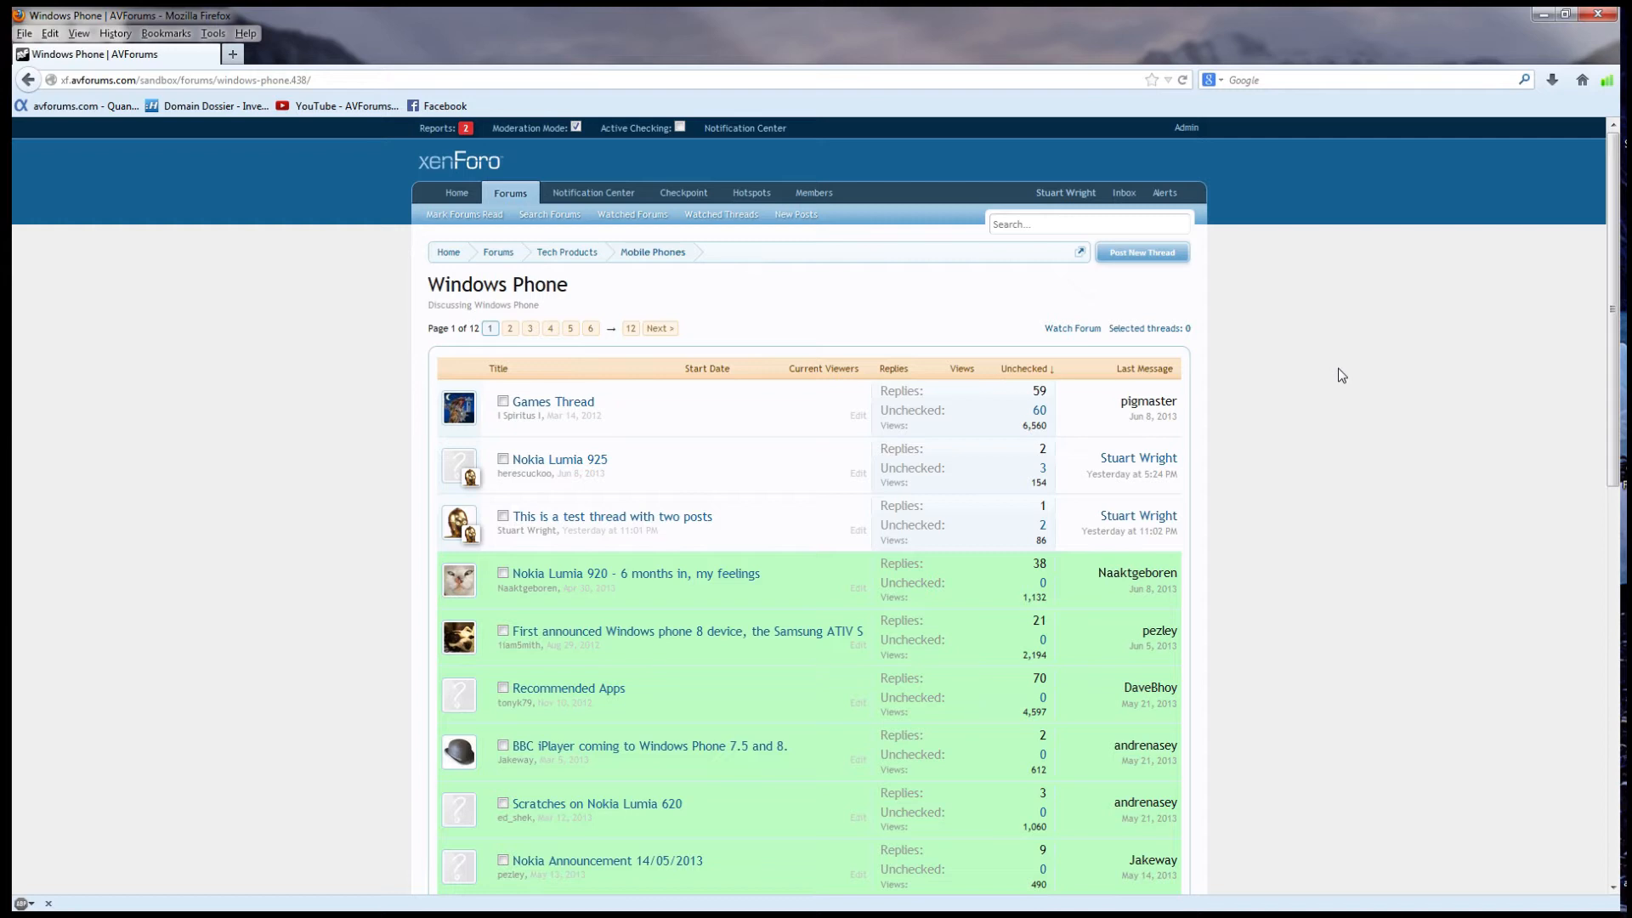
mouse_move(1323, 389)
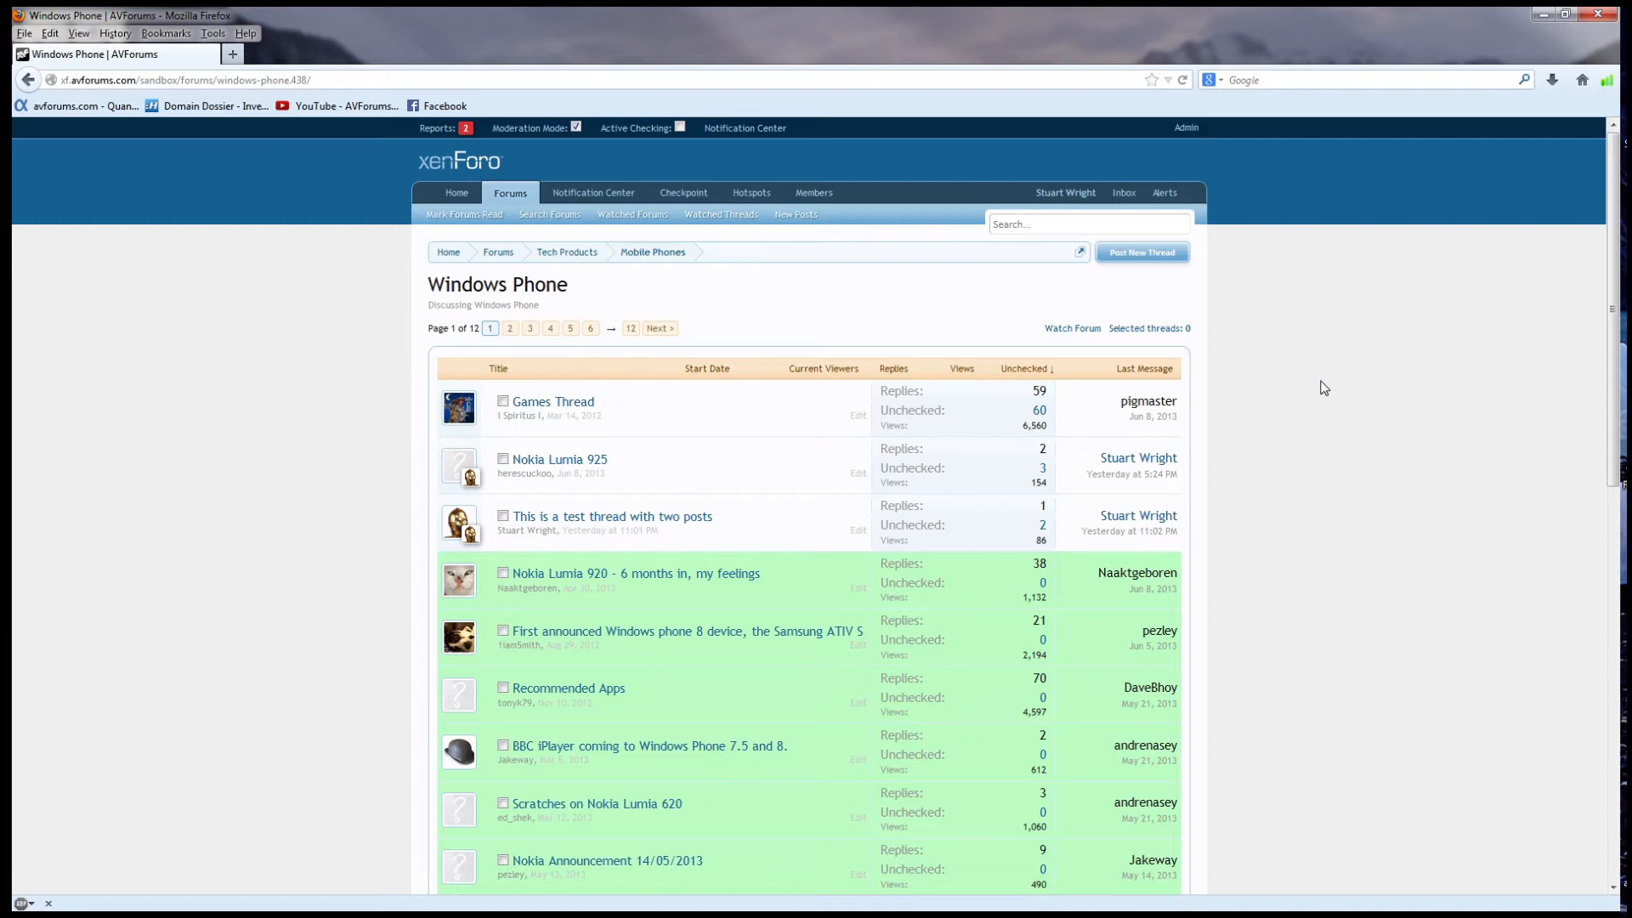
mouse_move(1308, 397)
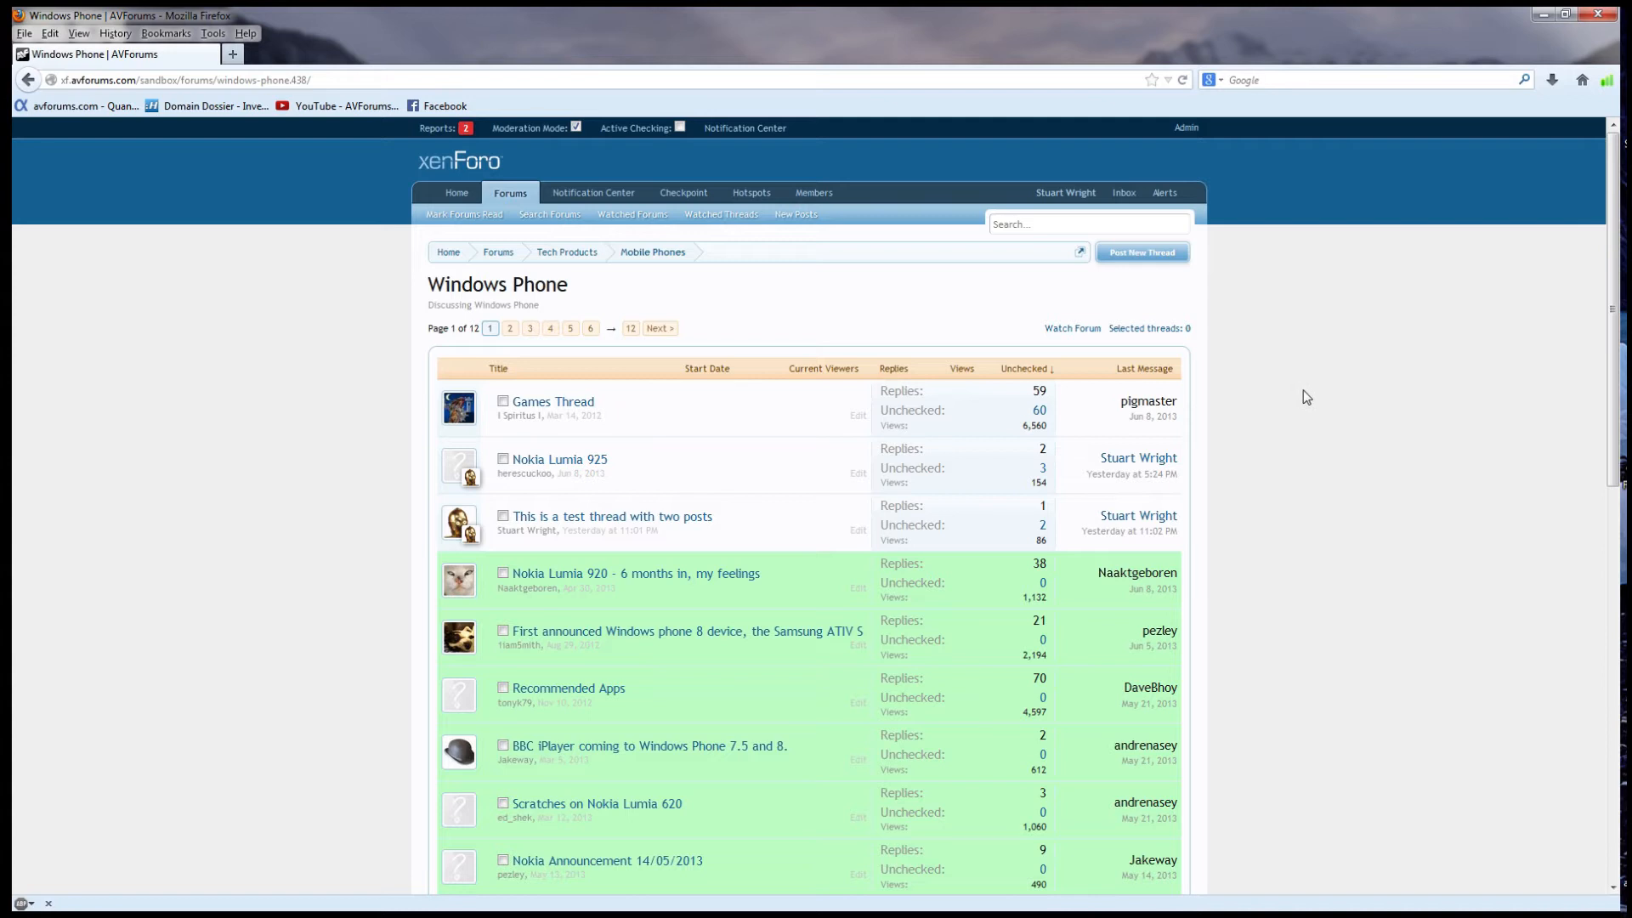
mouse_move(1266, 403)
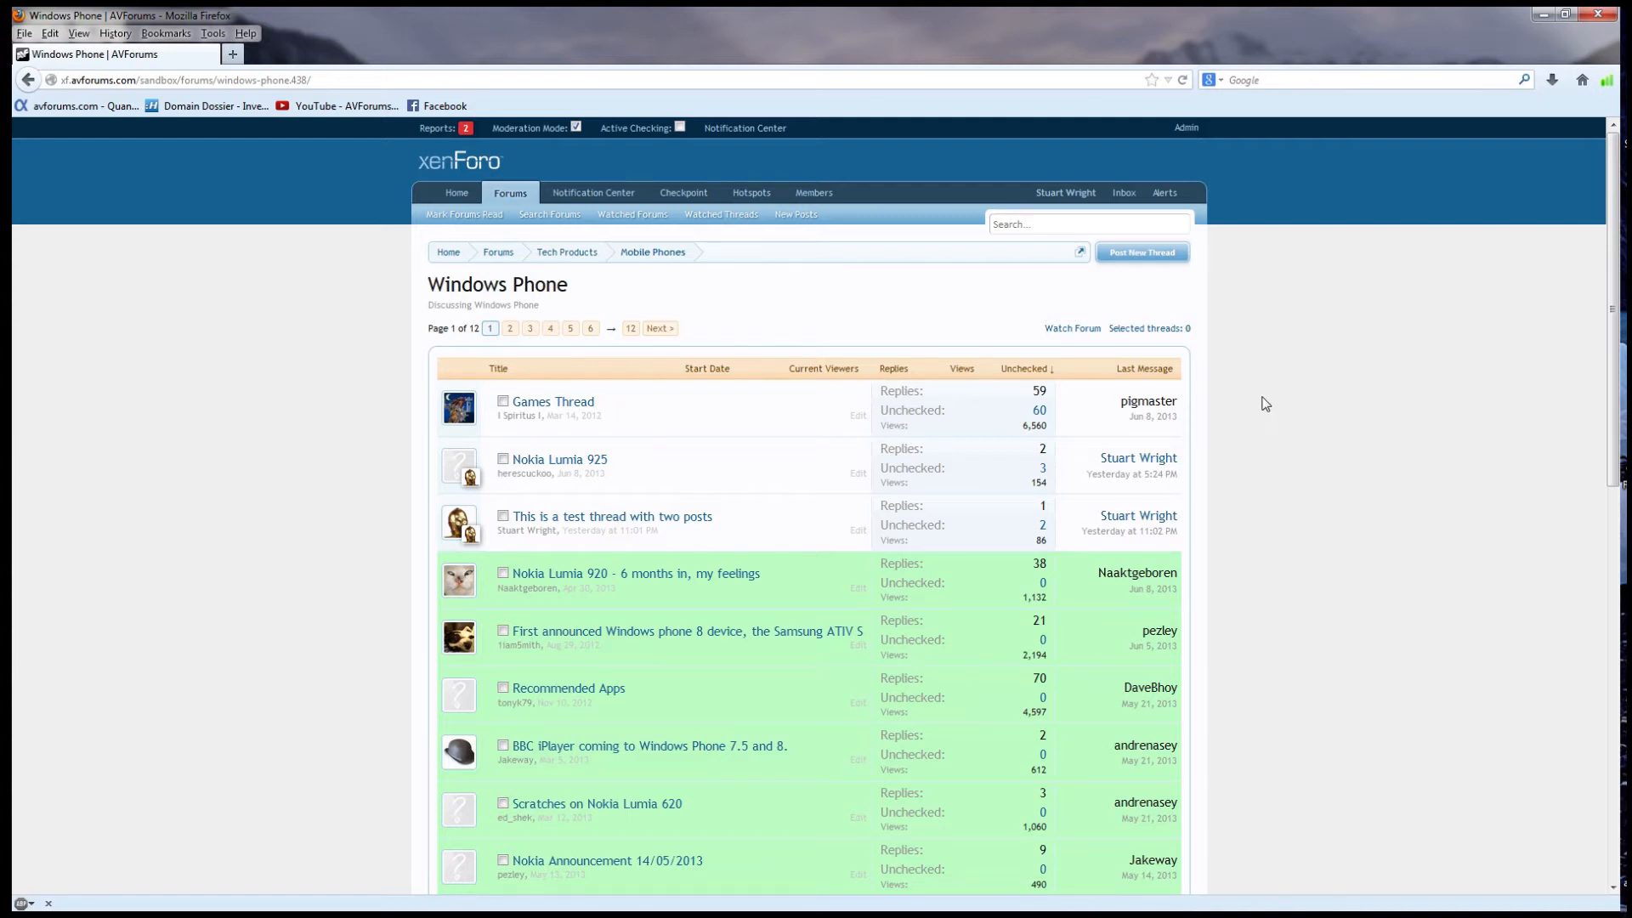
mouse_move(1312, 425)
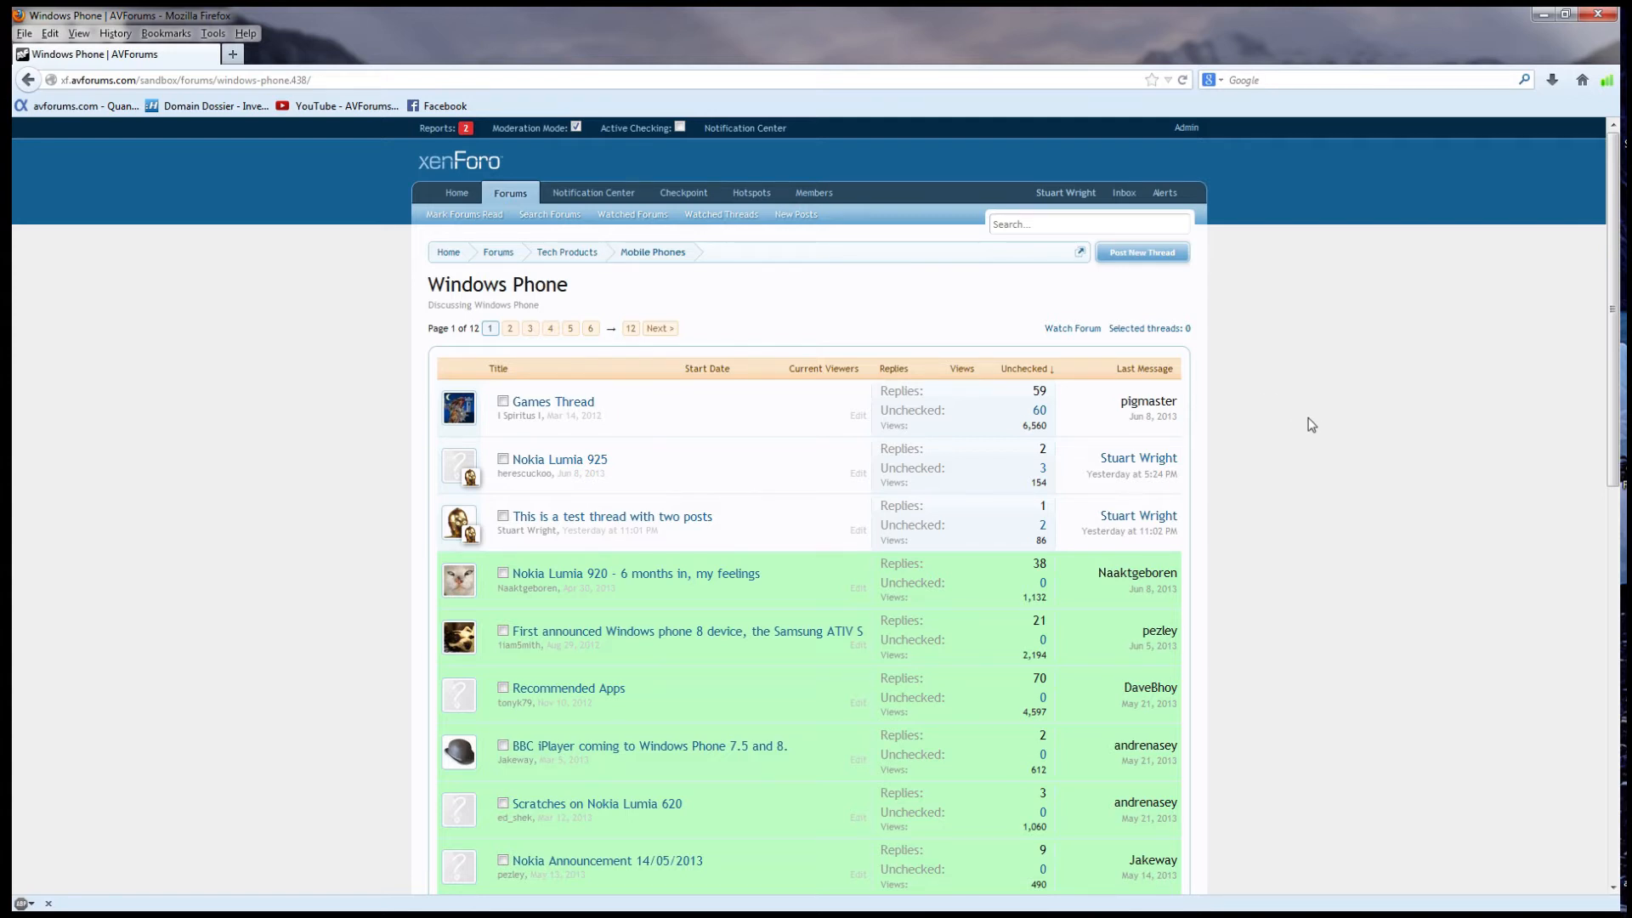
mouse_move(1061, 423)
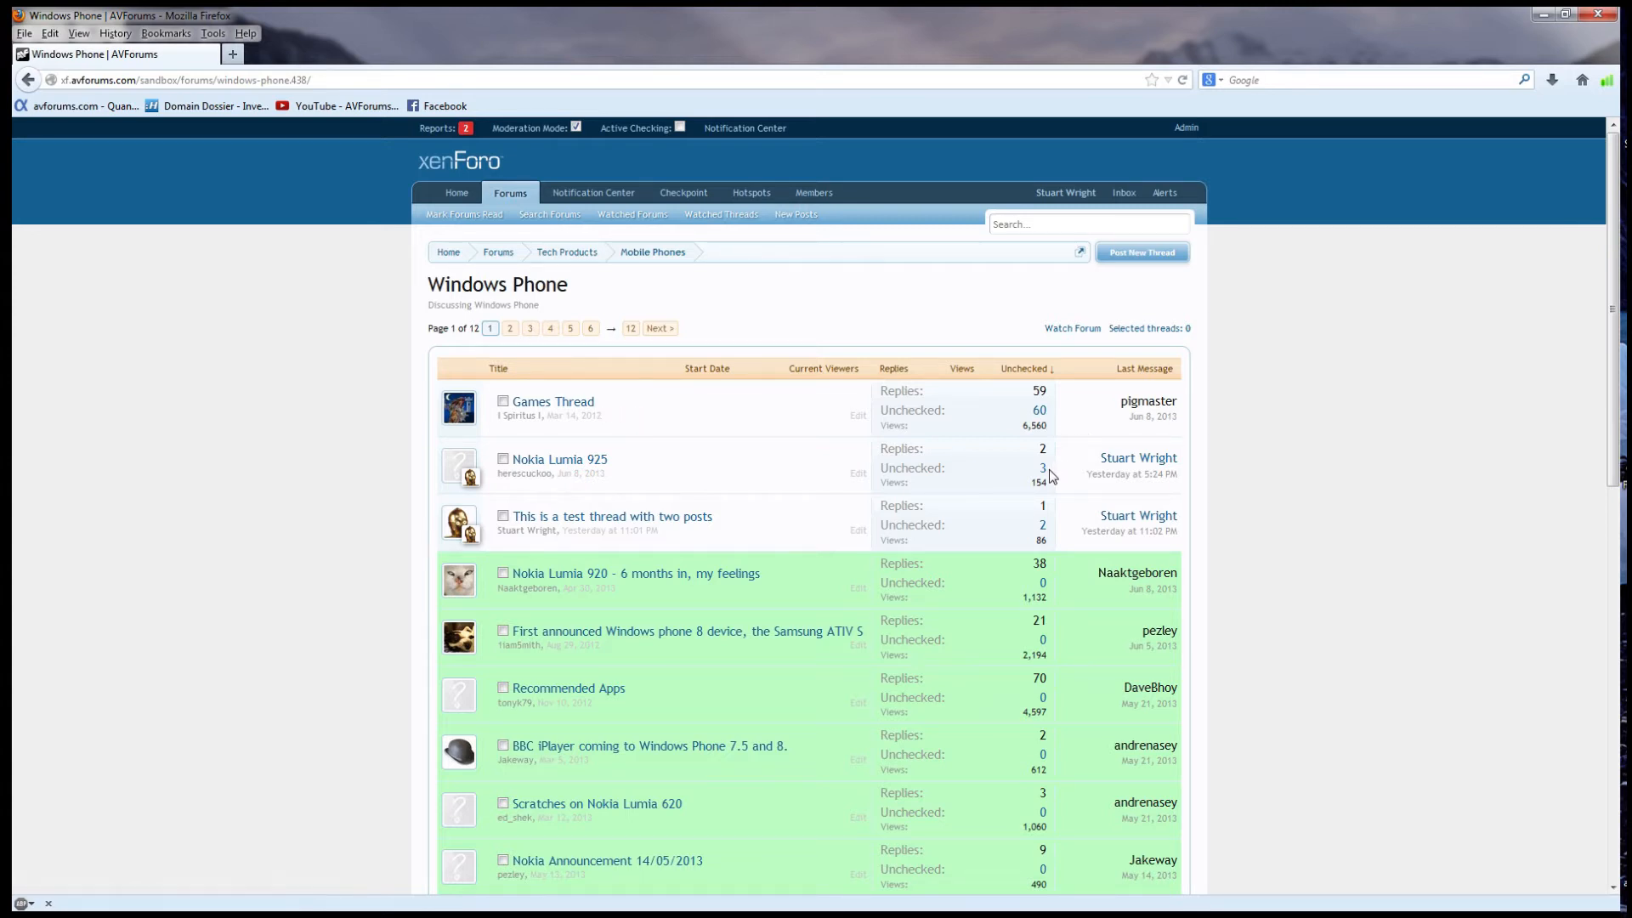
mouse_move(1256, 608)
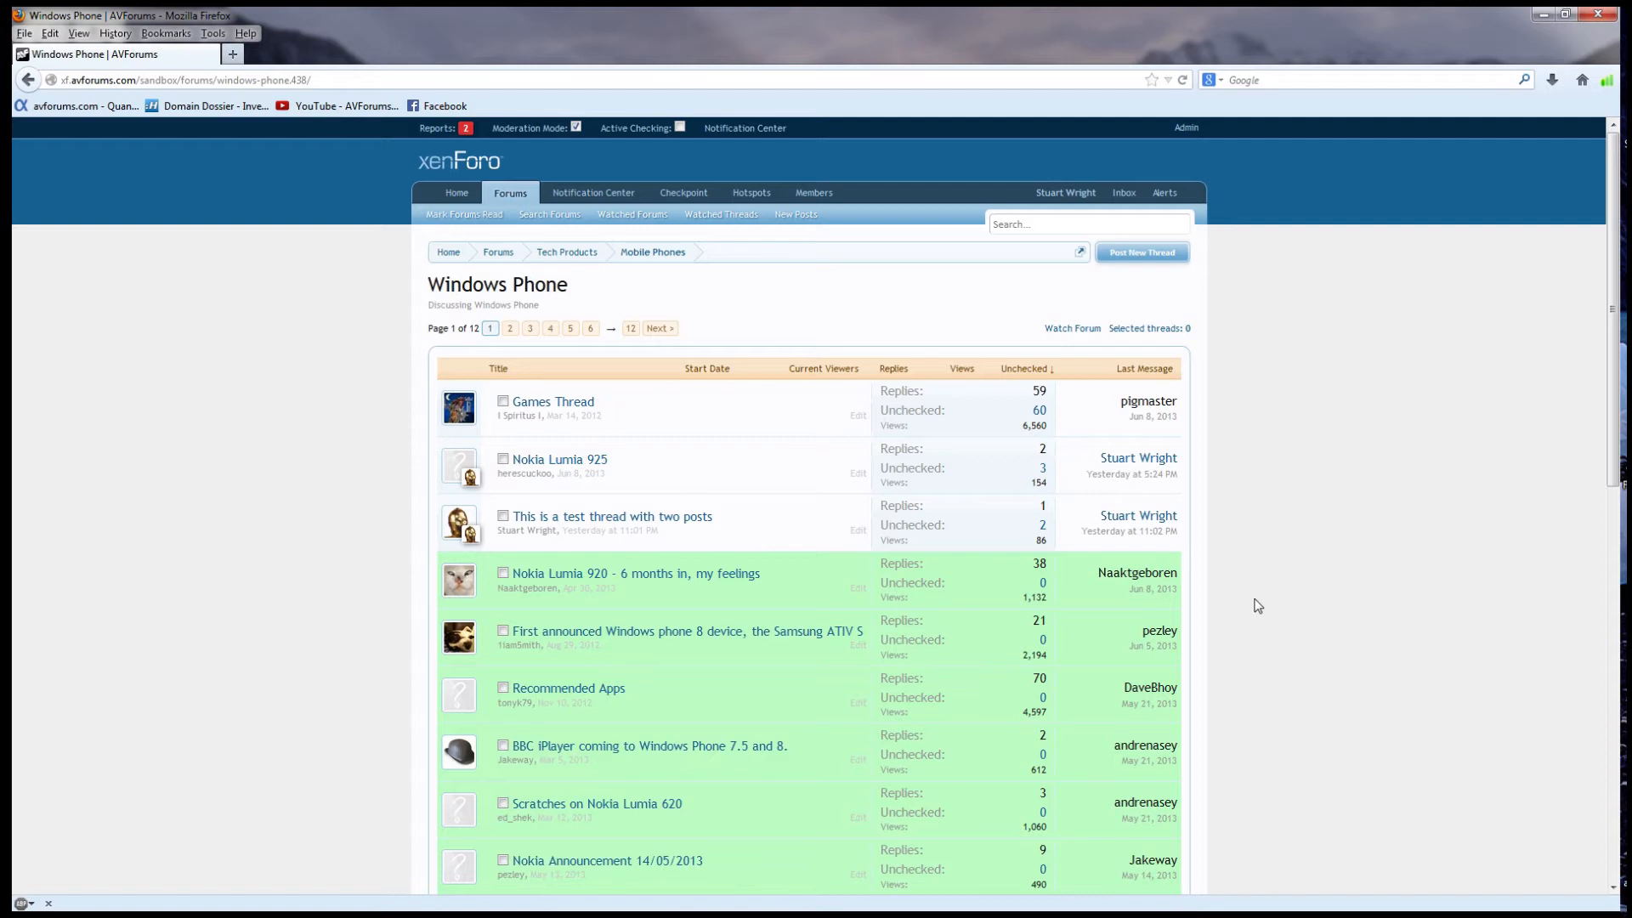
mouse_move(1245, 617)
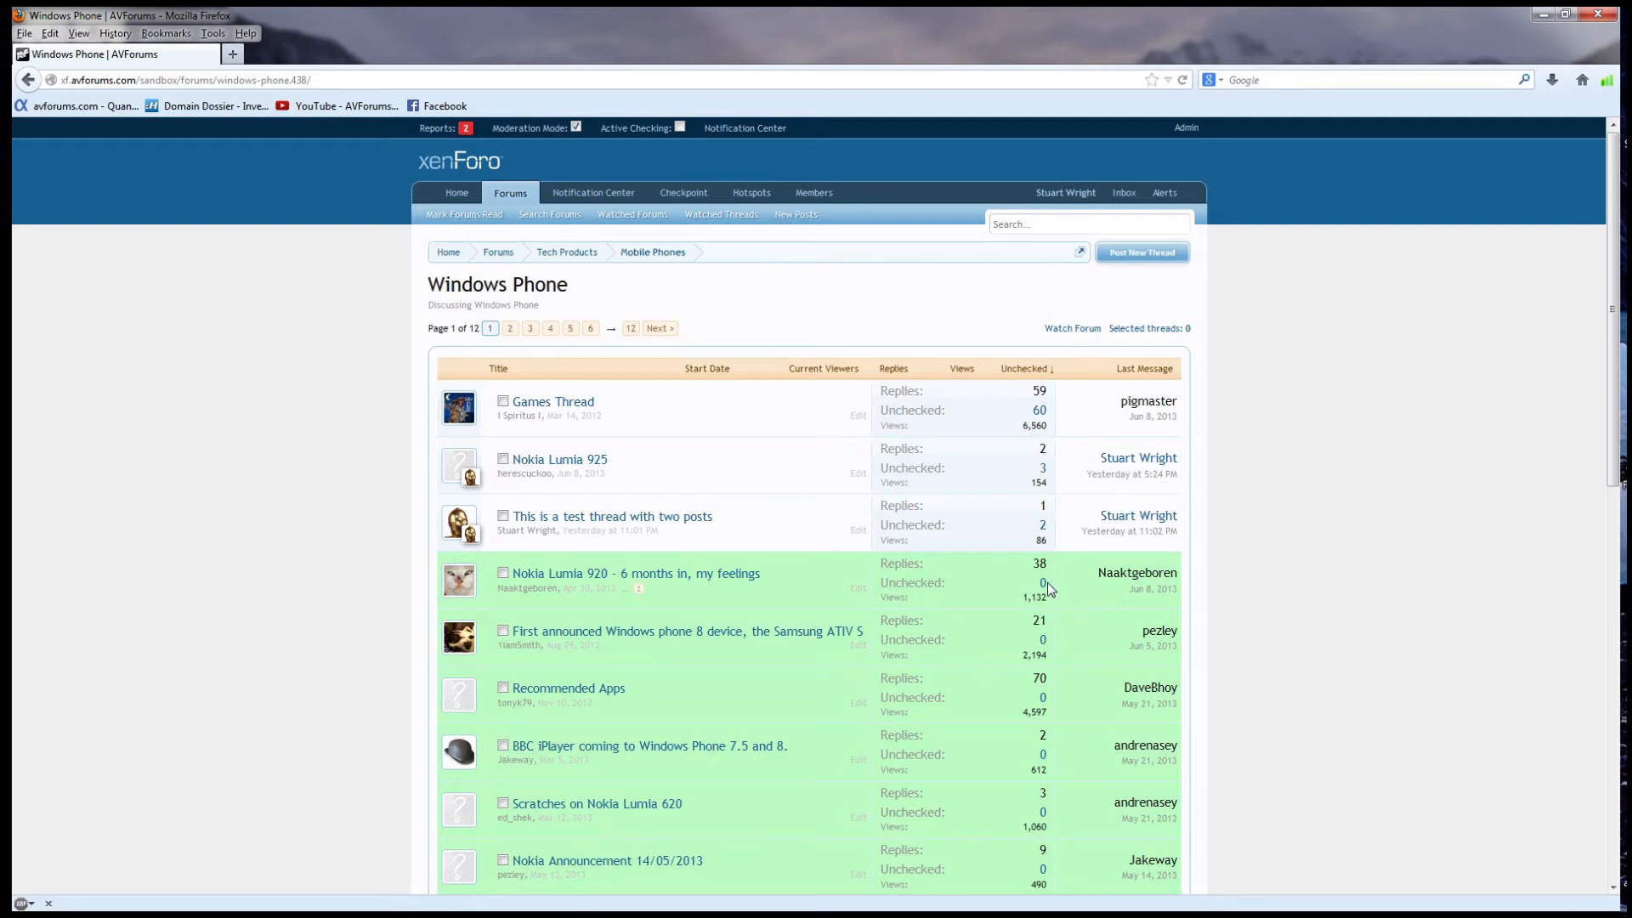
mouse_move(1275, 590)
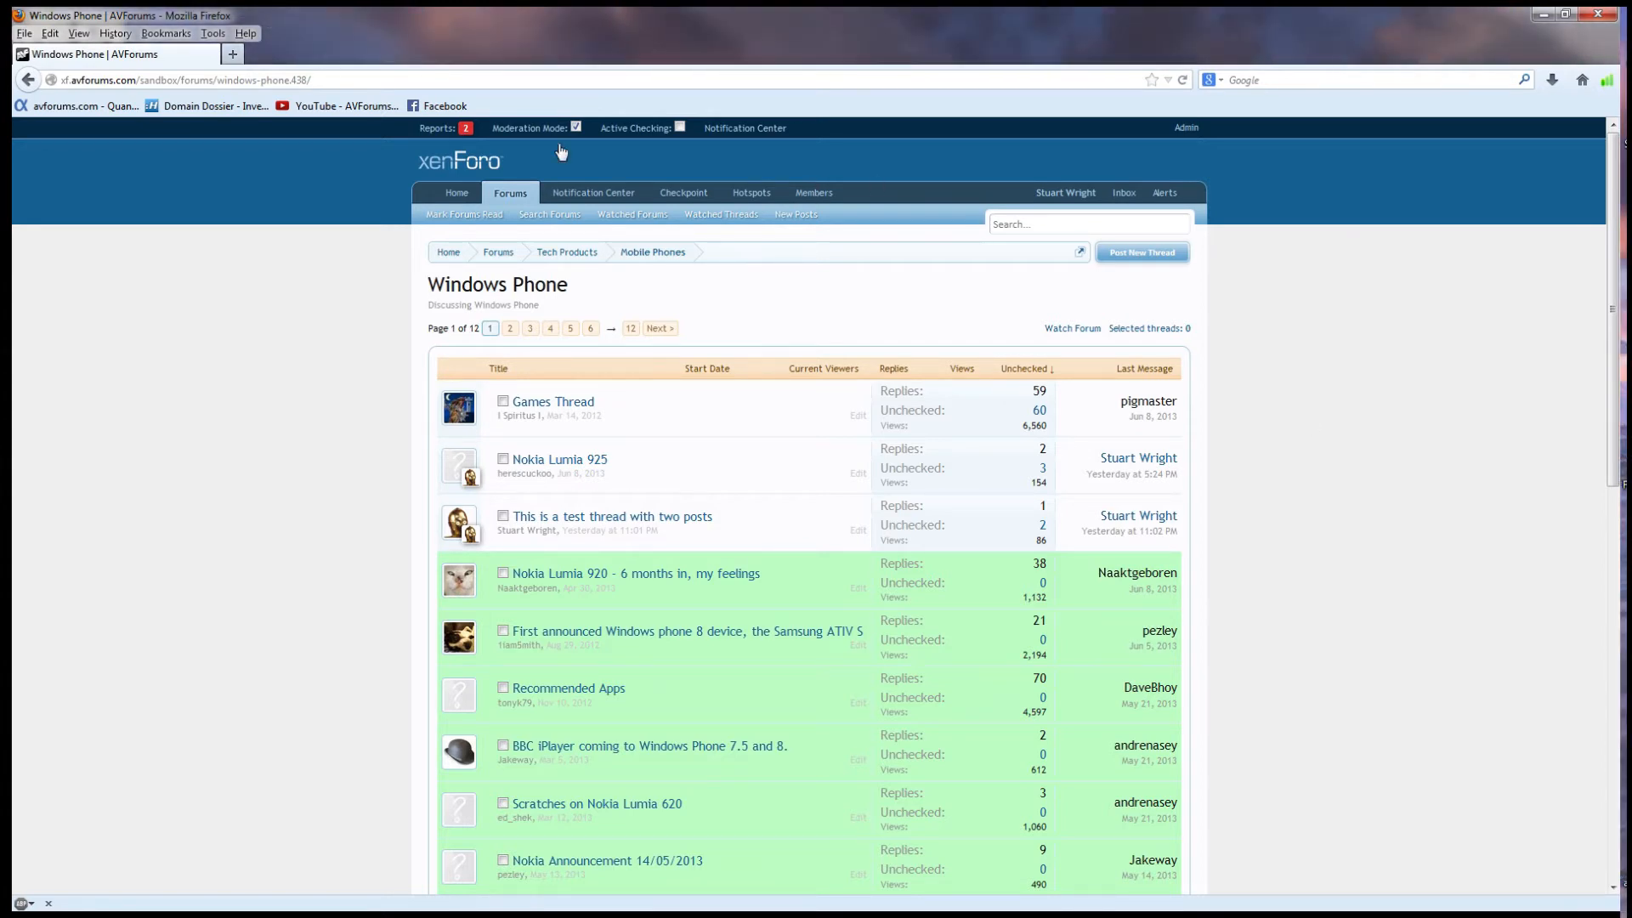
Switch Moderation Mode off and back on, restoring the unchecked counts
left_click(575, 127)
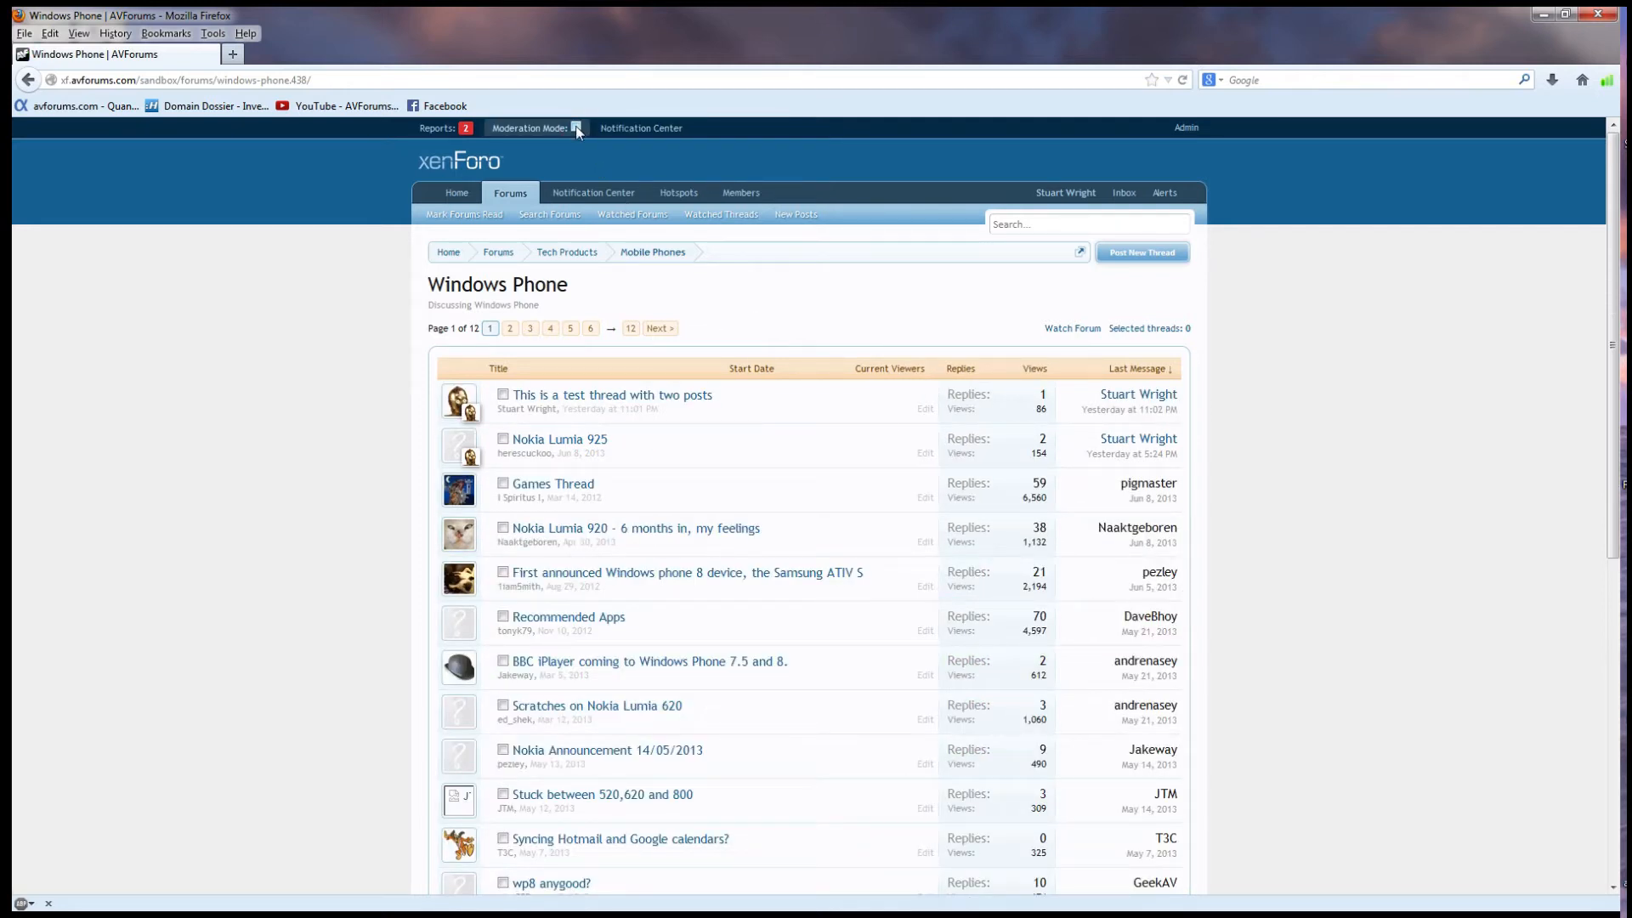
left_click(579, 126)
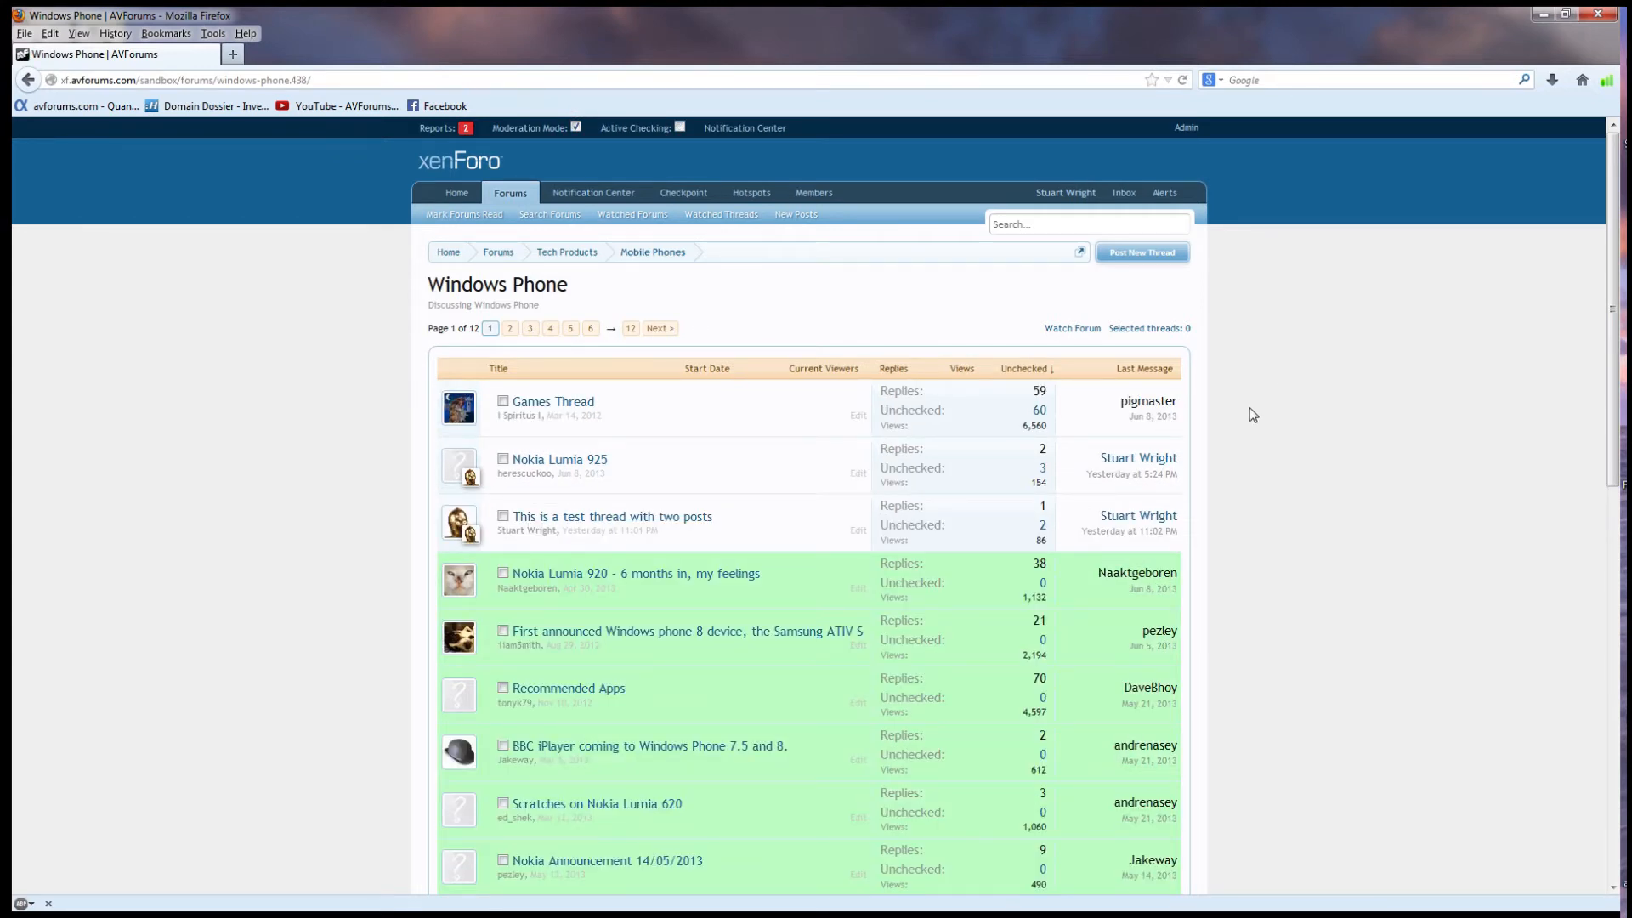
mouse_move(1260, 412)
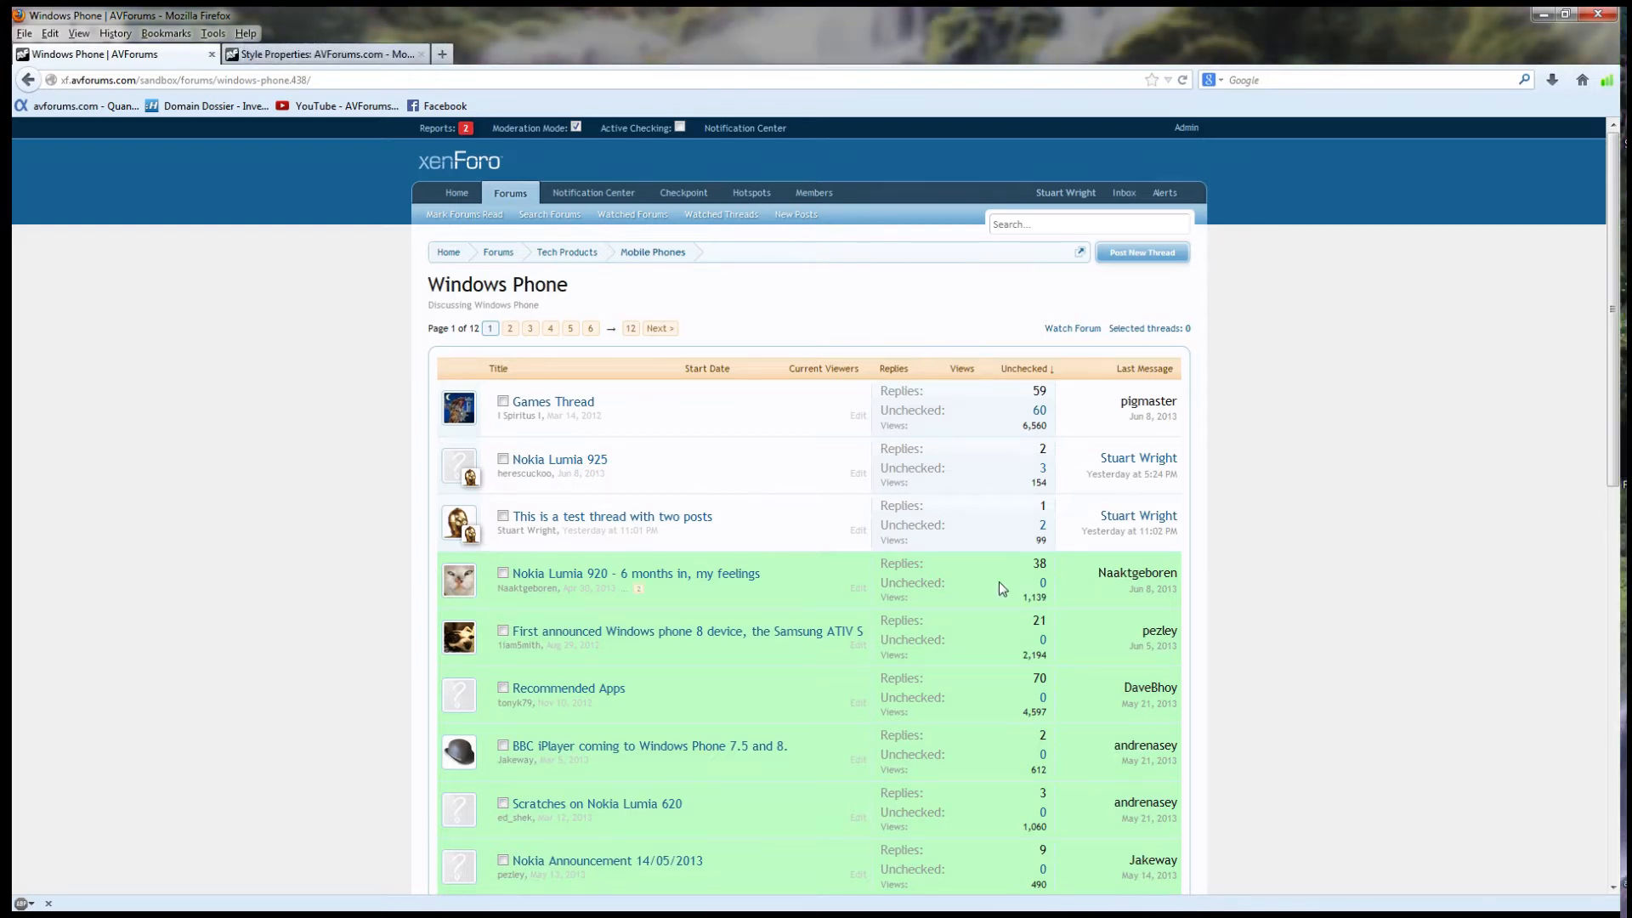
mouse_move(997, 583)
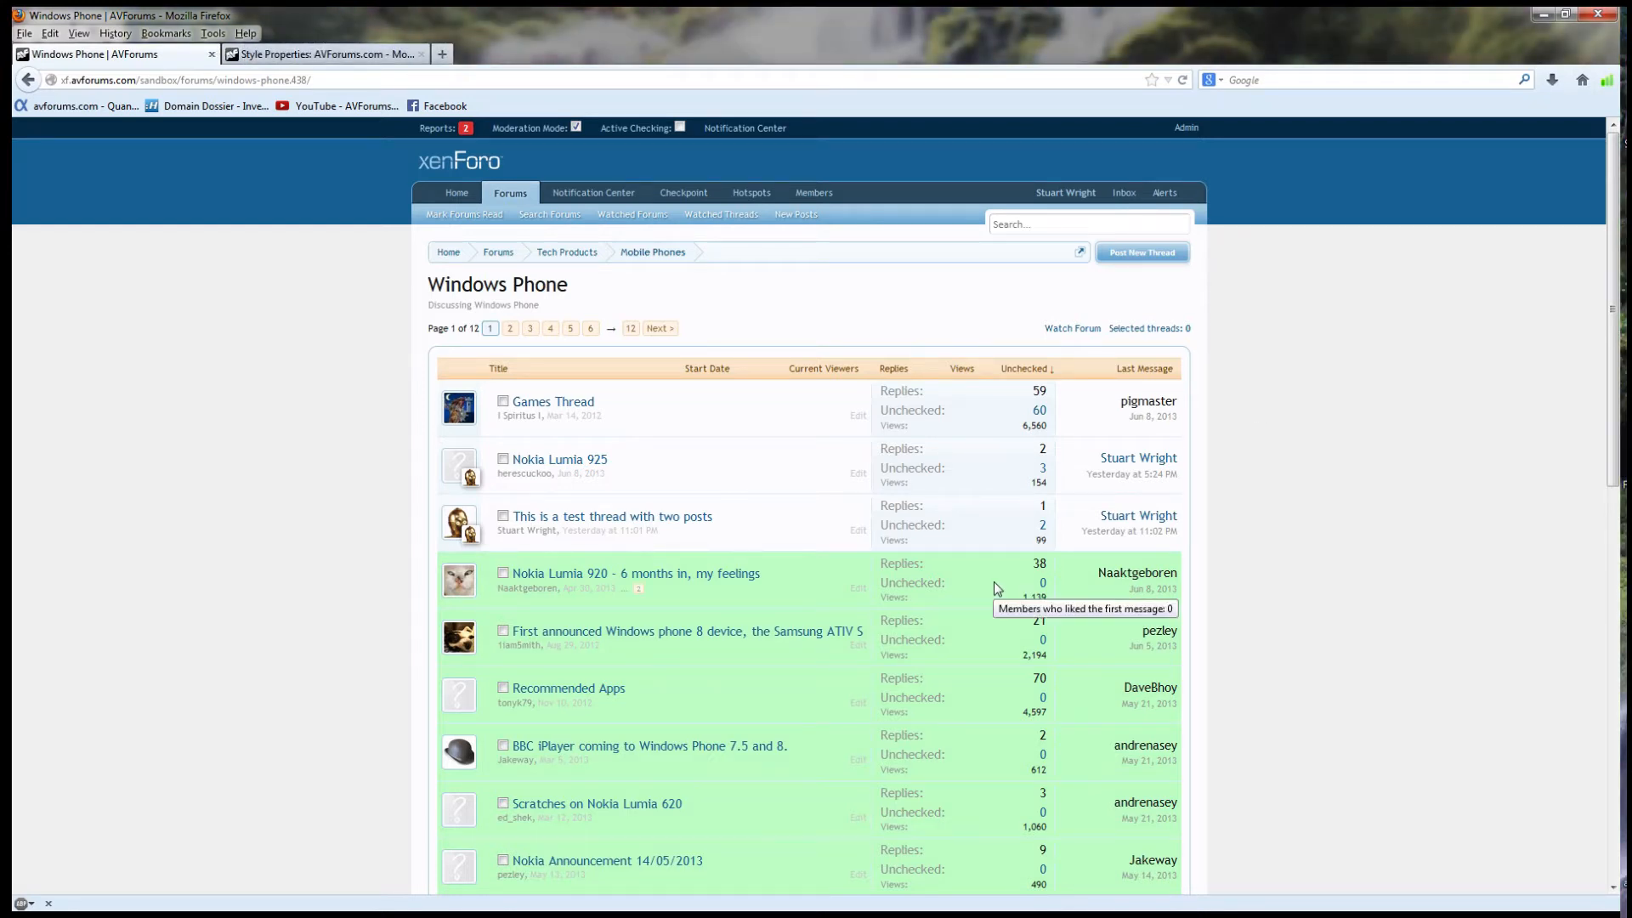
mouse_move(1239, 575)
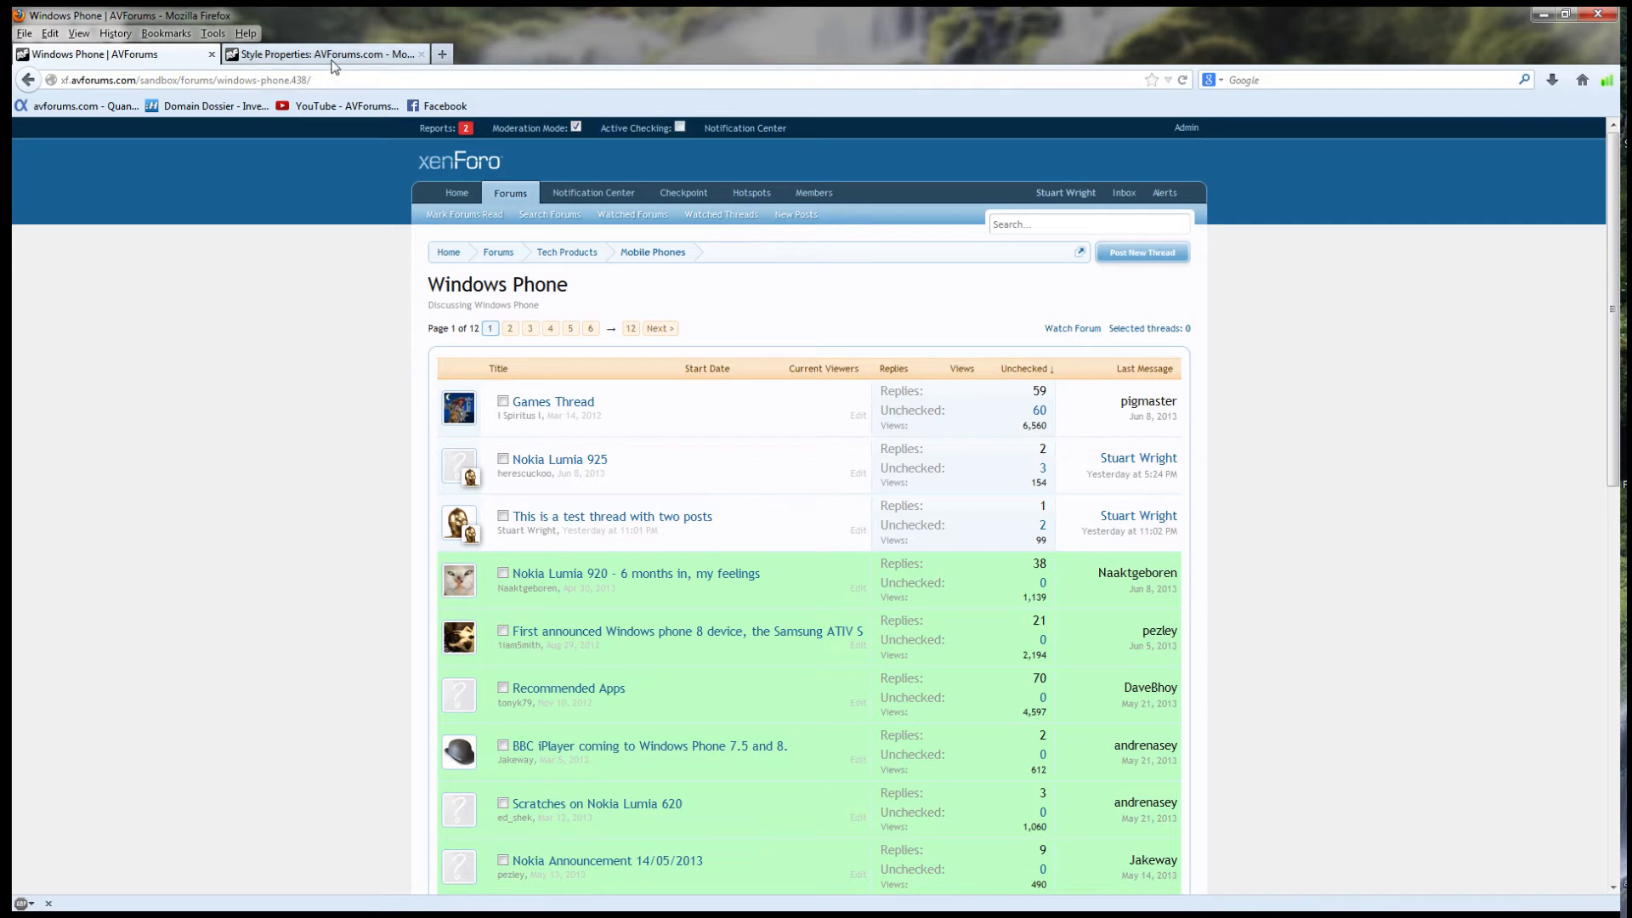
Review the Moderator Checkpoint status colours in the Admin CP Style Properties
left_click(323, 54)
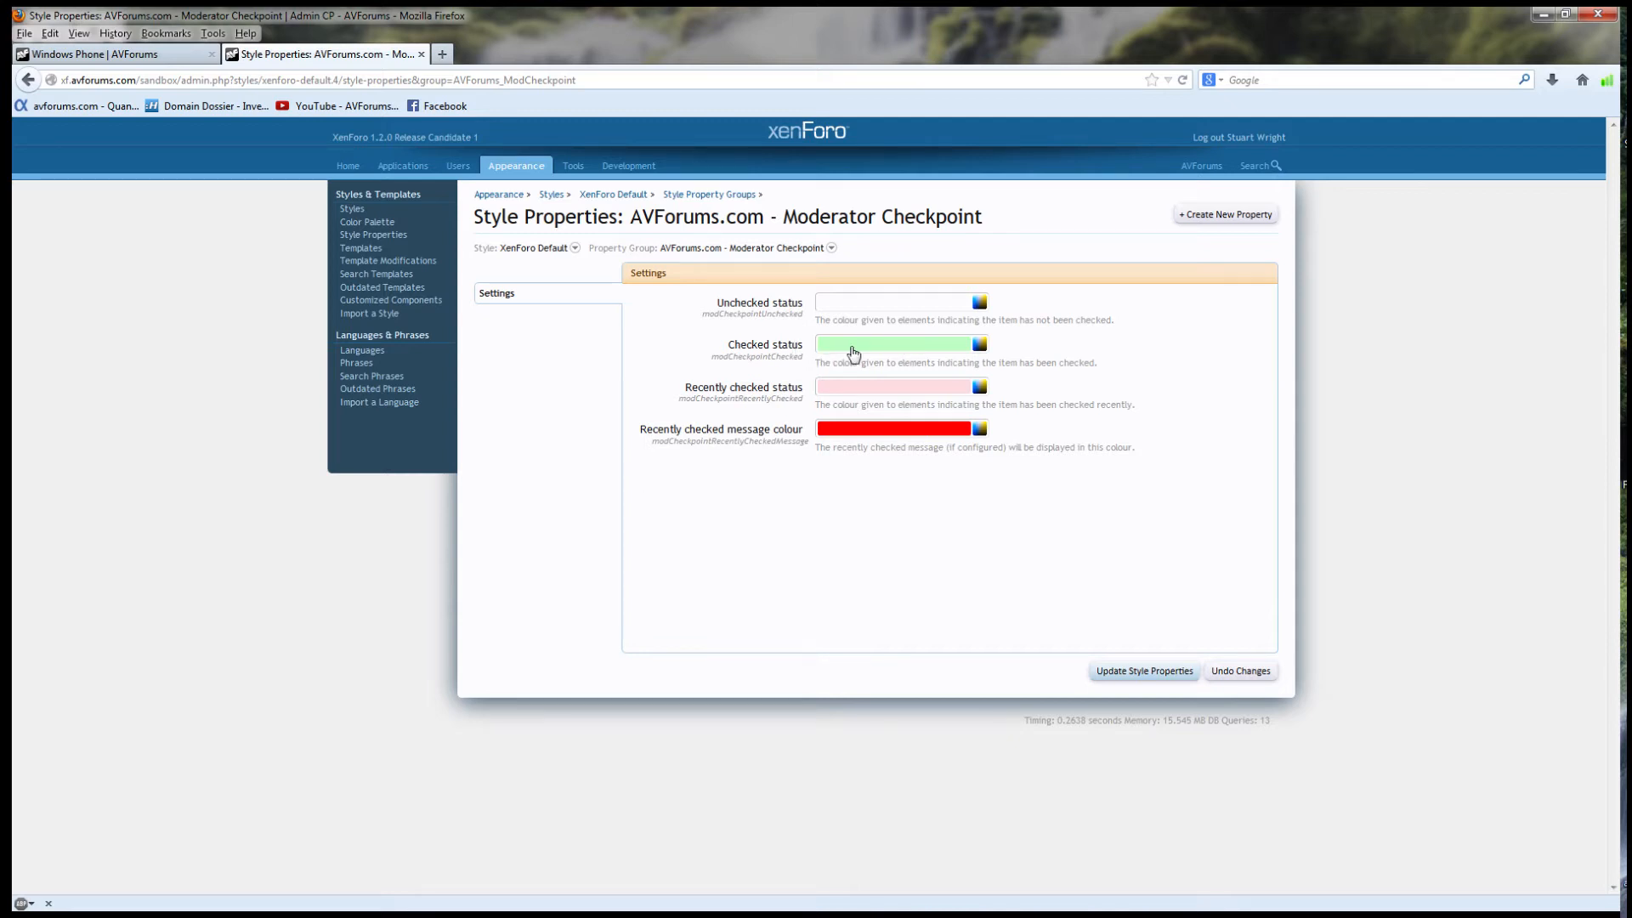
left_click(977, 343)
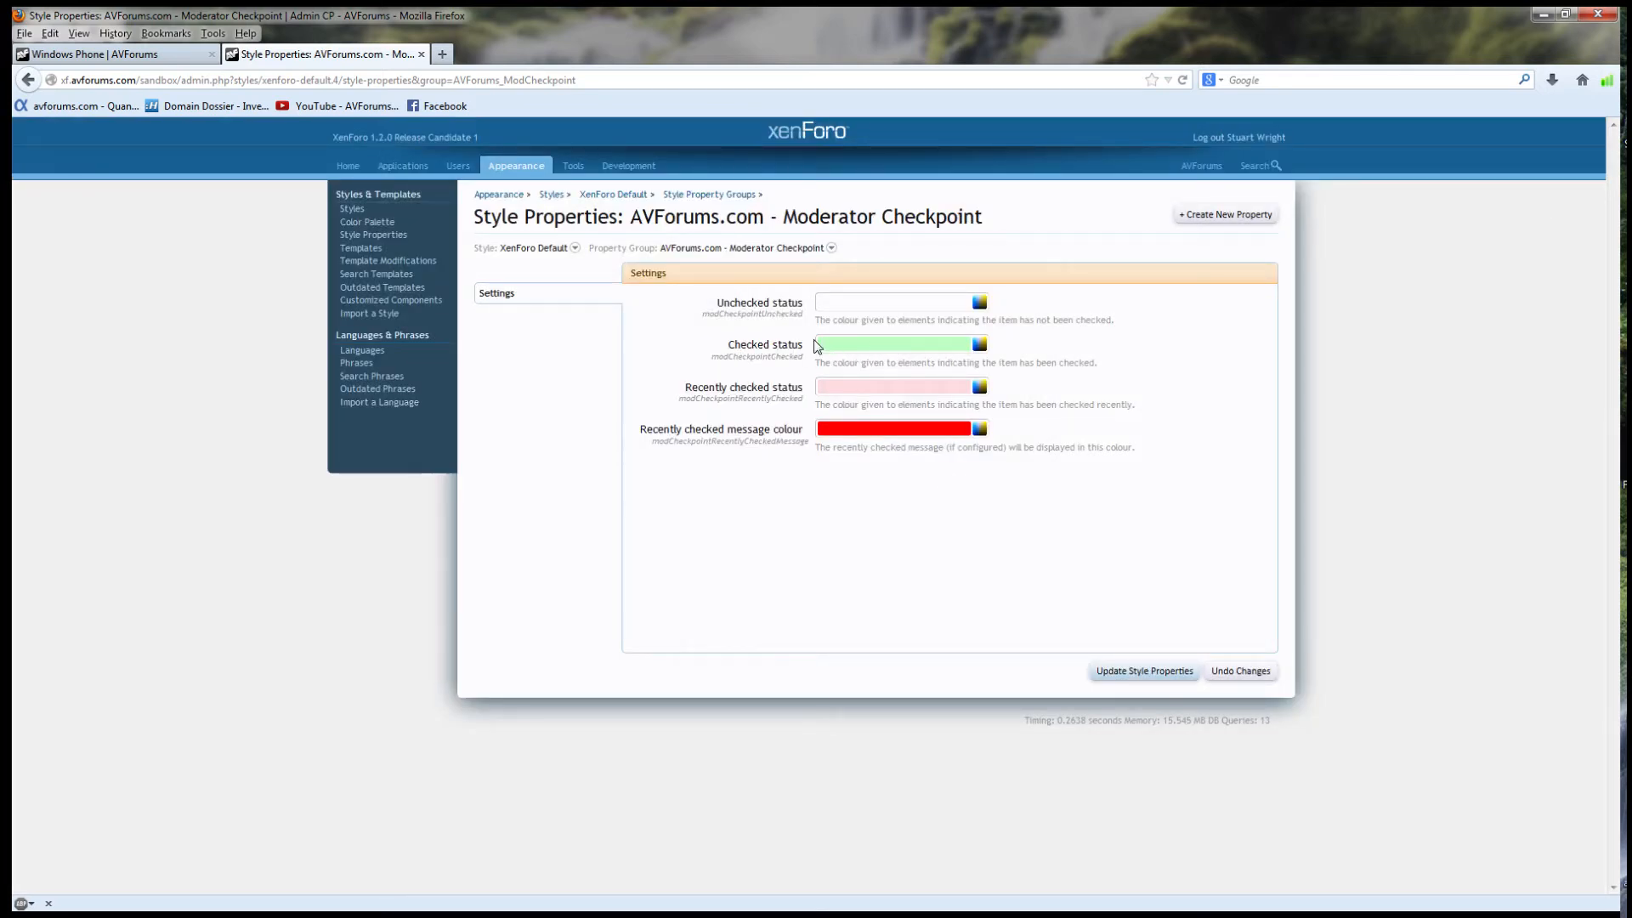
mouse_move(470, 153)
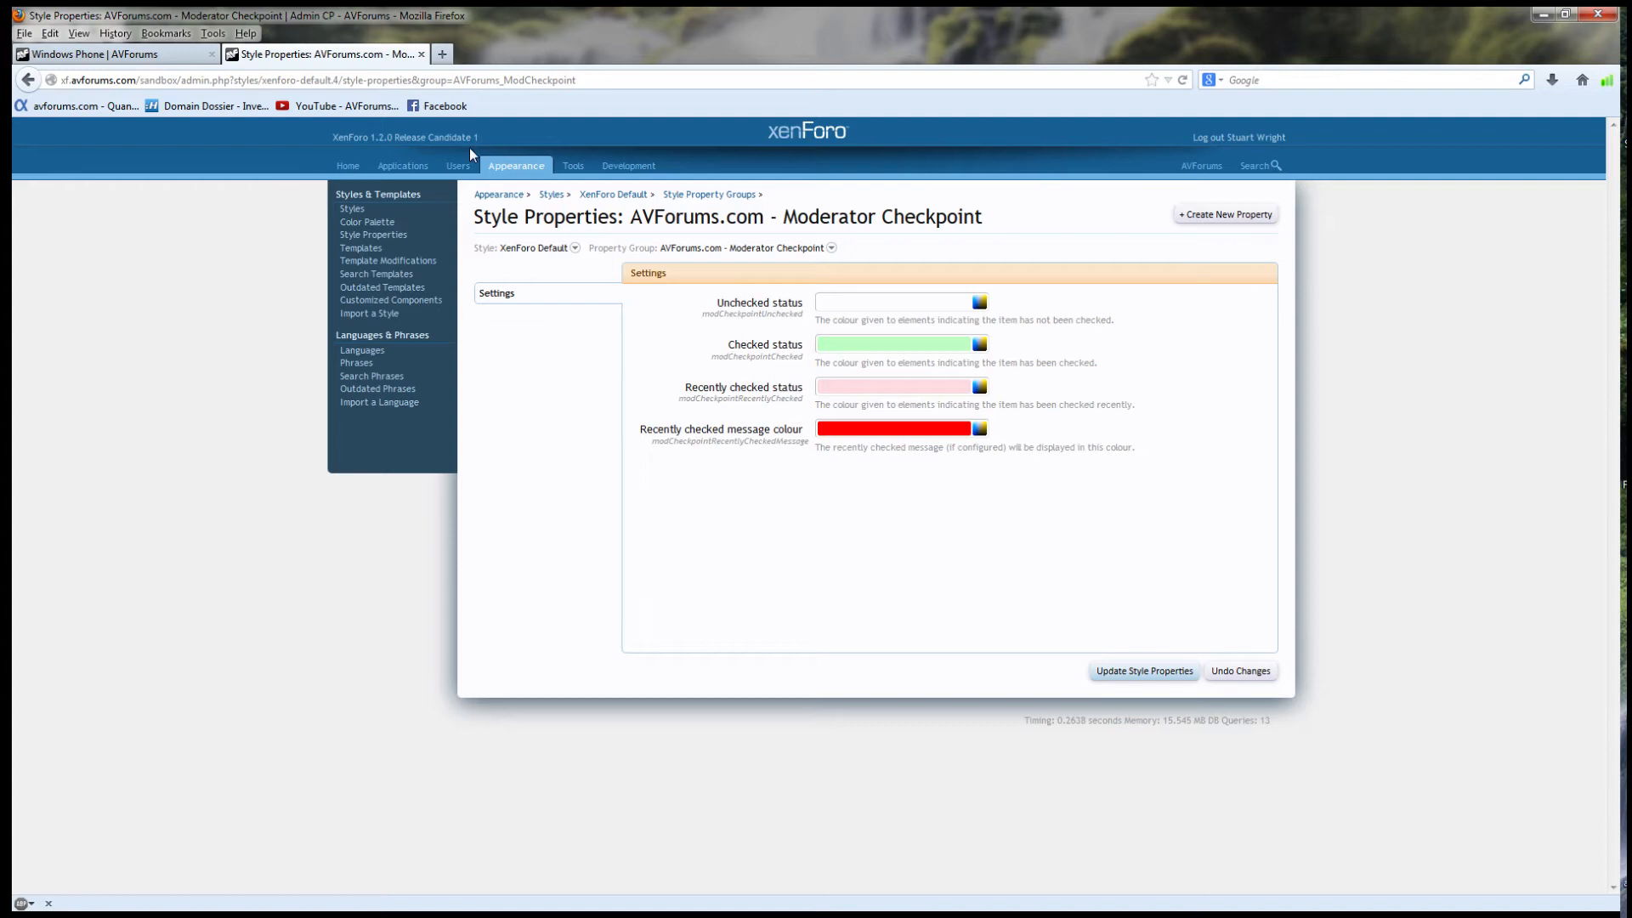
Return to the Windows Phone forum list and open the Nokia Lumia 920 thread
left_click(115, 54)
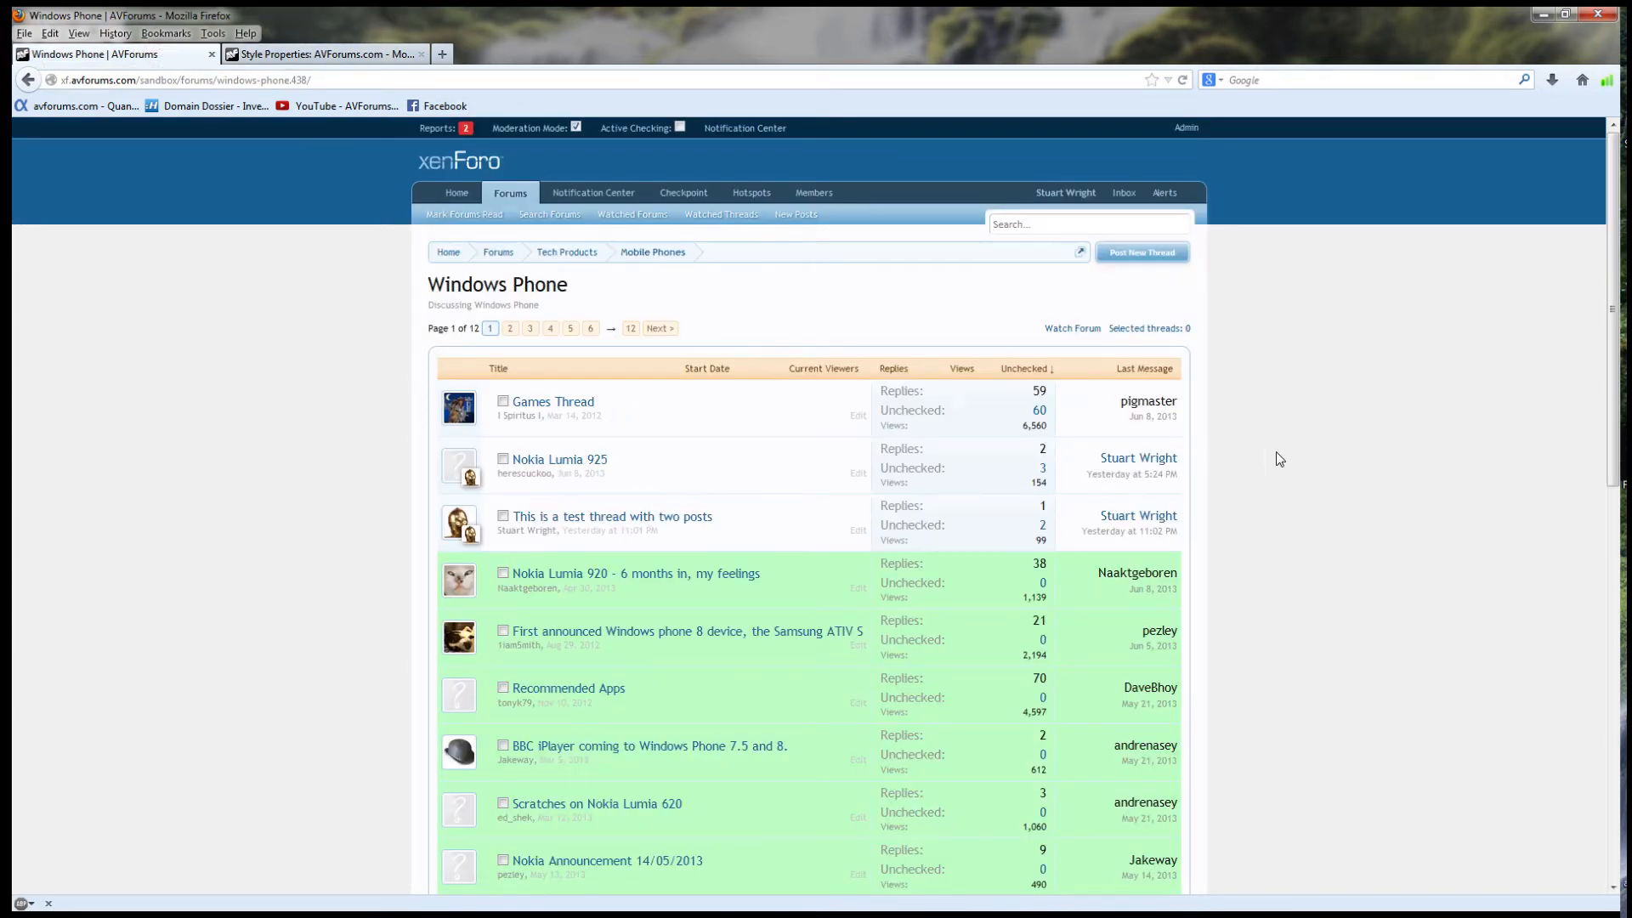
scroll("down", 3)
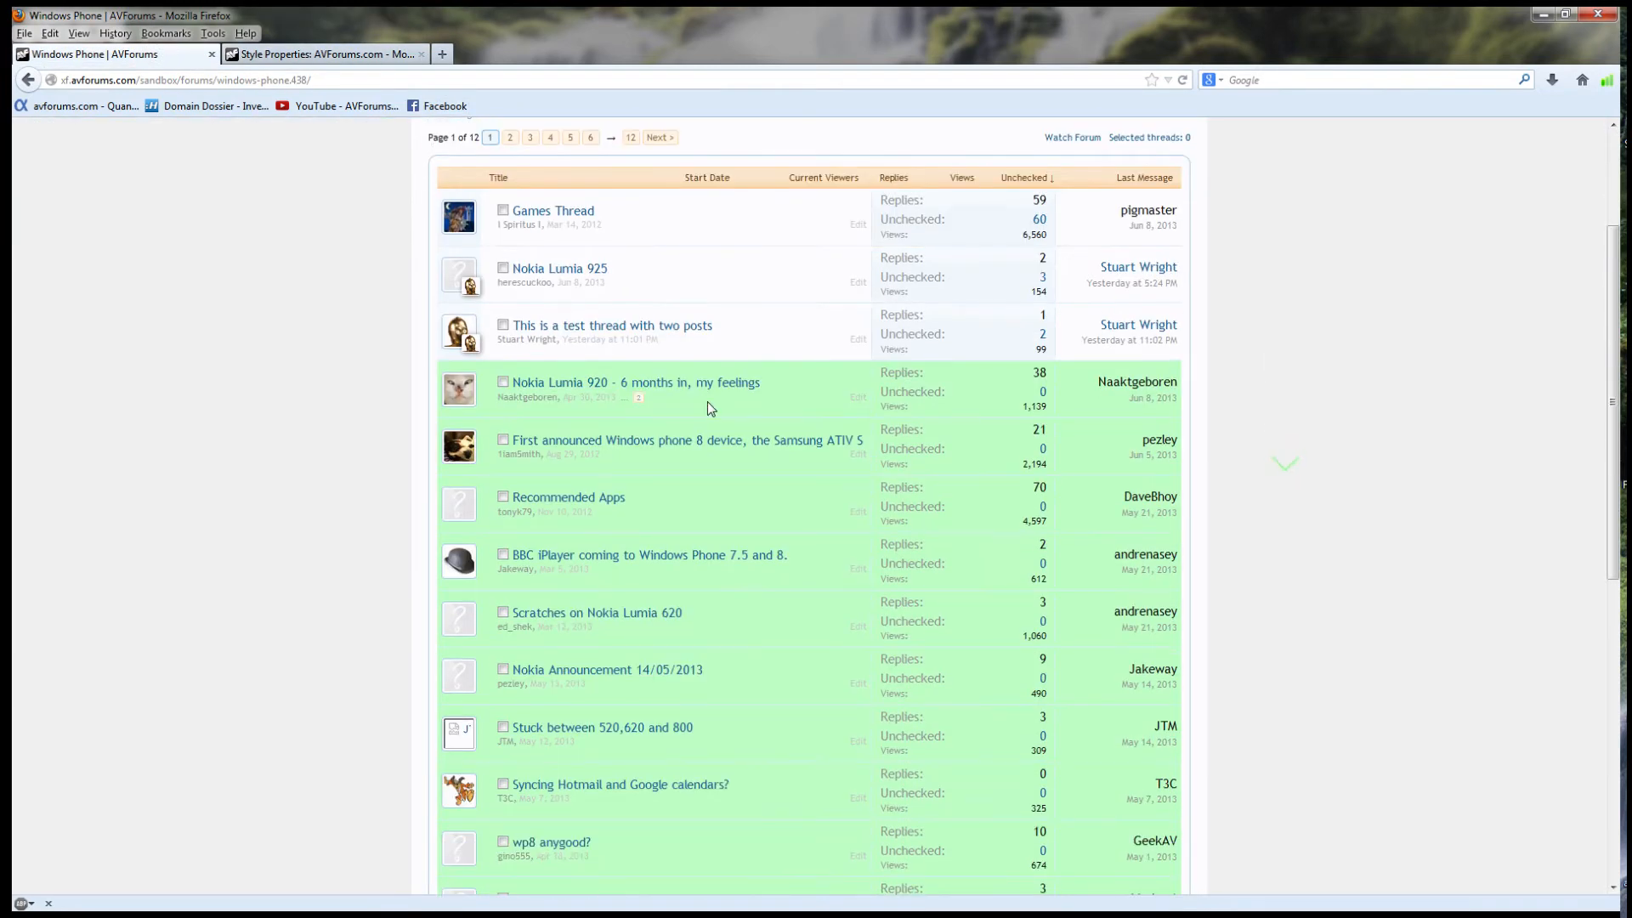
left_click(635, 382)
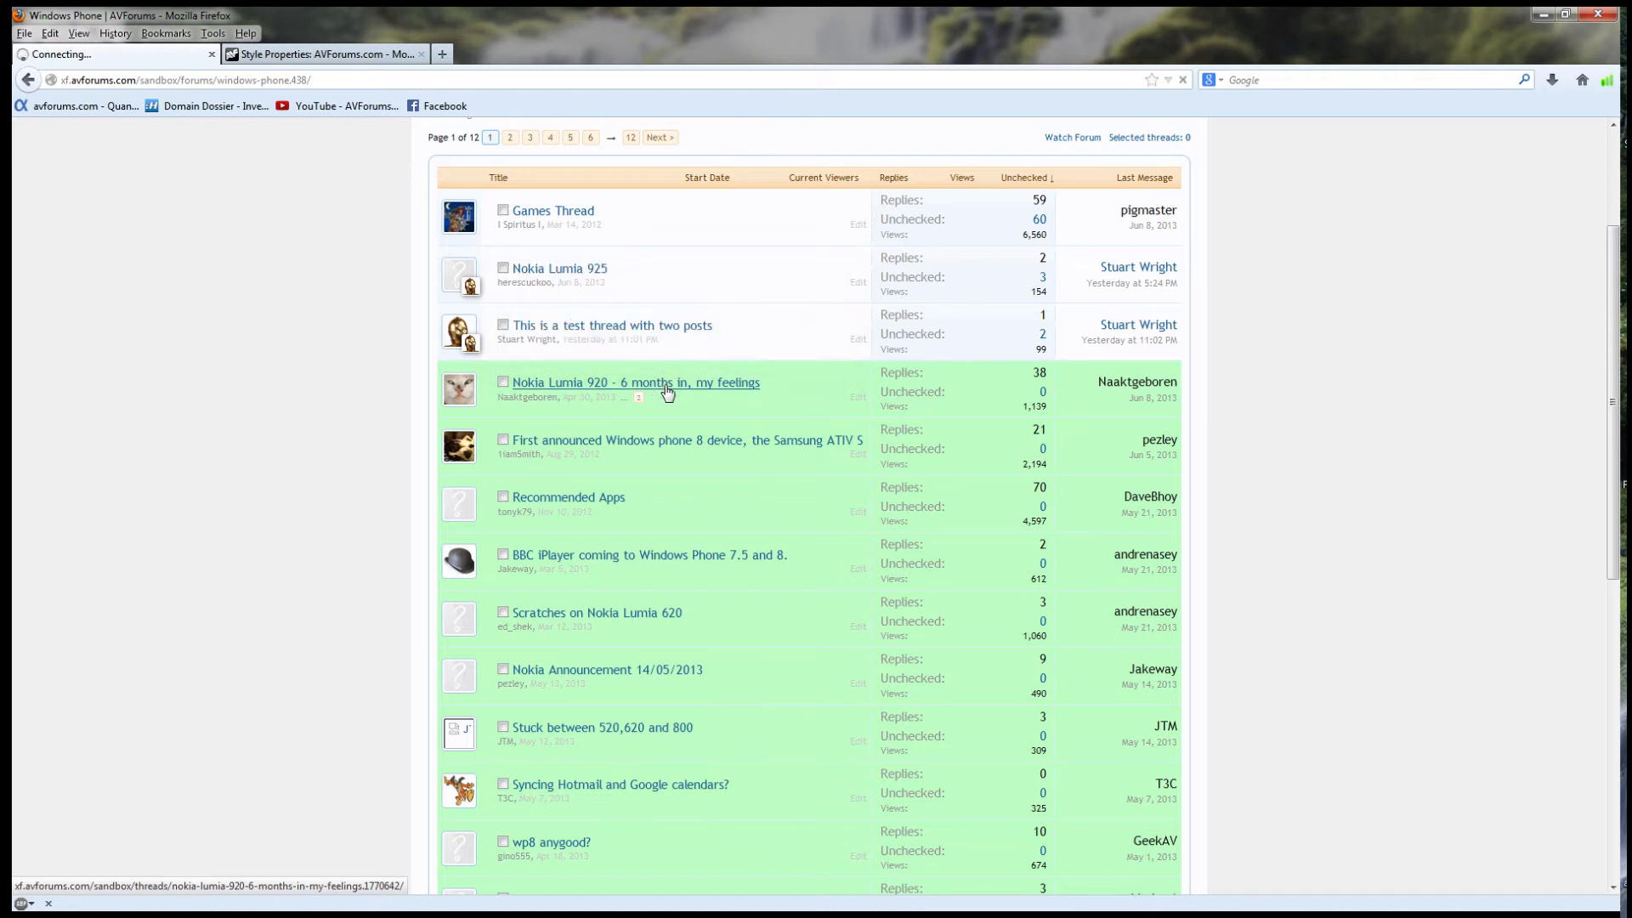
Scroll through the Nokia Lumia 920 thread confirming every green post is marked as checked
left_click(635, 382)
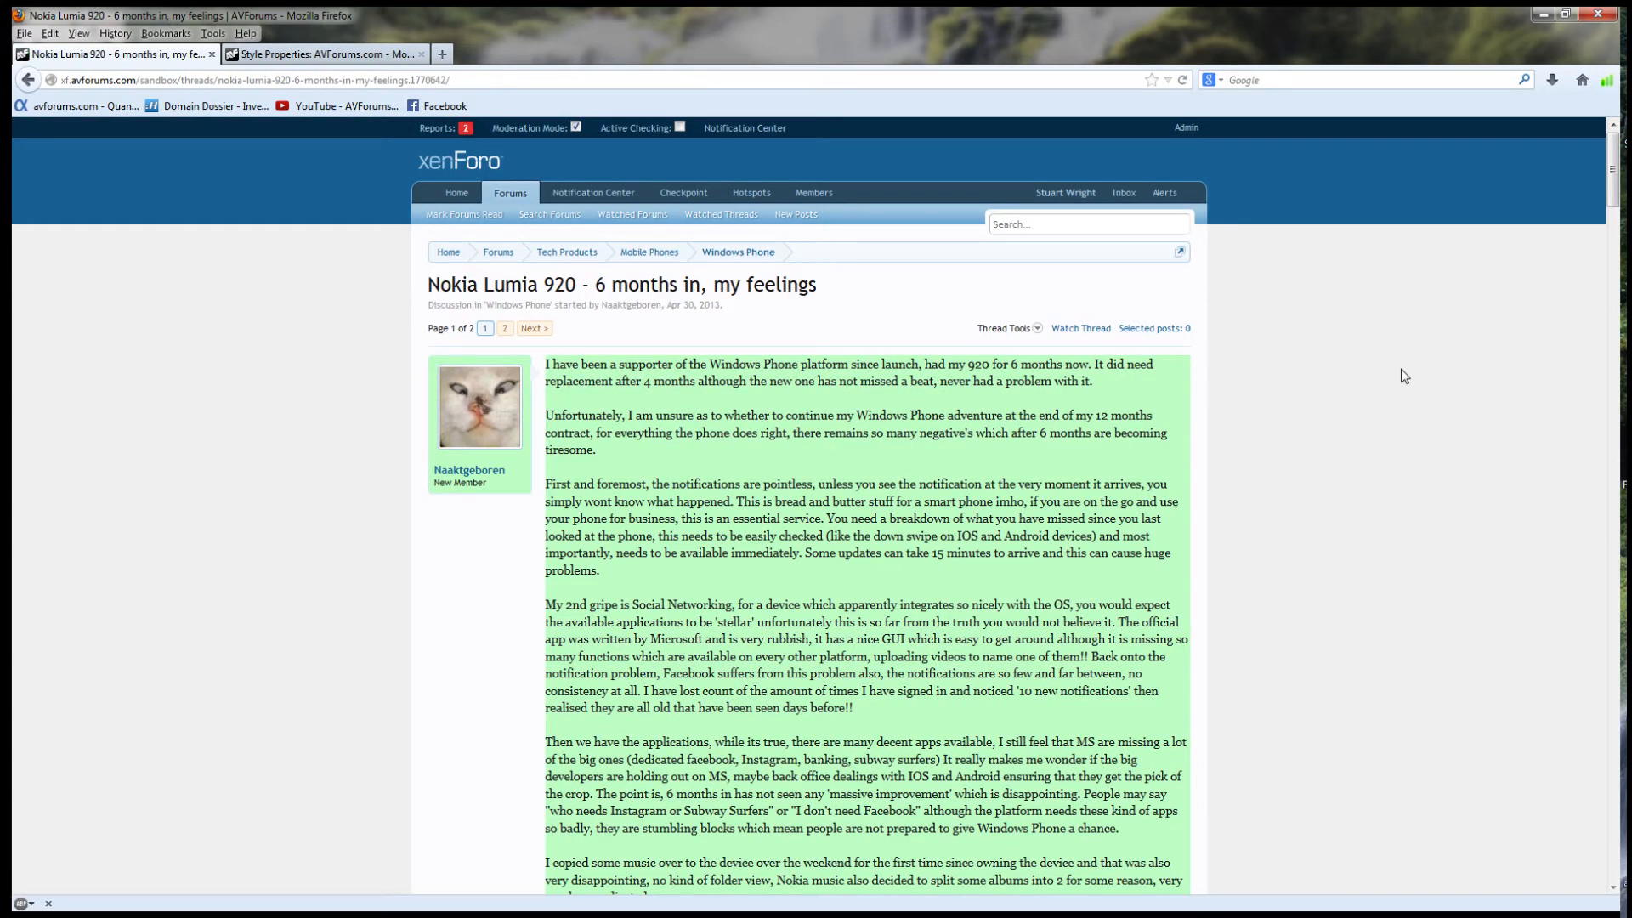
scroll("down", 3)
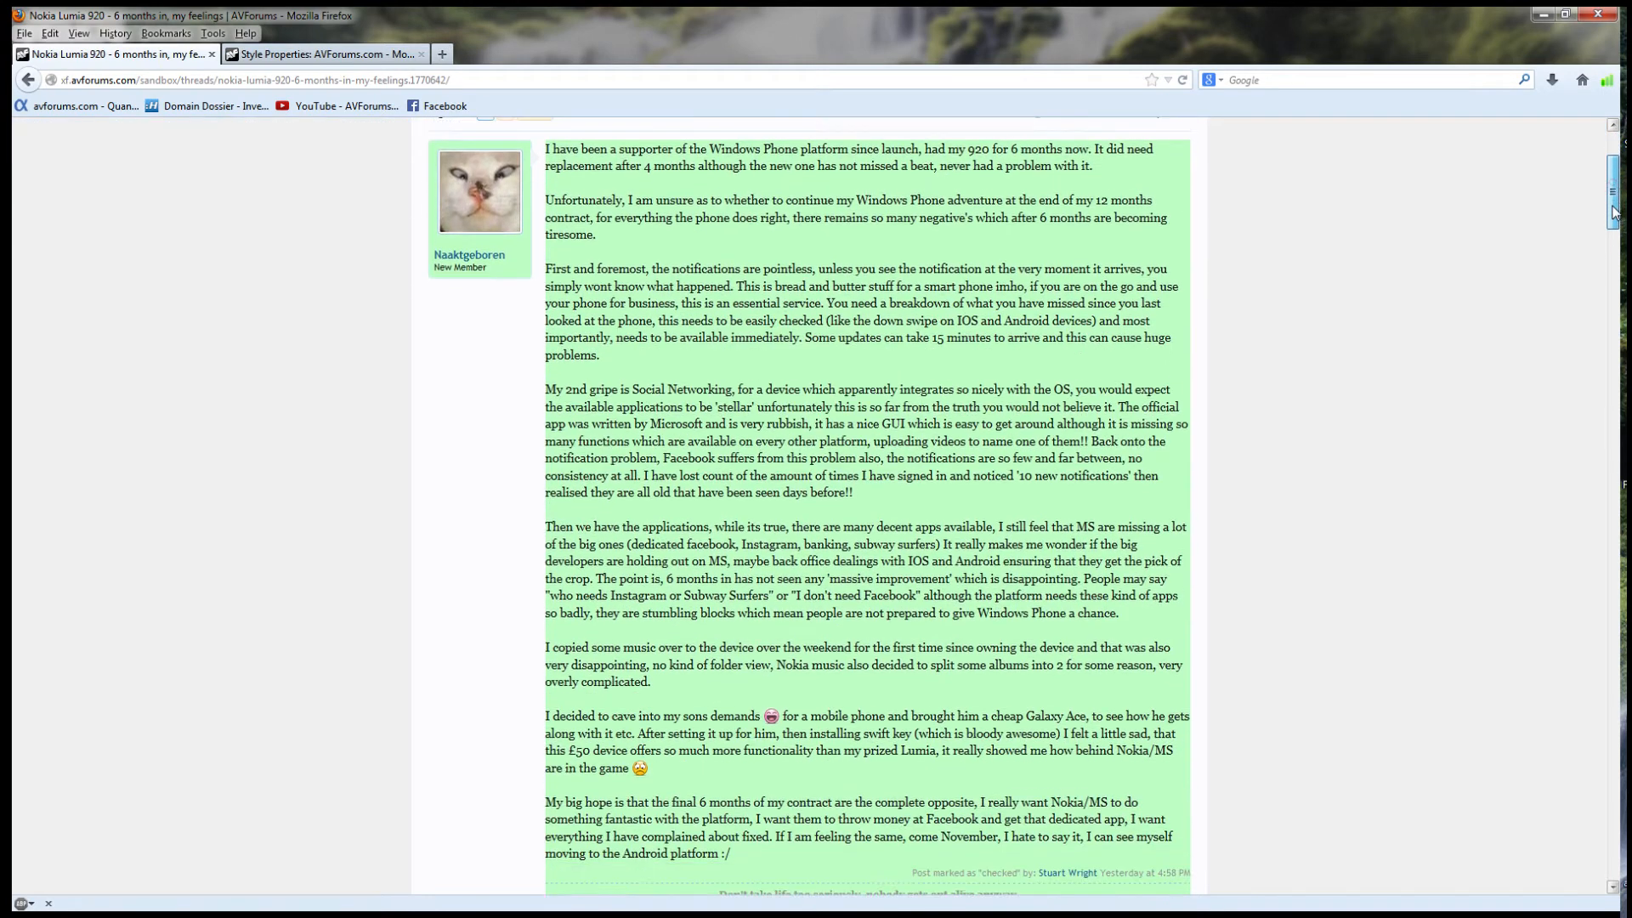
scroll("down", 3)
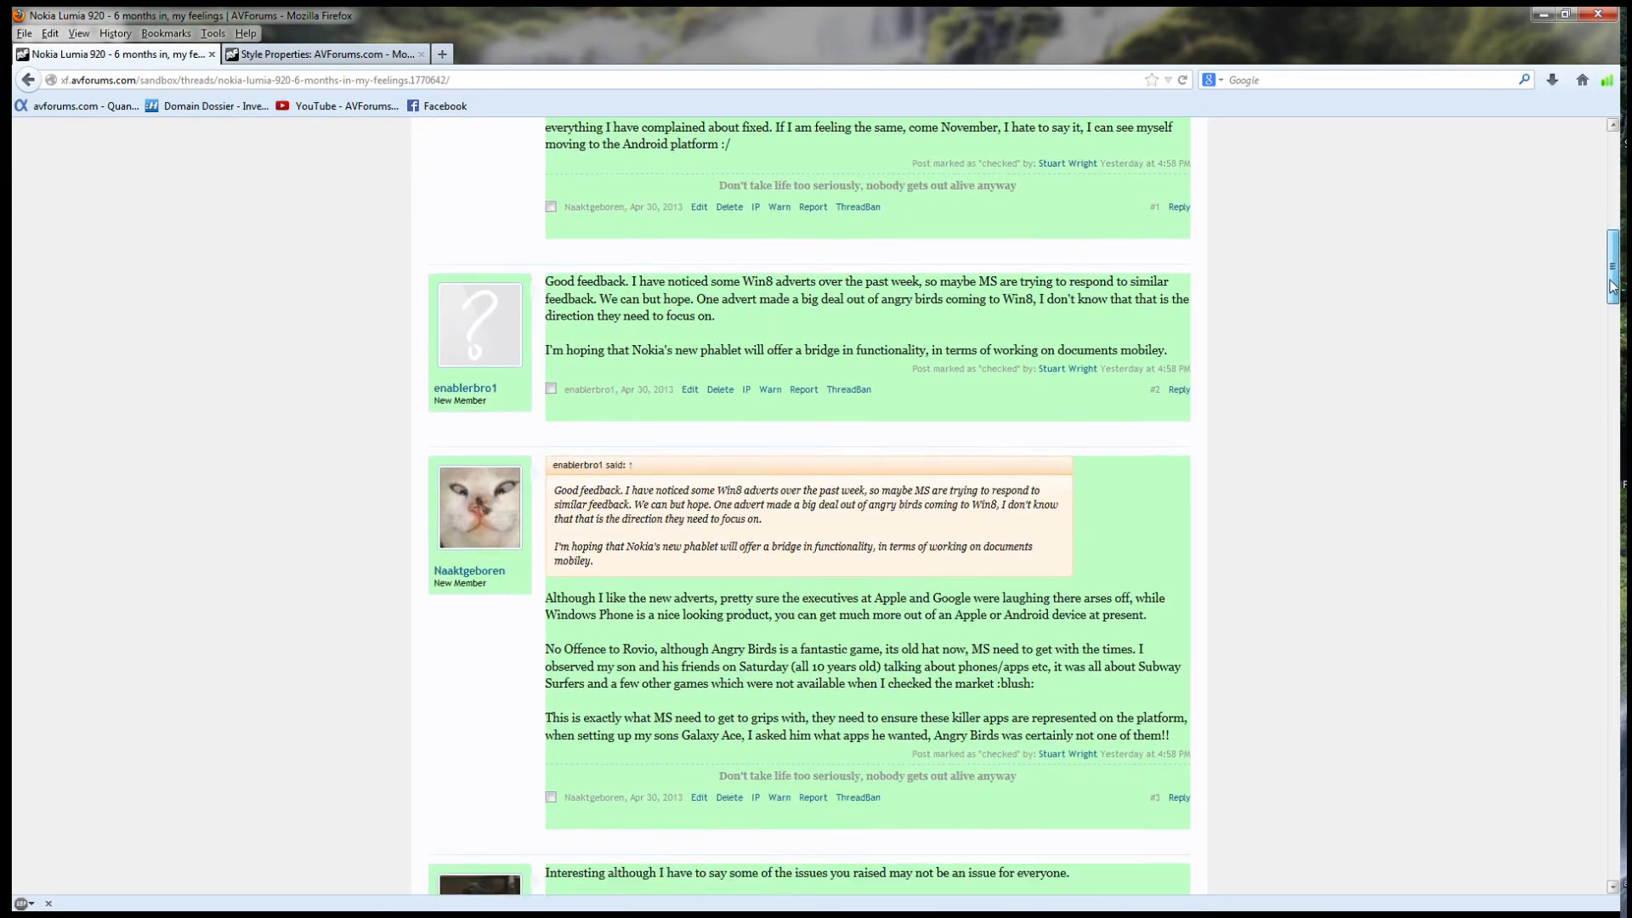
scroll("down", 3)
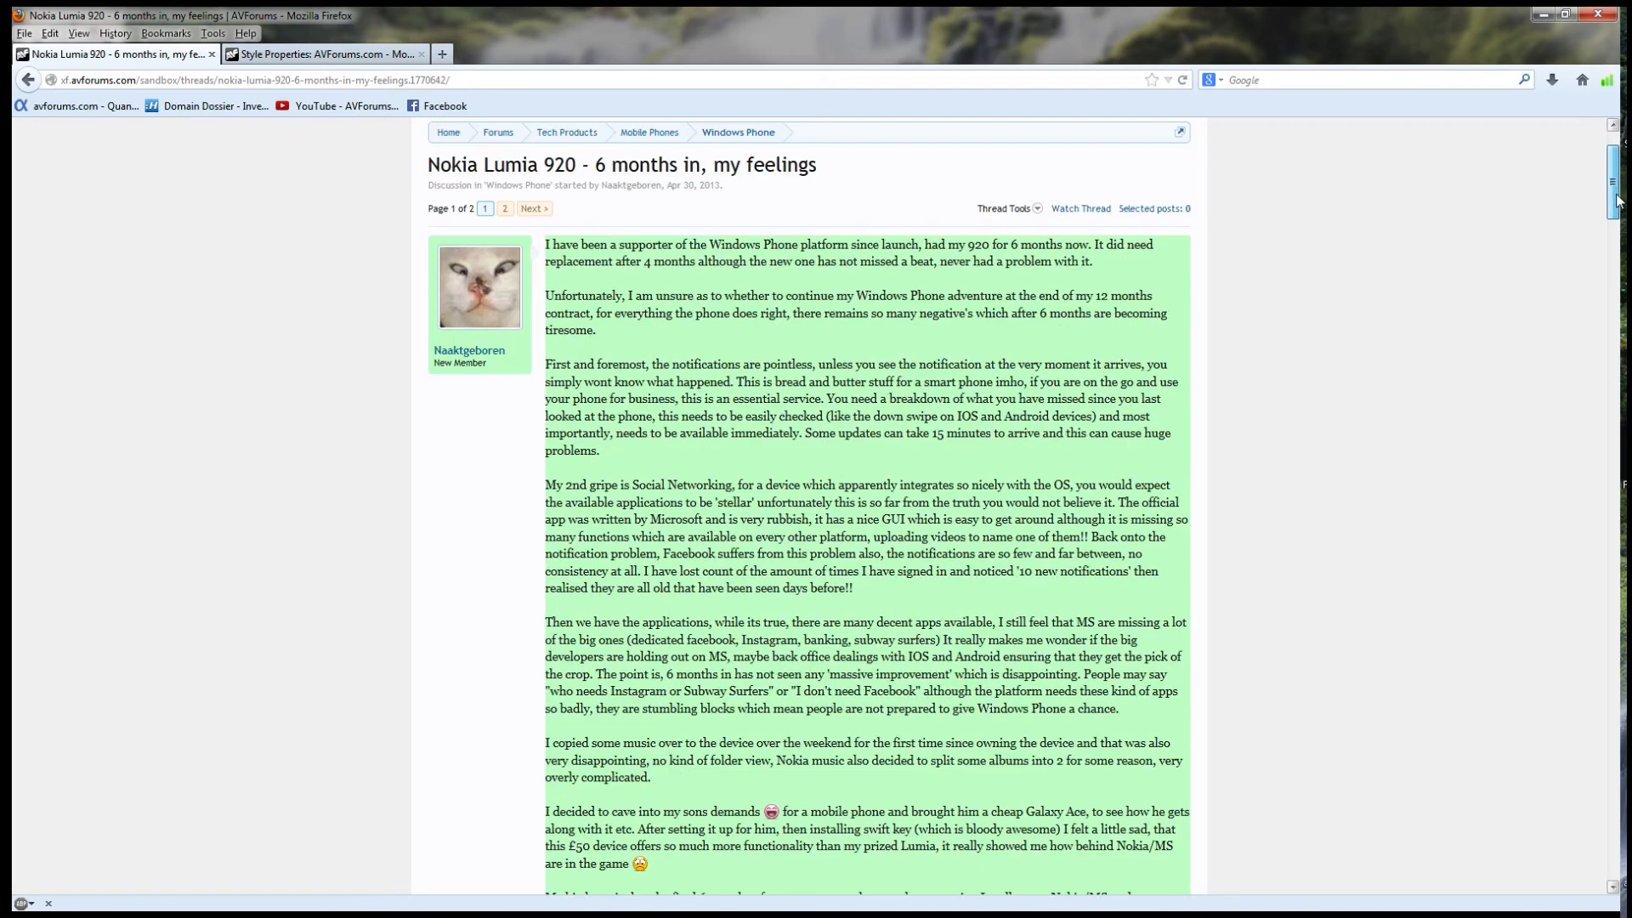
scroll("down", 3)
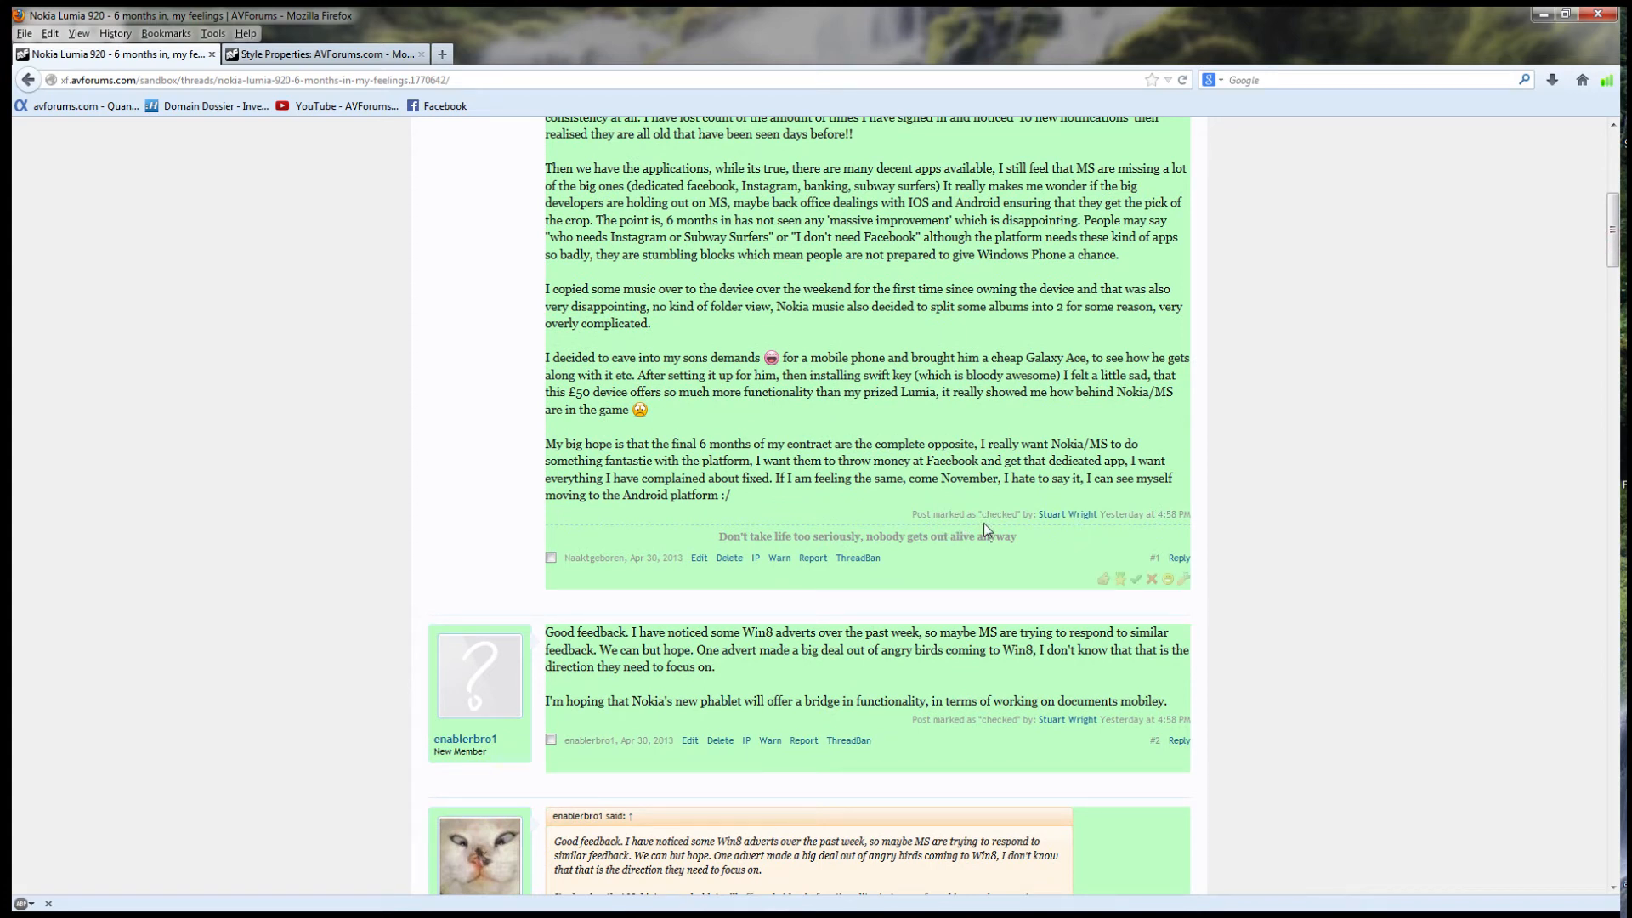
mouse_move(1130, 533)
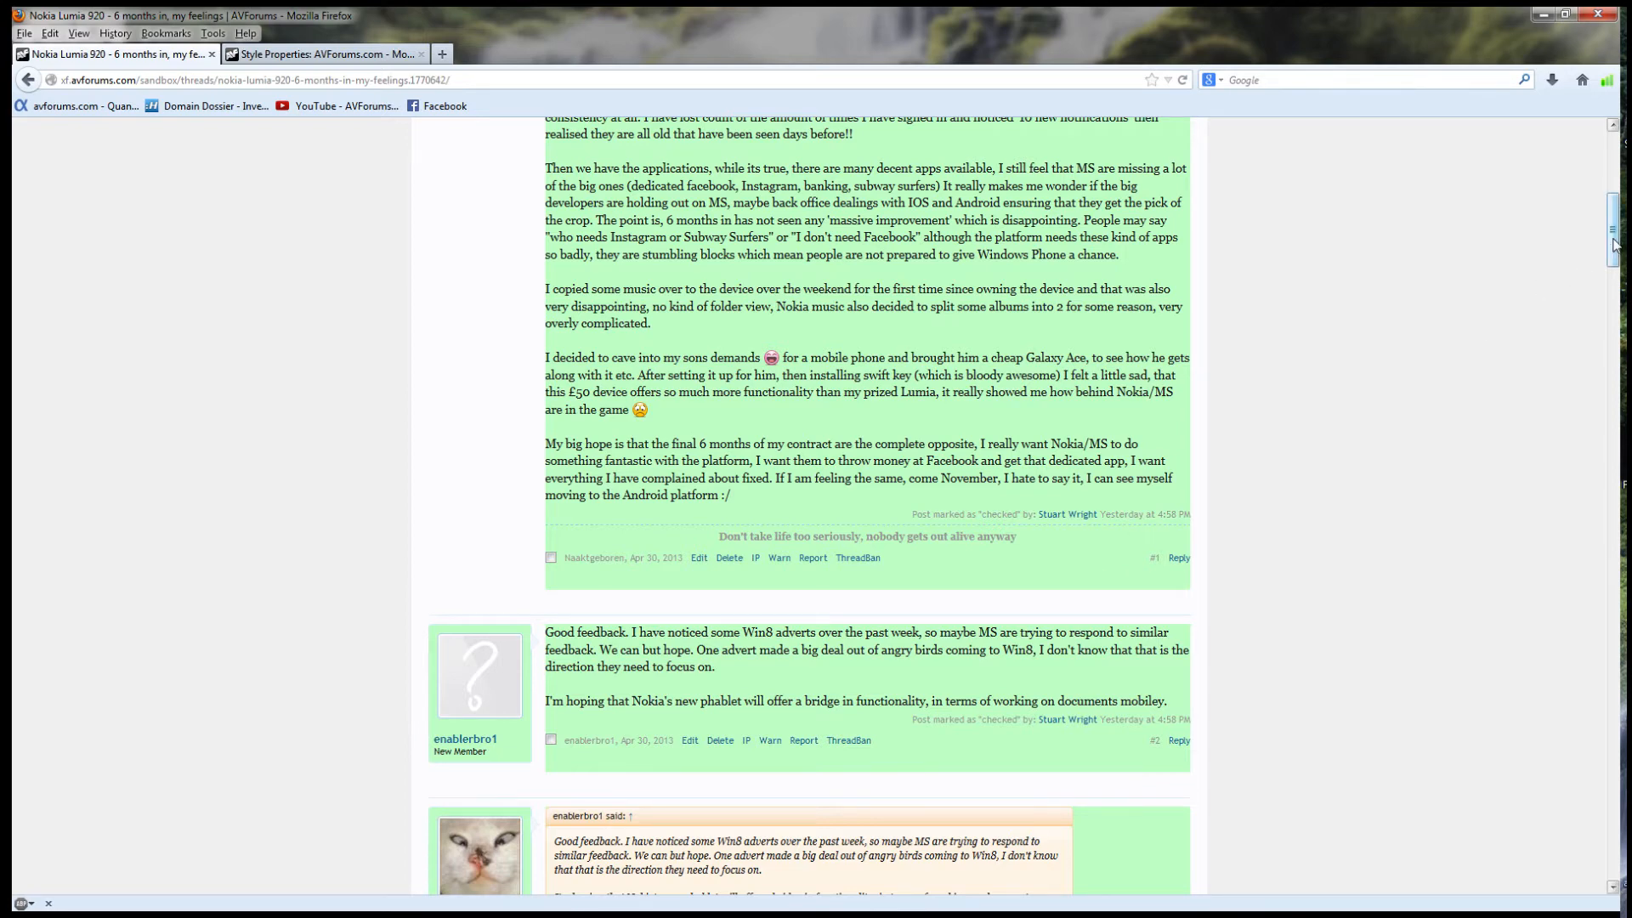
scroll("down", 3)
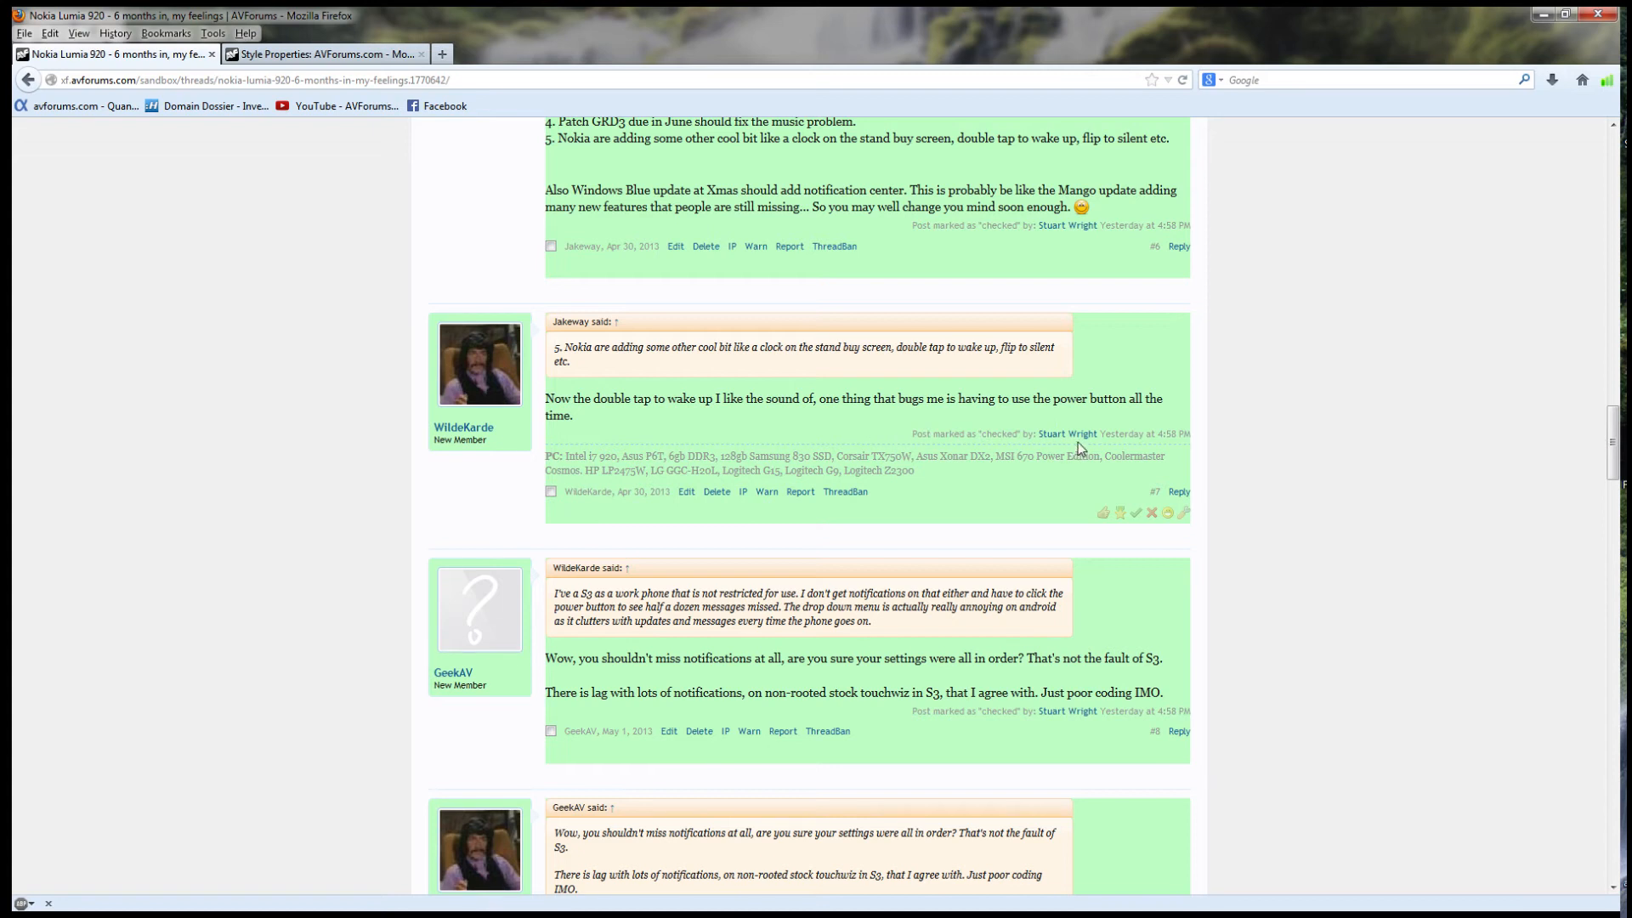
scroll("down", 3)
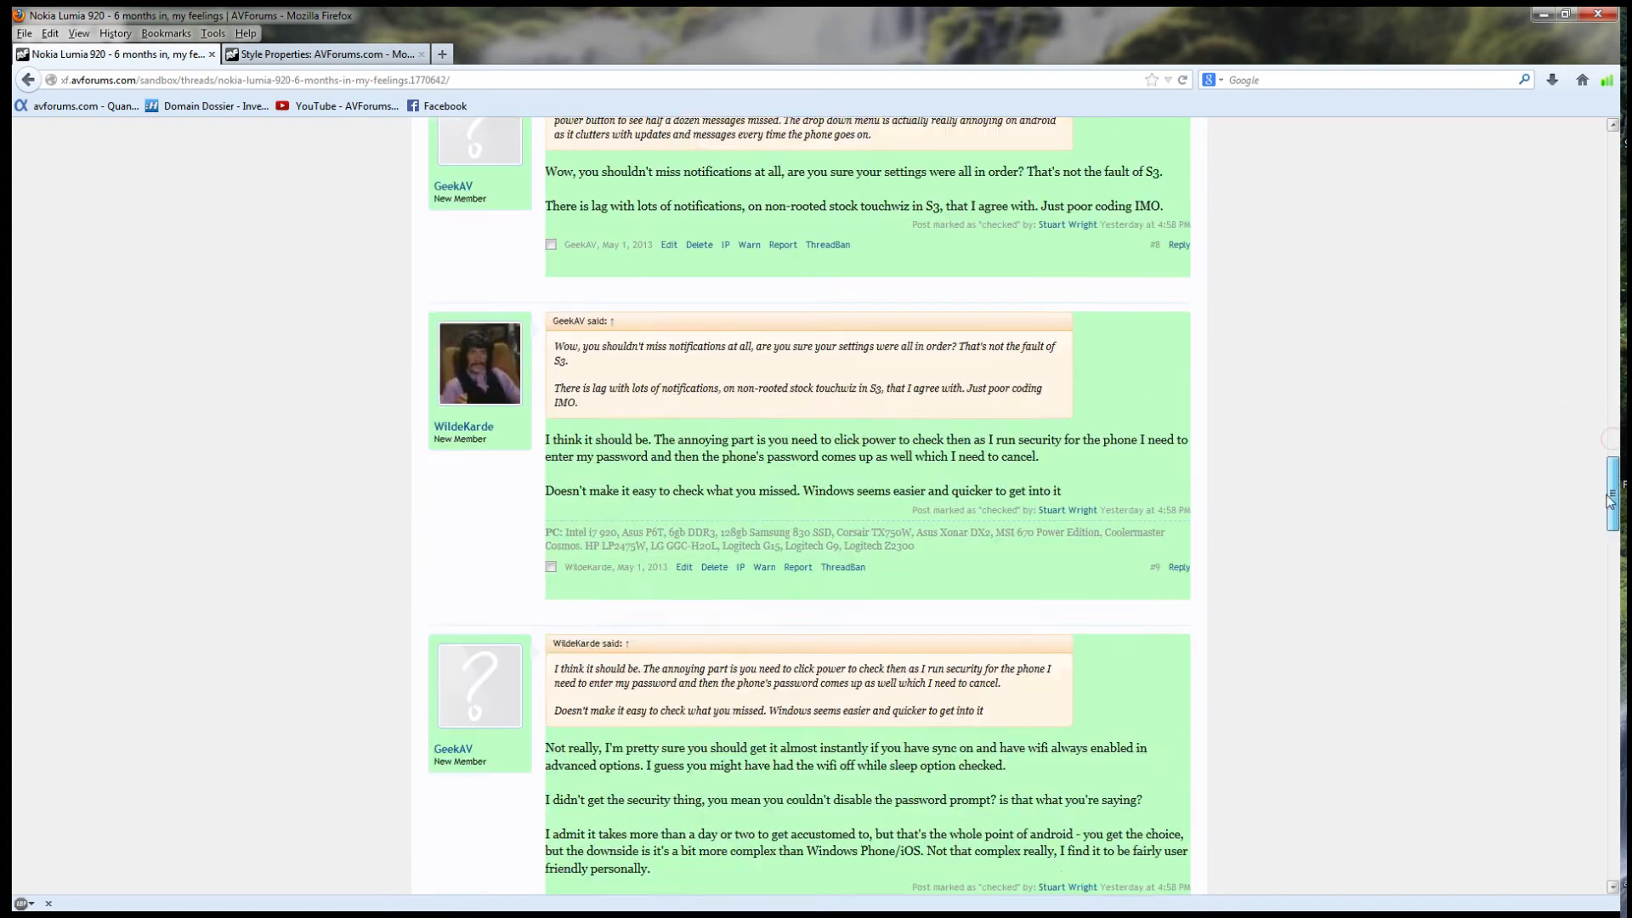
scroll("down", 3)
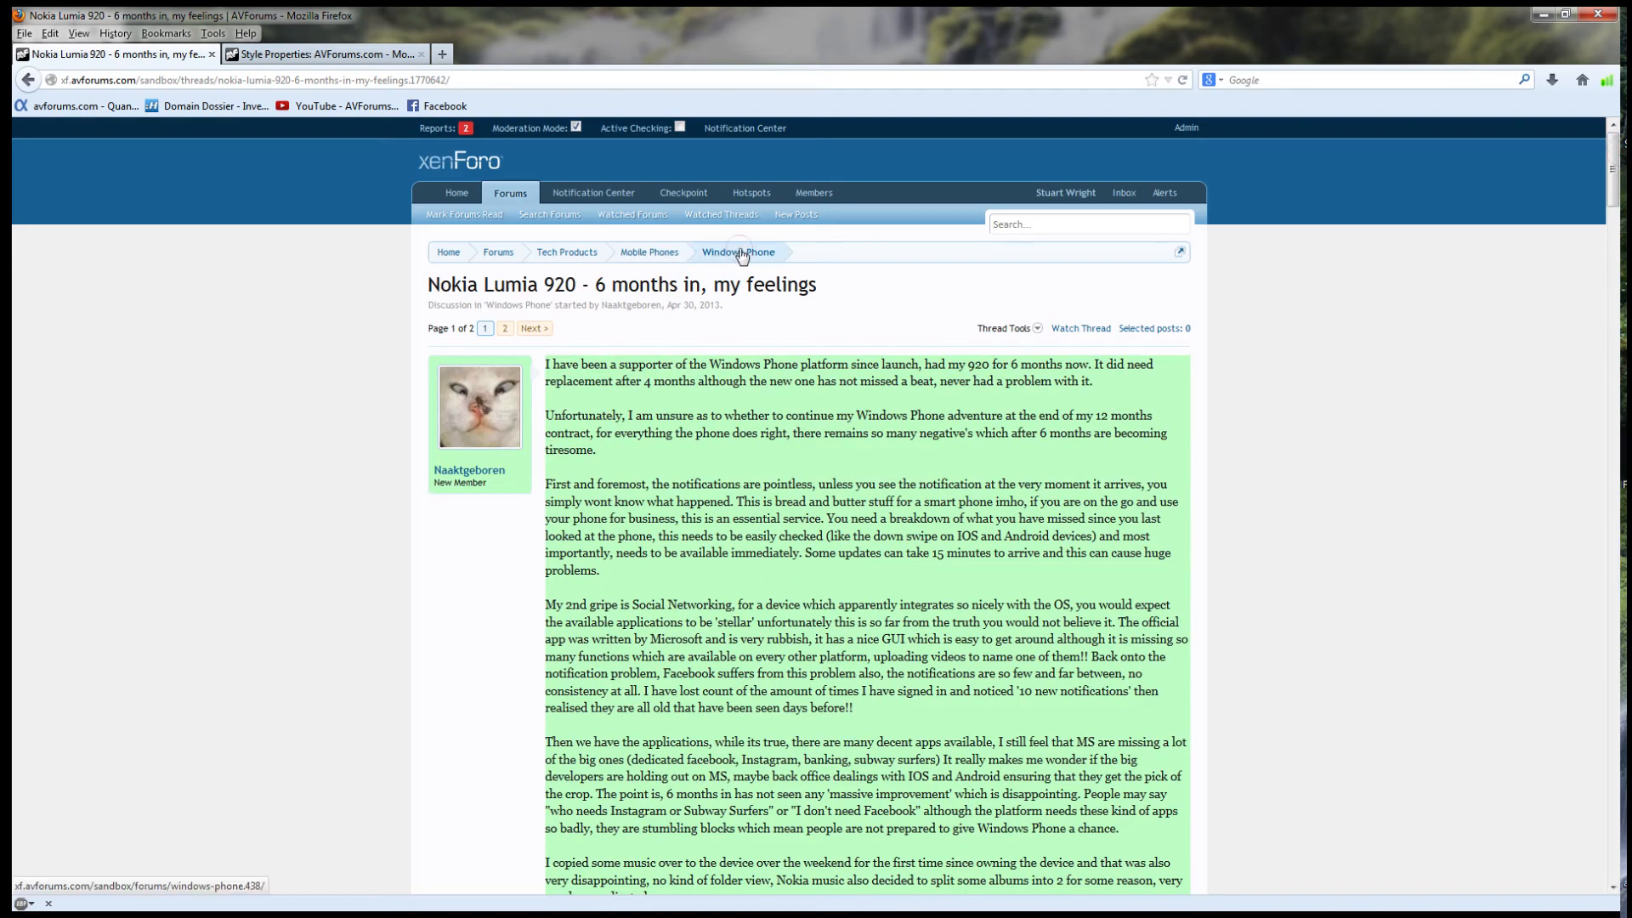
From the Windows Phone list, open 'This is a test thread with two posts' showing two unchecked posts
left_click(738, 251)
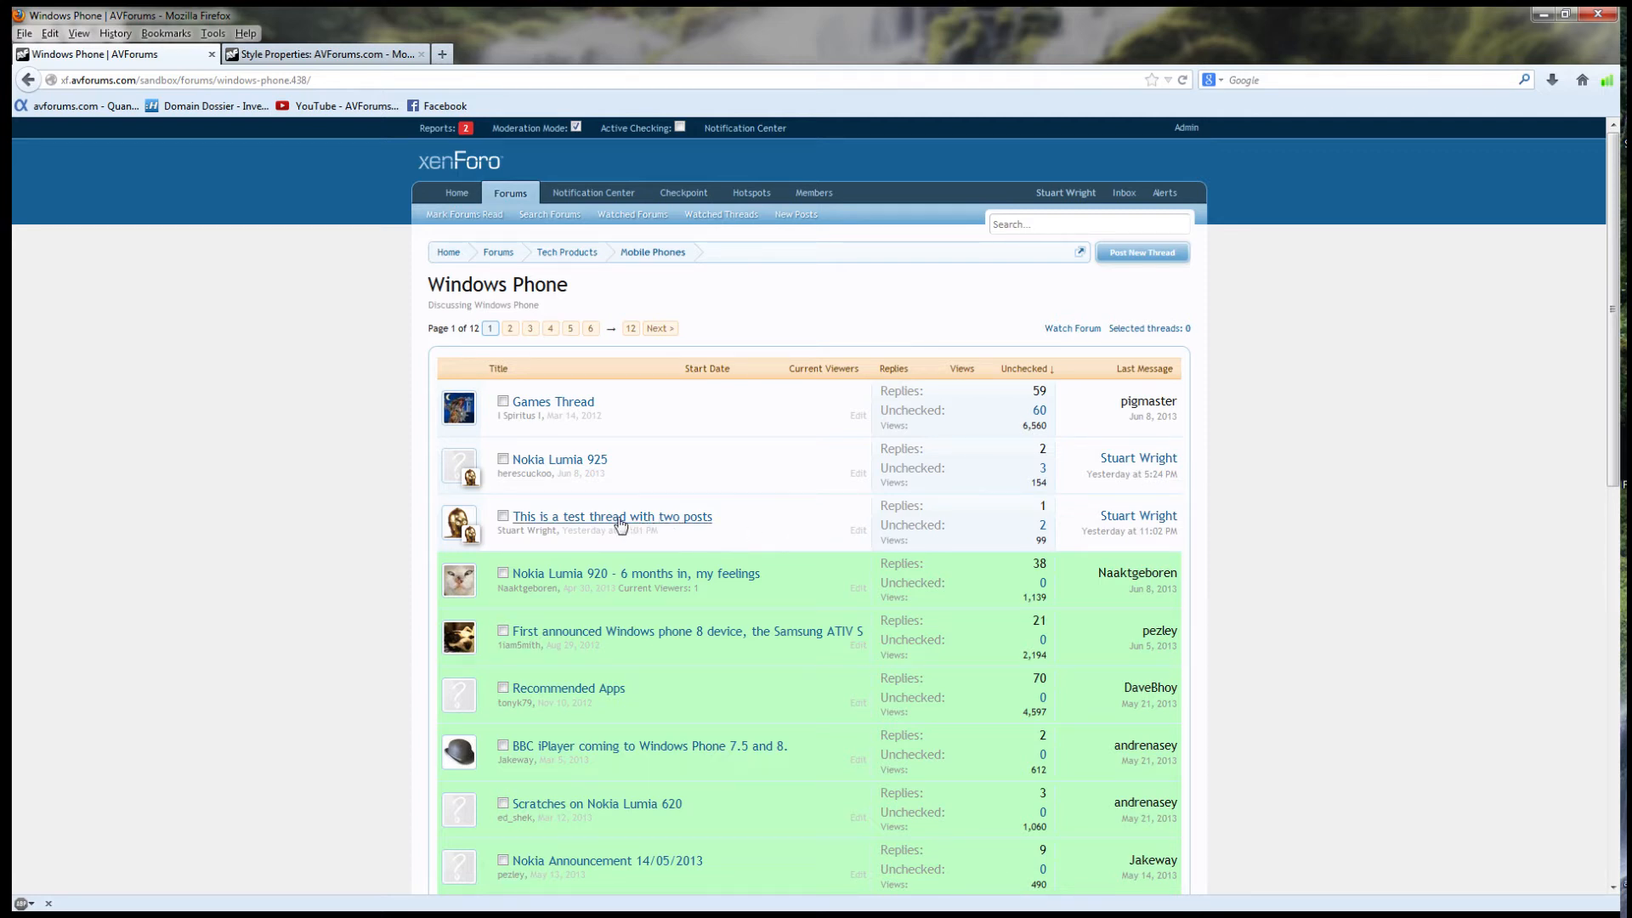
left_click(612, 516)
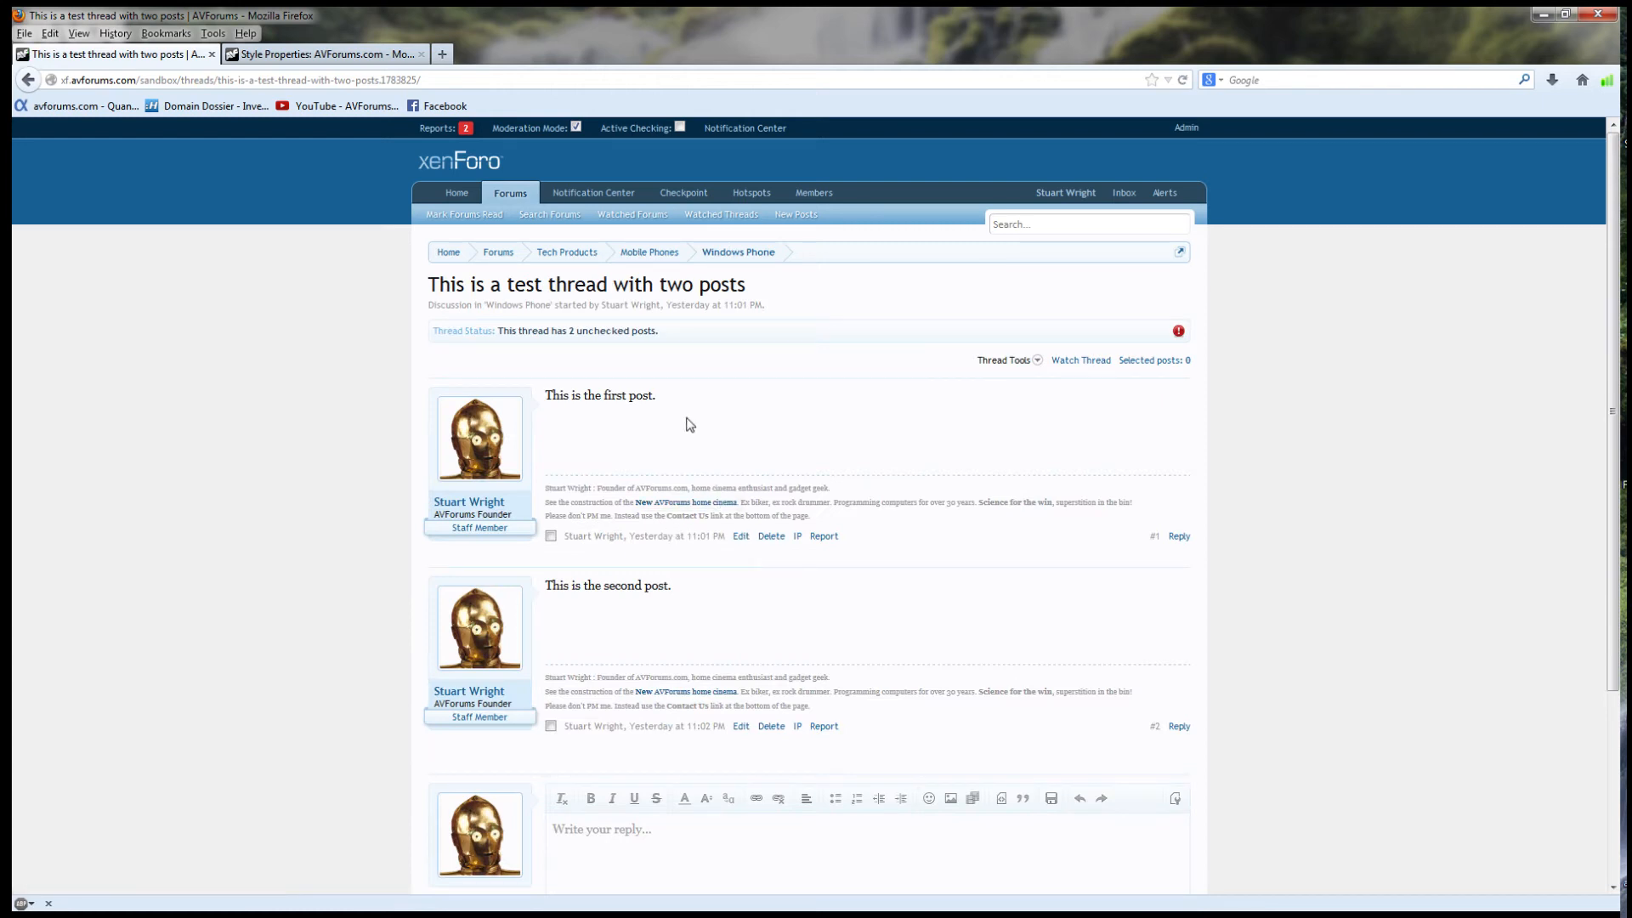
mouse_move(451, 353)
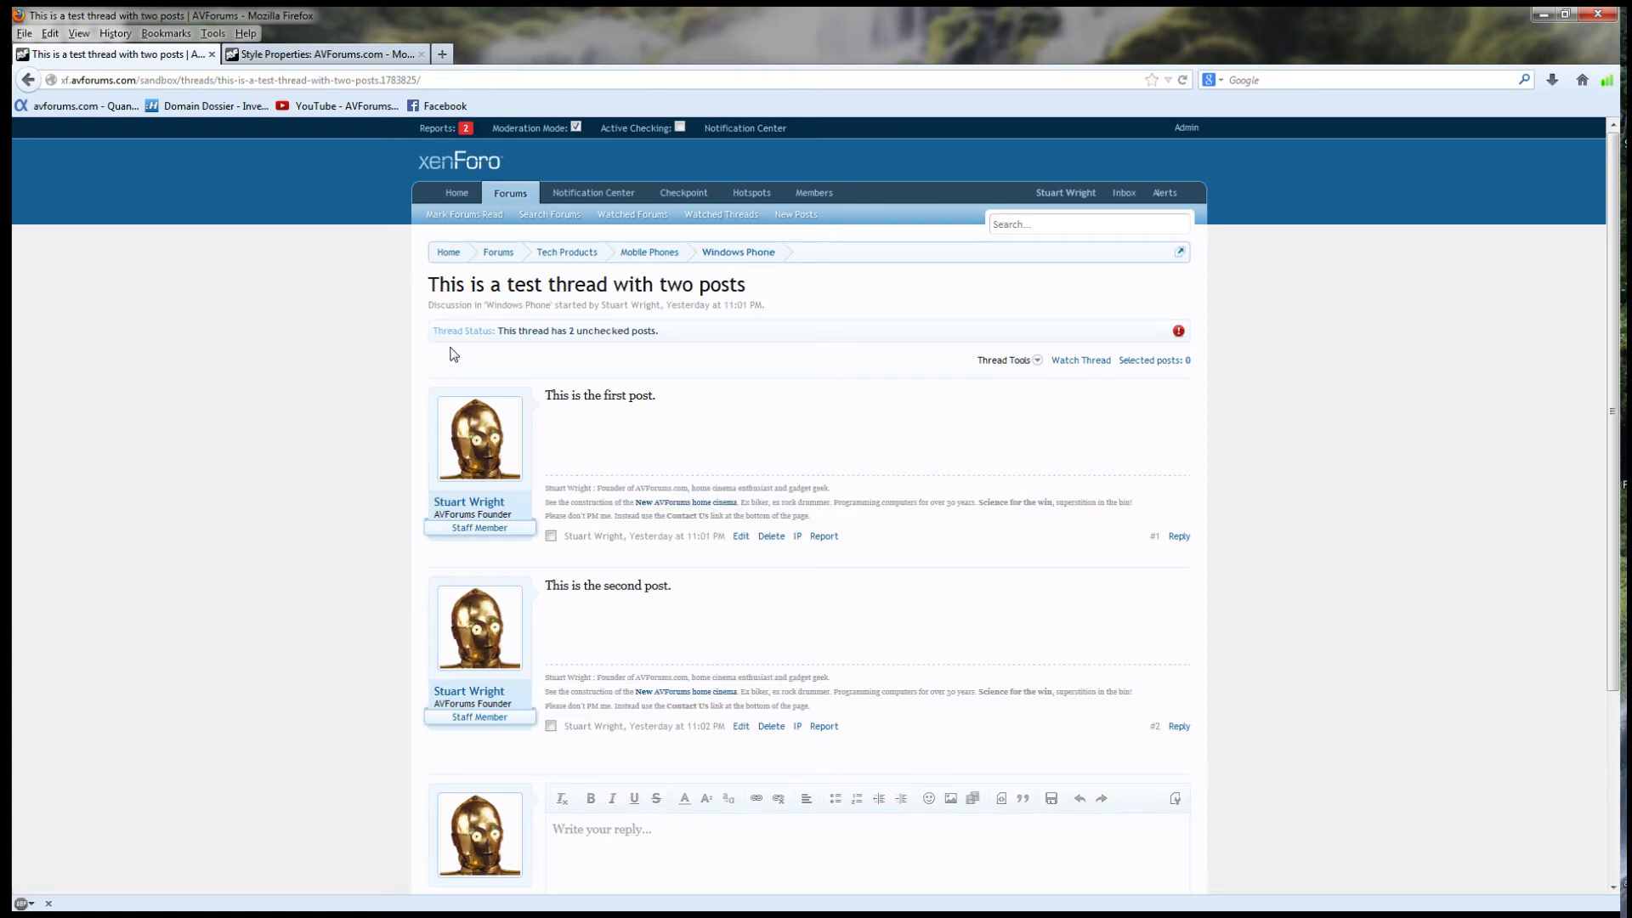
mouse_move(593, 350)
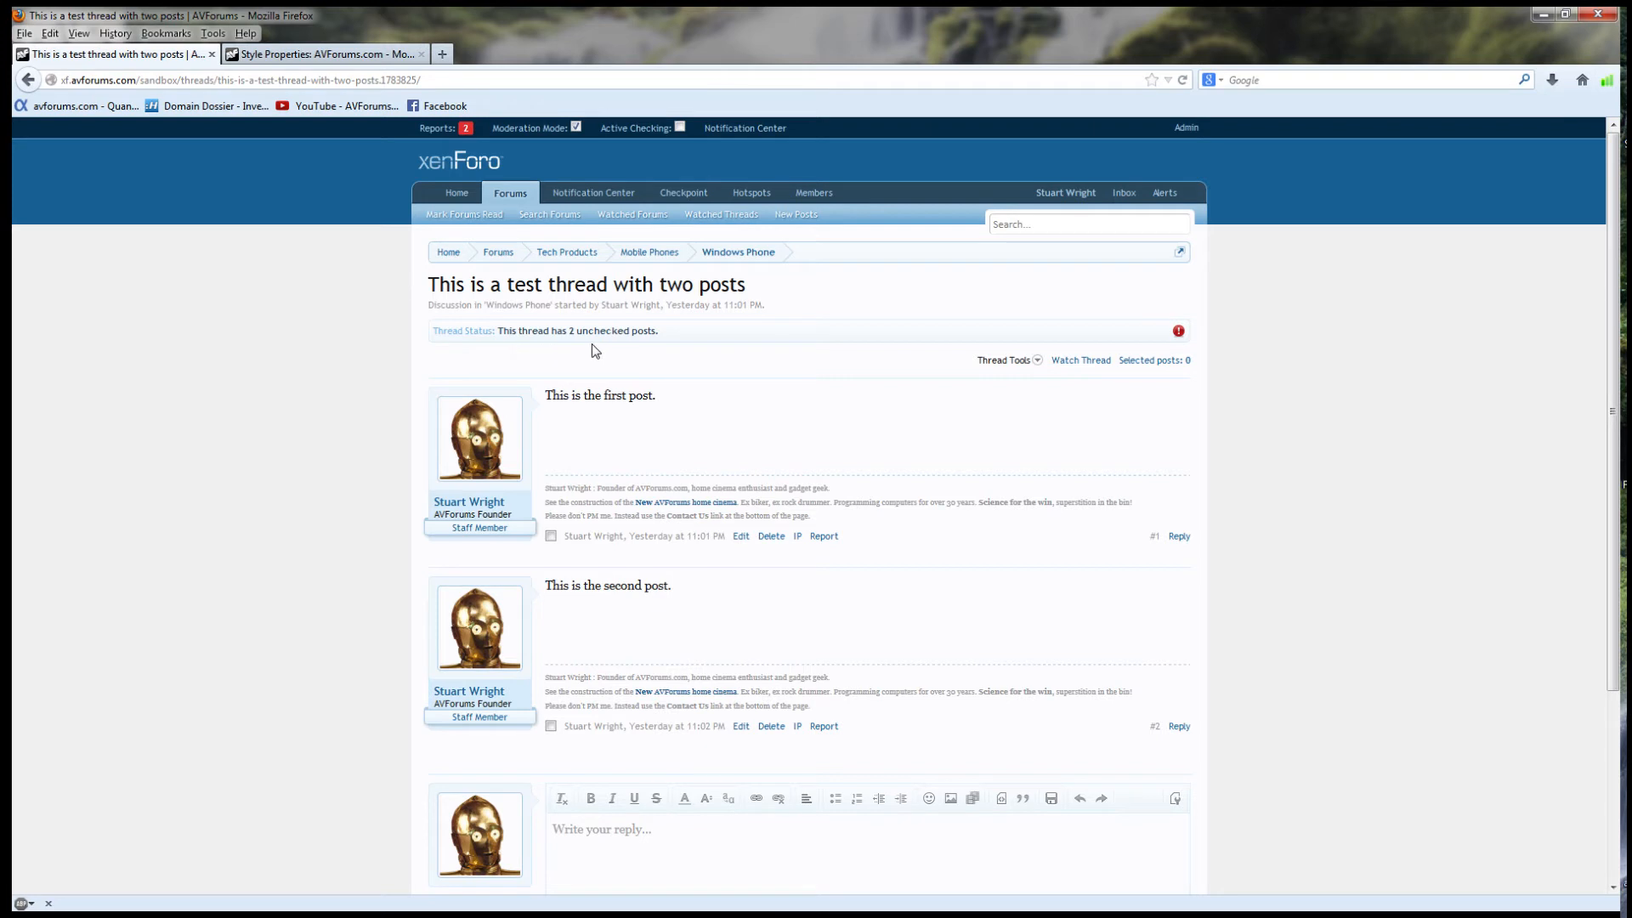
mouse_move(745, 347)
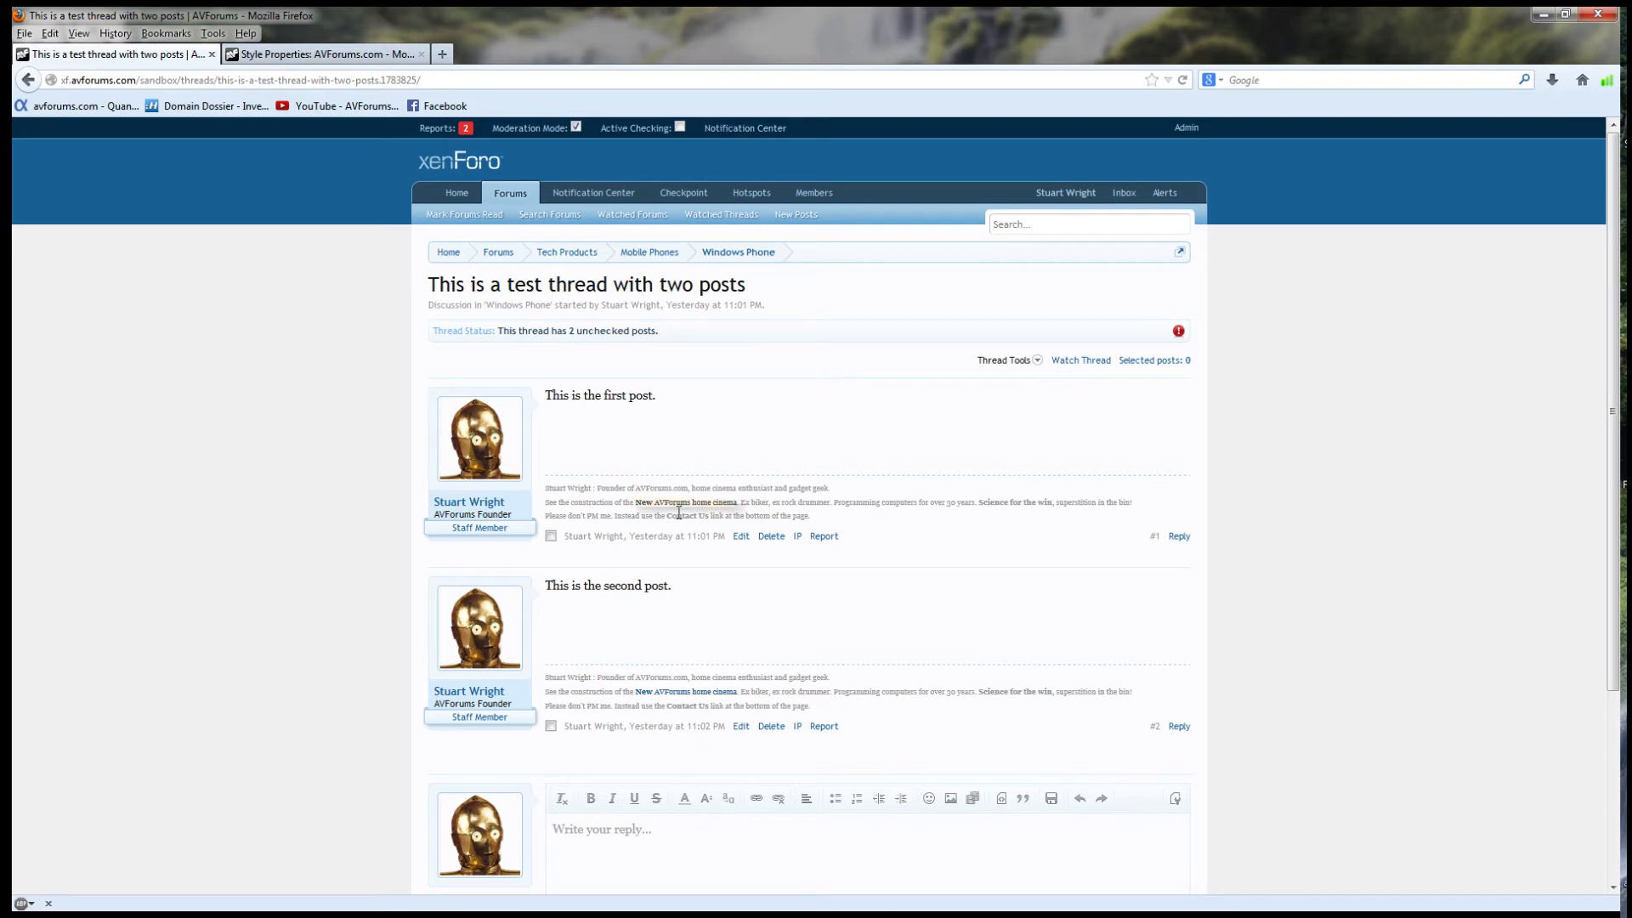
Mark the test thread's first post as checked via Check Posts and confirm
left_click(551, 537)
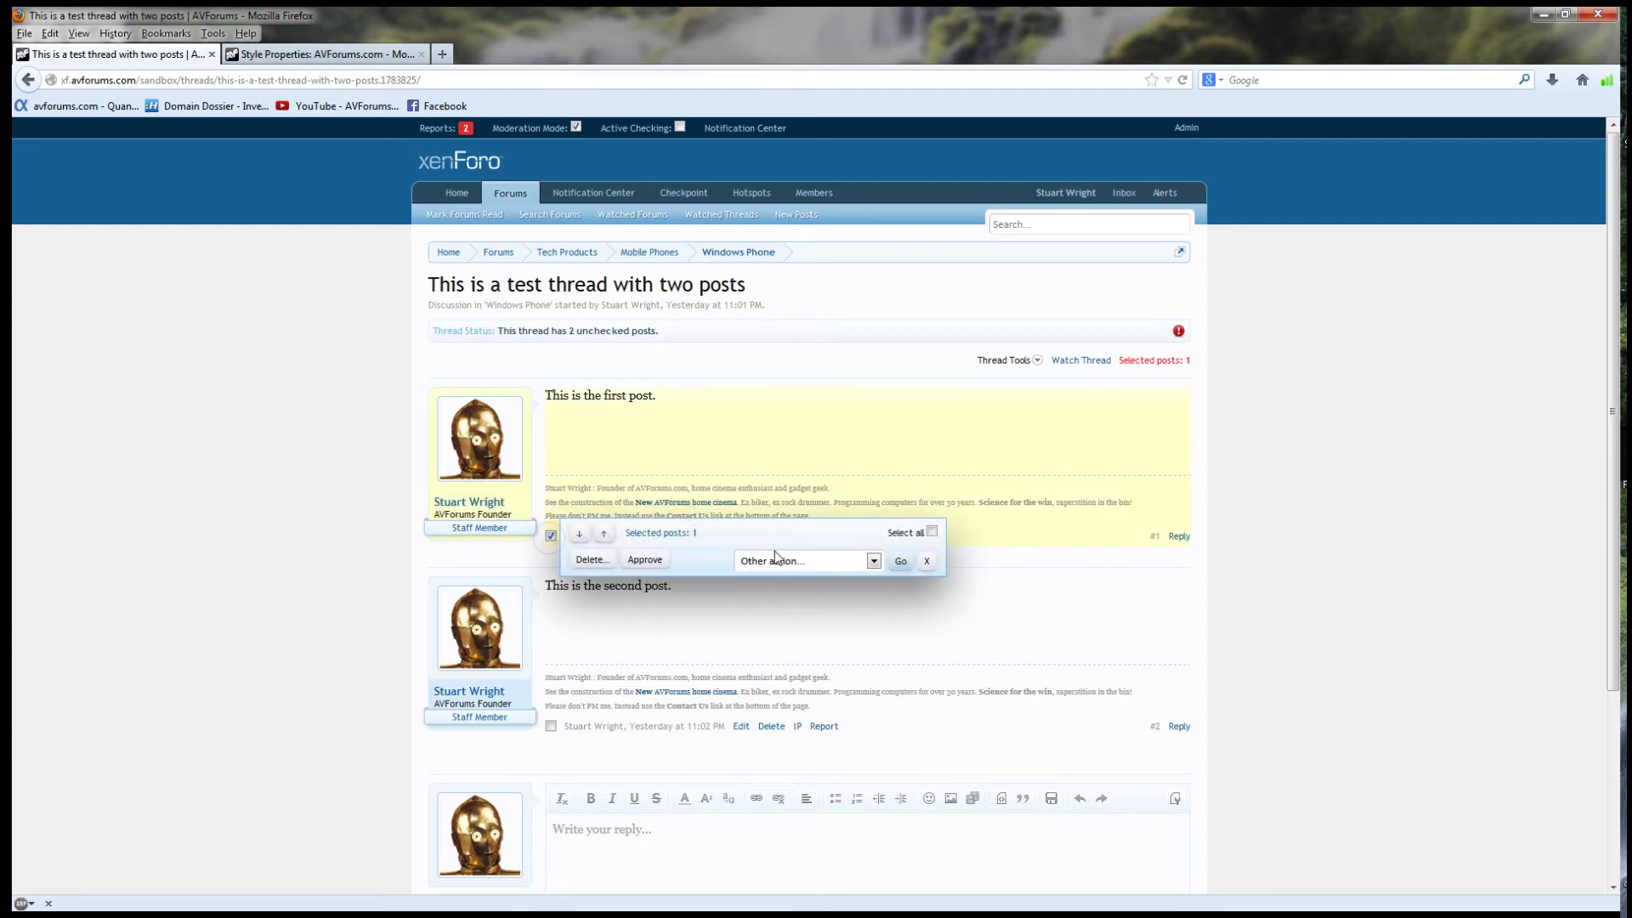
left_click(807, 560)
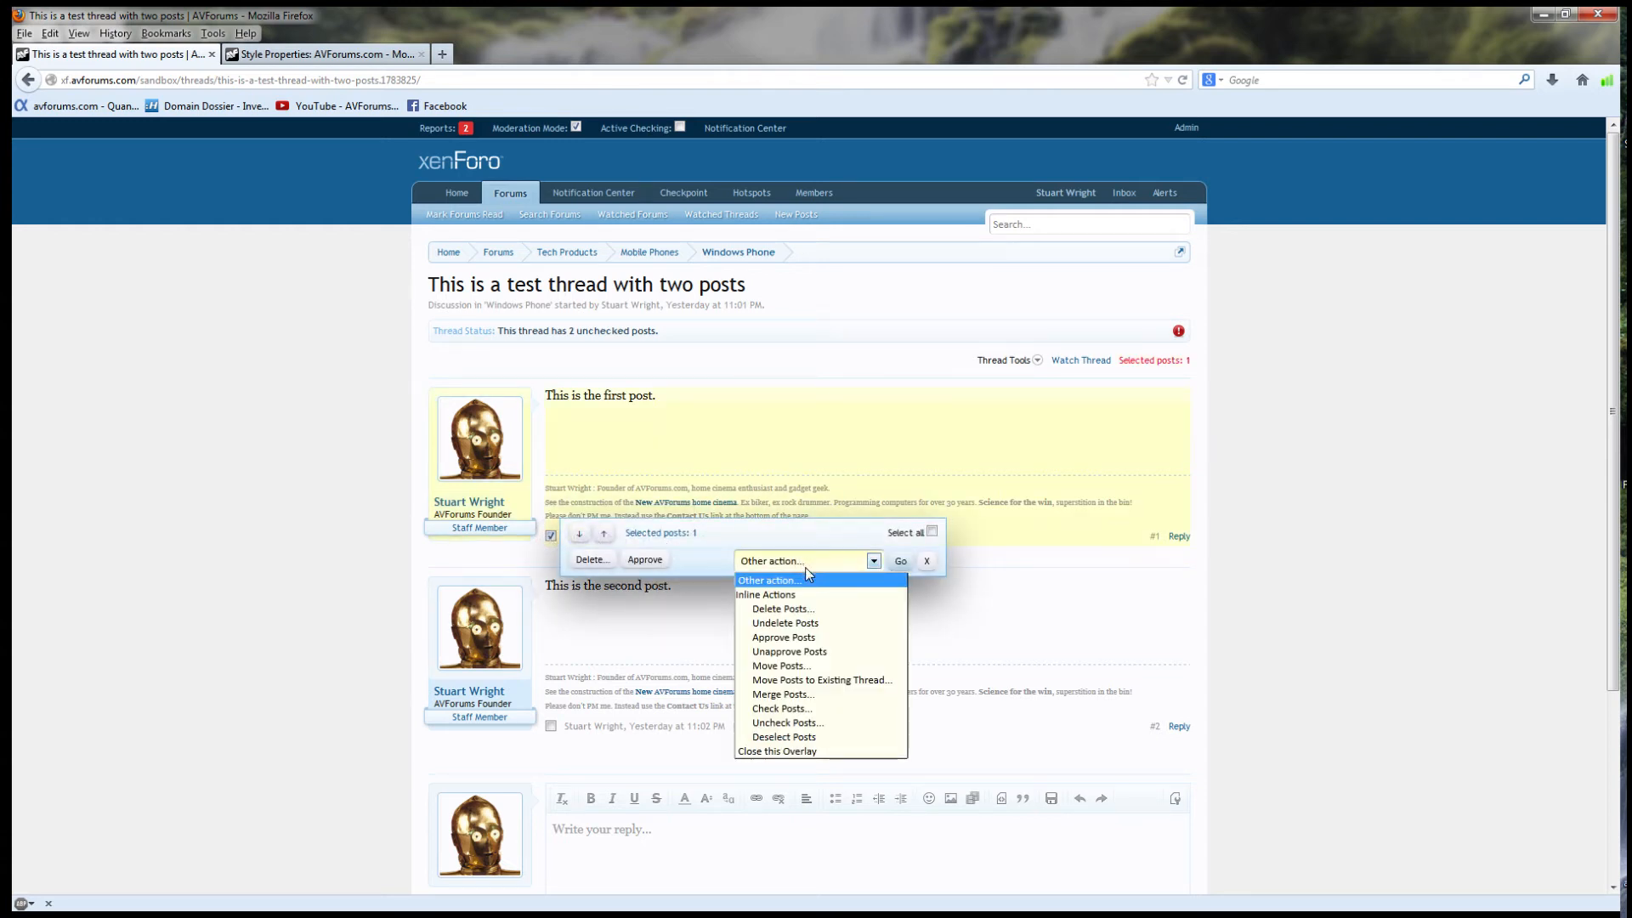
mouse_move(821, 715)
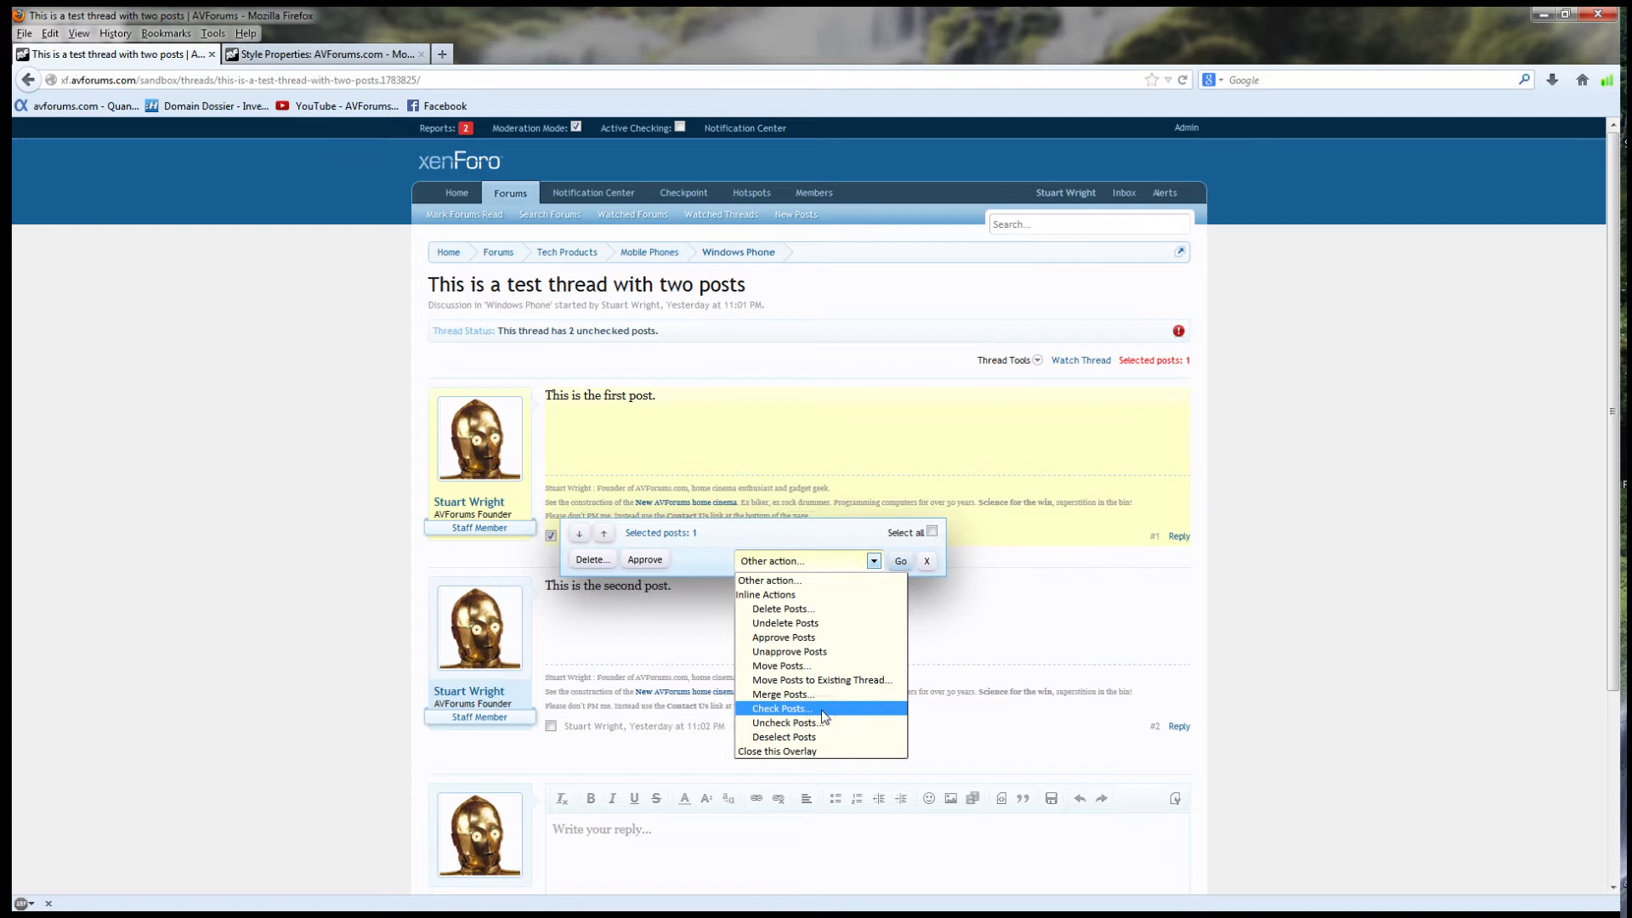
left_click(780, 709)
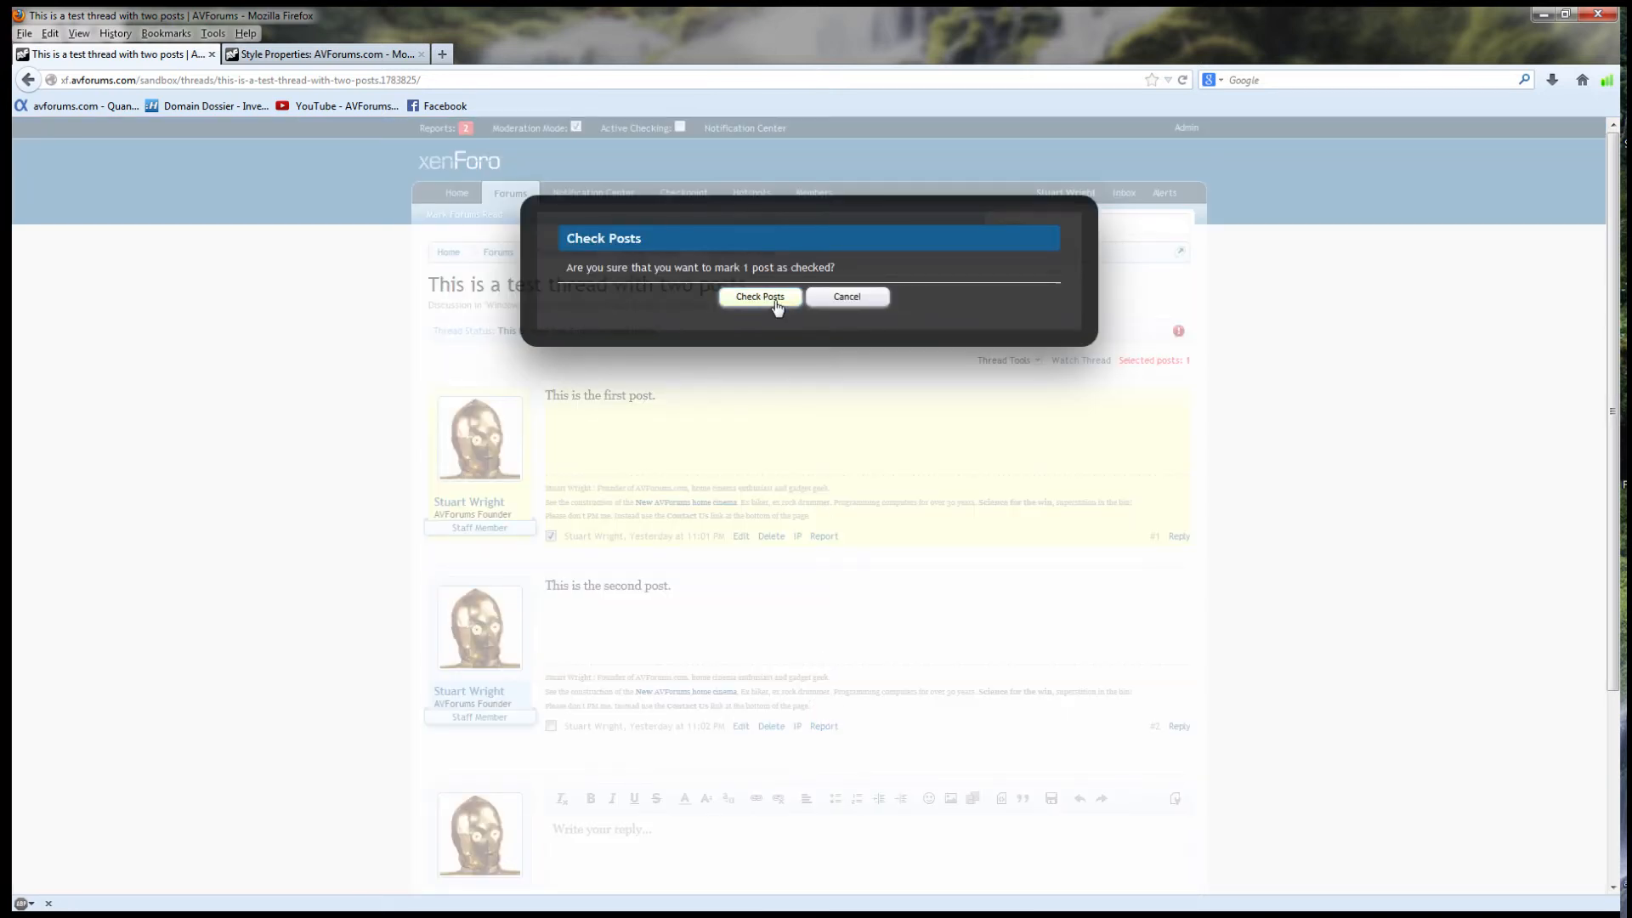
left_click(759, 297)
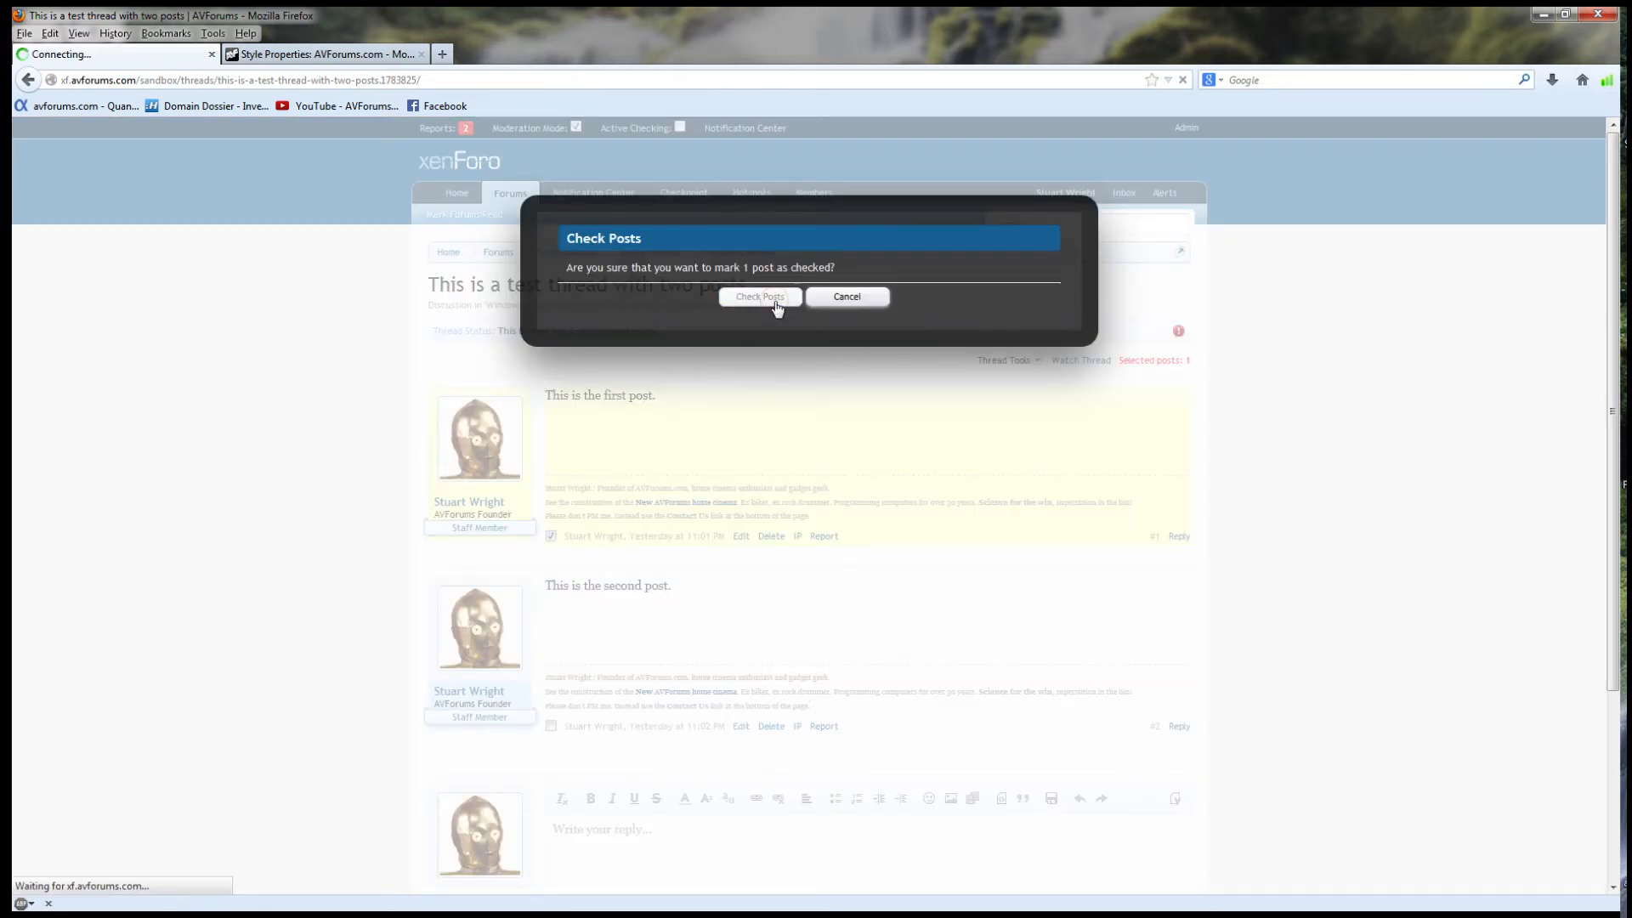
Let the thread reload showing the first post marked checked and one unchecked post left
left_click(759, 297)
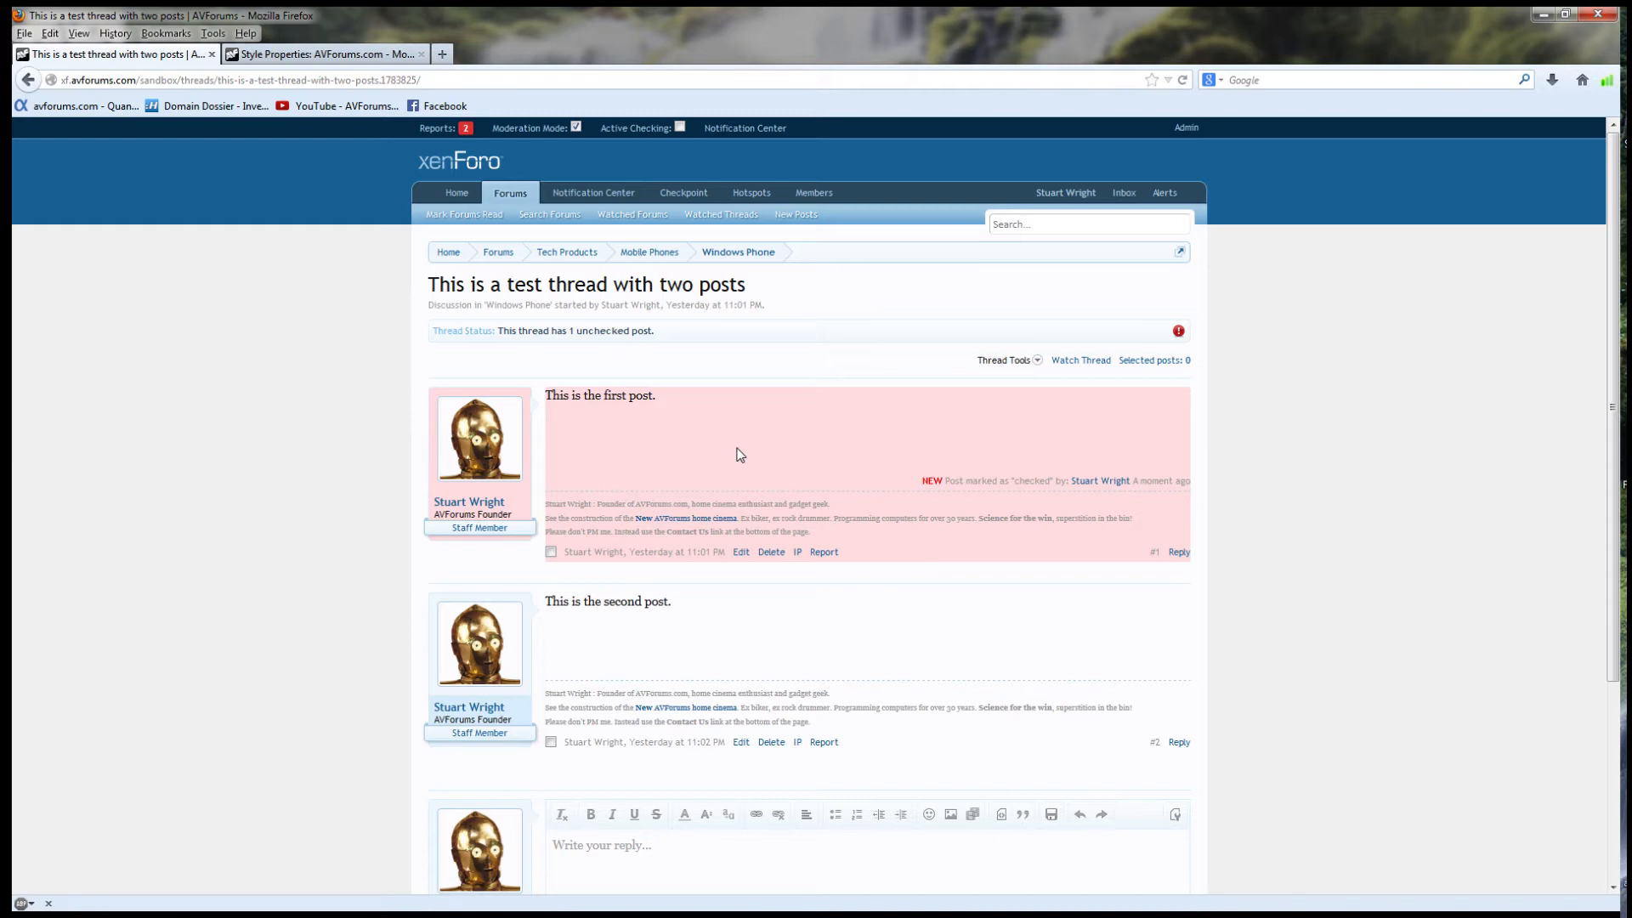
mouse_move(743, 450)
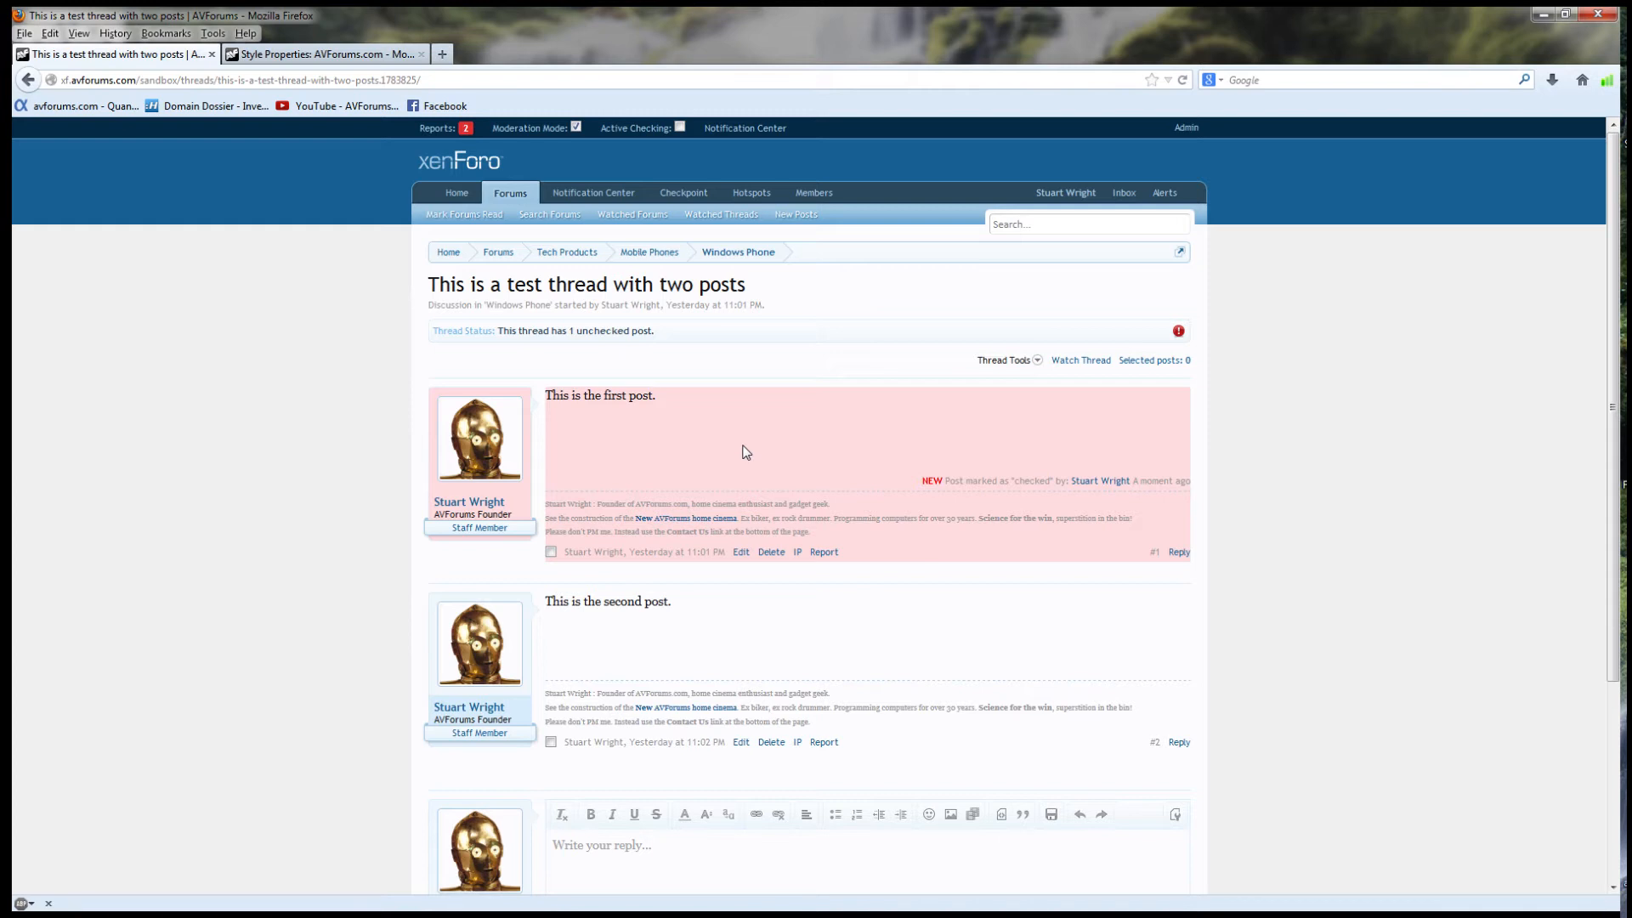
mouse_move(927, 496)
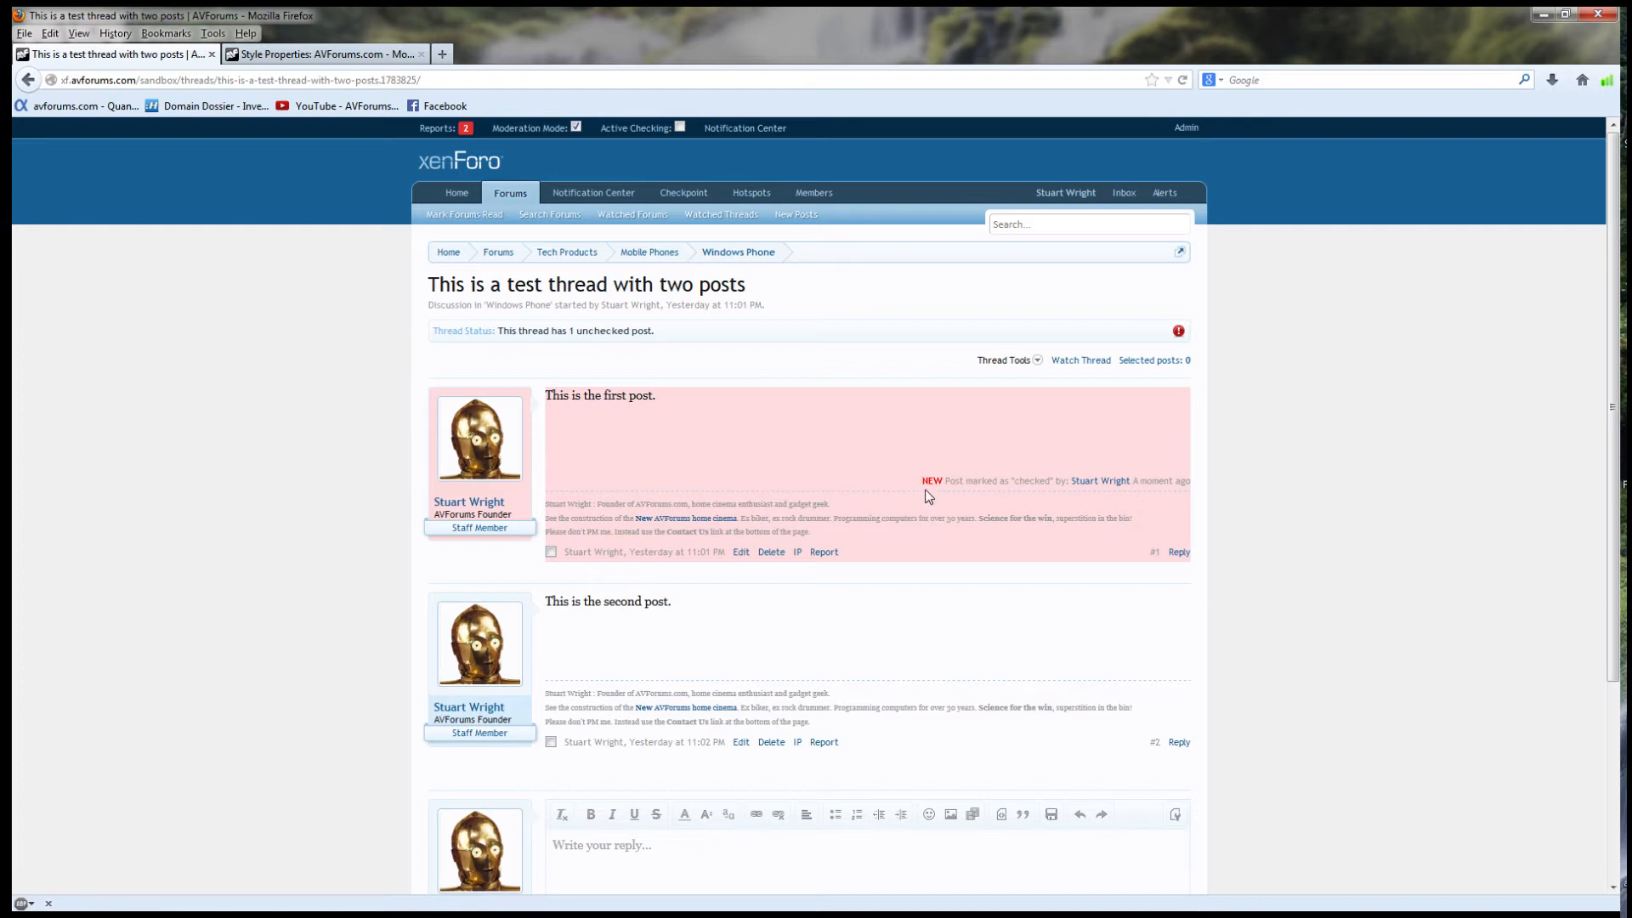
mouse_move(946, 495)
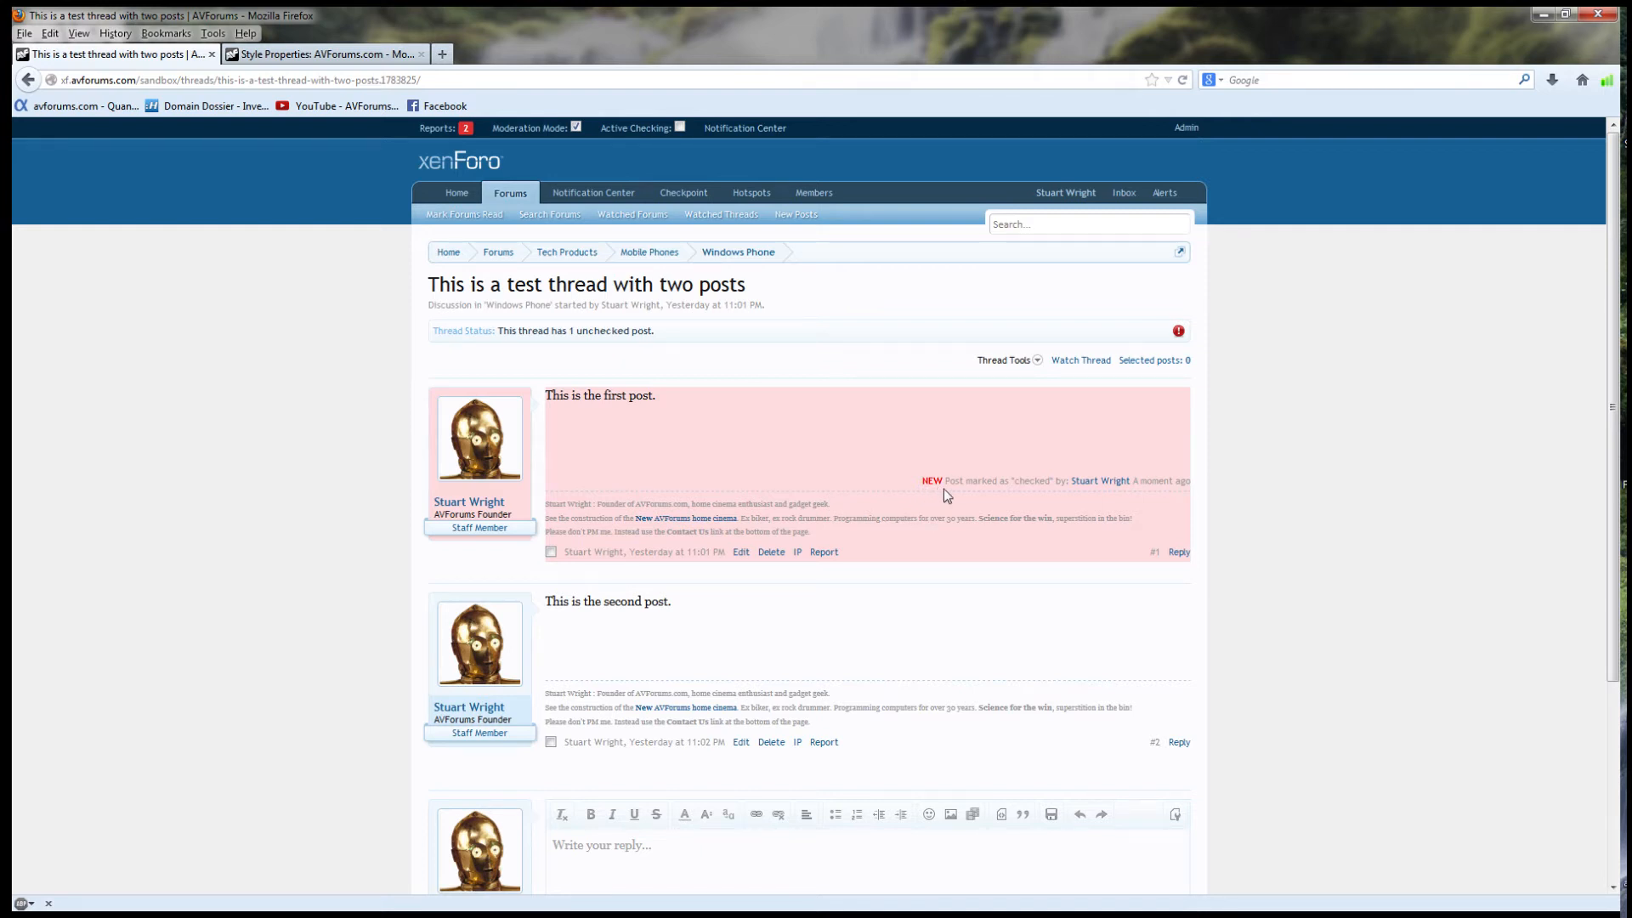
mouse_move(962, 497)
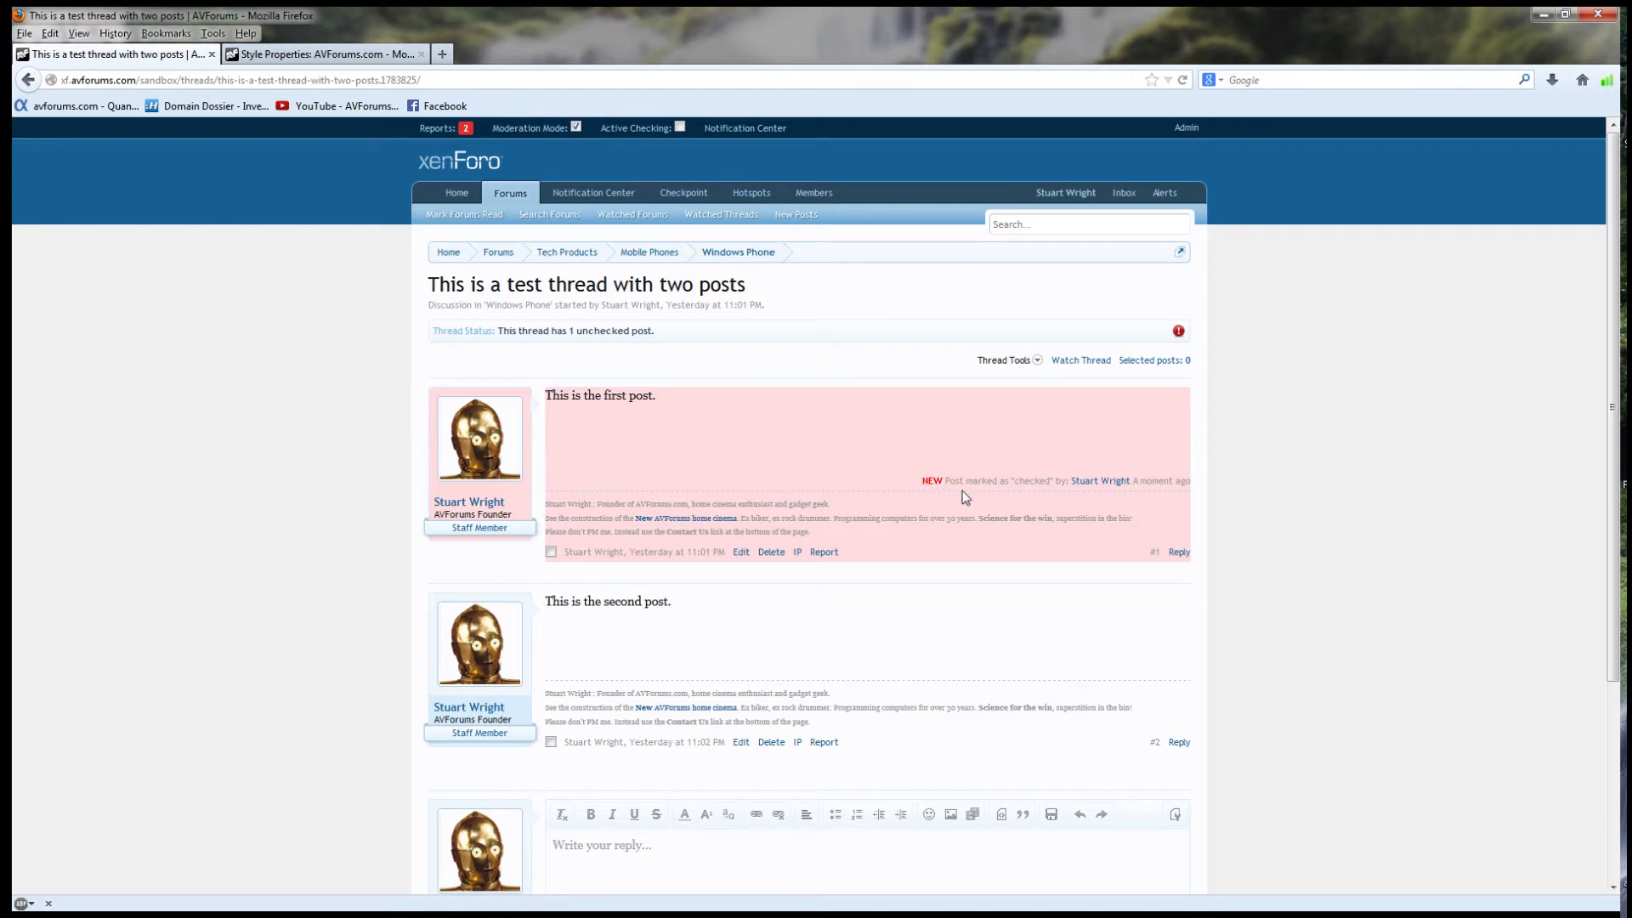
mouse_move(1132, 500)
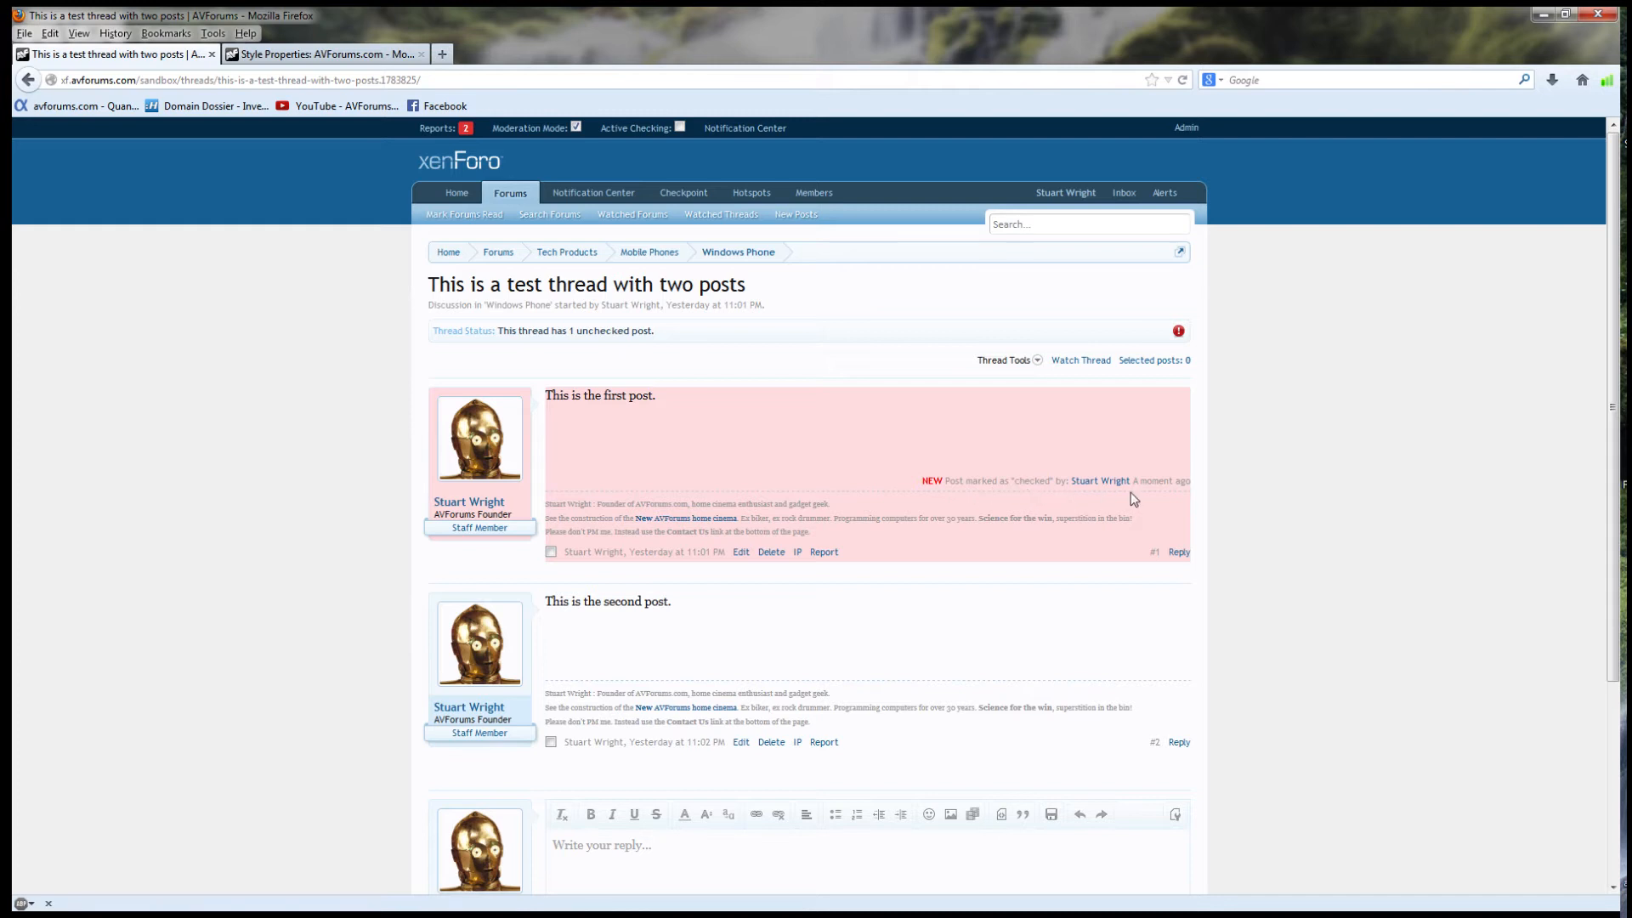
mouse_move(599, 362)
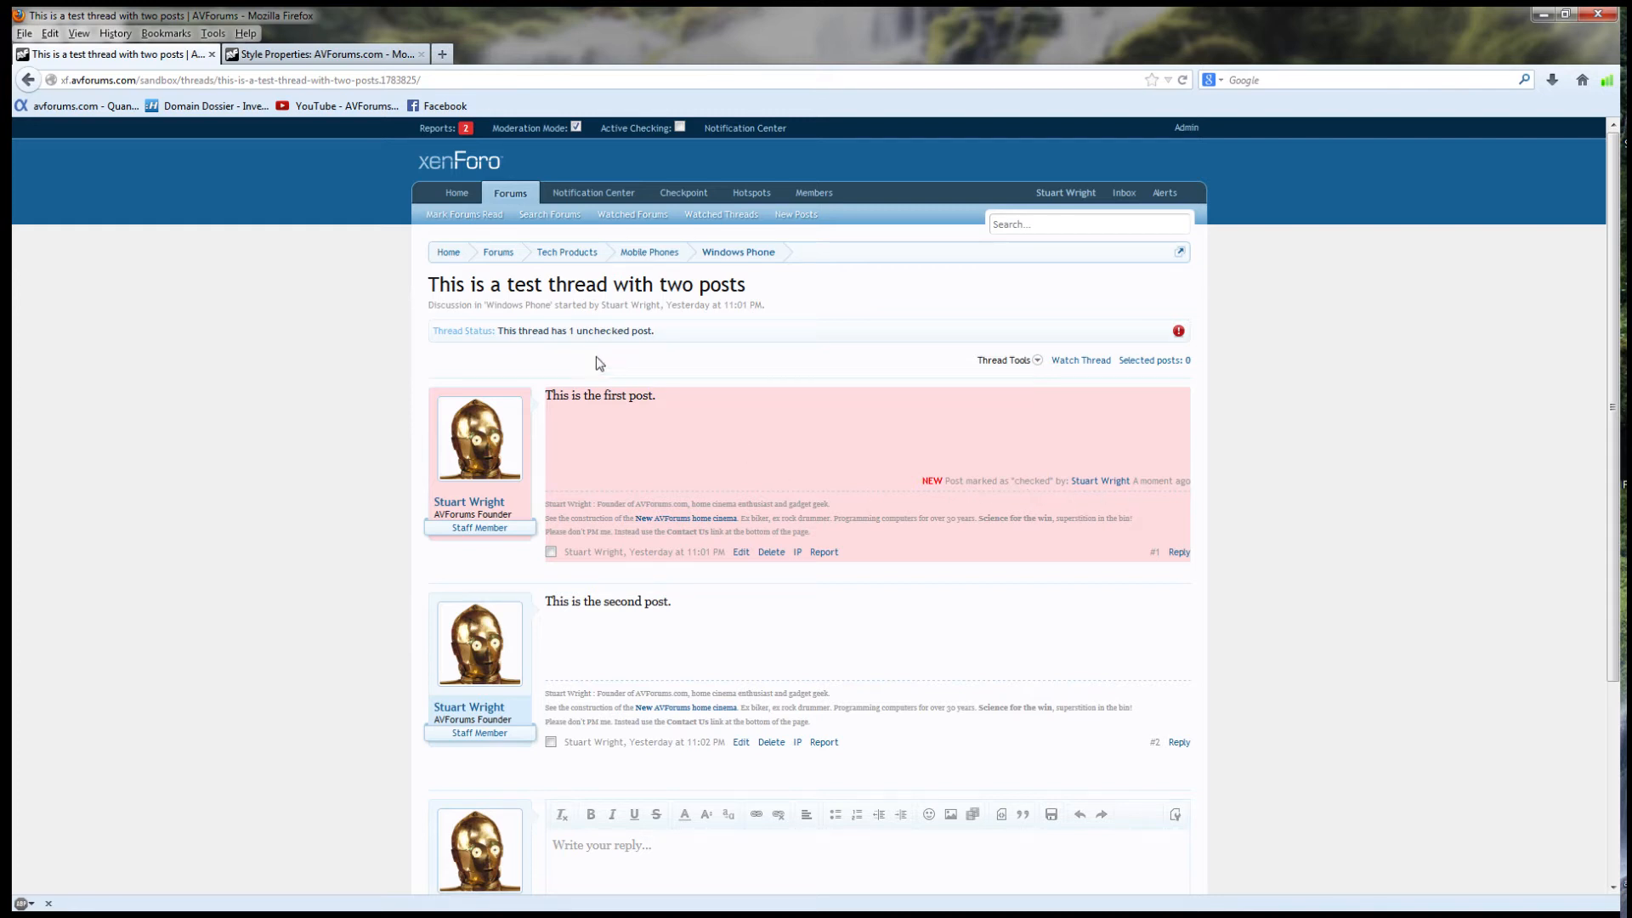
mouse_move(637, 352)
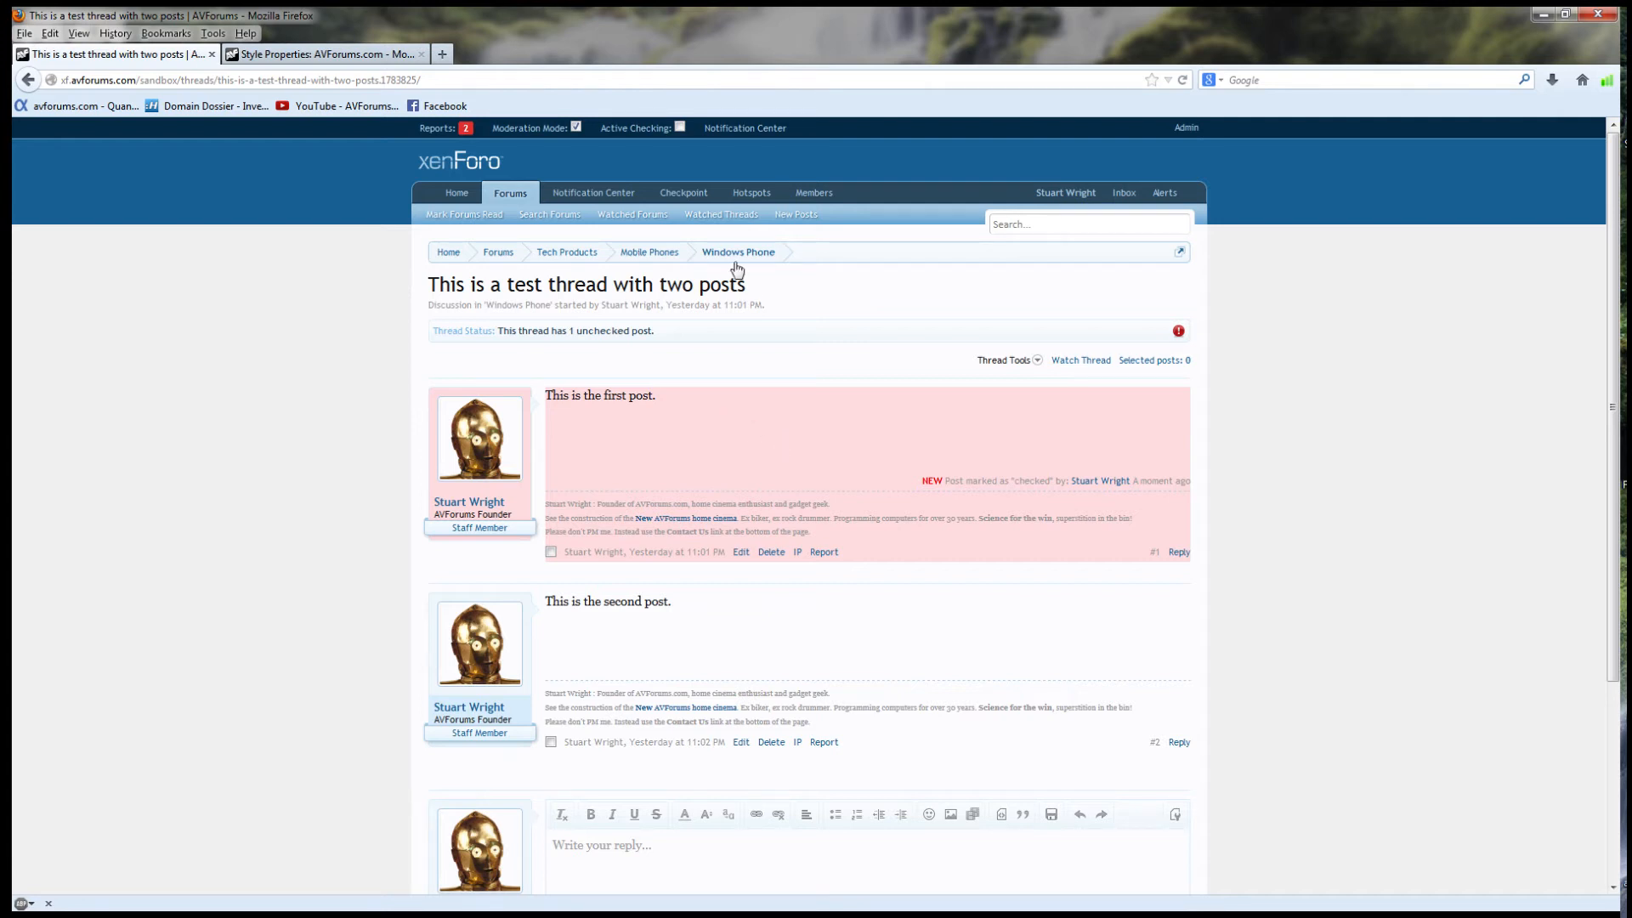
left_click(738, 251)
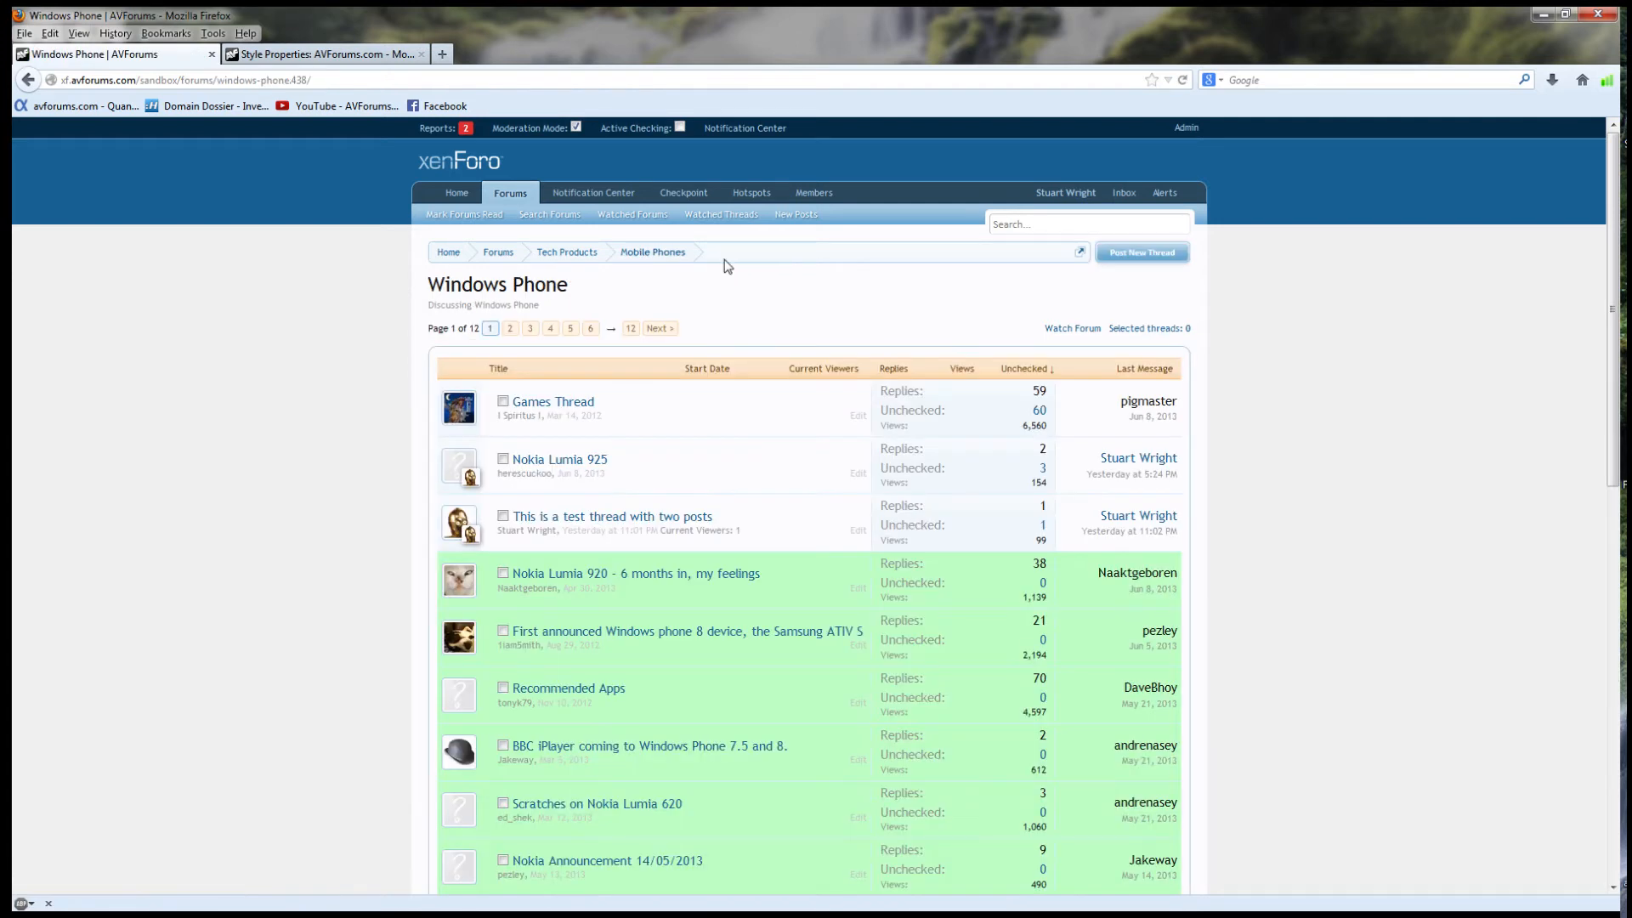
mouse_move(988, 537)
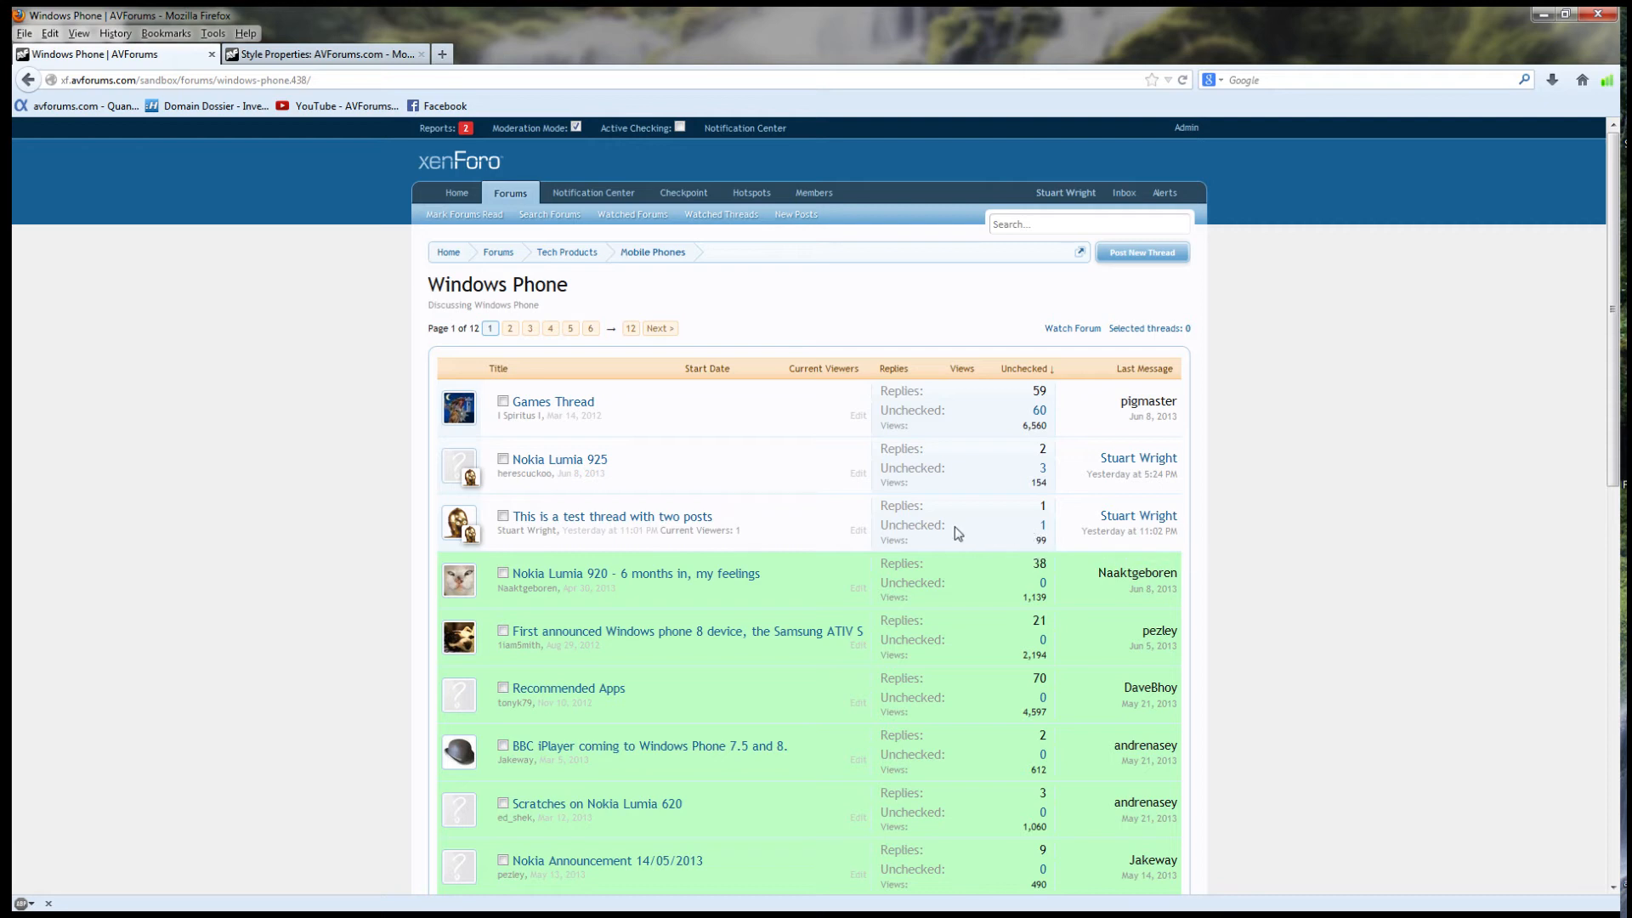
left_click(613, 516)
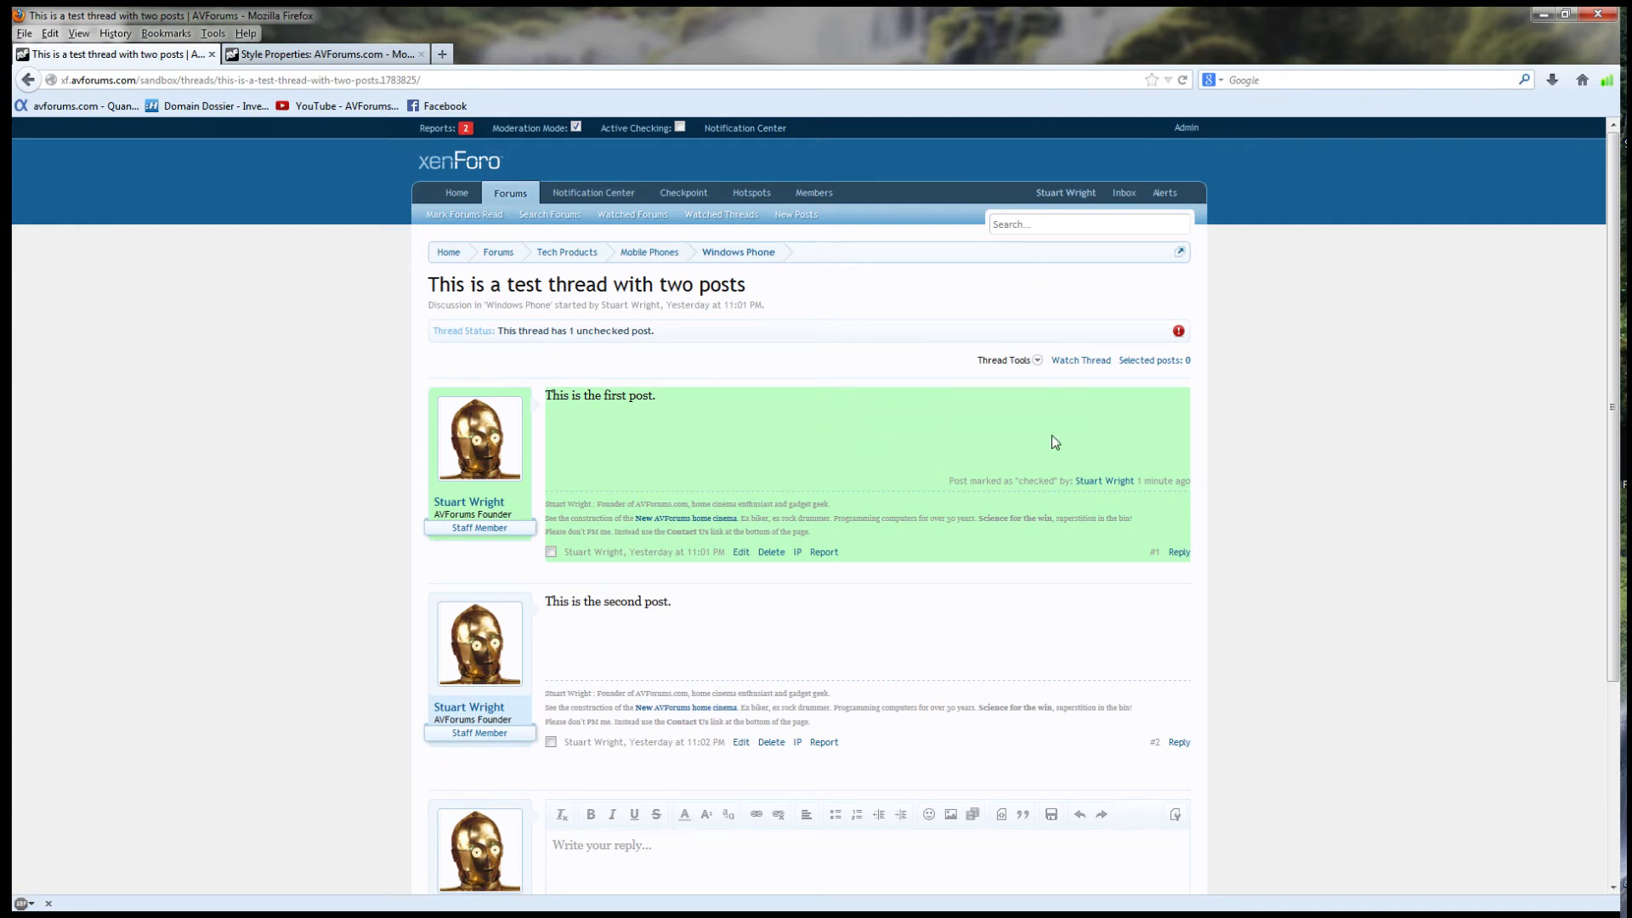
mouse_move(952, 470)
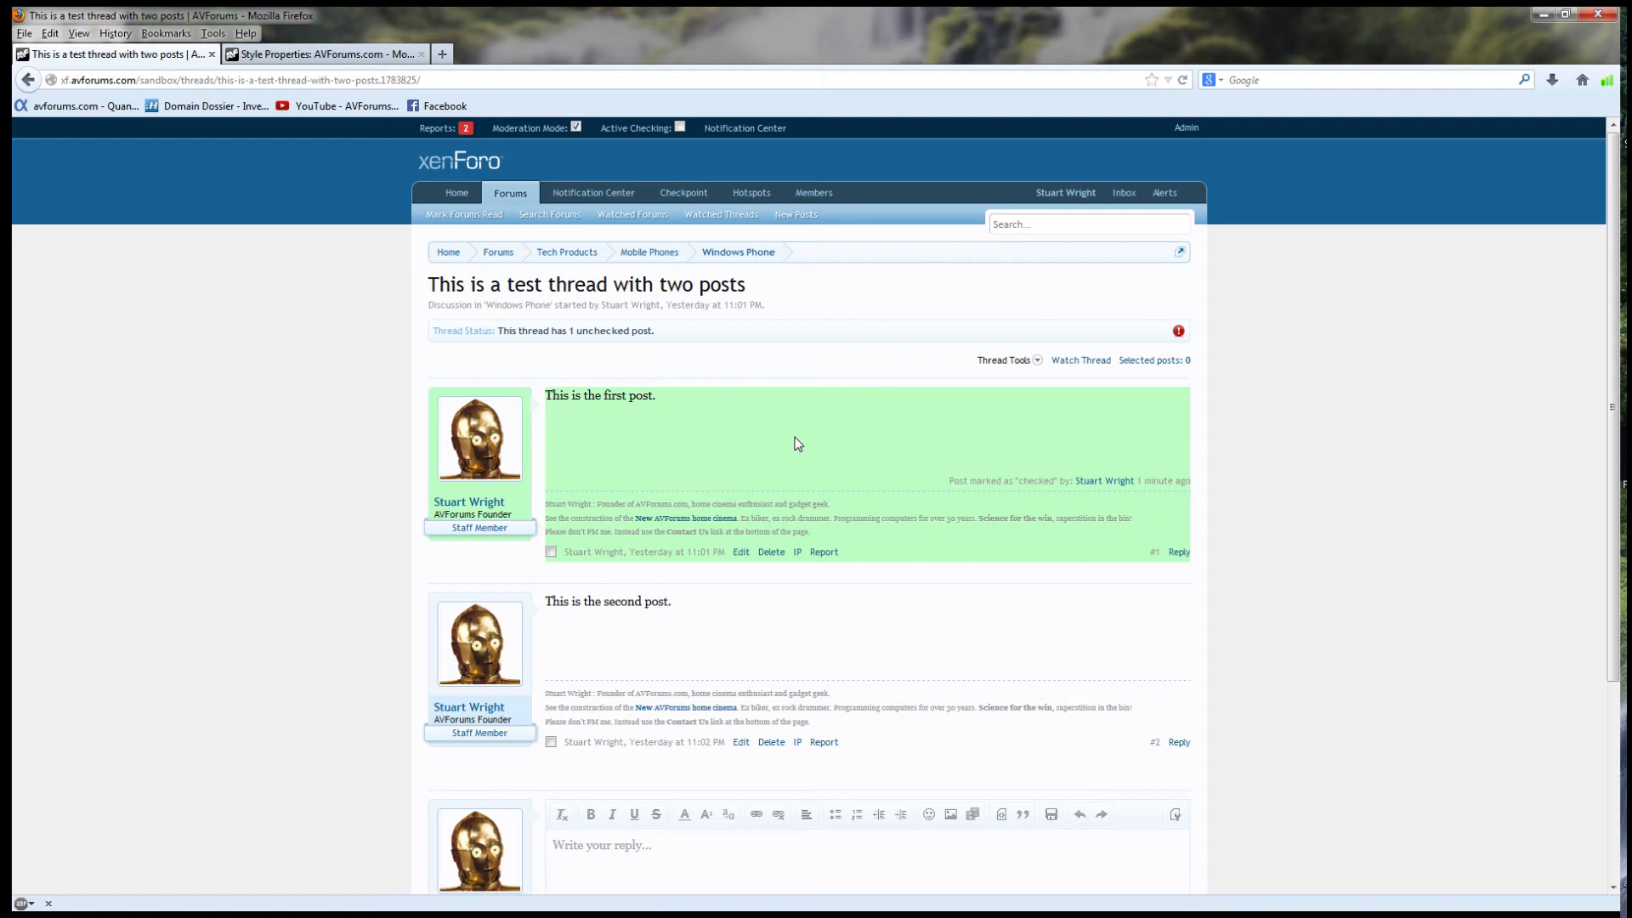
left_click(738, 251)
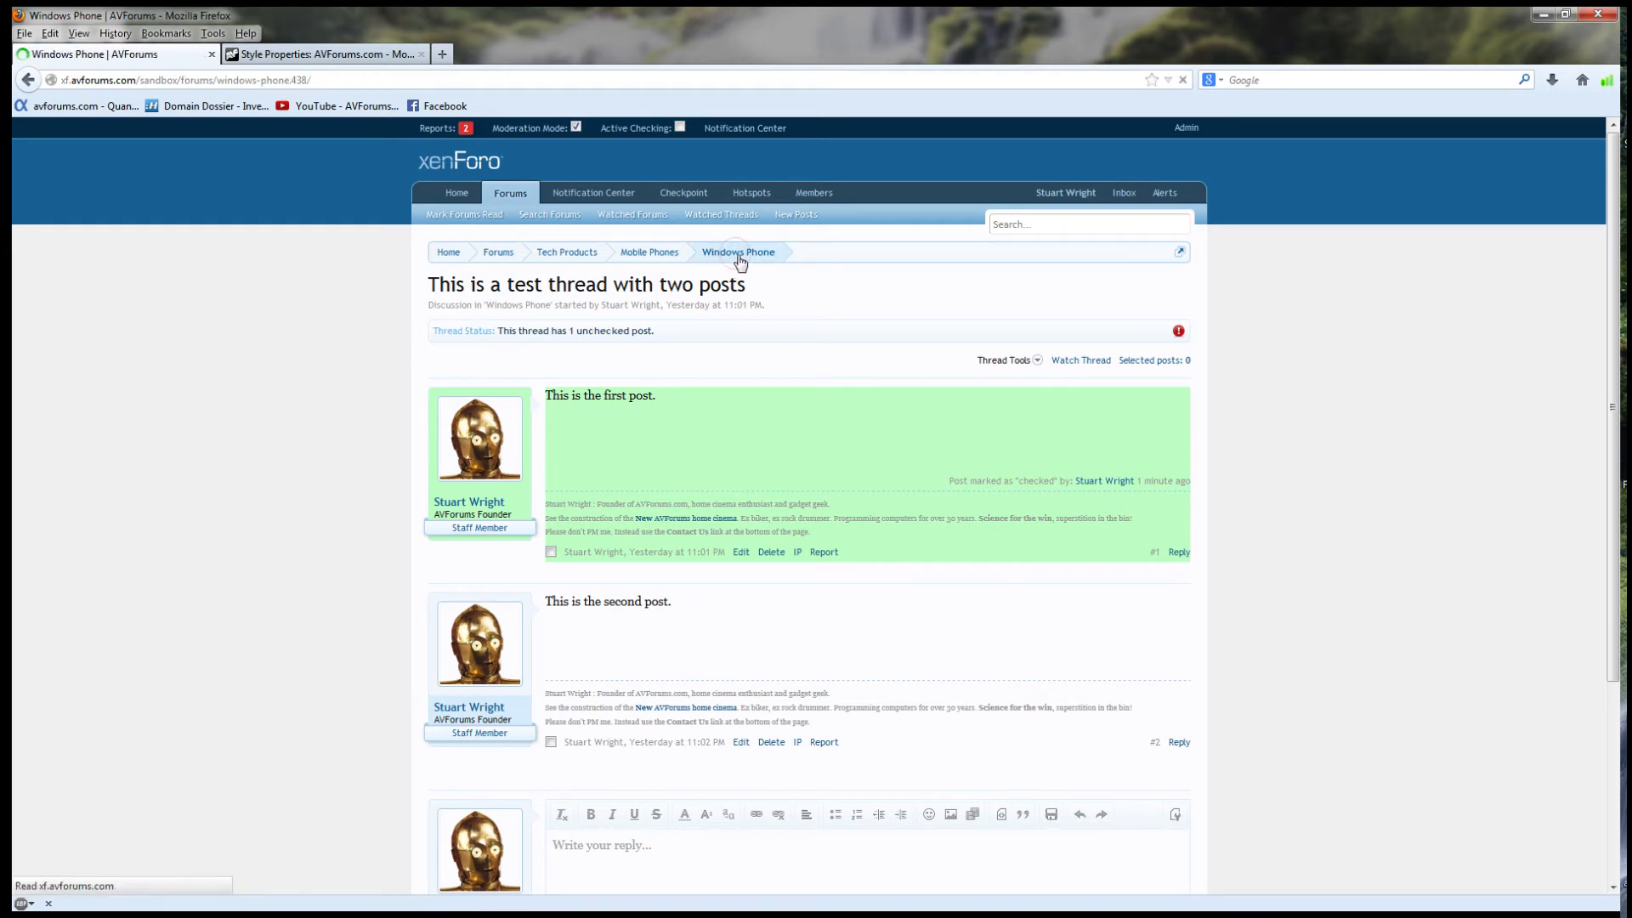
left_click(739, 251)
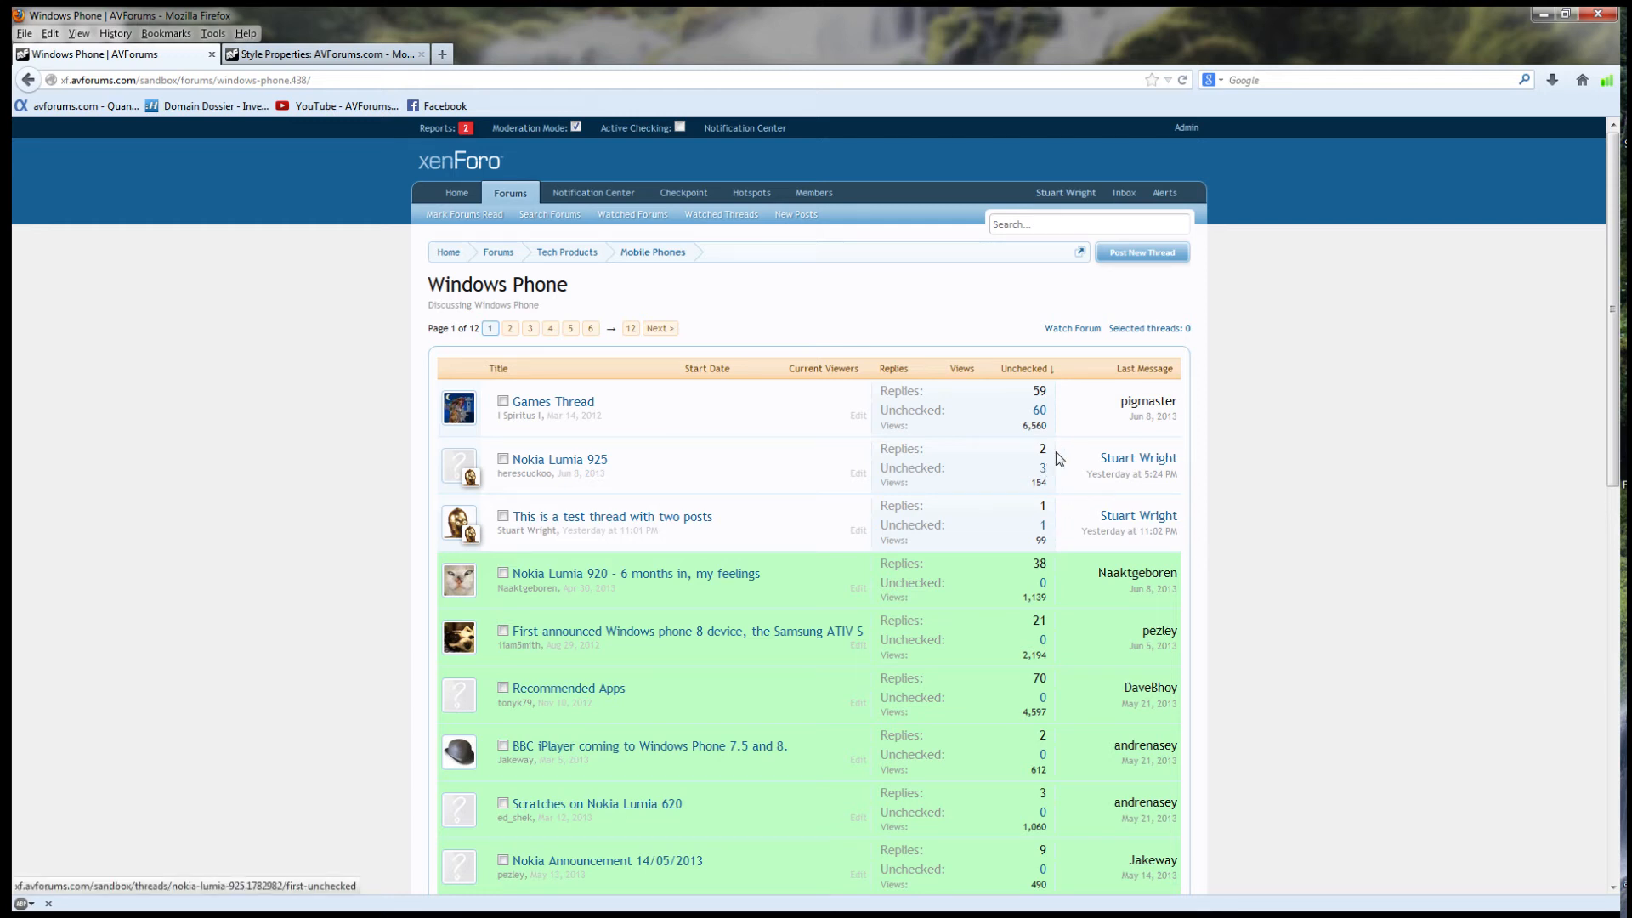
mouse_move(1126, 496)
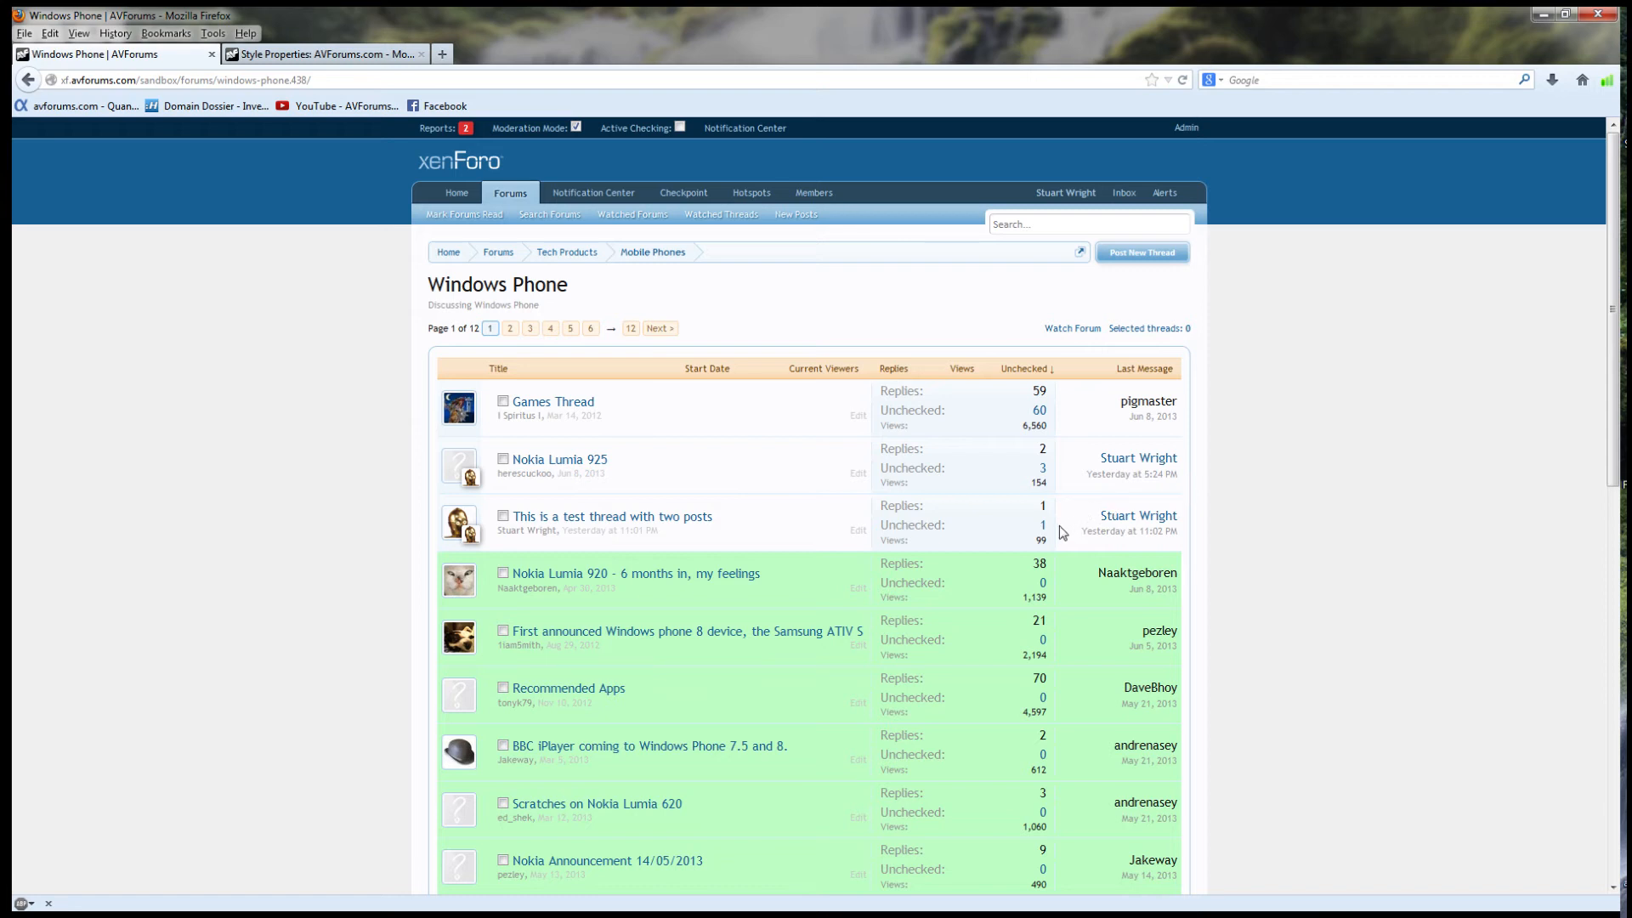
Follow the test thread's Unchecked count '1' to jump to its first unchecked post
left_click(1041, 525)
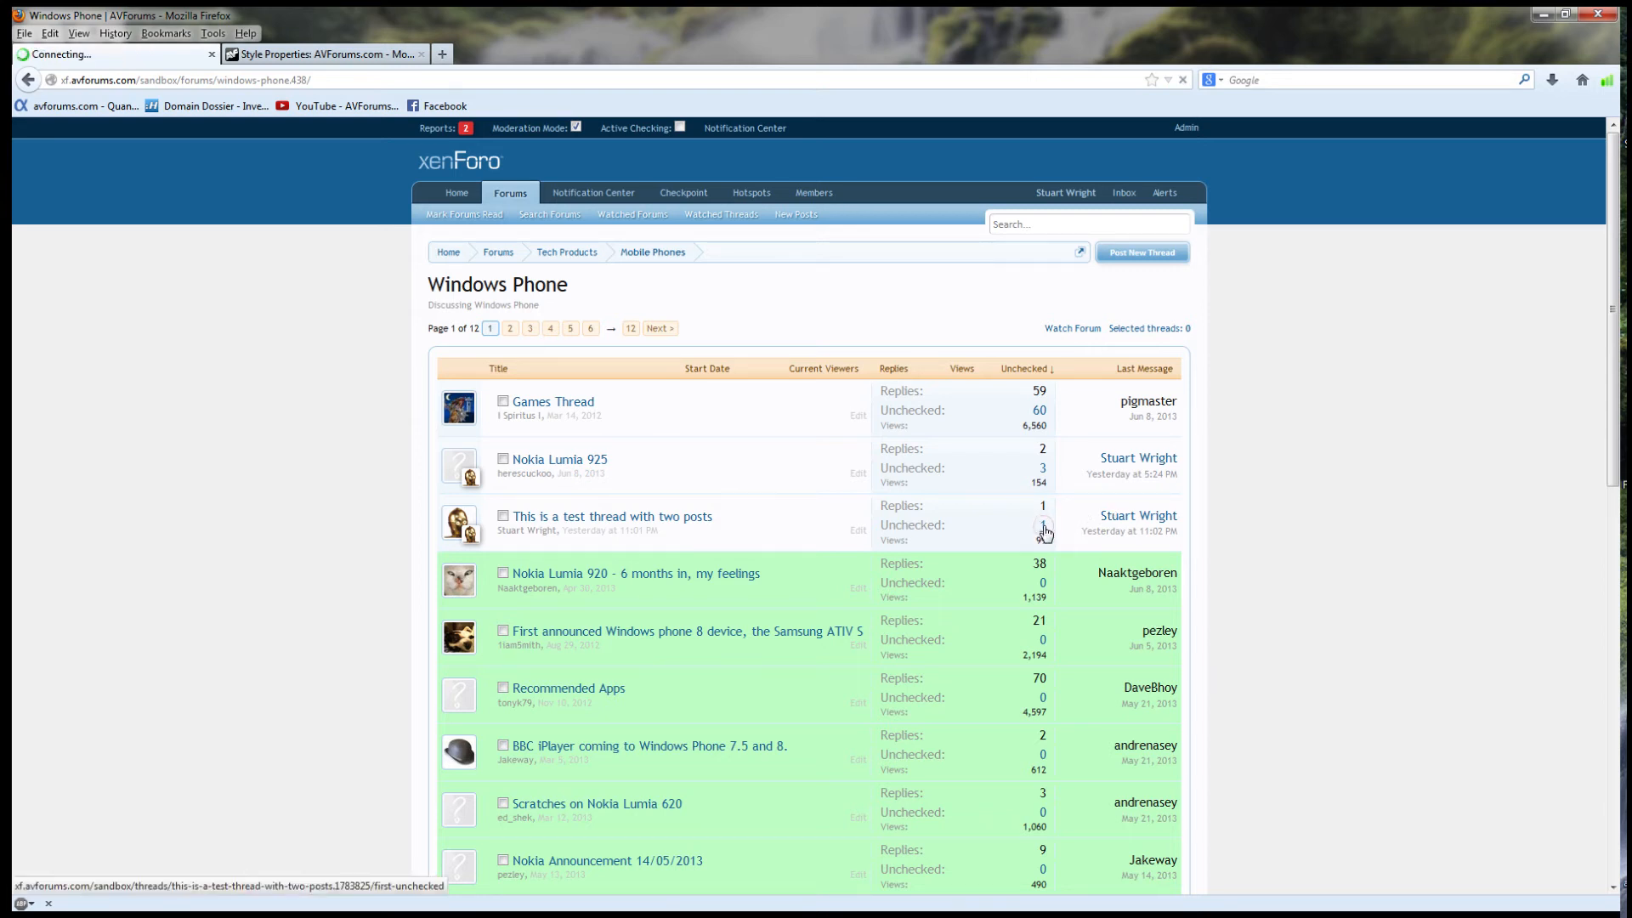
left_click(613, 516)
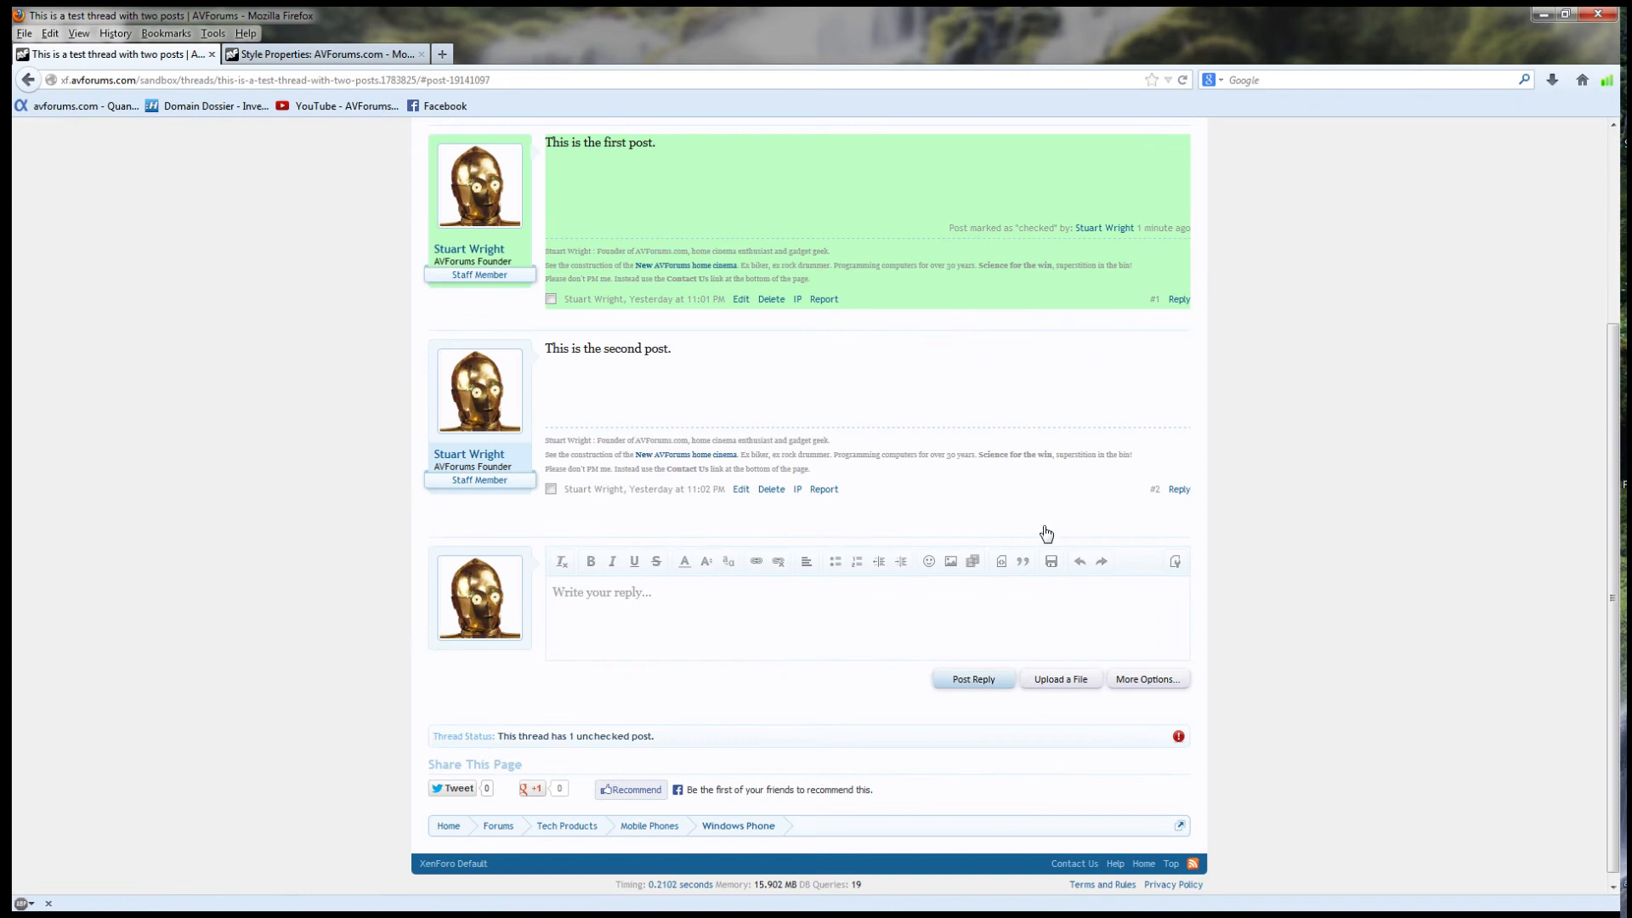
mouse_move(645, 372)
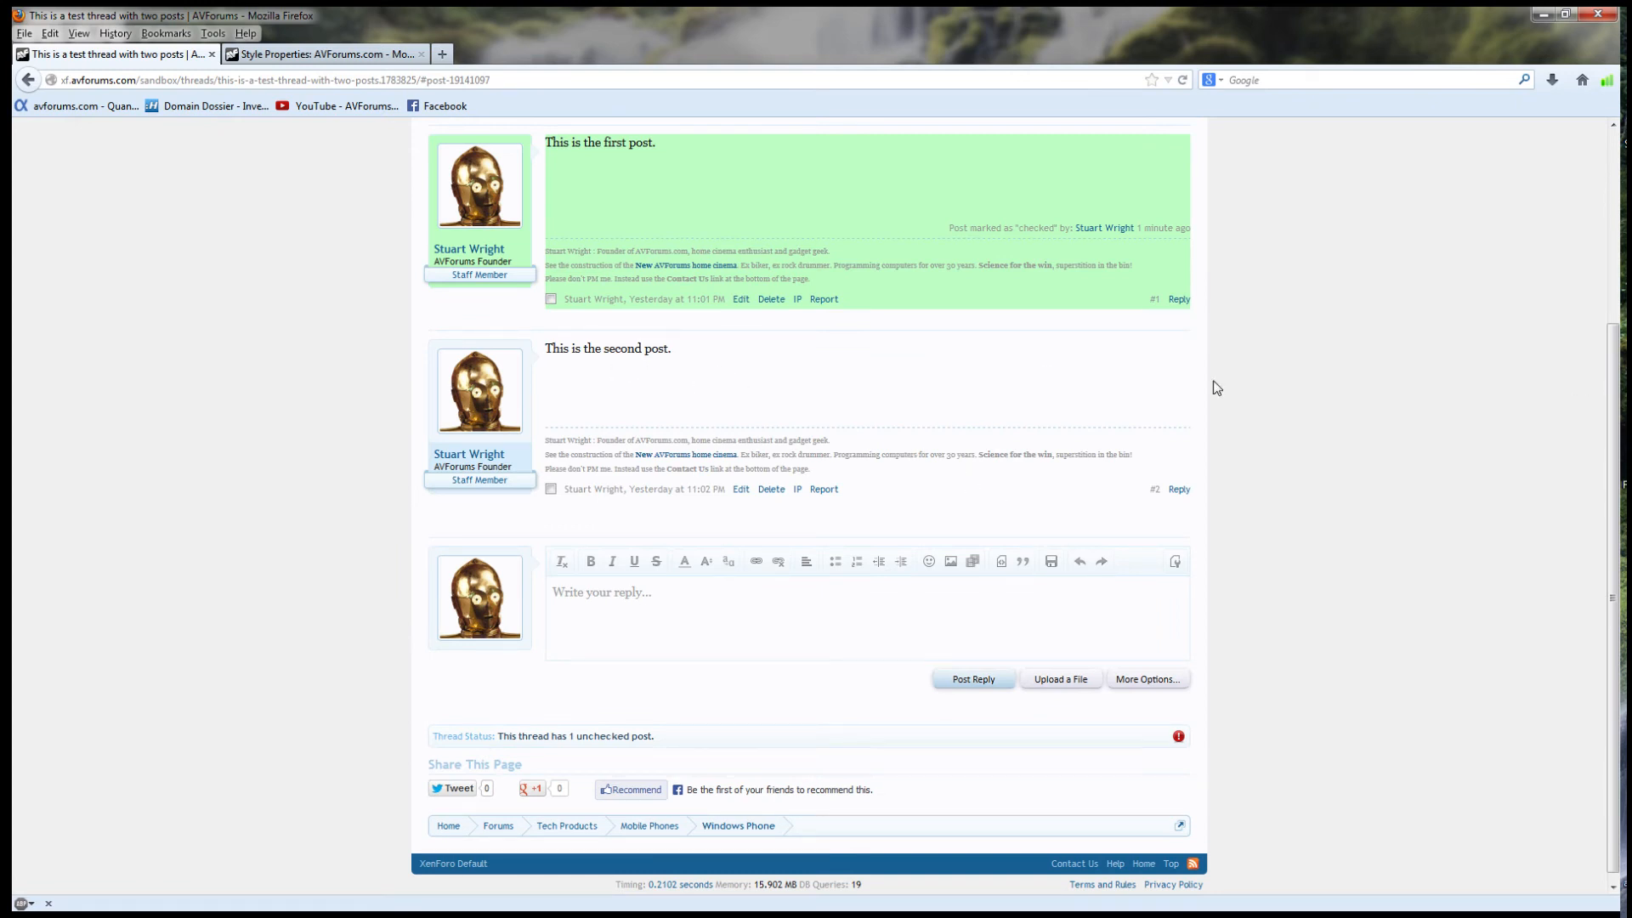
mouse_move(1471, 389)
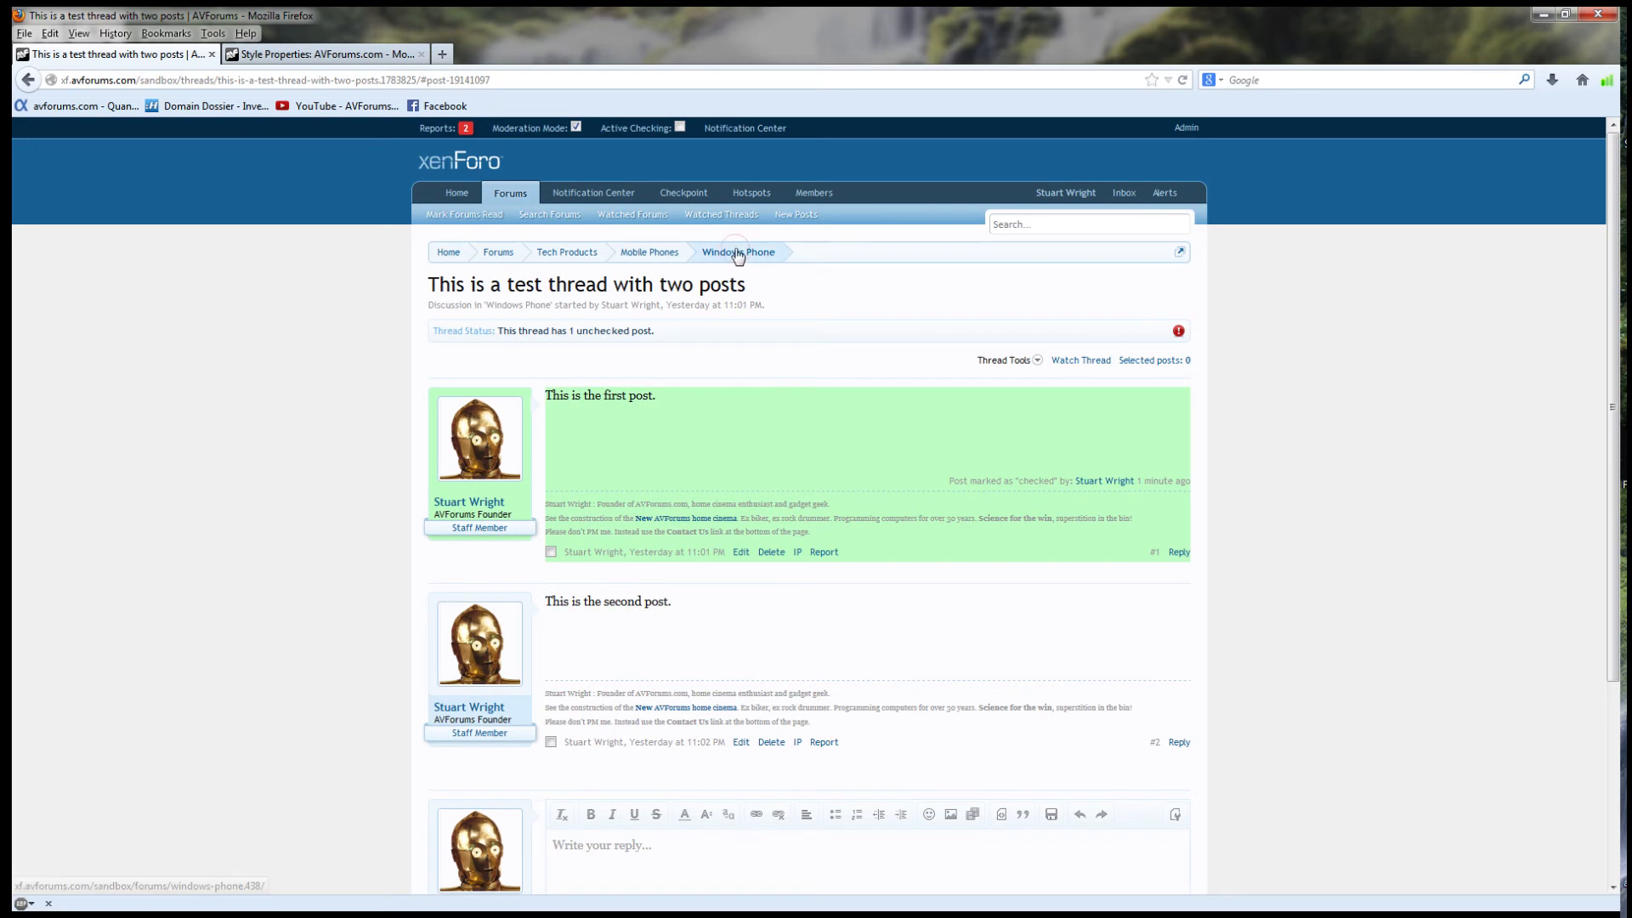
Enable Active Checking and view the test thread so its second post gets checked automatically
left_click(738, 252)
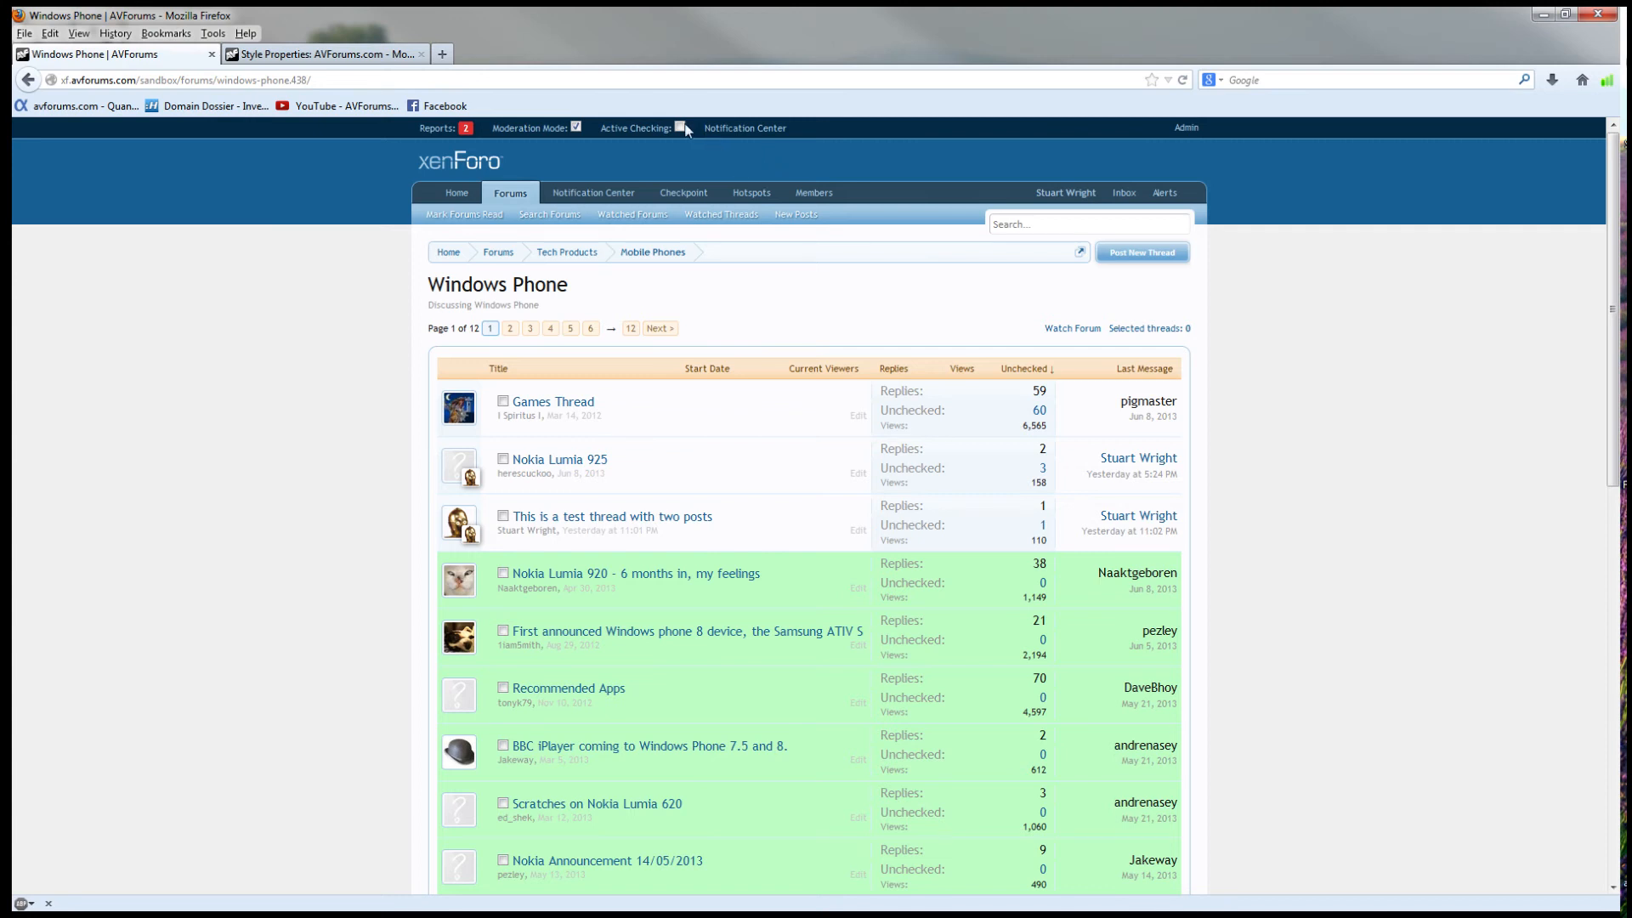
left_click(672, 128)
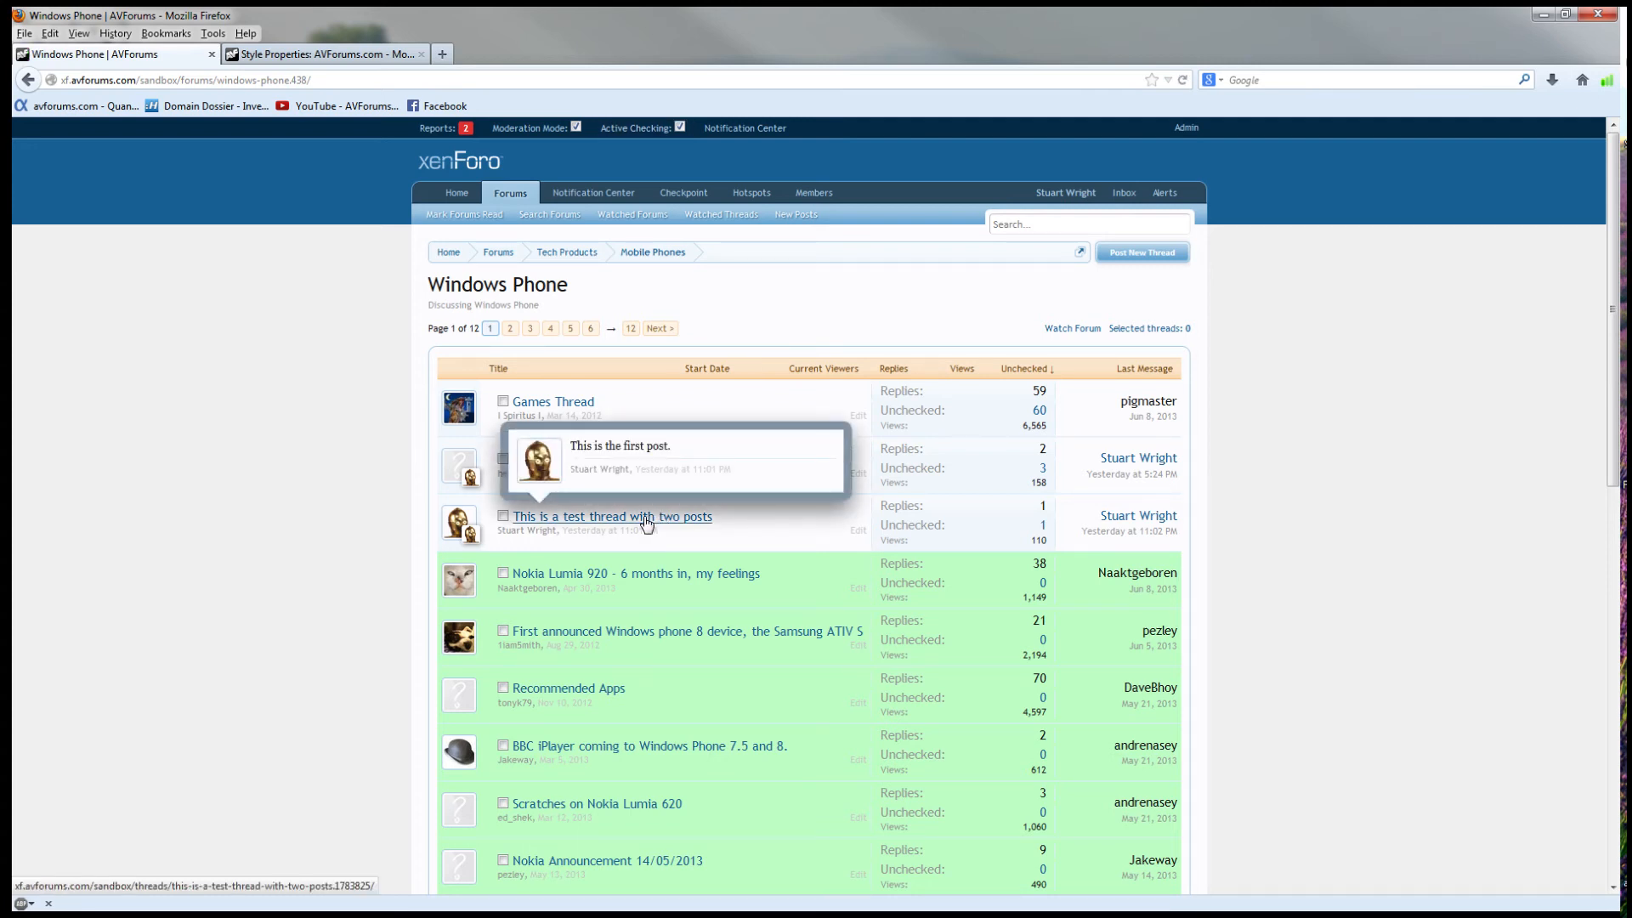
left_click(612, 518)
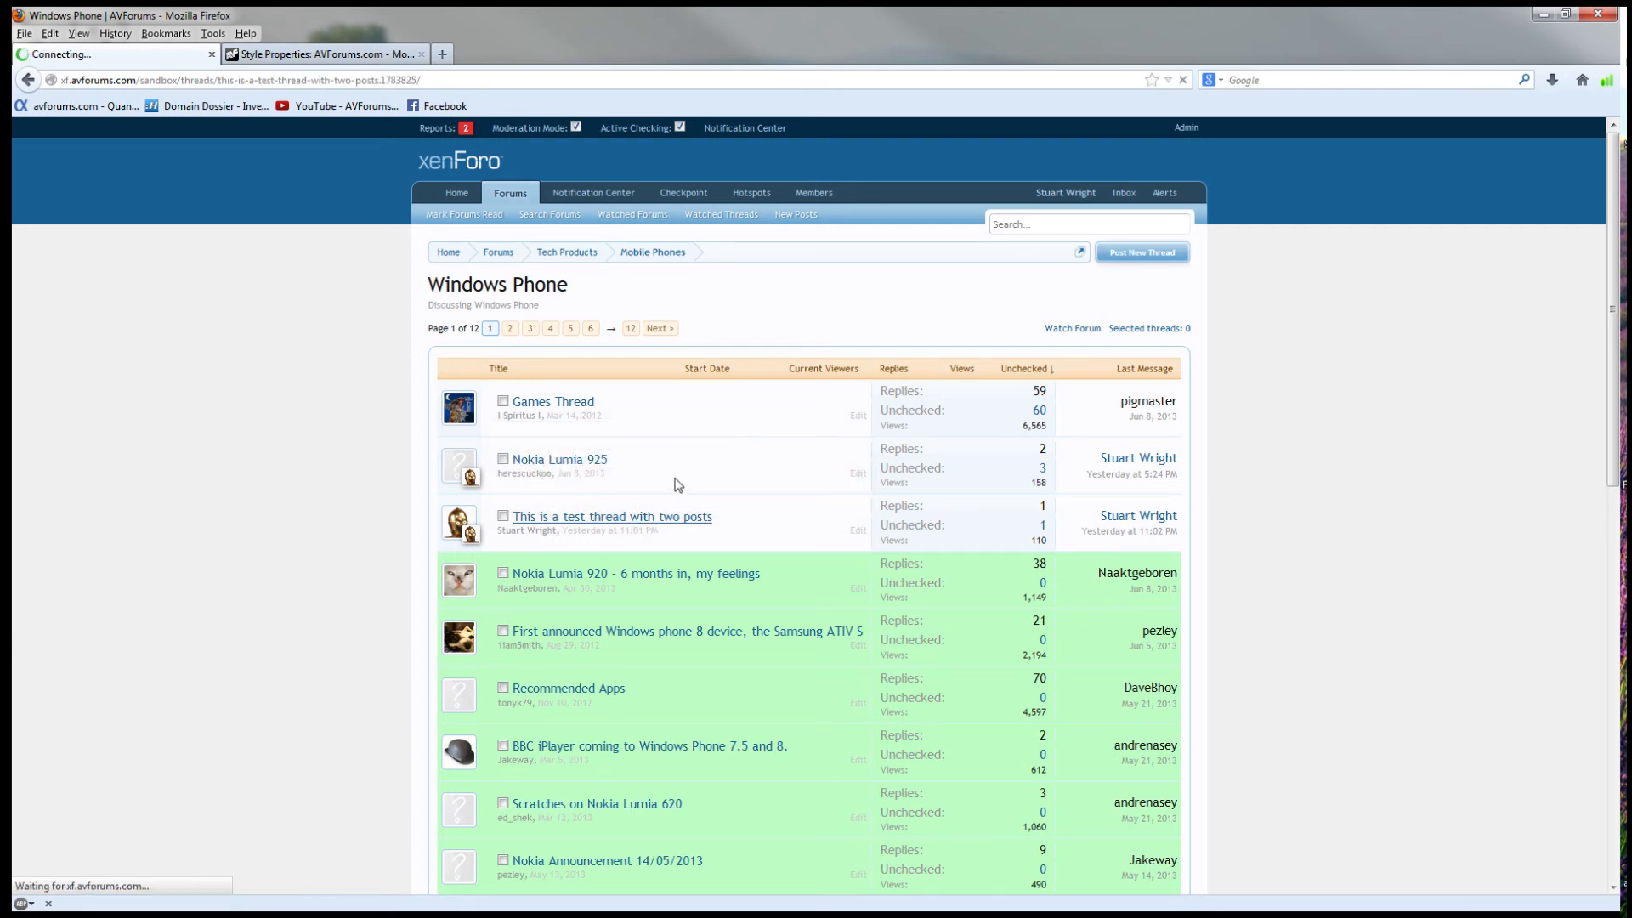
left_click(612, 516)
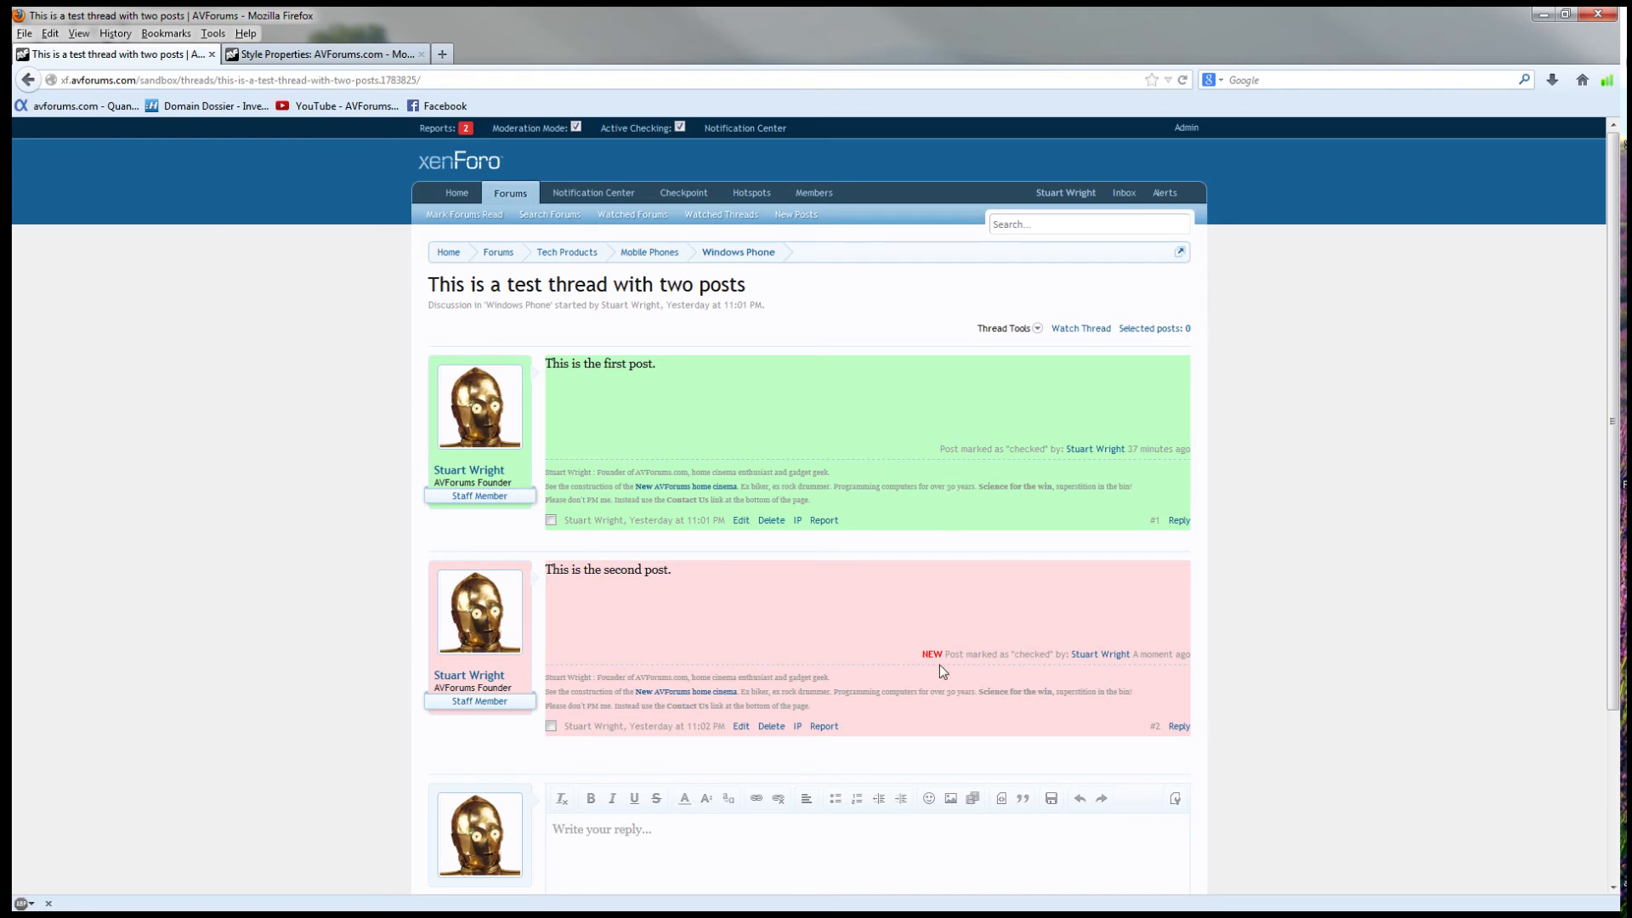
mouse_move(958, 678)
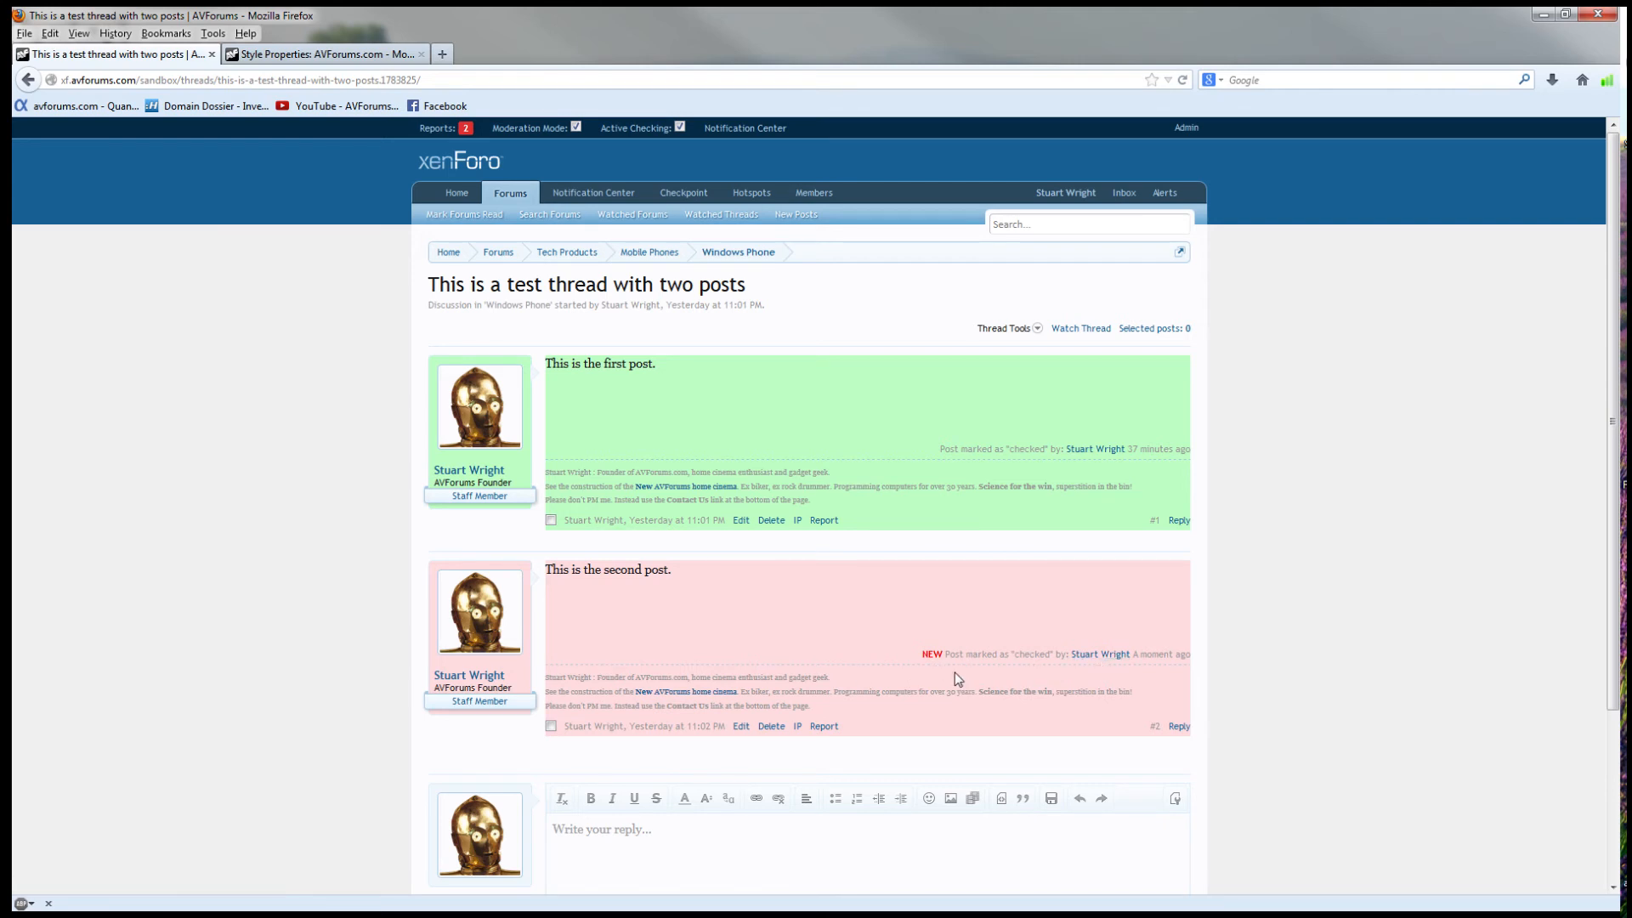
mouse_move(931, 677)
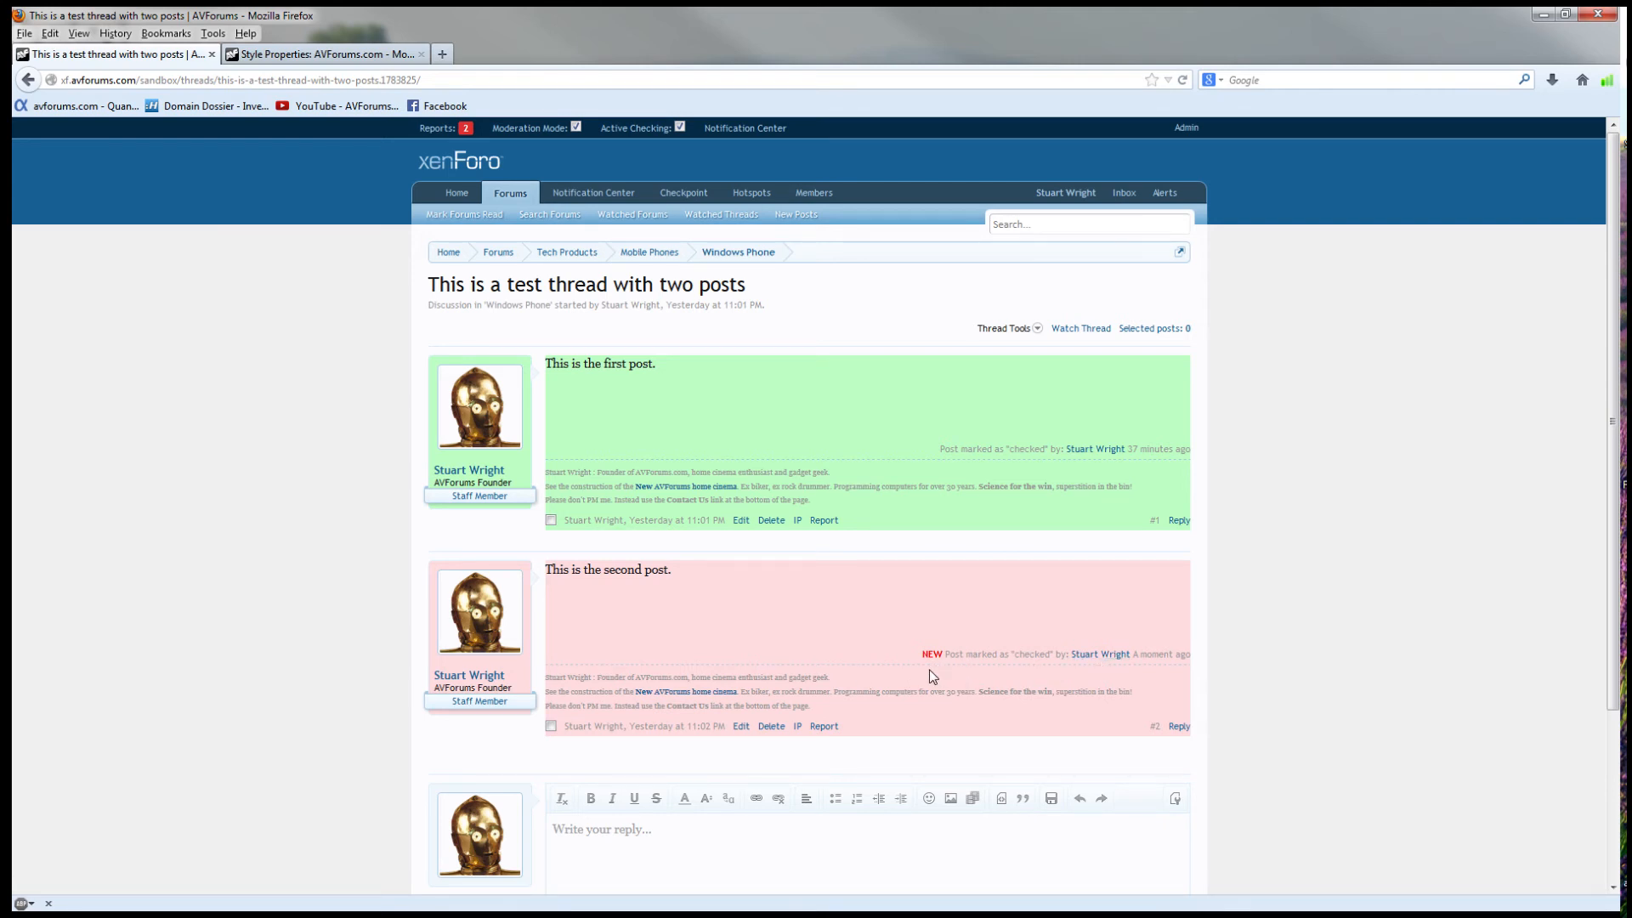
mouse_move(788, 295)
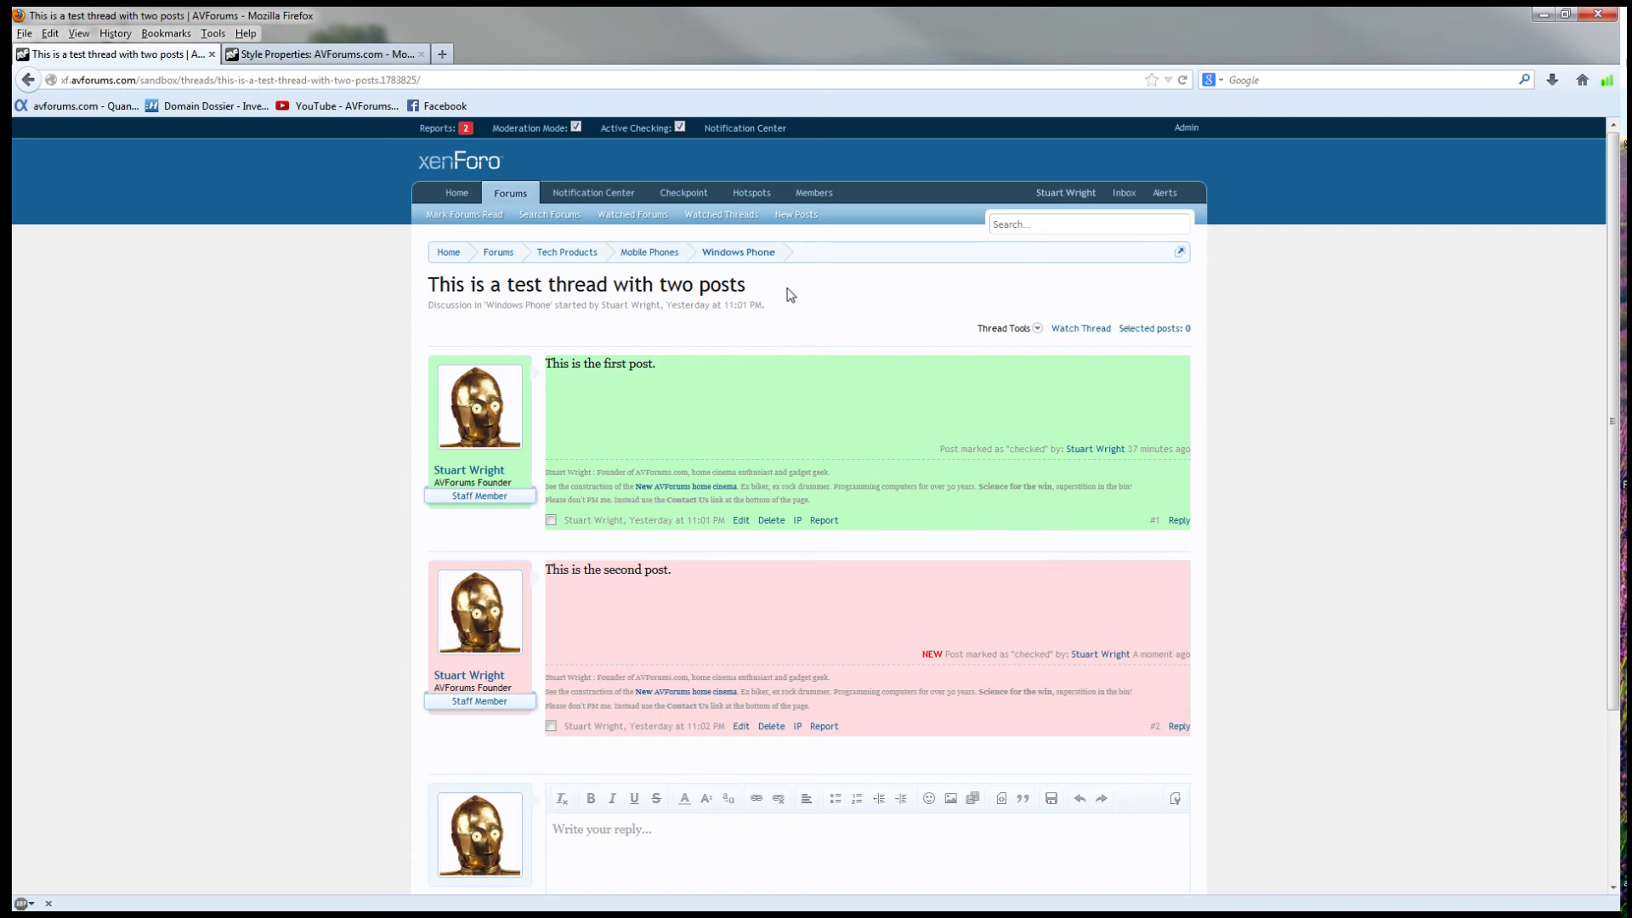
Return to the Windows Phone list showing the test thread with zero unchecked posts
left_click(738, 252)
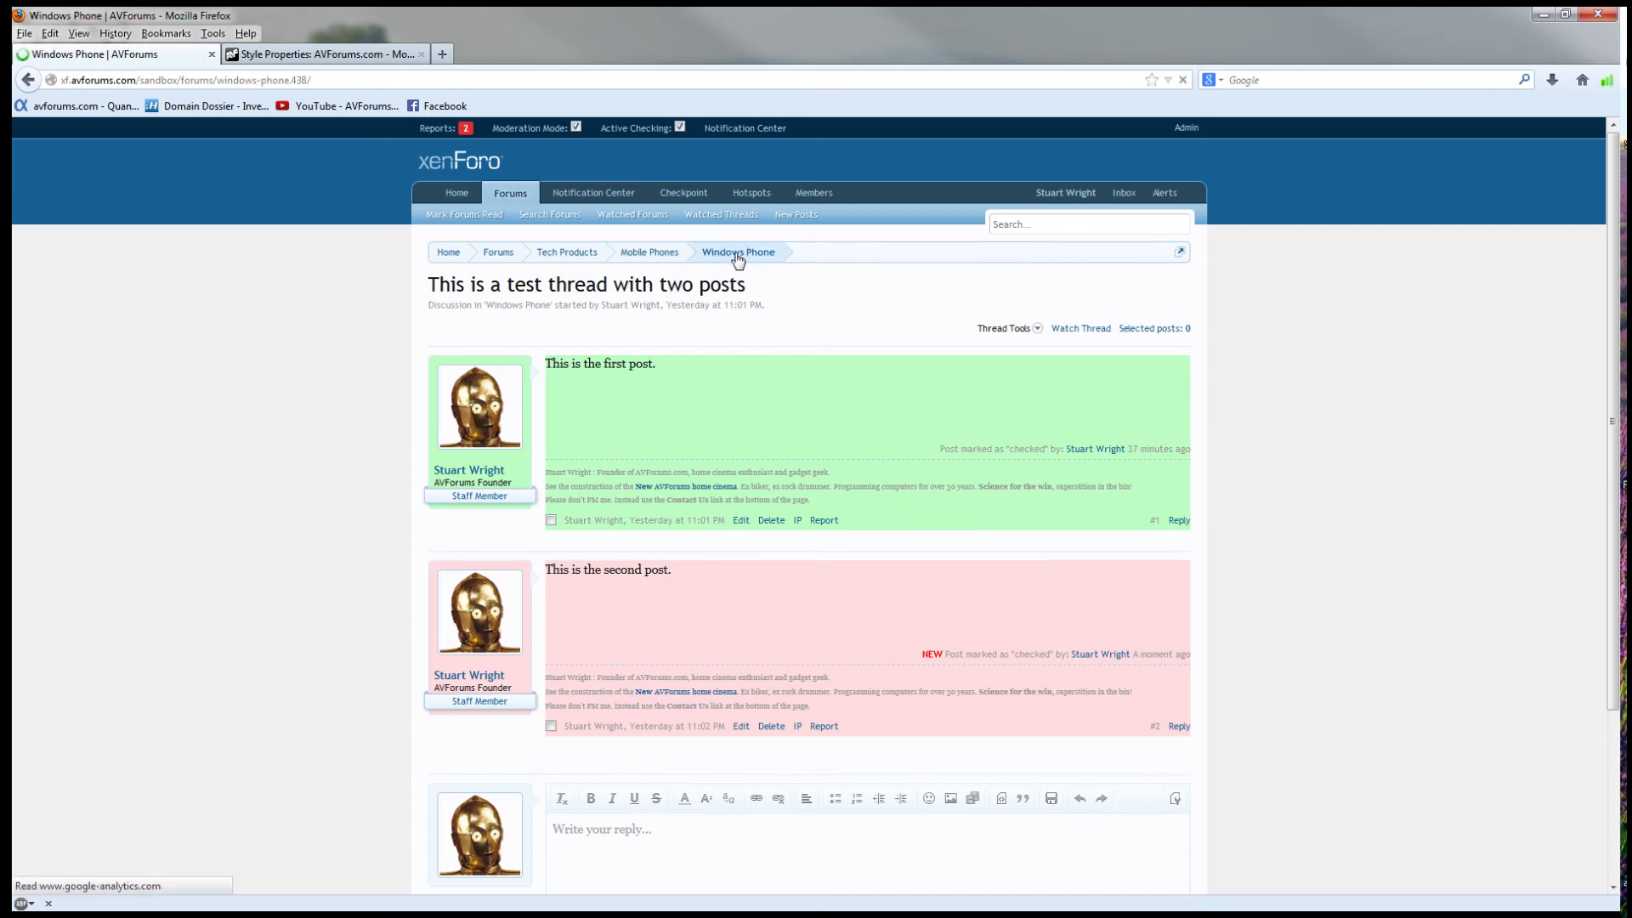
left_click(738, 252)
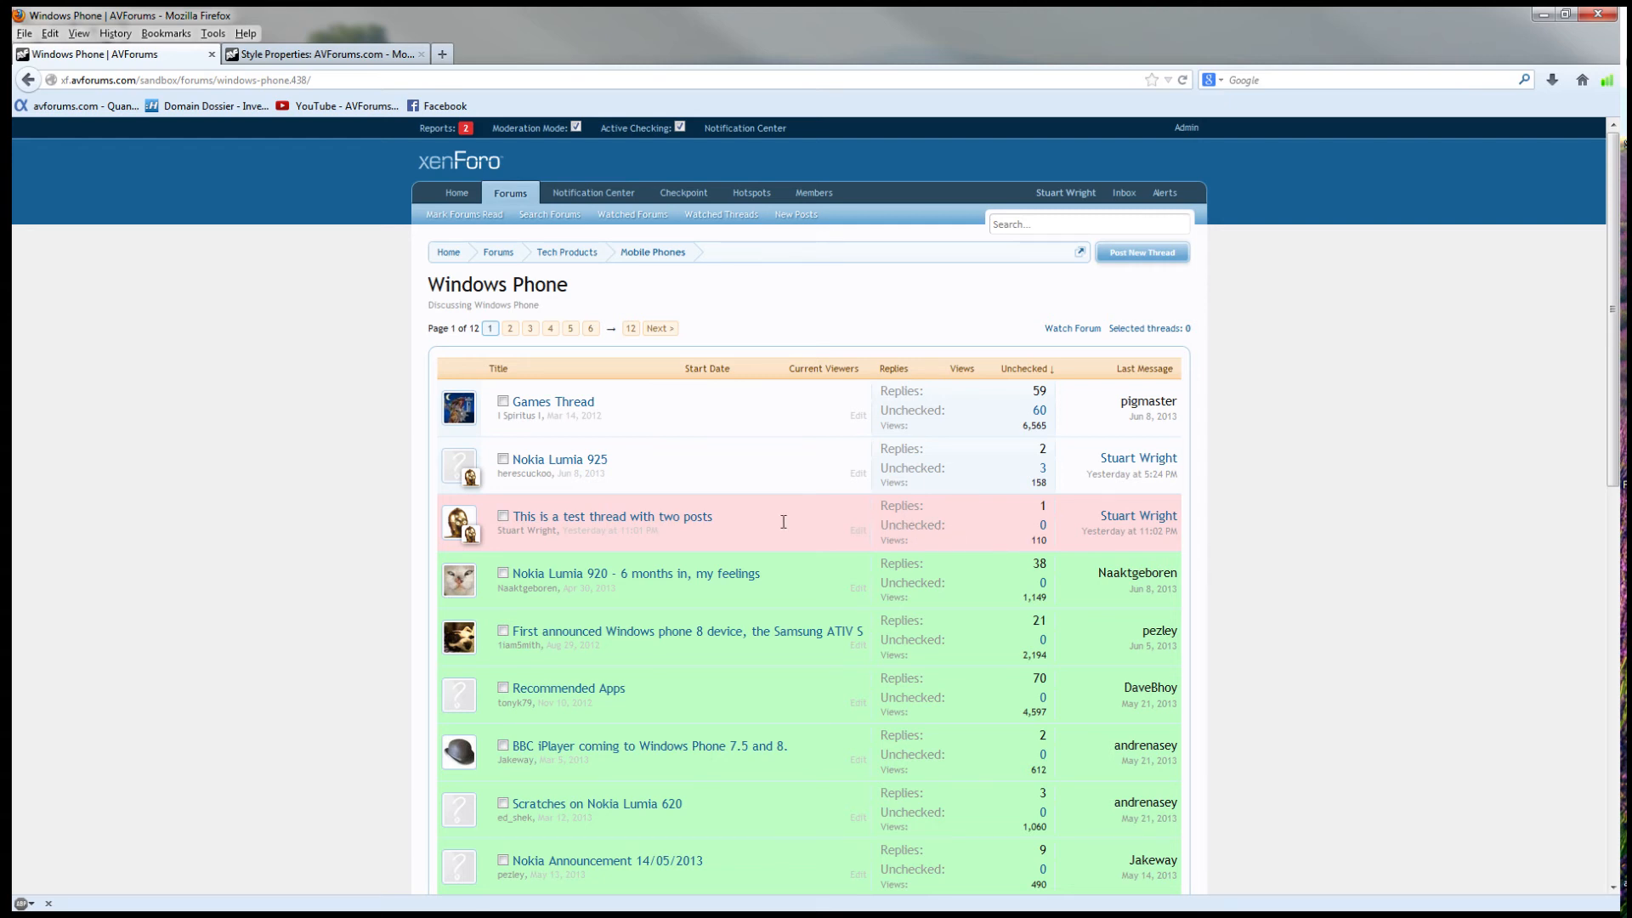
mouse_move(674, 533)
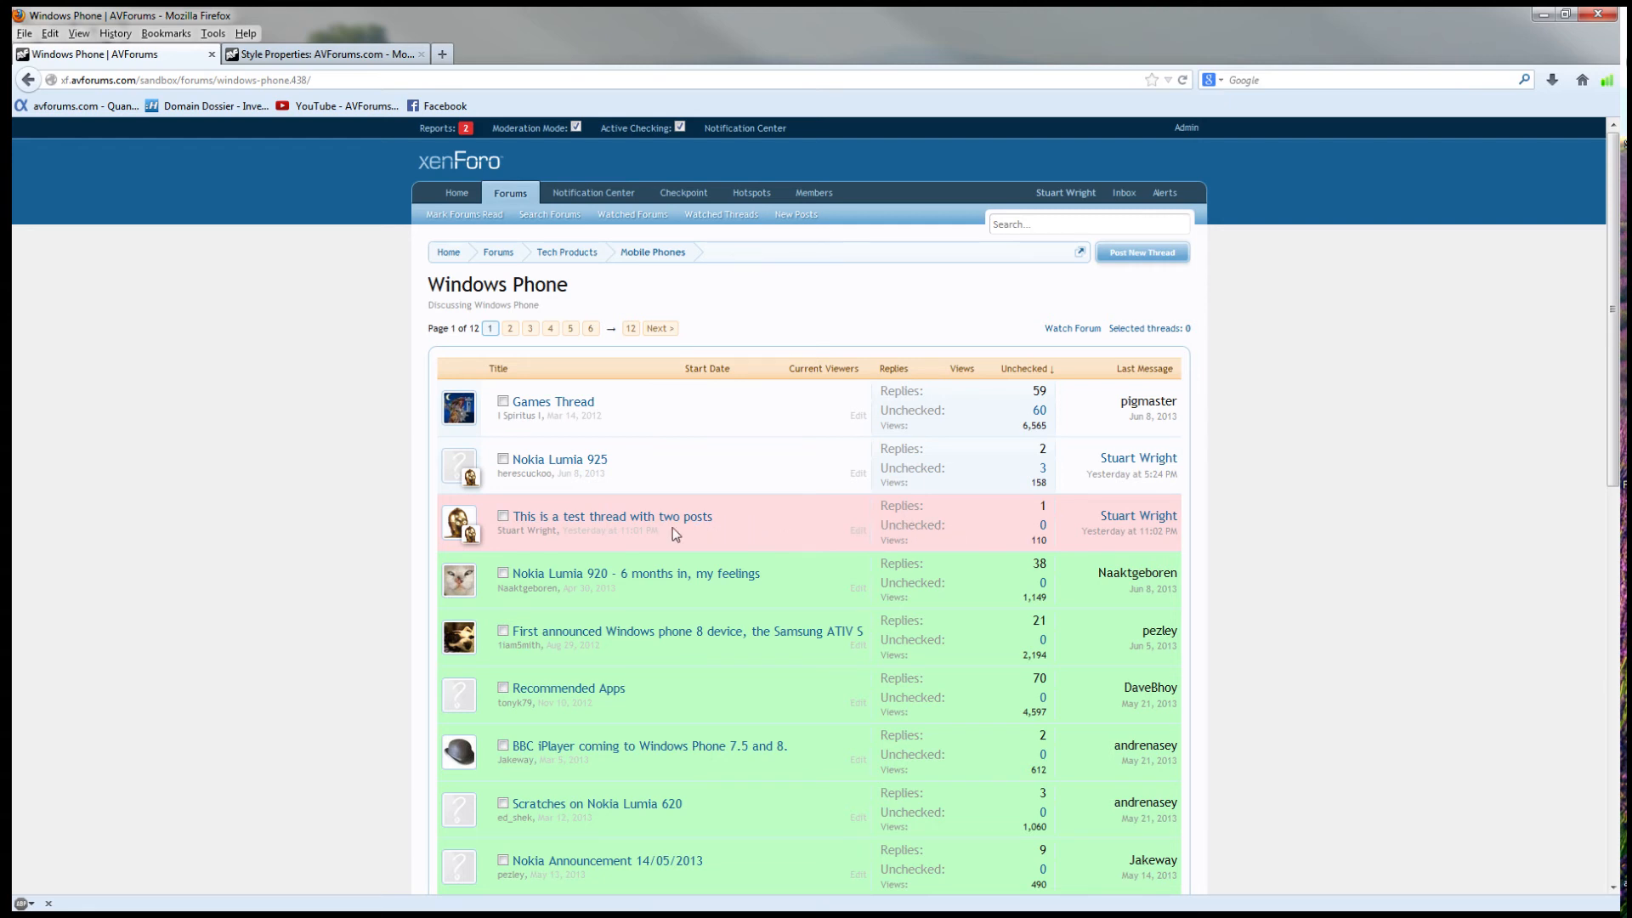
mouse_move(763, 520)
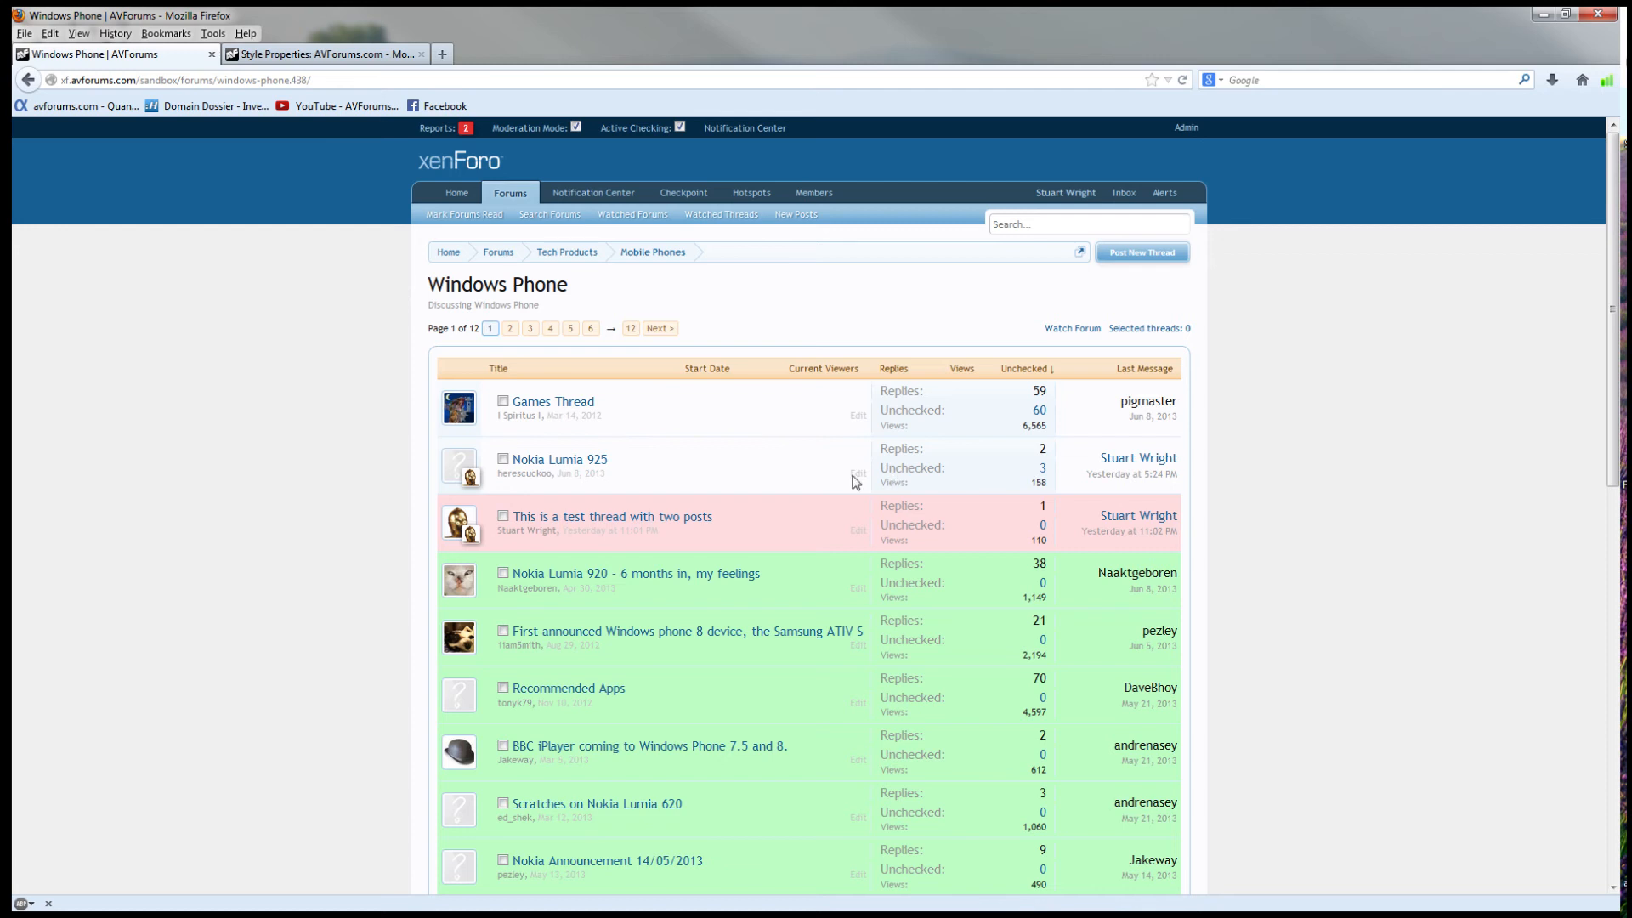
left_click(558, 459)
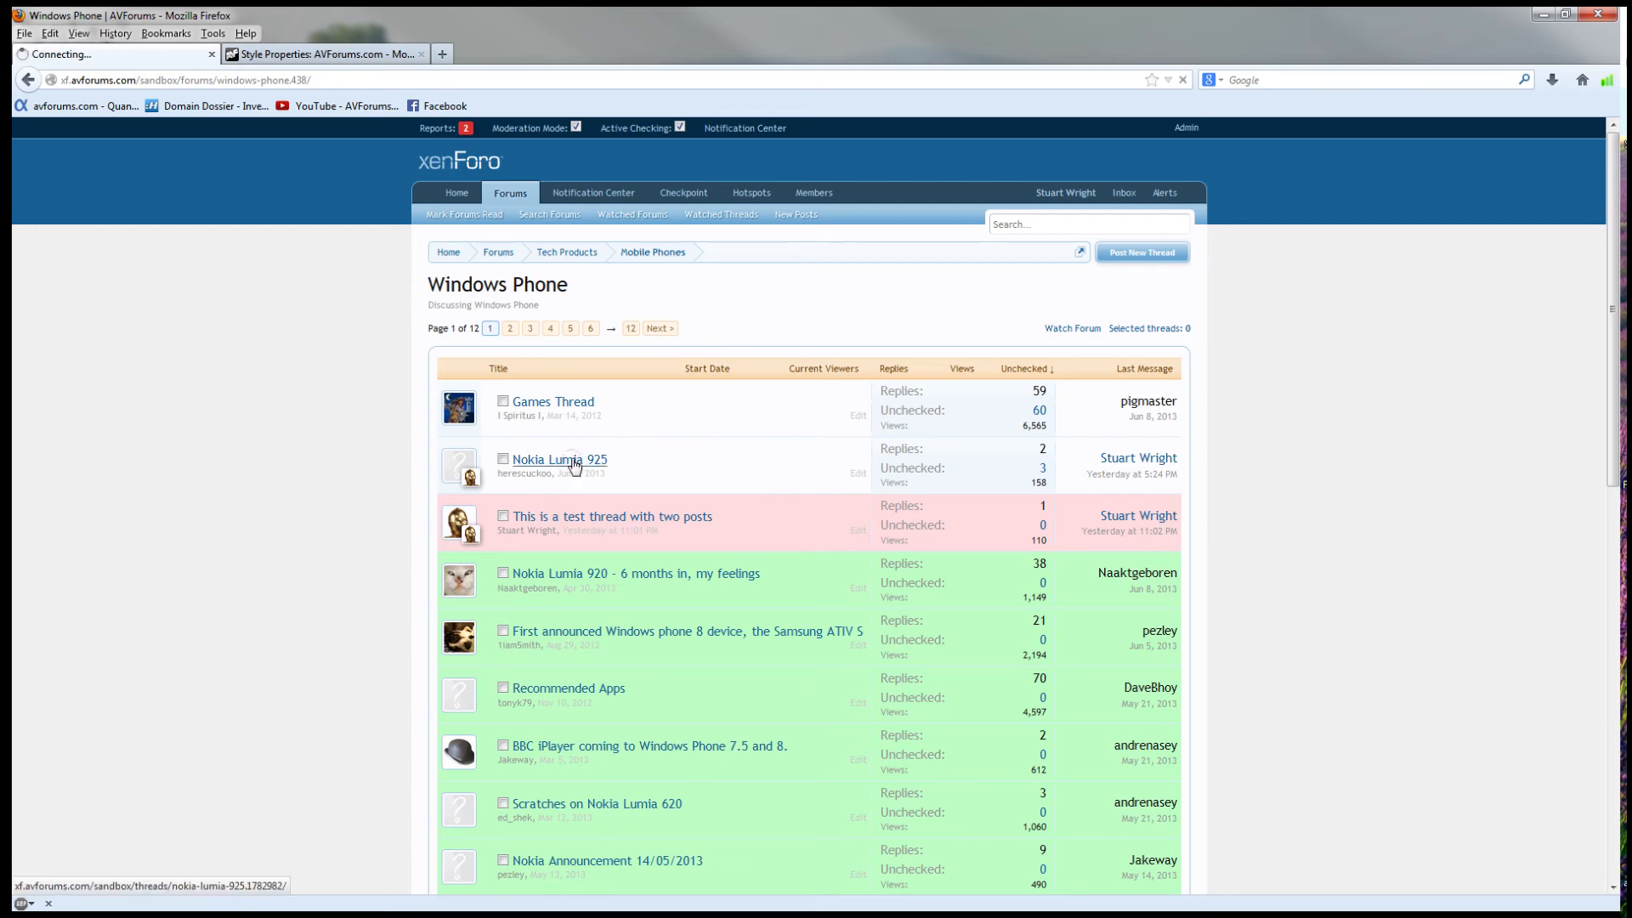
left_click(559, 459)
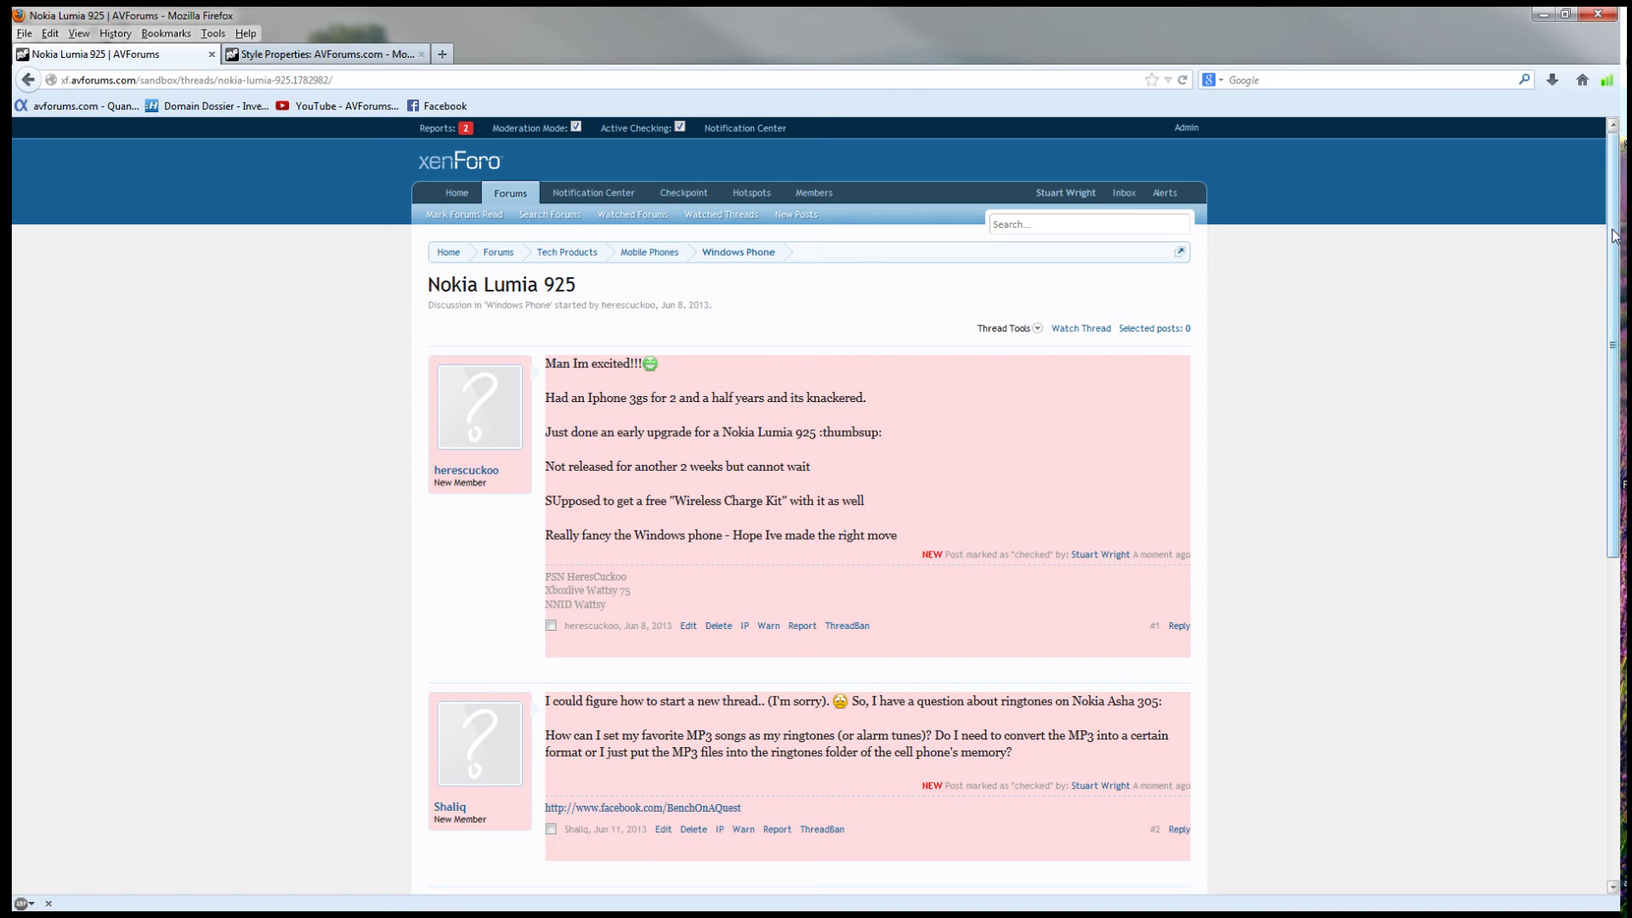
scroll("down", 3)
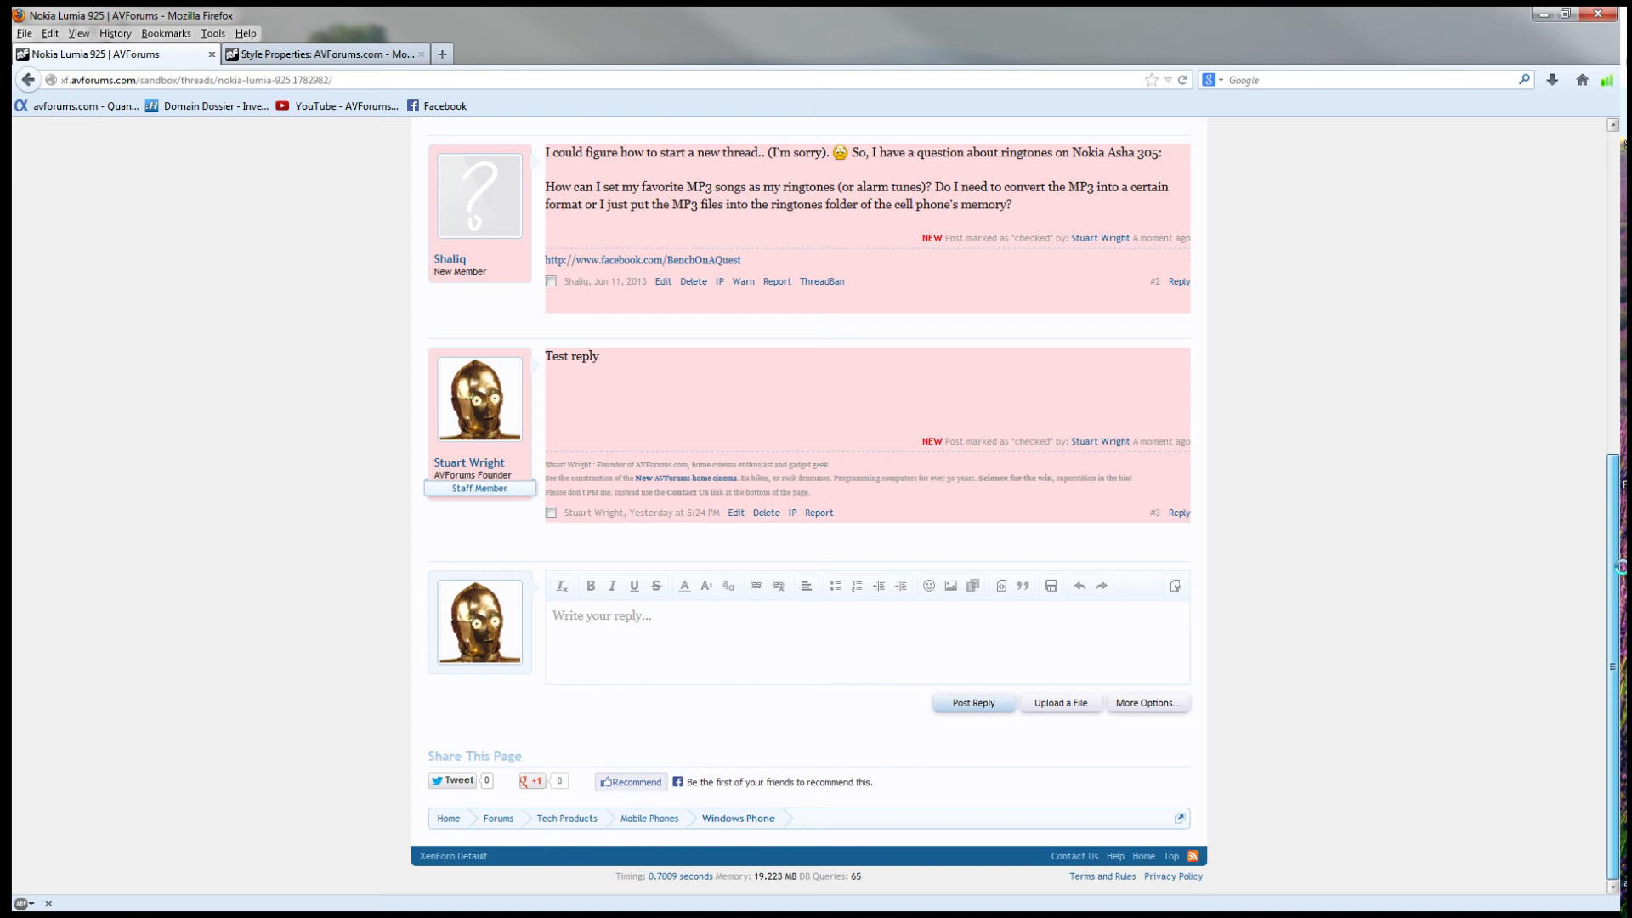
scroll("down", 3)
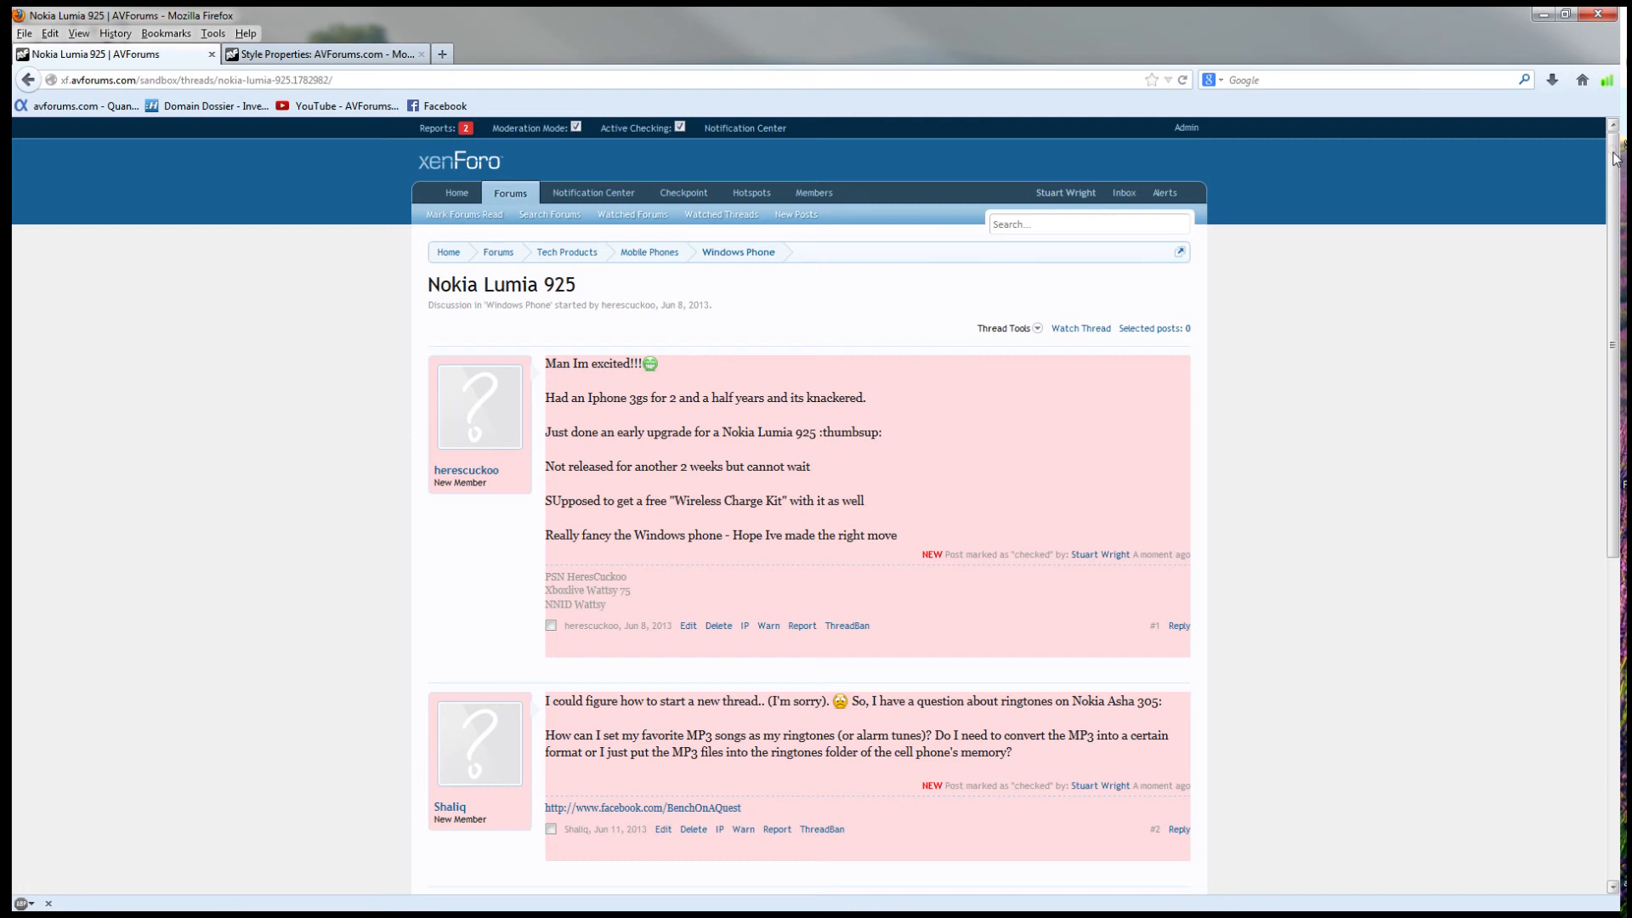
mouse_move(1323, 381)
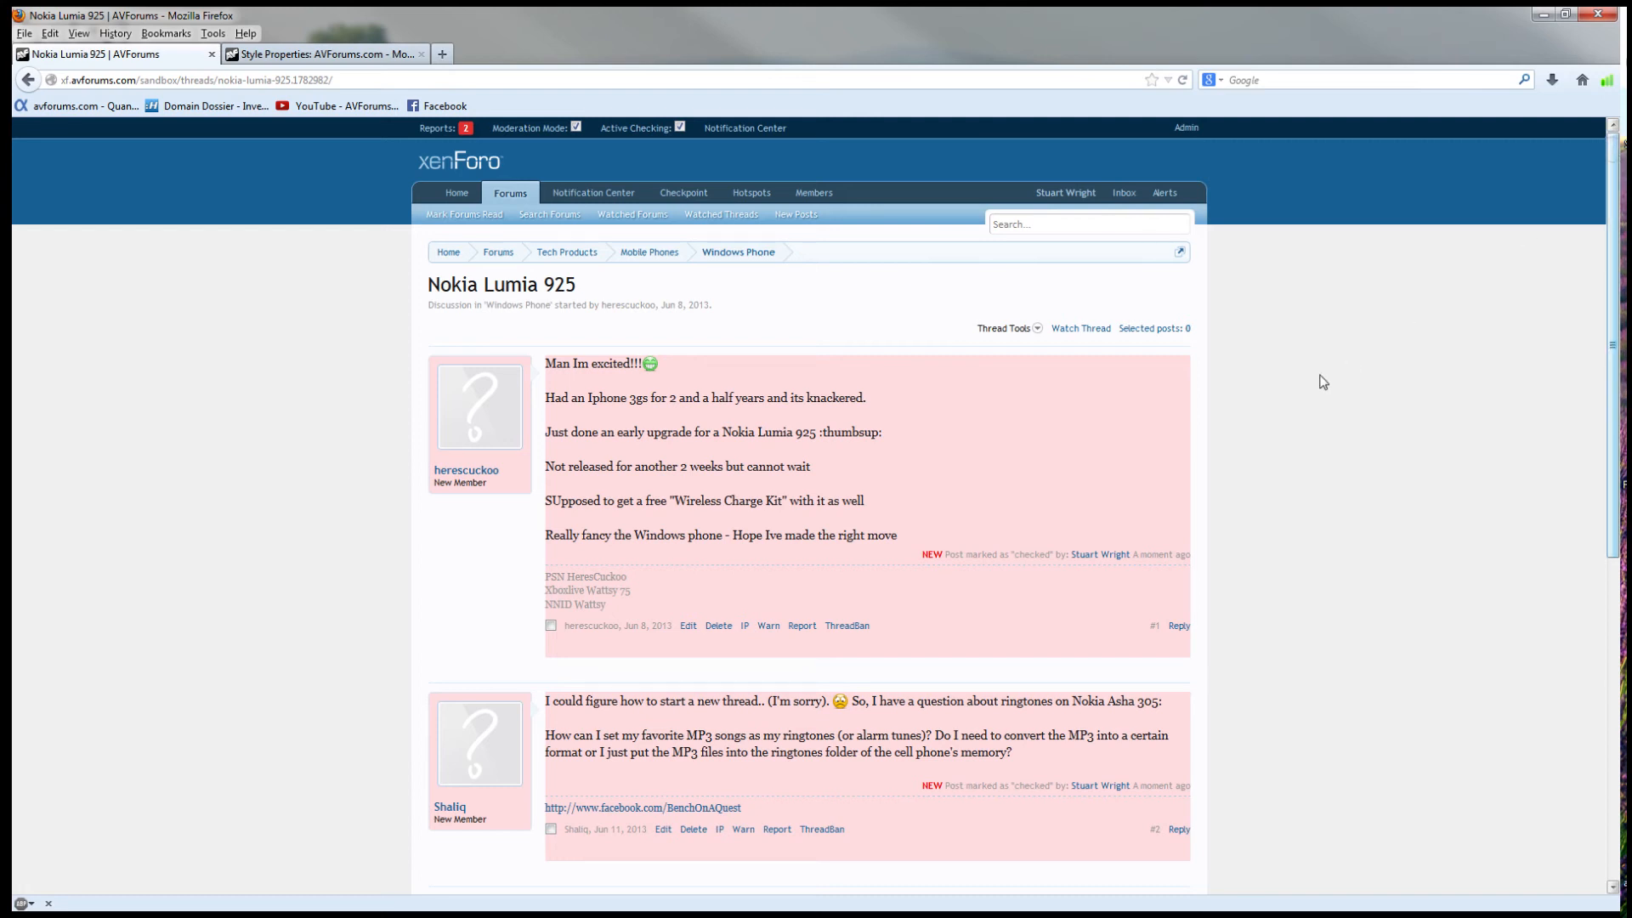
mouse_move(1295, 405)
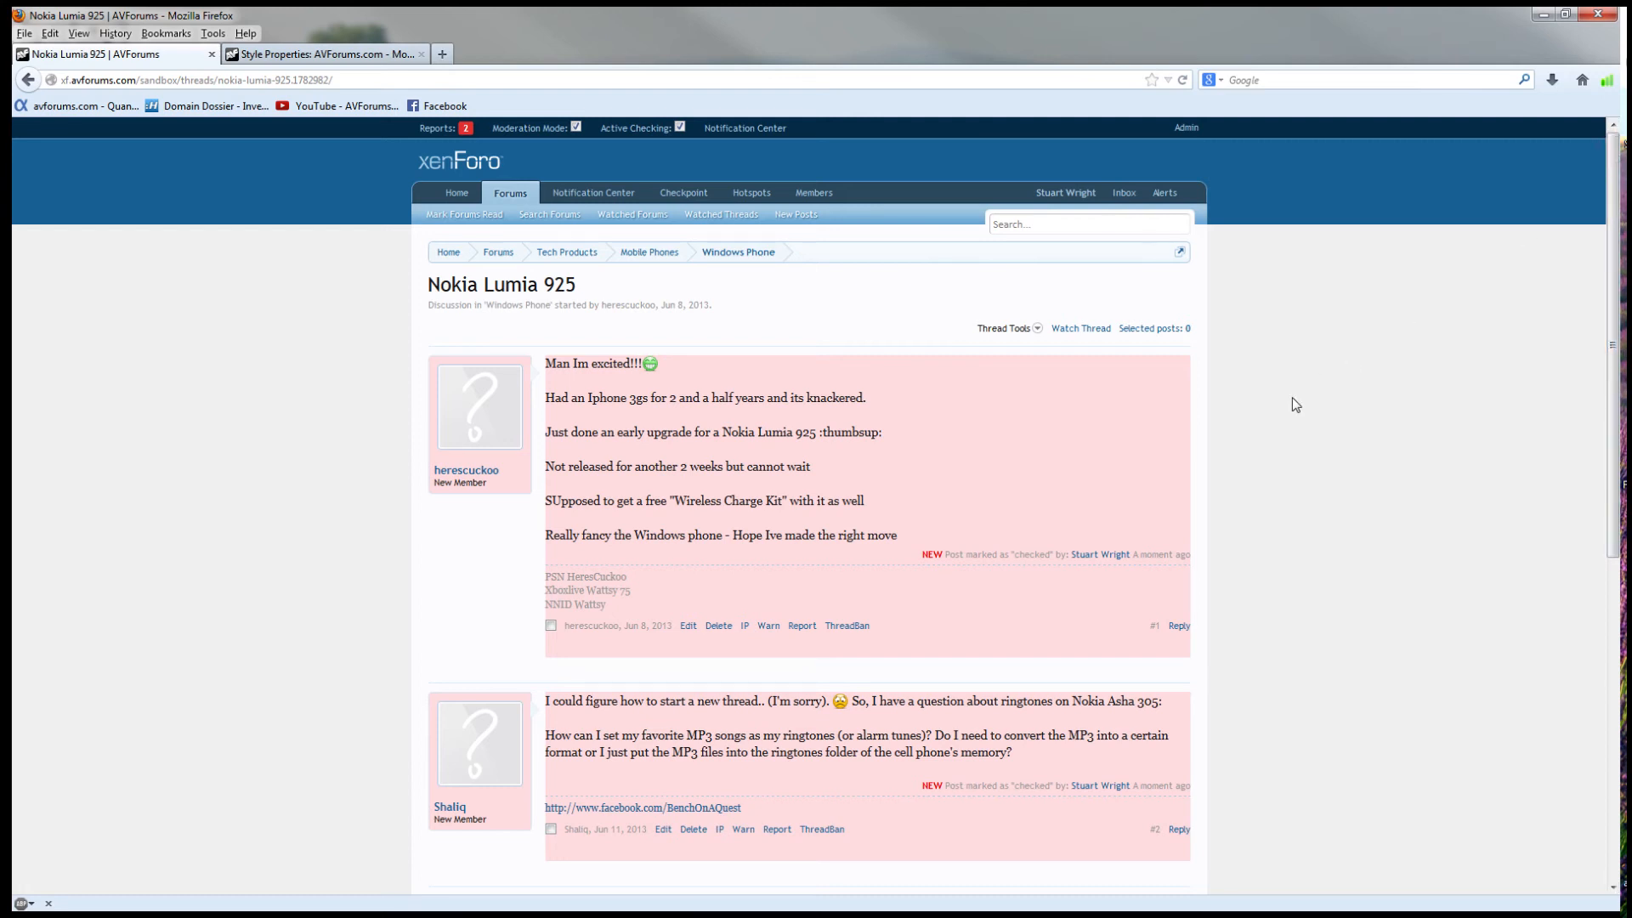
mouse_move(1344, 397)
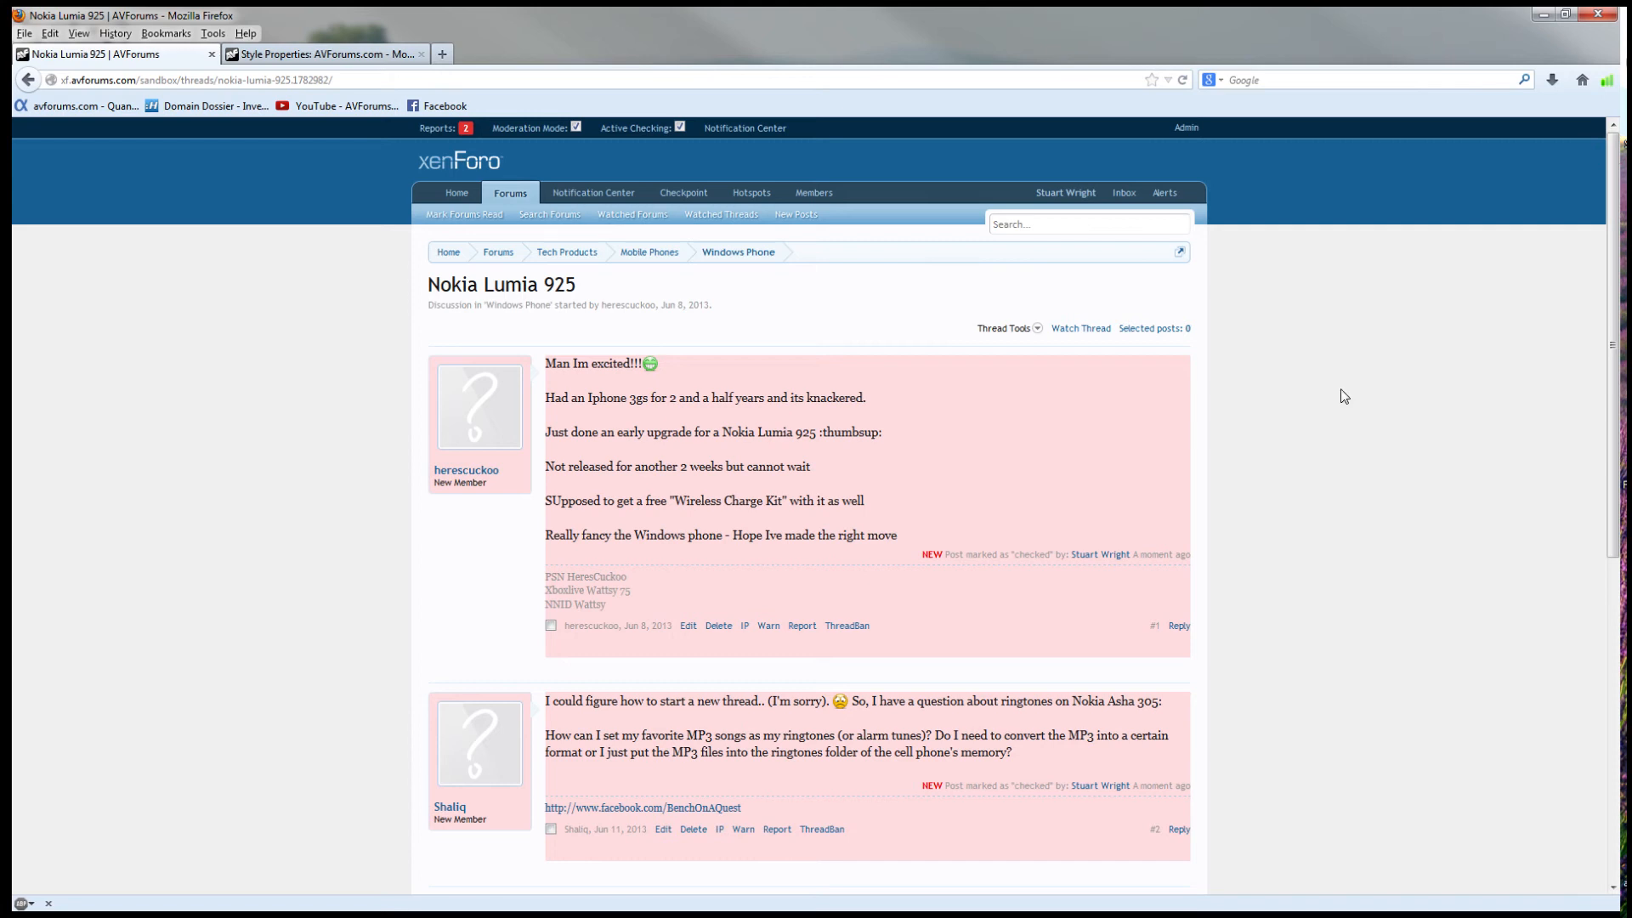
mouse_move(1608, 332)
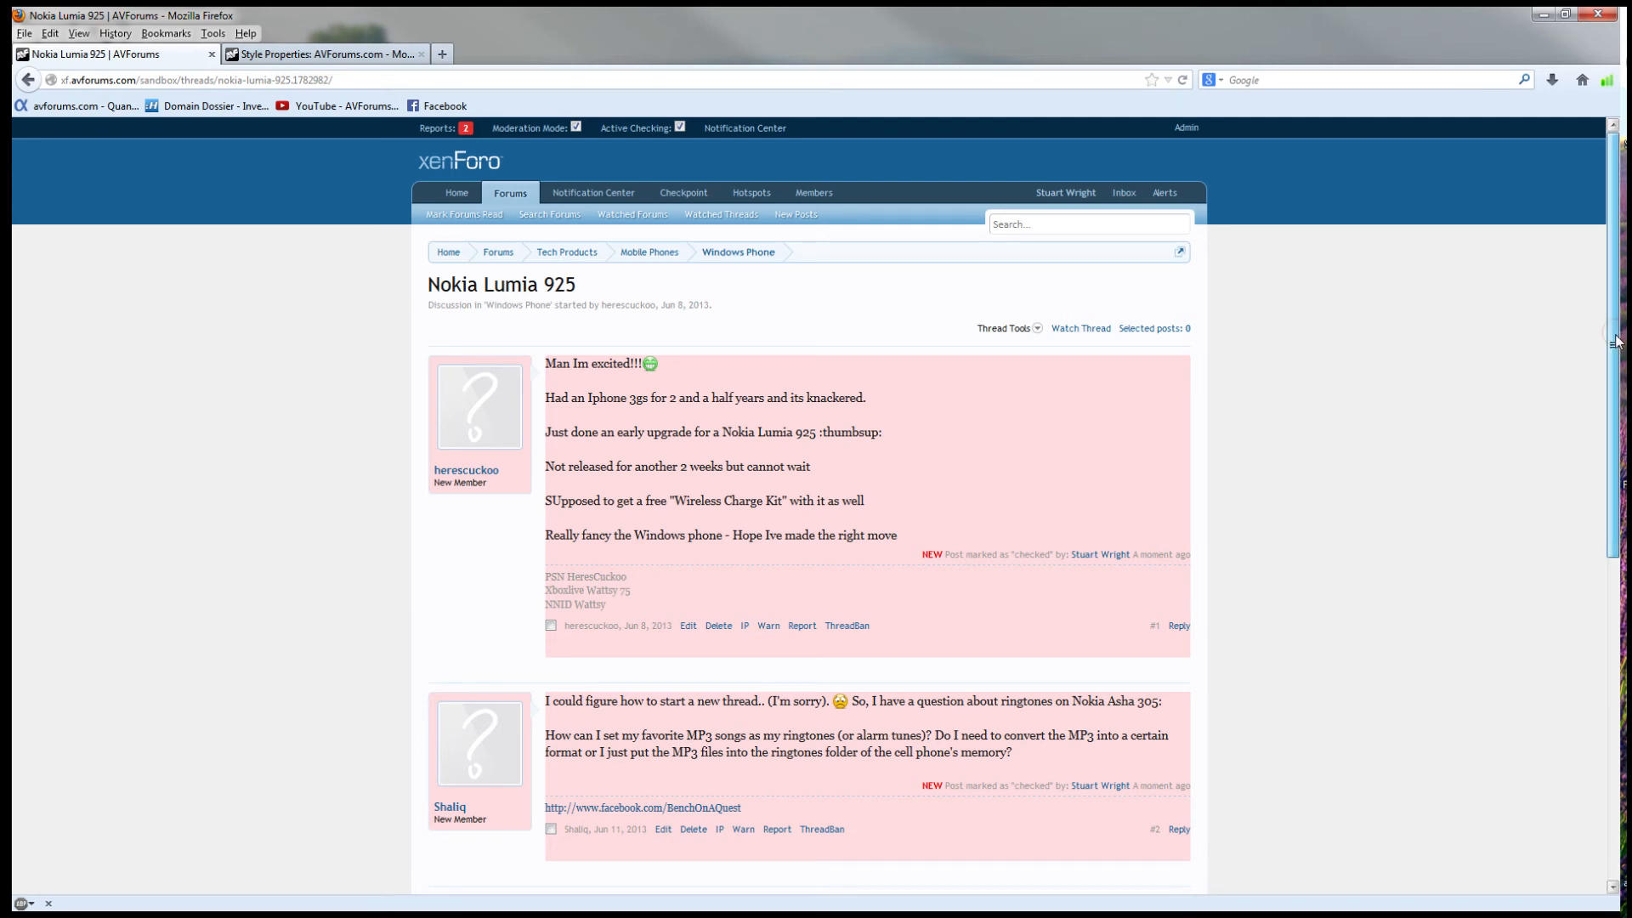
scroll("down", 3)
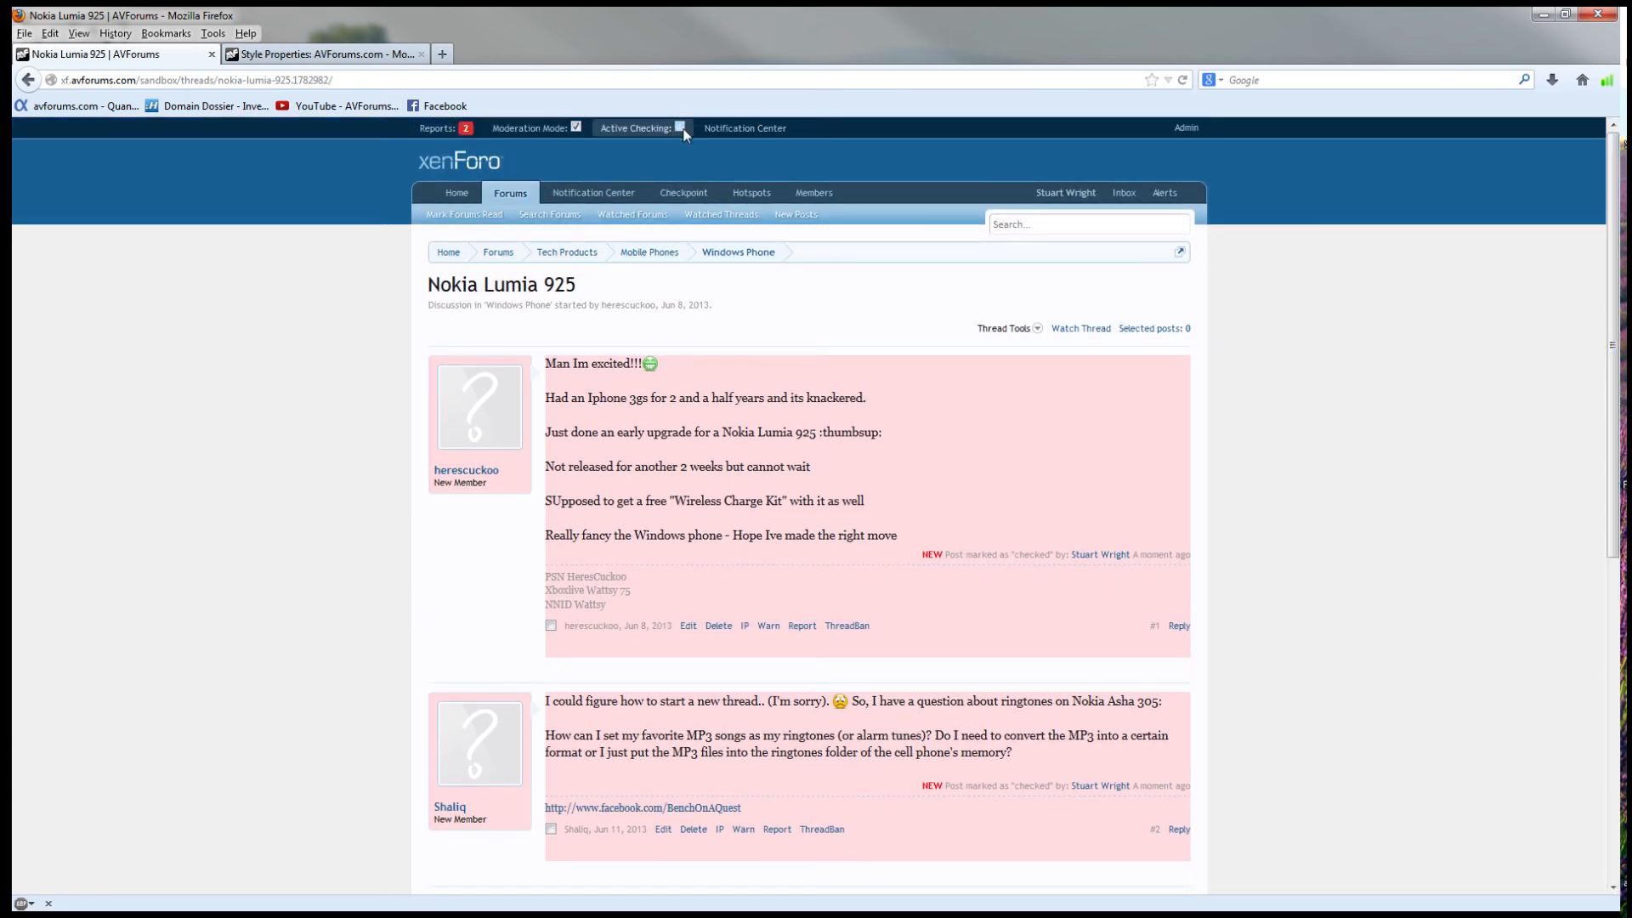
Turn off Active Checking and mark post #2 unchecked via Uncheck Posts, leaving one unchecked post
left_click(683, 128)
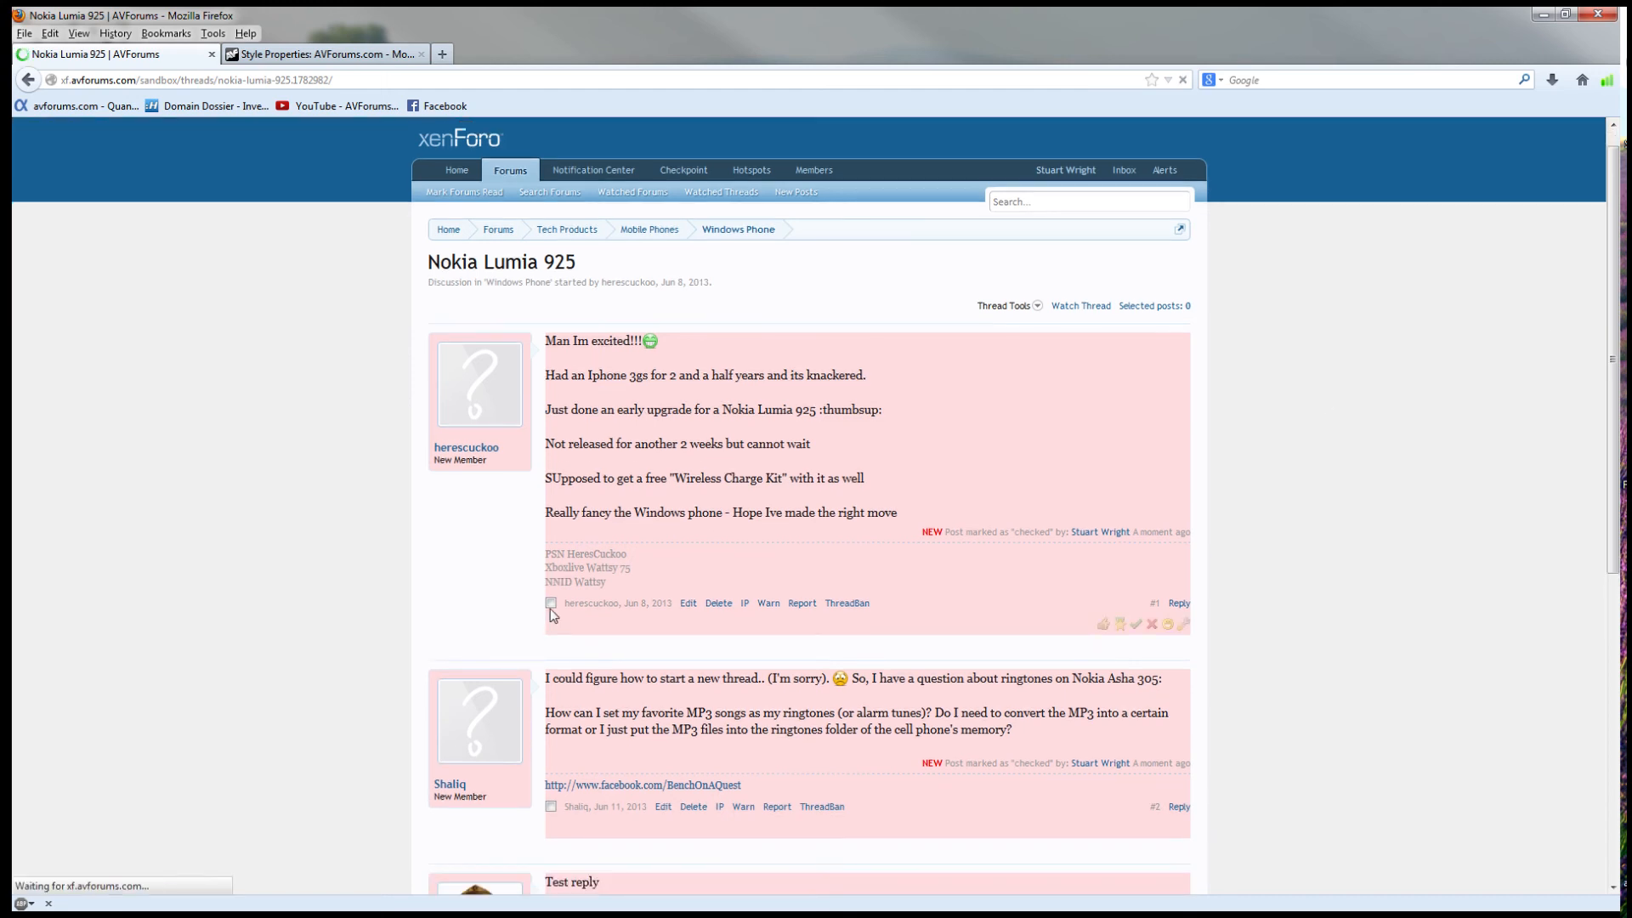
left_click(551, 808)
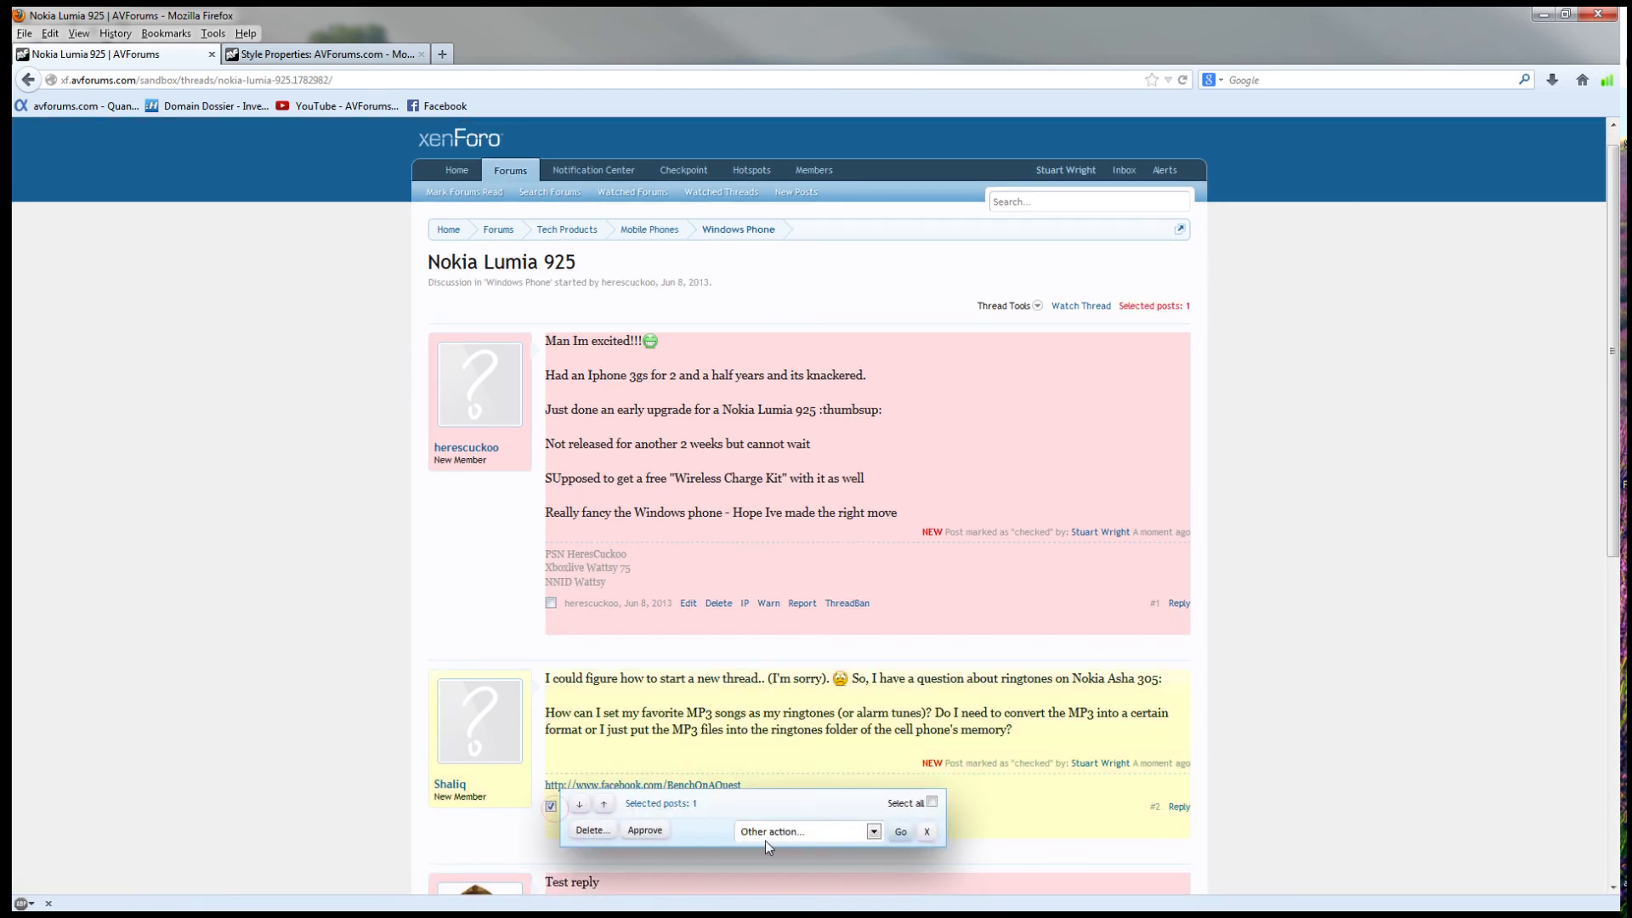
left_click(804, 831)
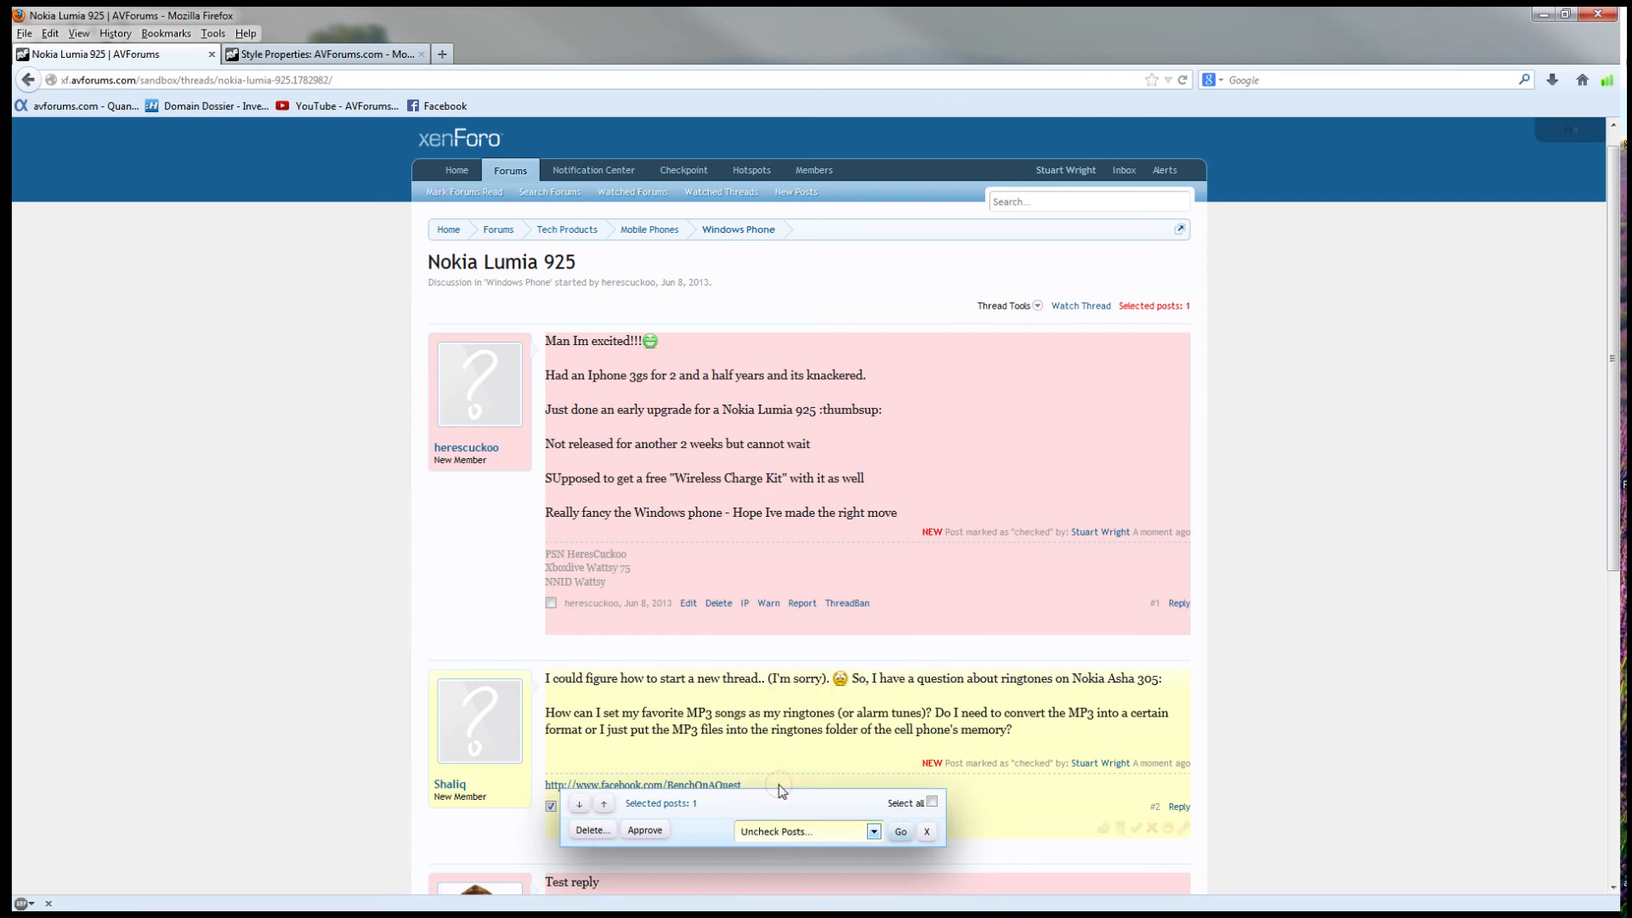
left_click(898, 831)
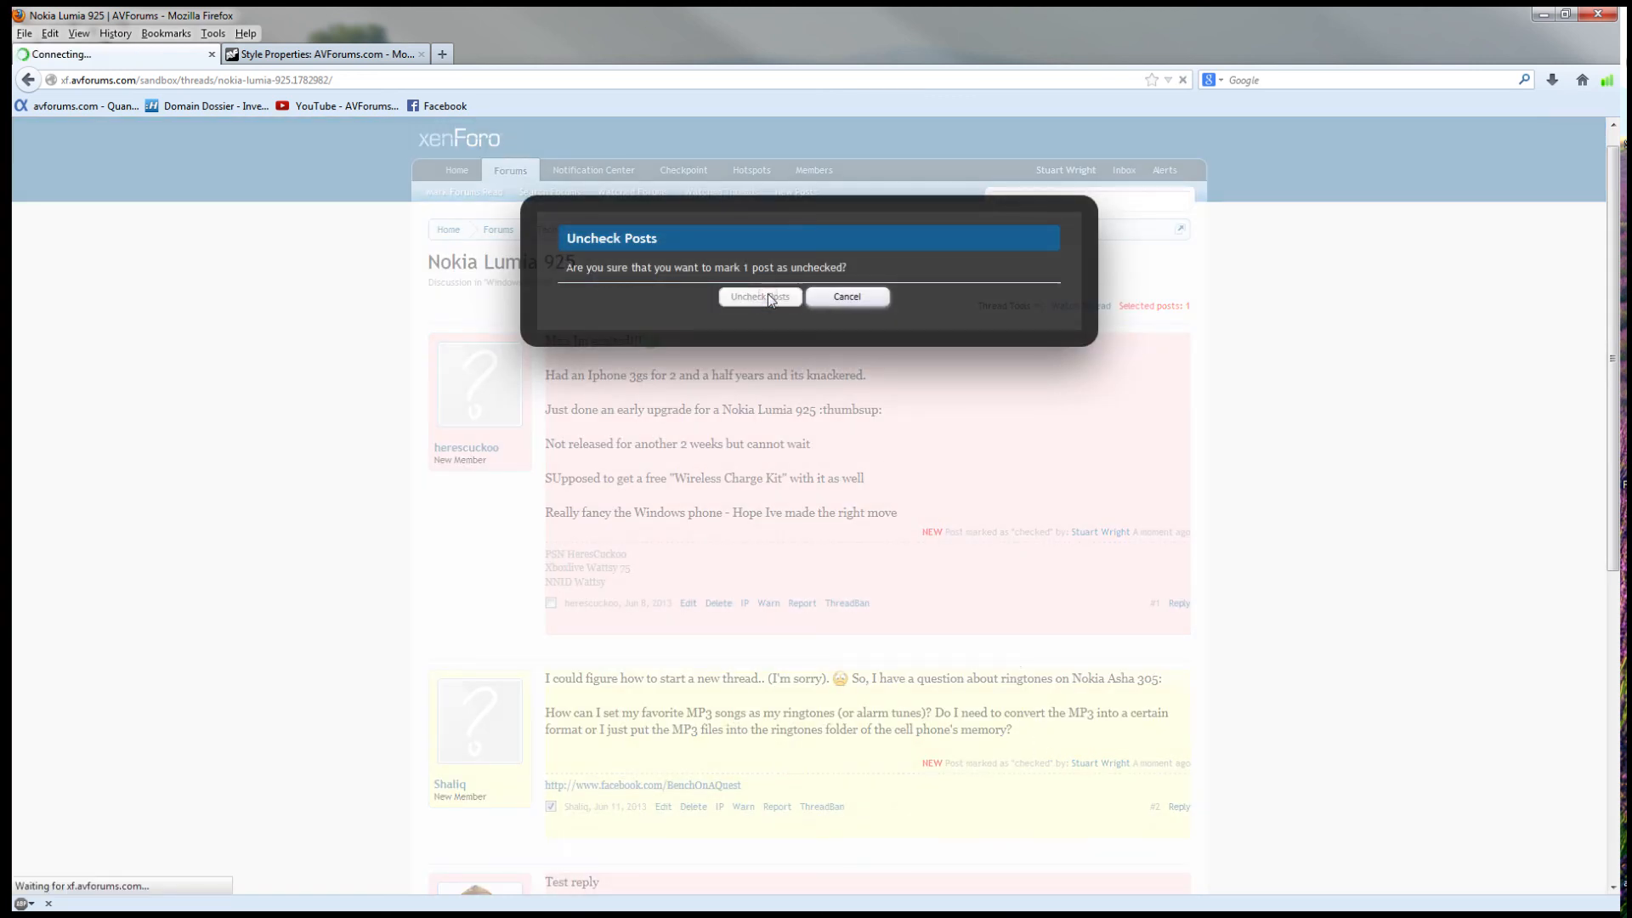
left_click(761, 297)
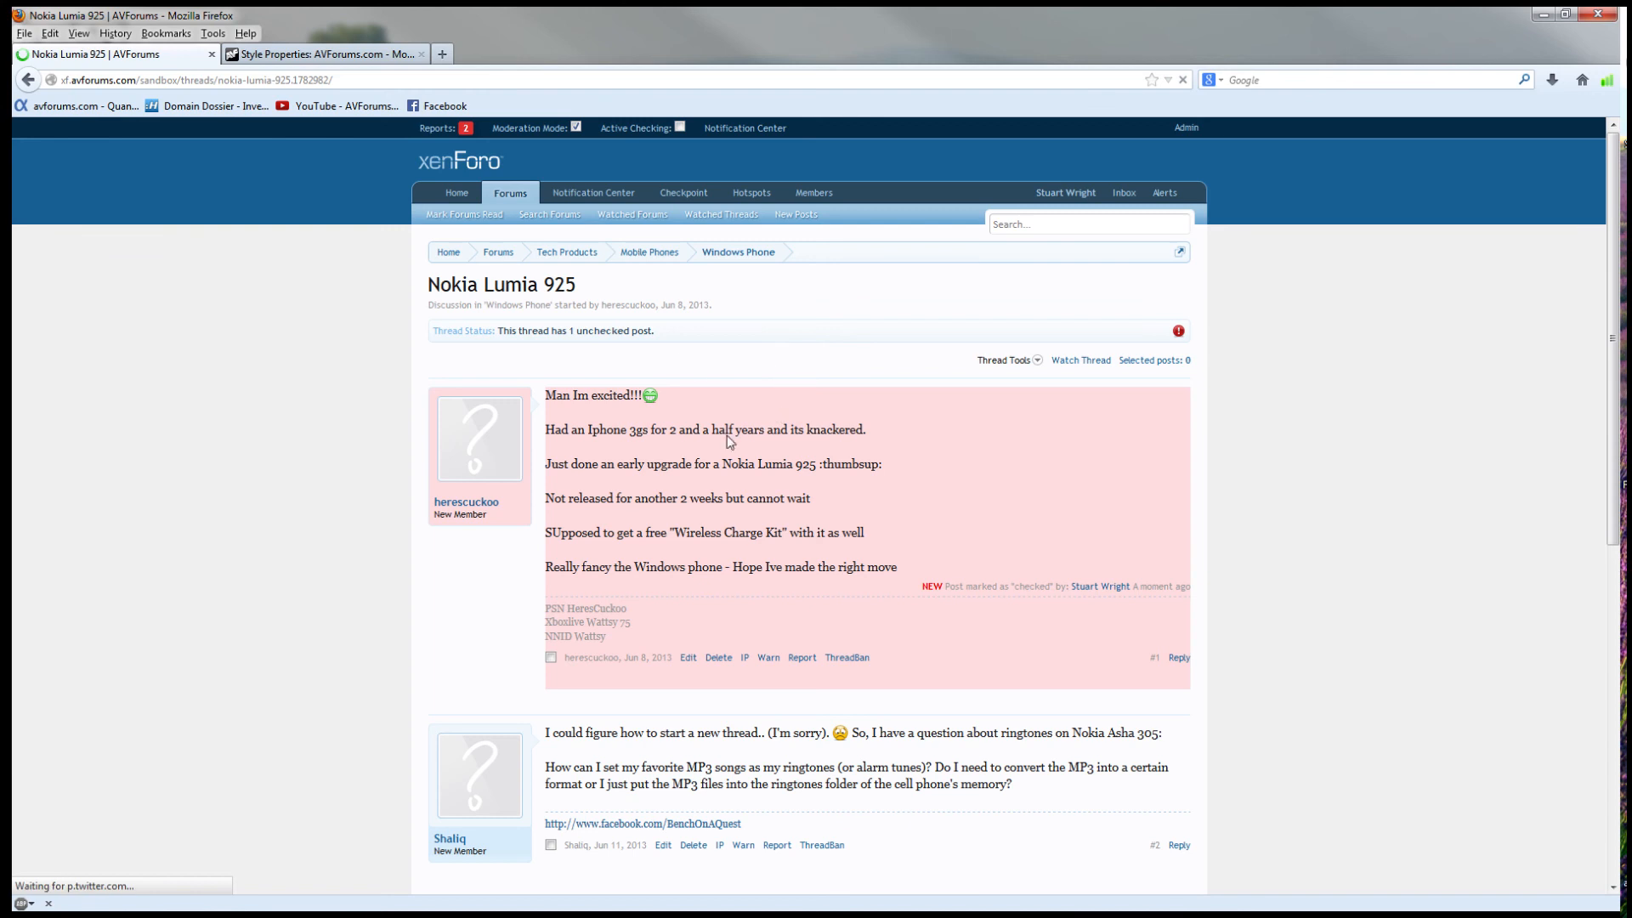
left_click(737, 251)
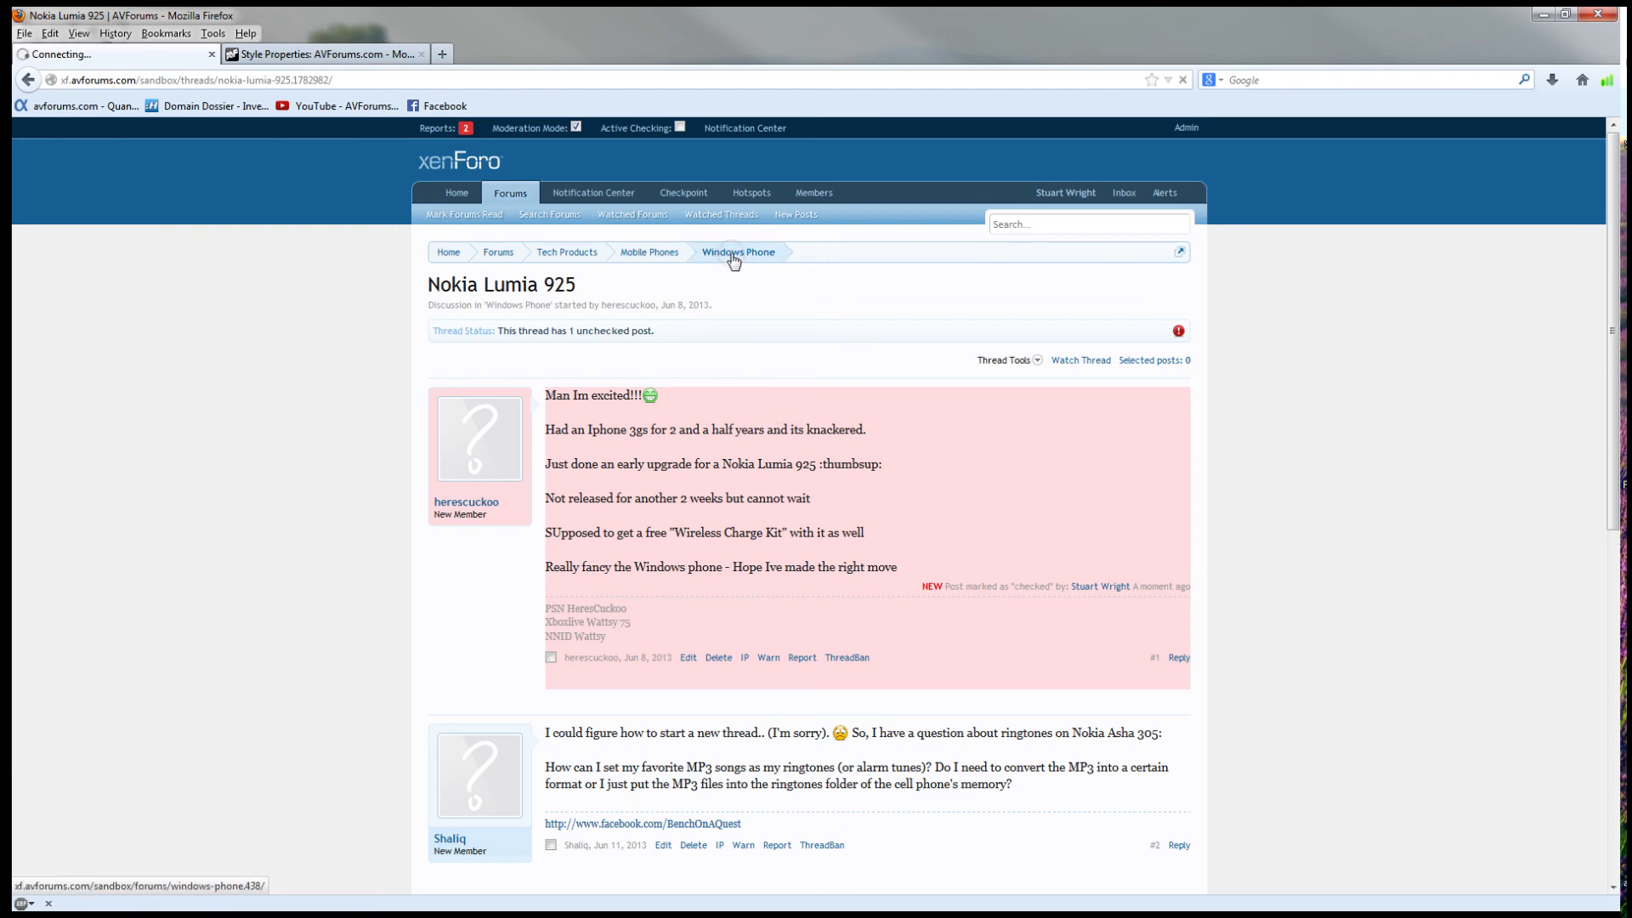
Return to the Windows Phone forum list via the breadcrumb, showing Nokia Lumia 925 with one unchecked post
left_click(738, 252)
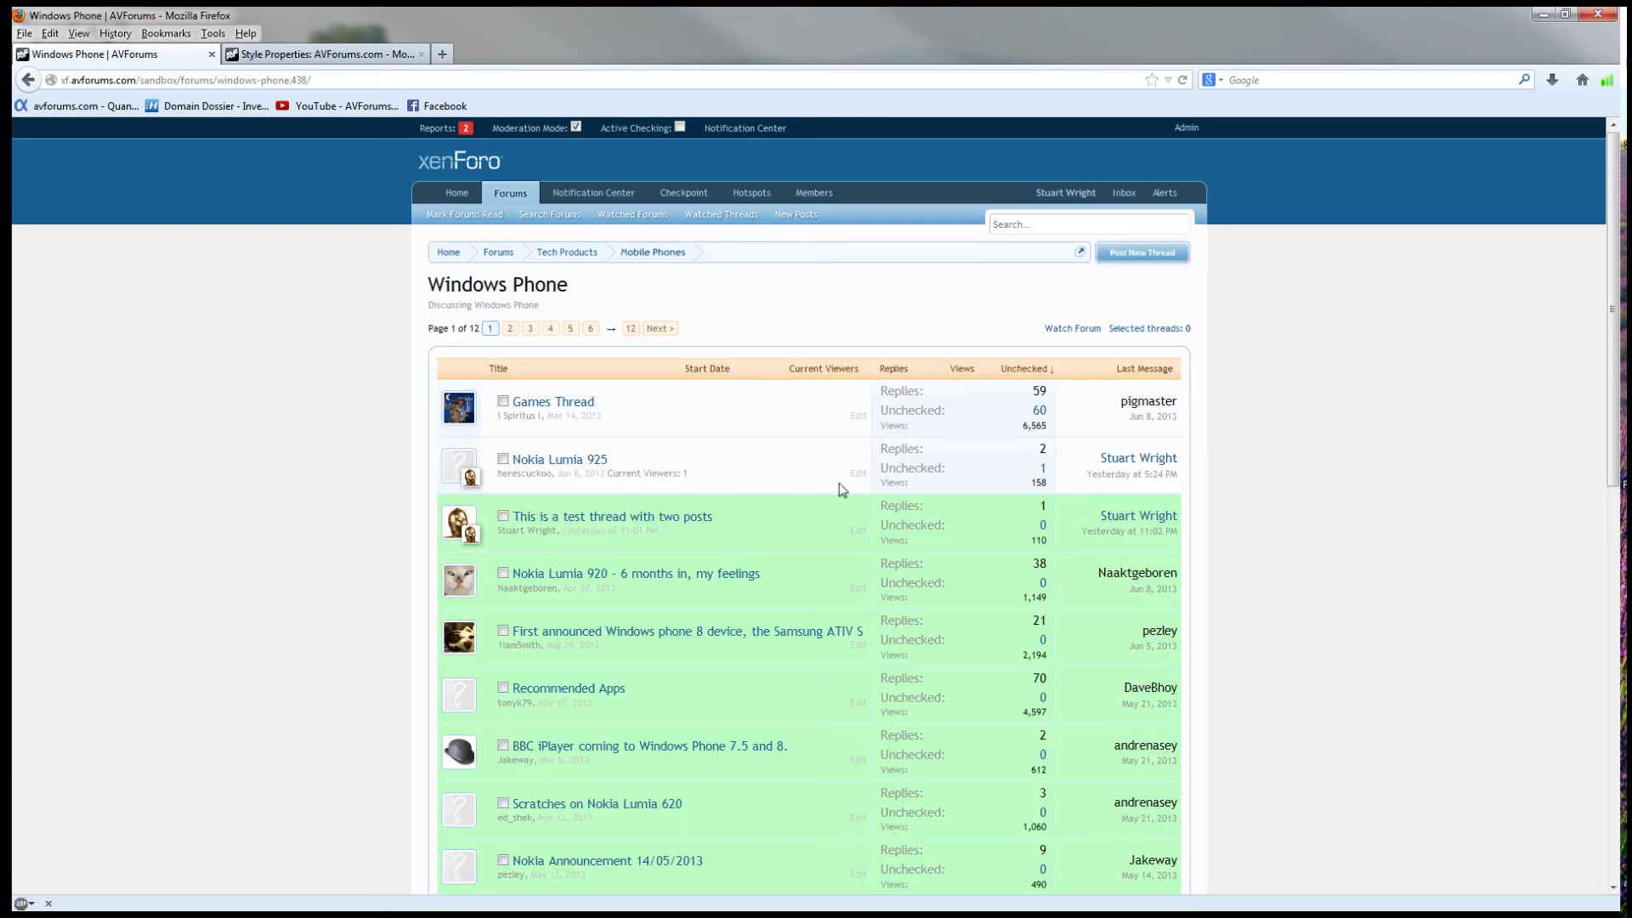
mouse_move(560, 459)
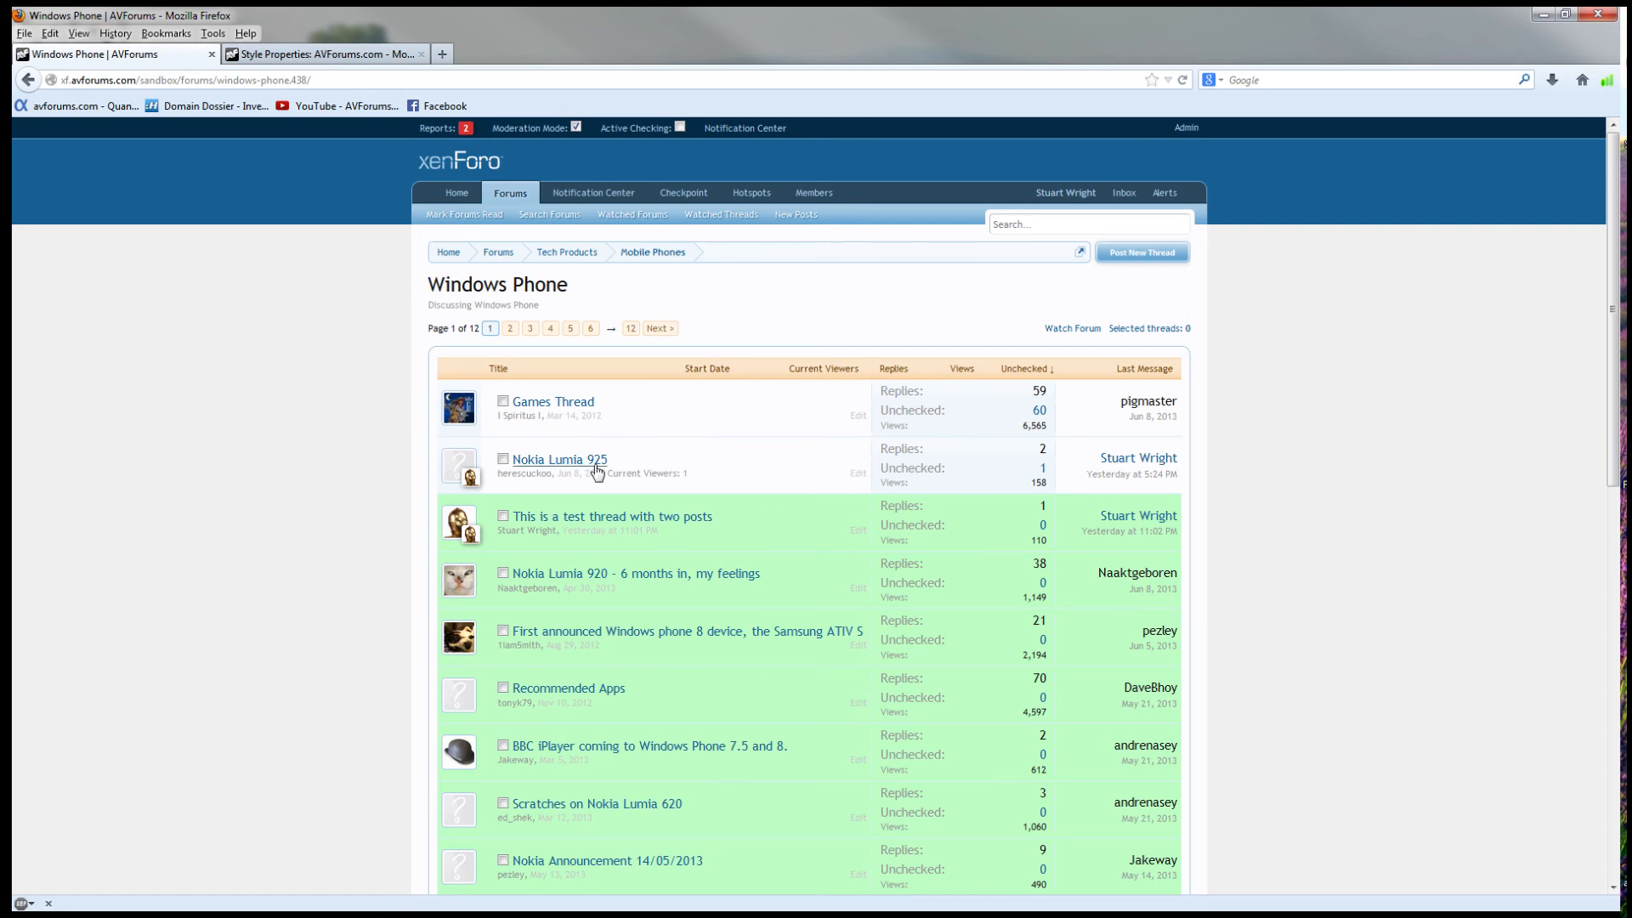
mouse_move(781, 467)
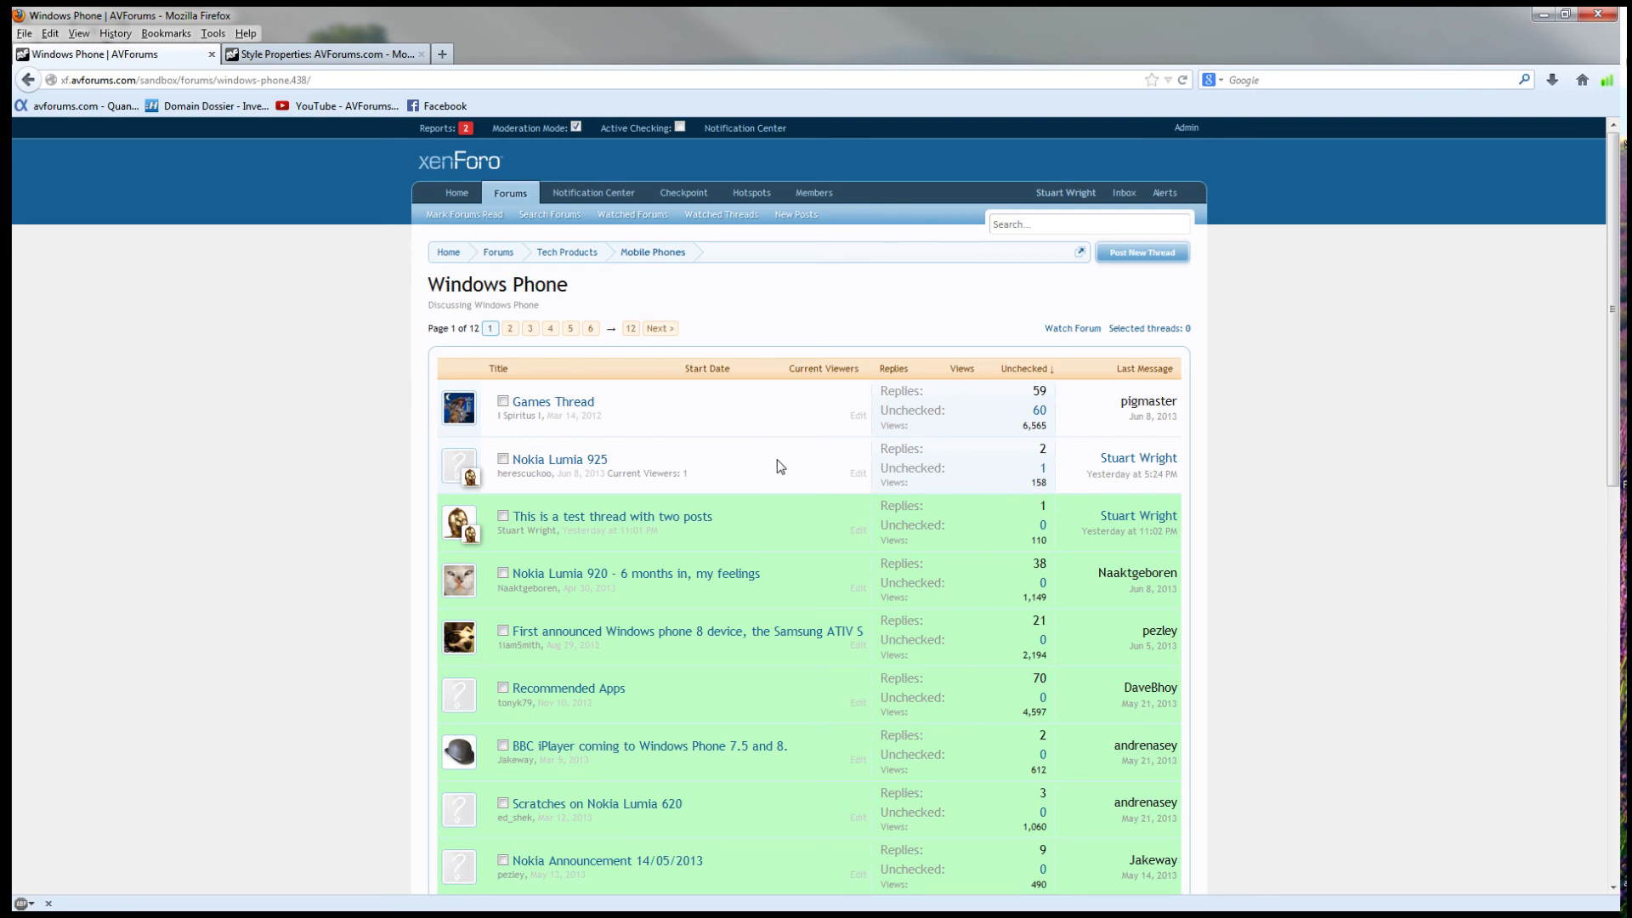
mouse_move(1298, 410)
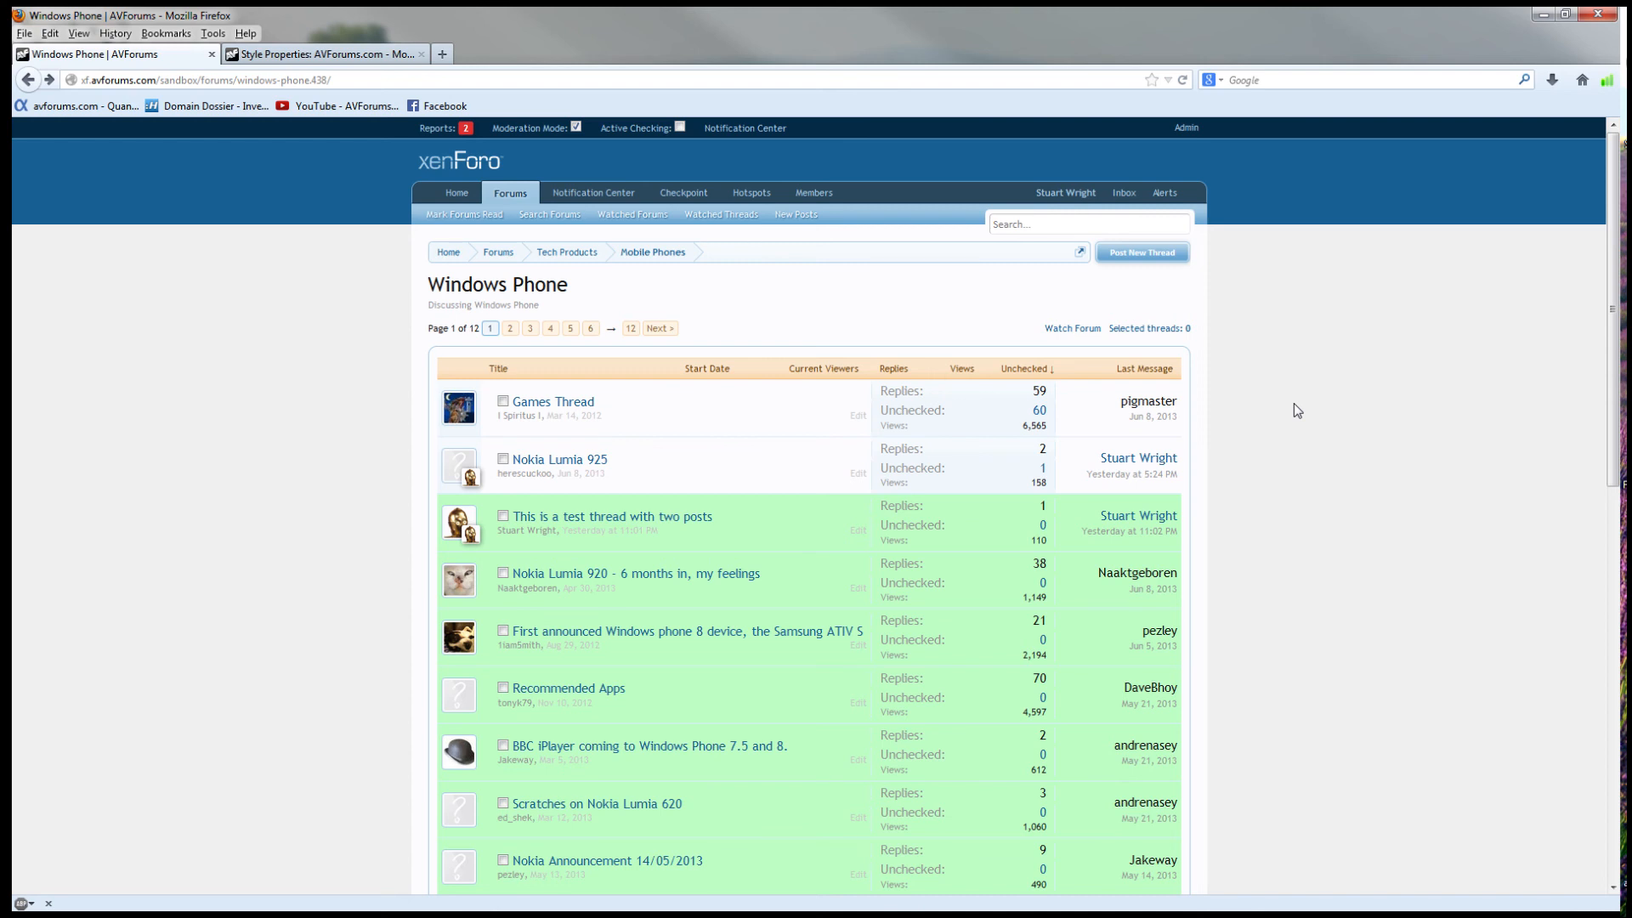
mouse_move(683, 193)
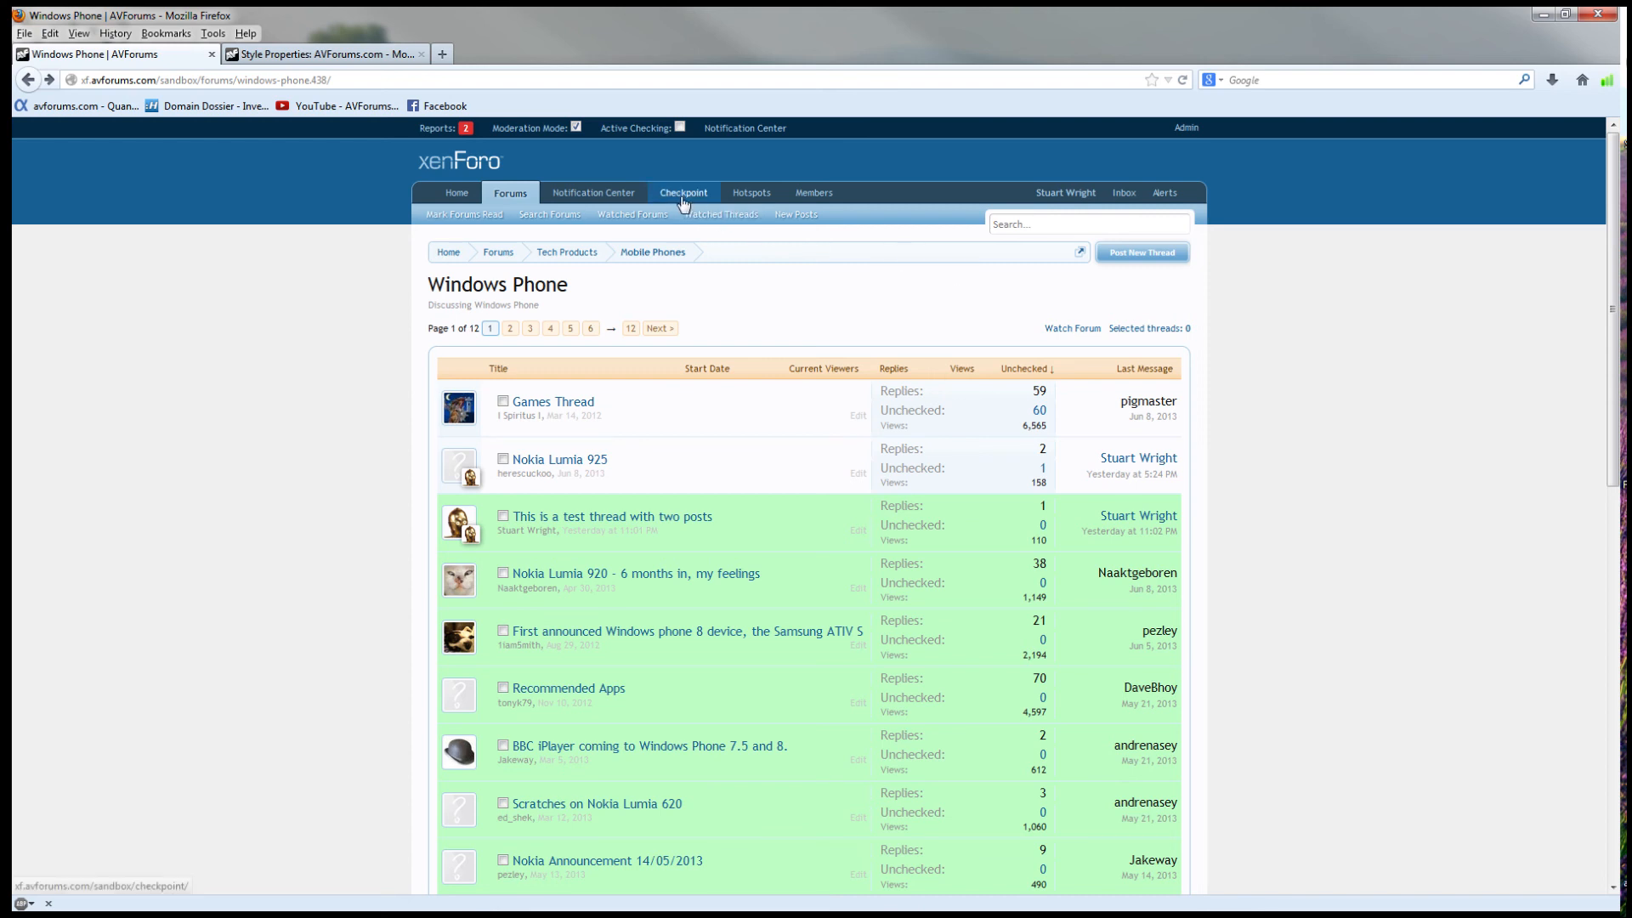
View another moderator's unchecked threads, then switch the Forum Moderator filter back to yourself to list the six competition threads
left_click(682, 193)
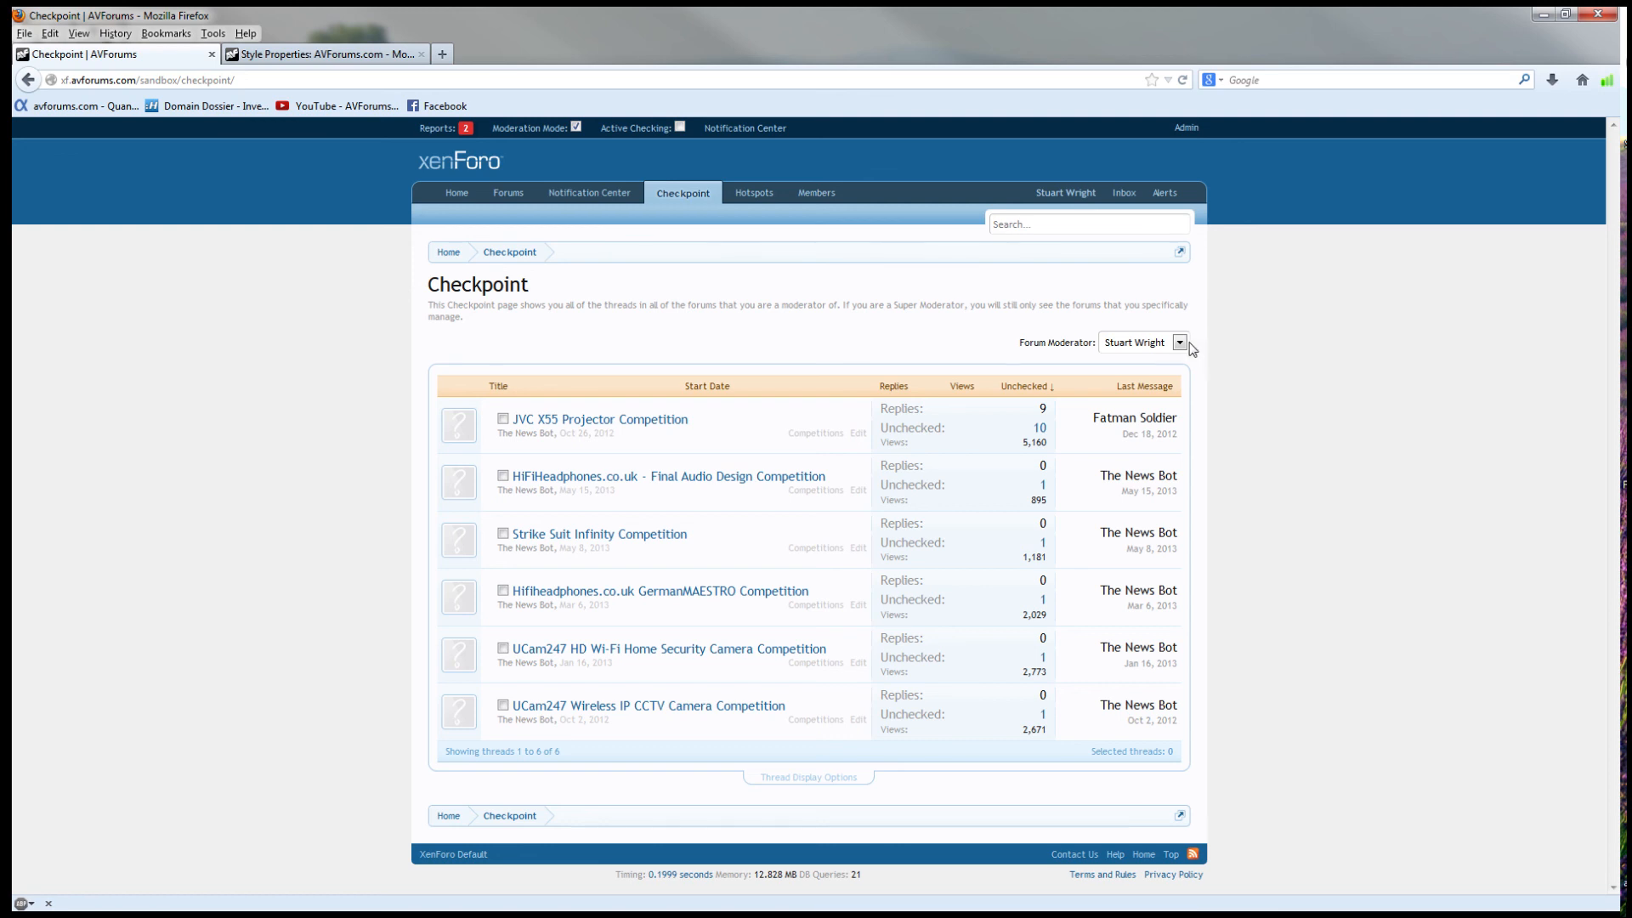
left_click(1179, 342)
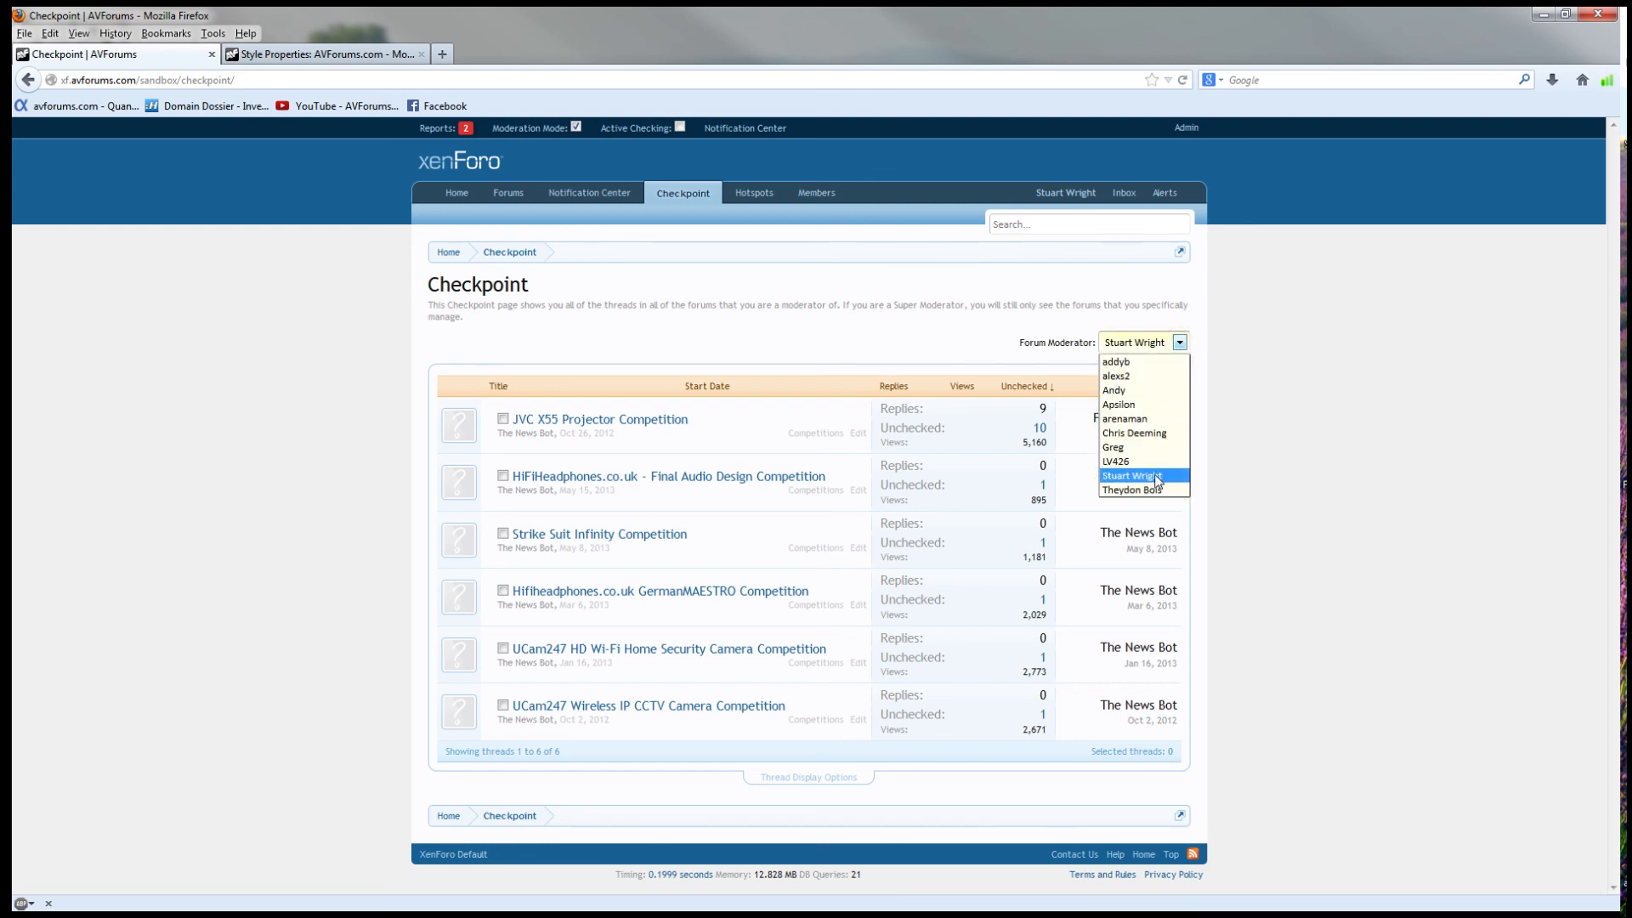
left_click(1125, 489)
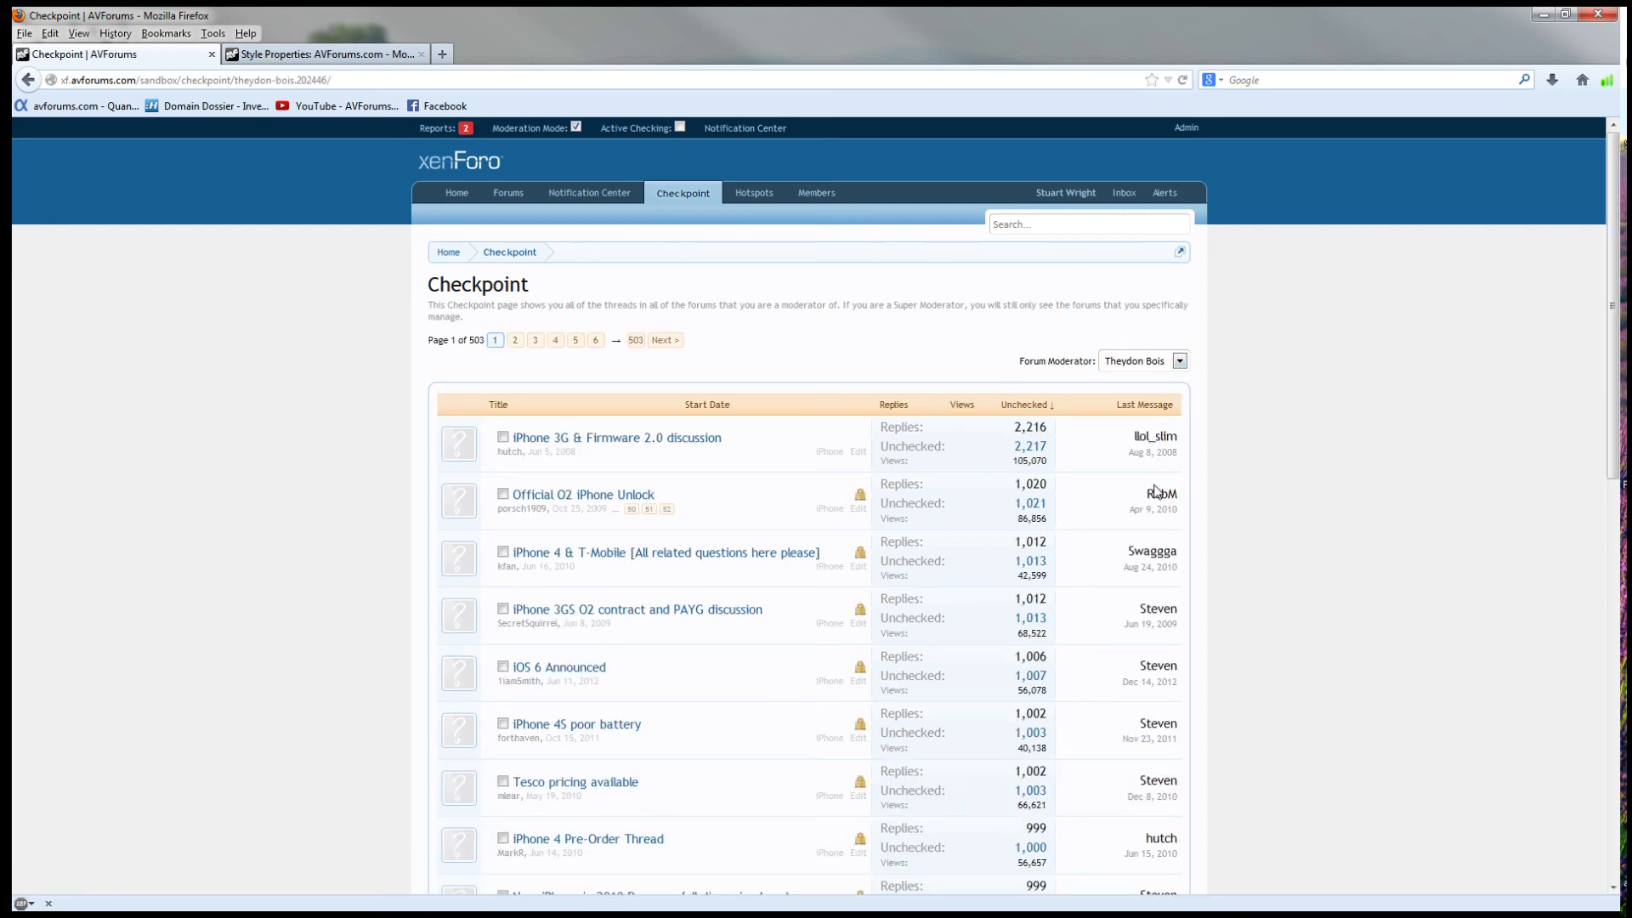
left_click(1179, 361)
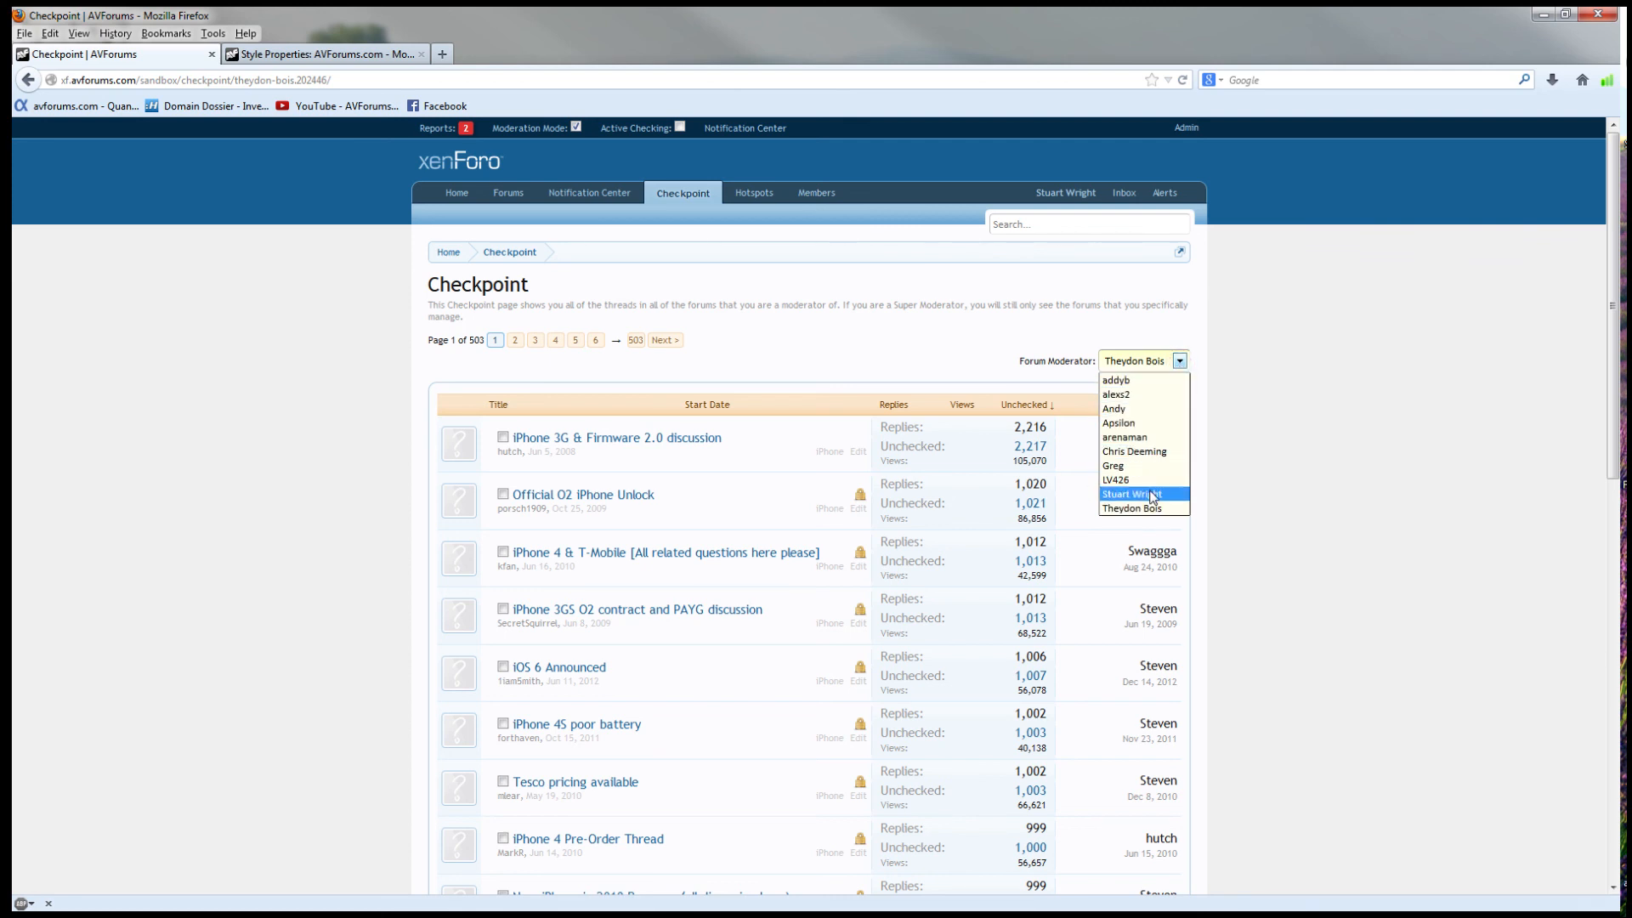
left_click(1128, 494)
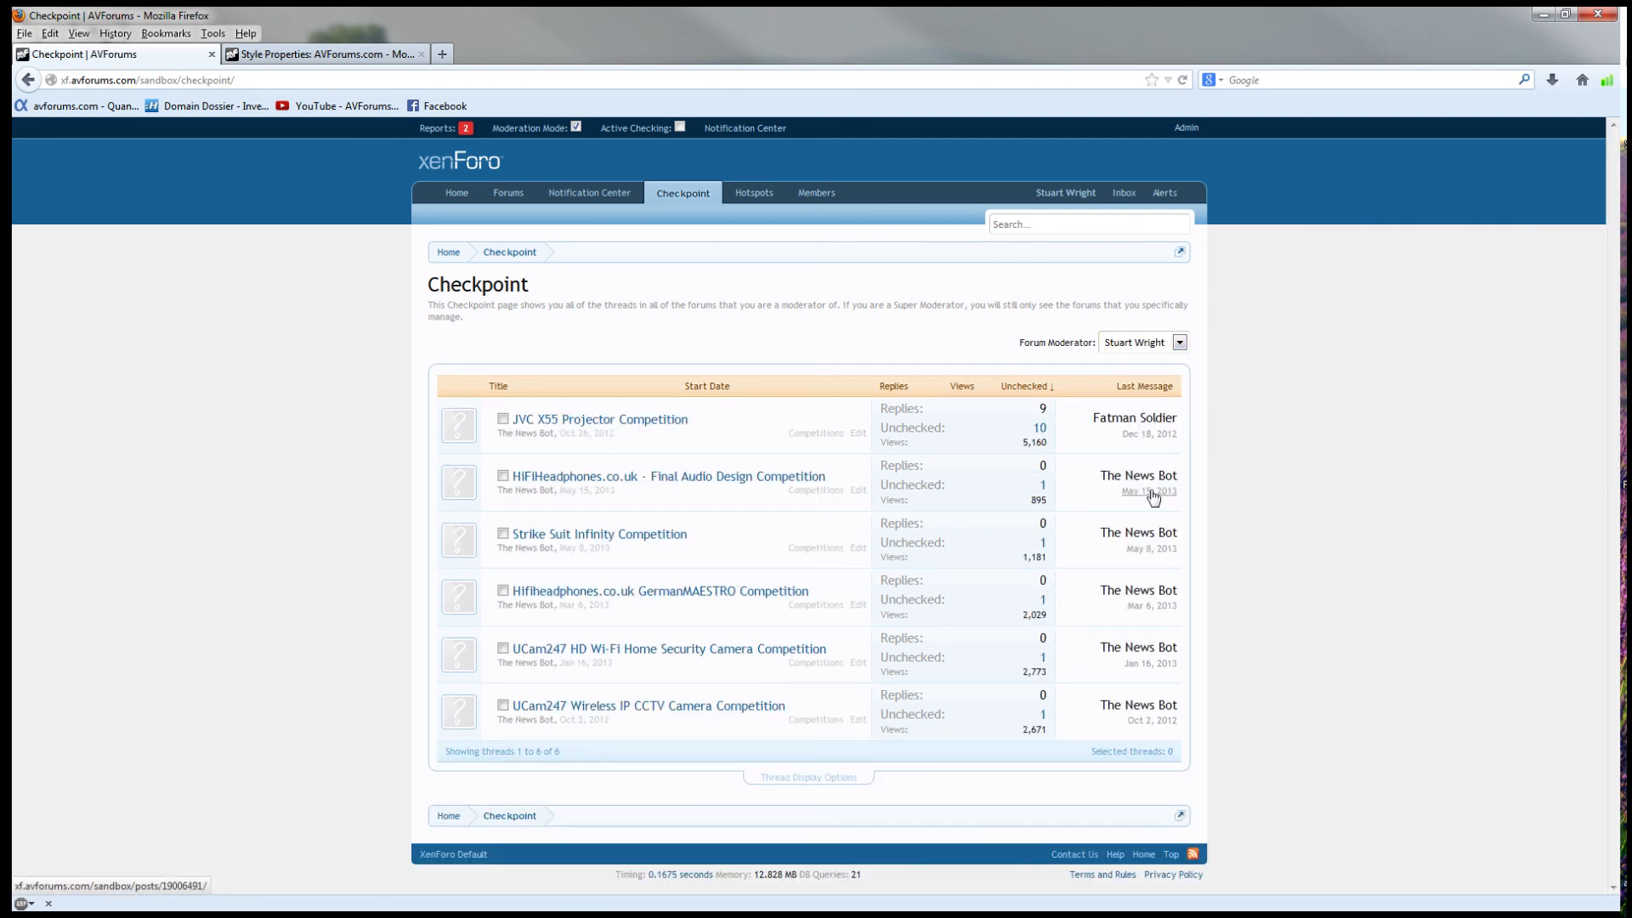
mouse_move(936, 342)
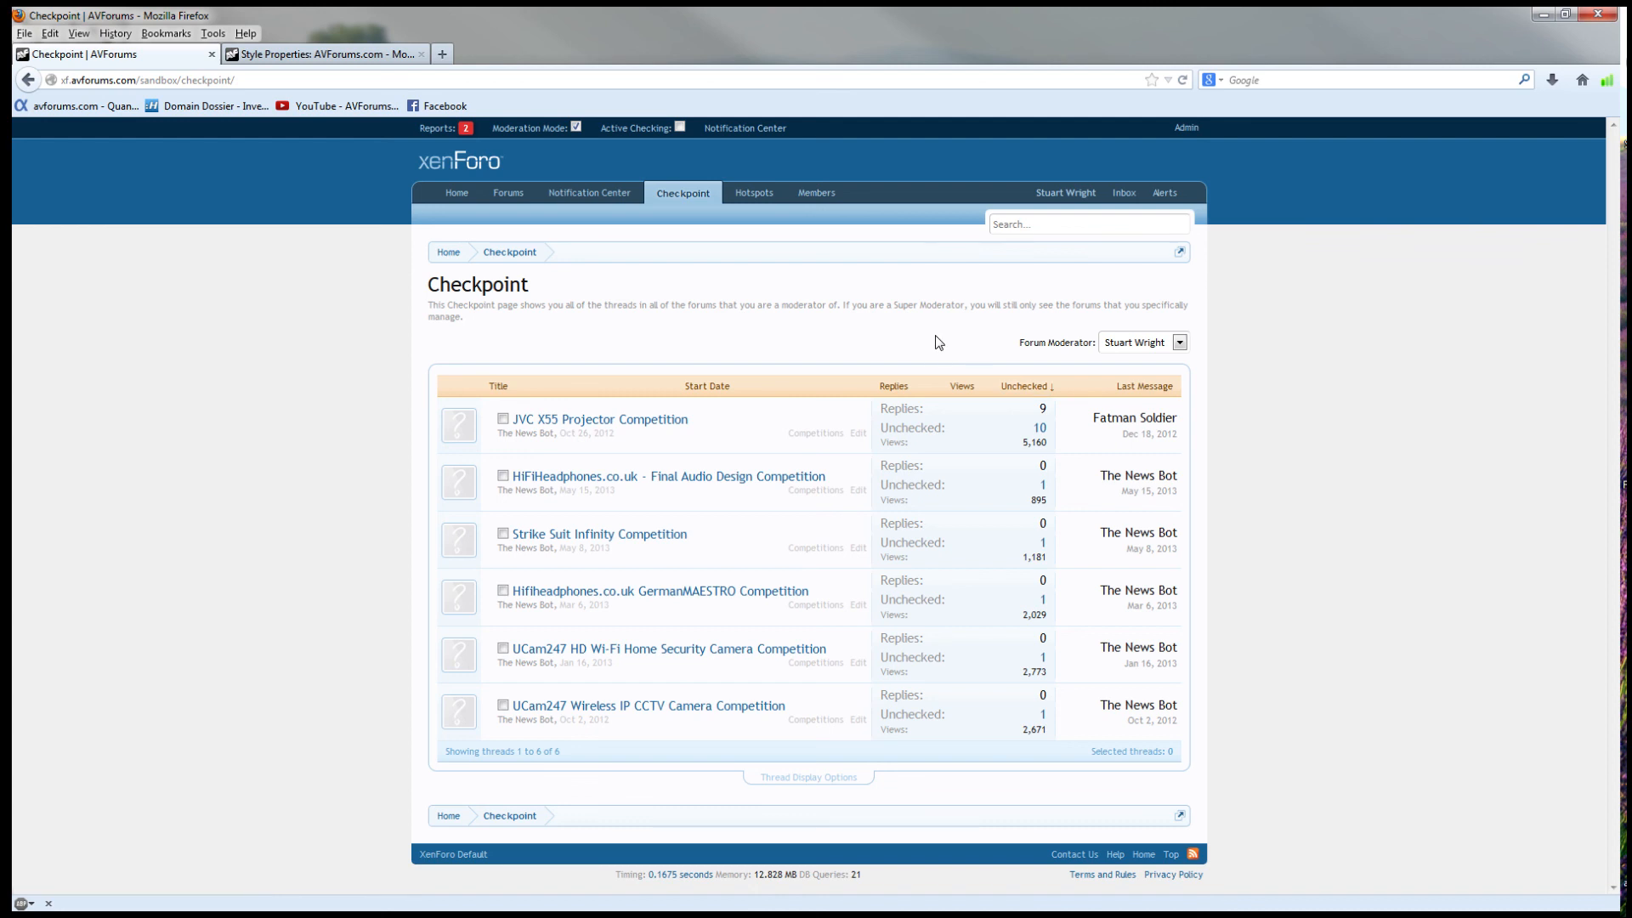